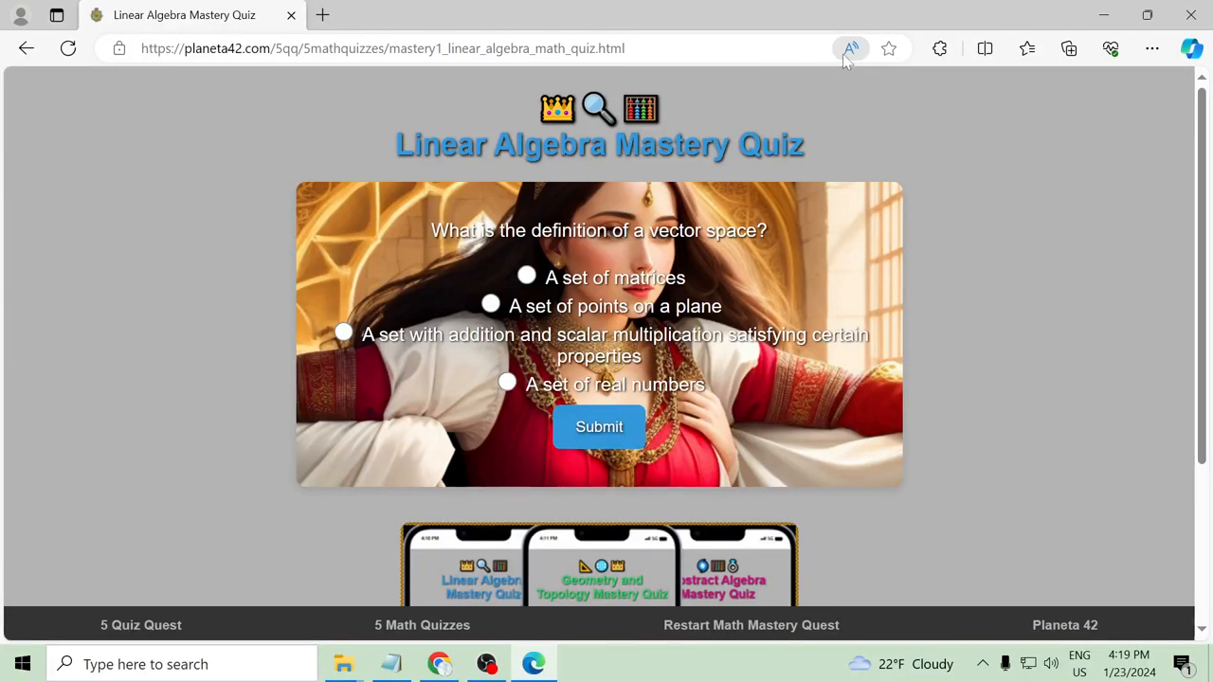
Answer the vector space question with 'A set with addition and scalar multiplication' and submit it
left_click(849, 49)
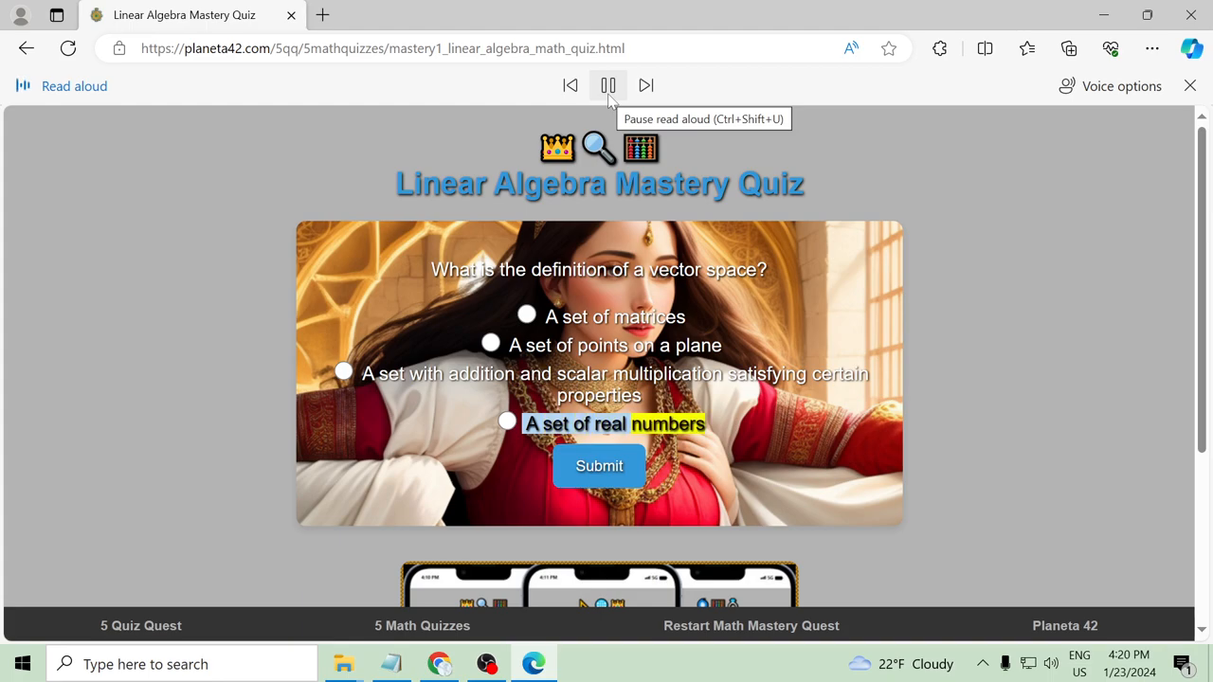
left_click(606, 85)
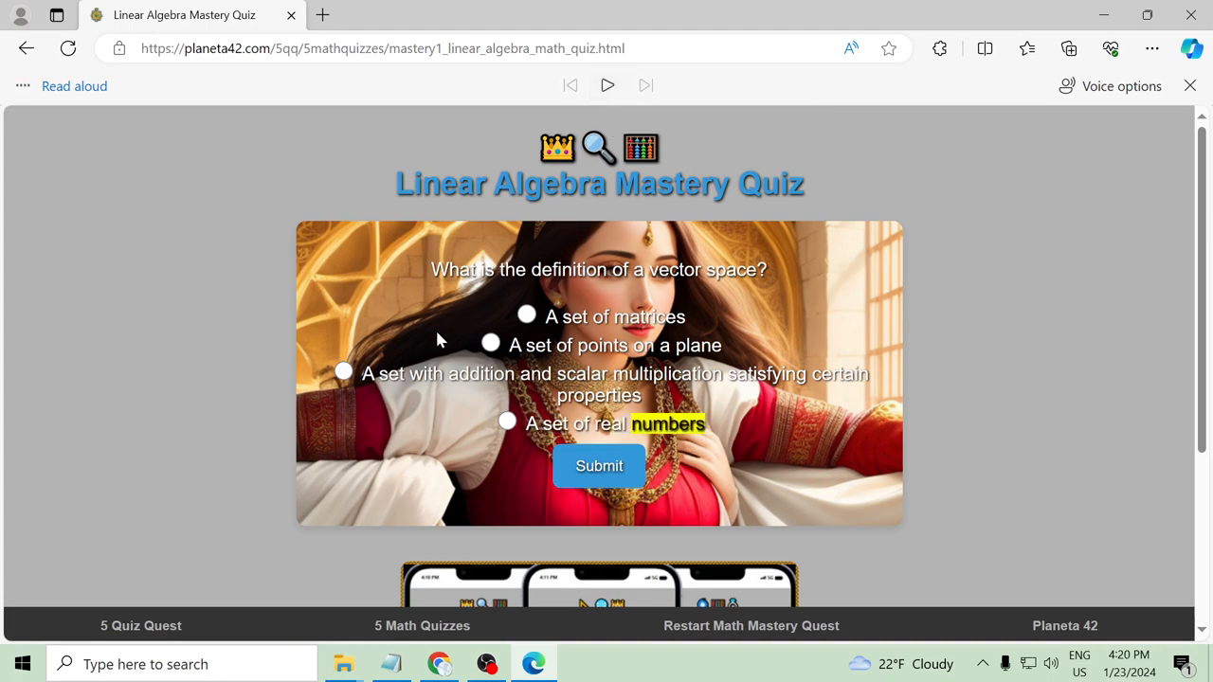
left_click(343, 369)
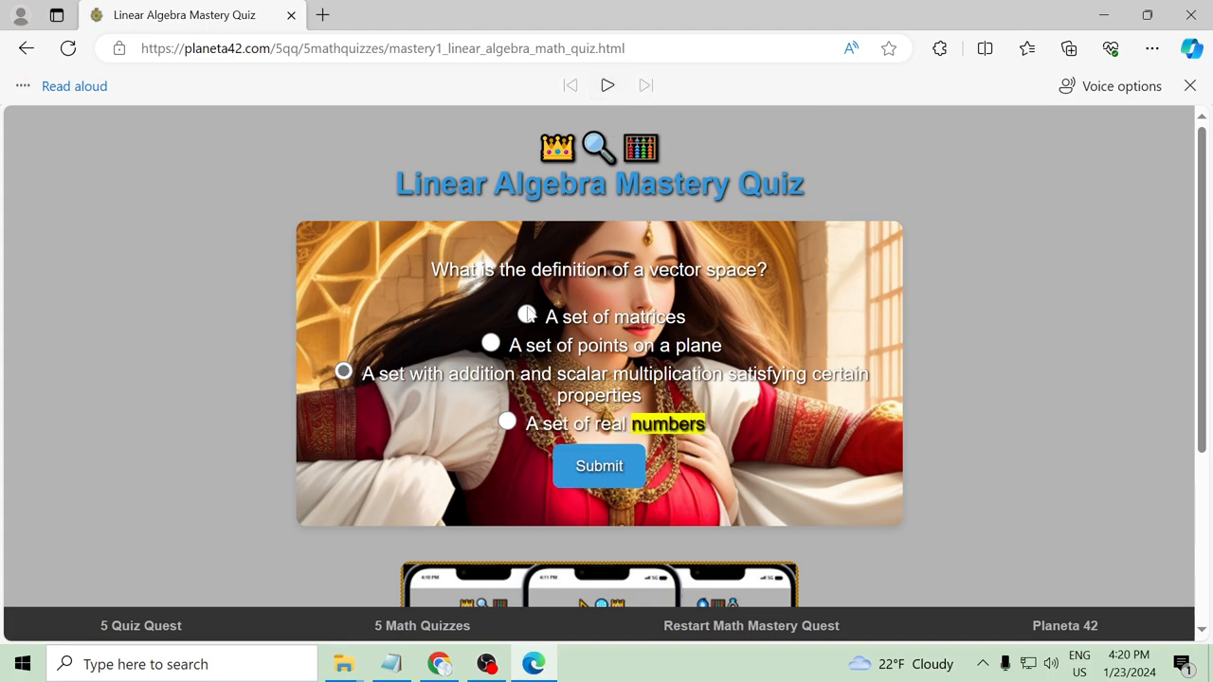
mouse_move(599, 466)
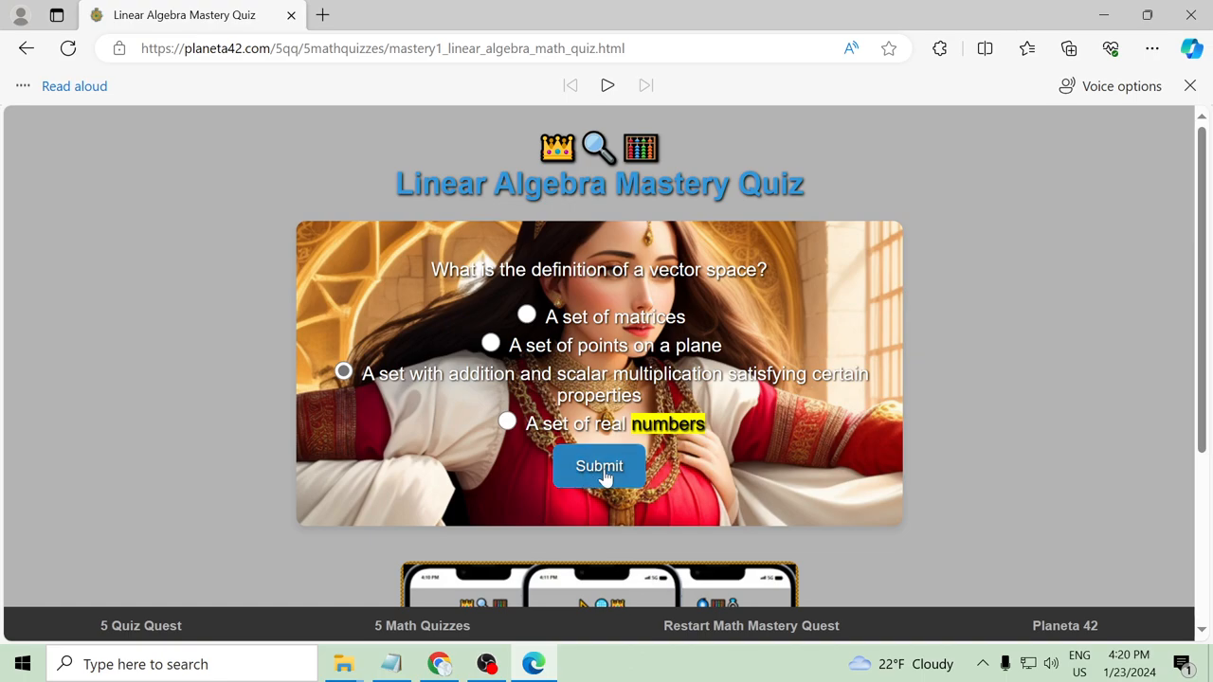
left_click(599, 466)
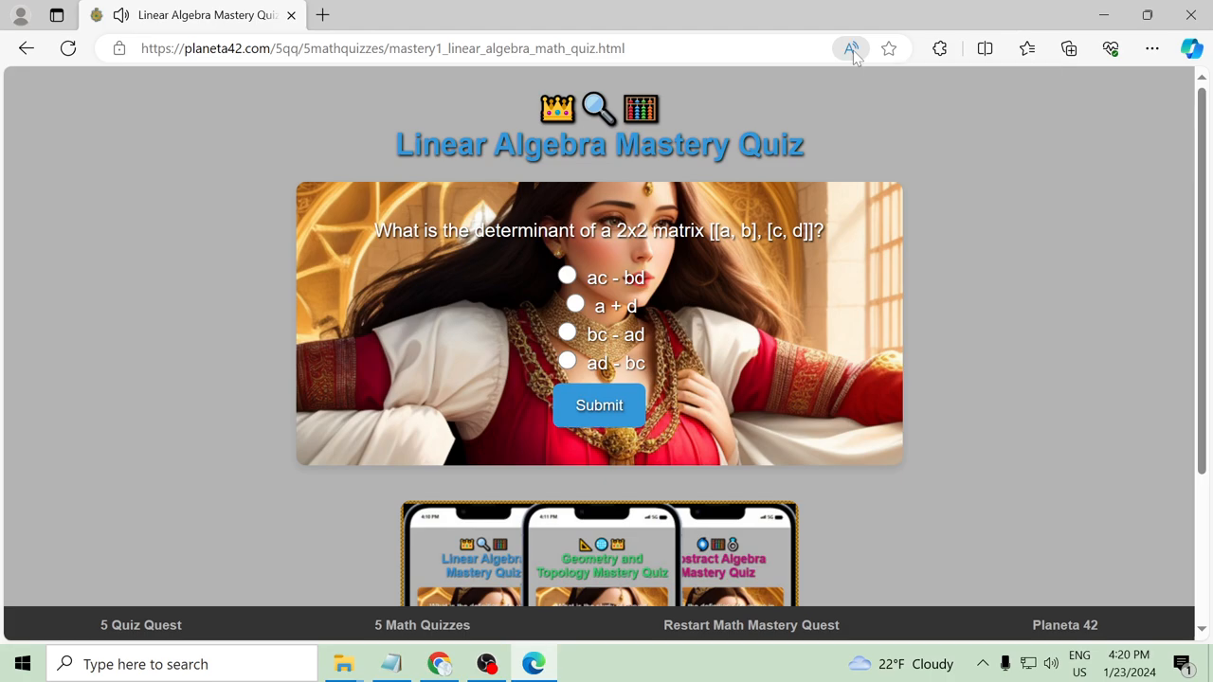
Answer the 2x2 determinant question by choosing 'ad - bc'
left_click(850, 49)
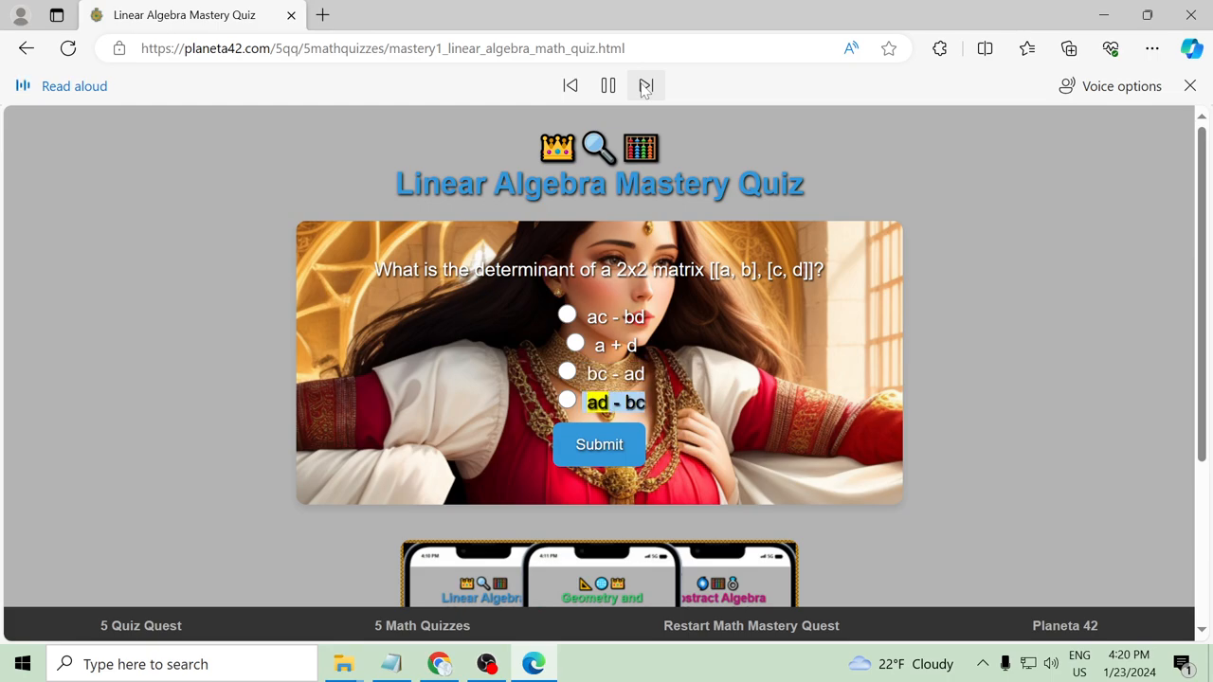
left_click(607, 85)
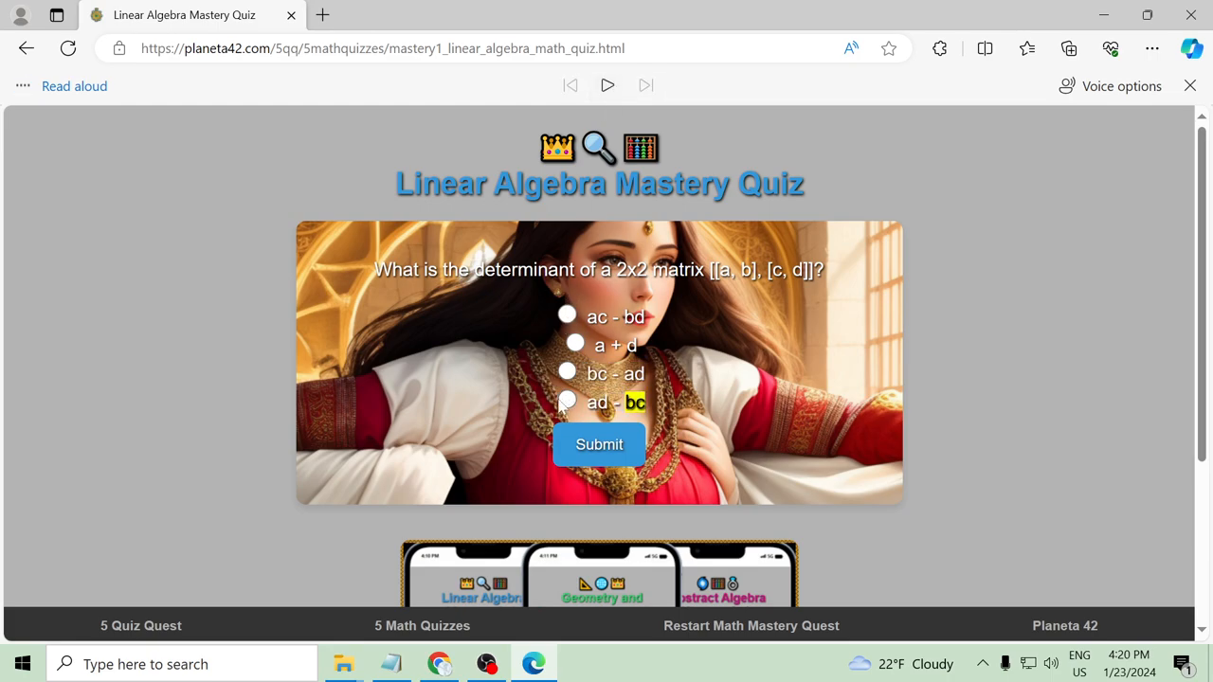
left_click(599, 444)
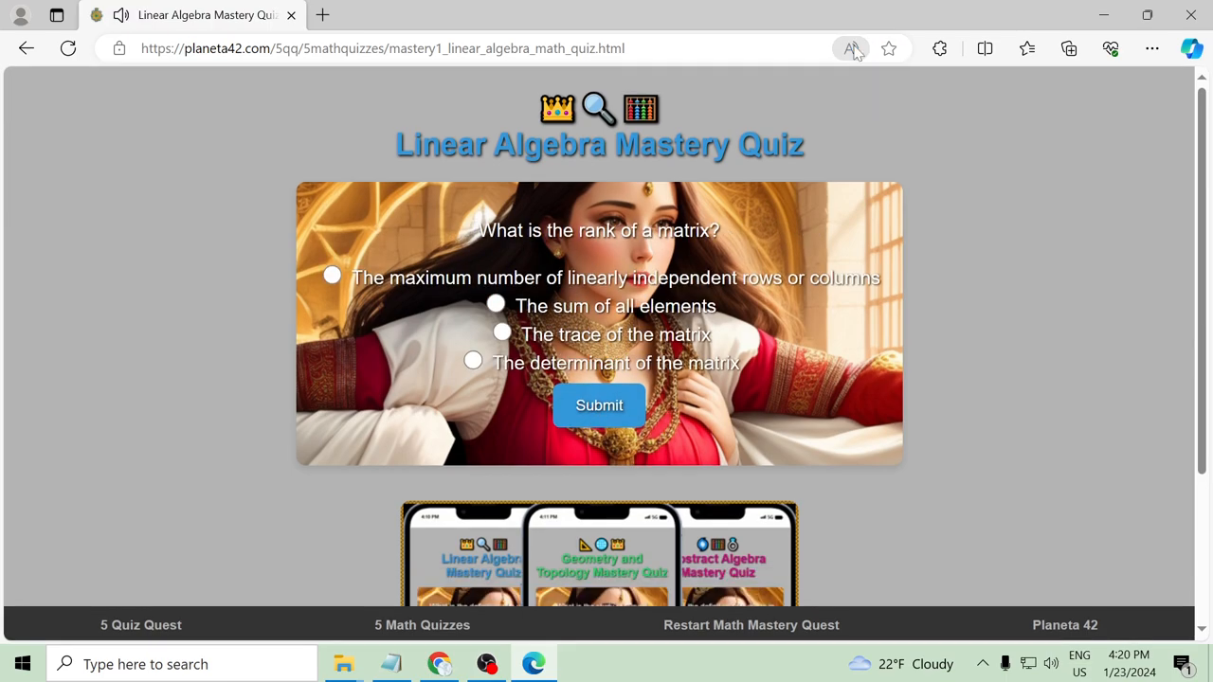
Answer the matrix rank question with 'maximum number of linearly independent rows or columns' and submit
left_click(851, 49)
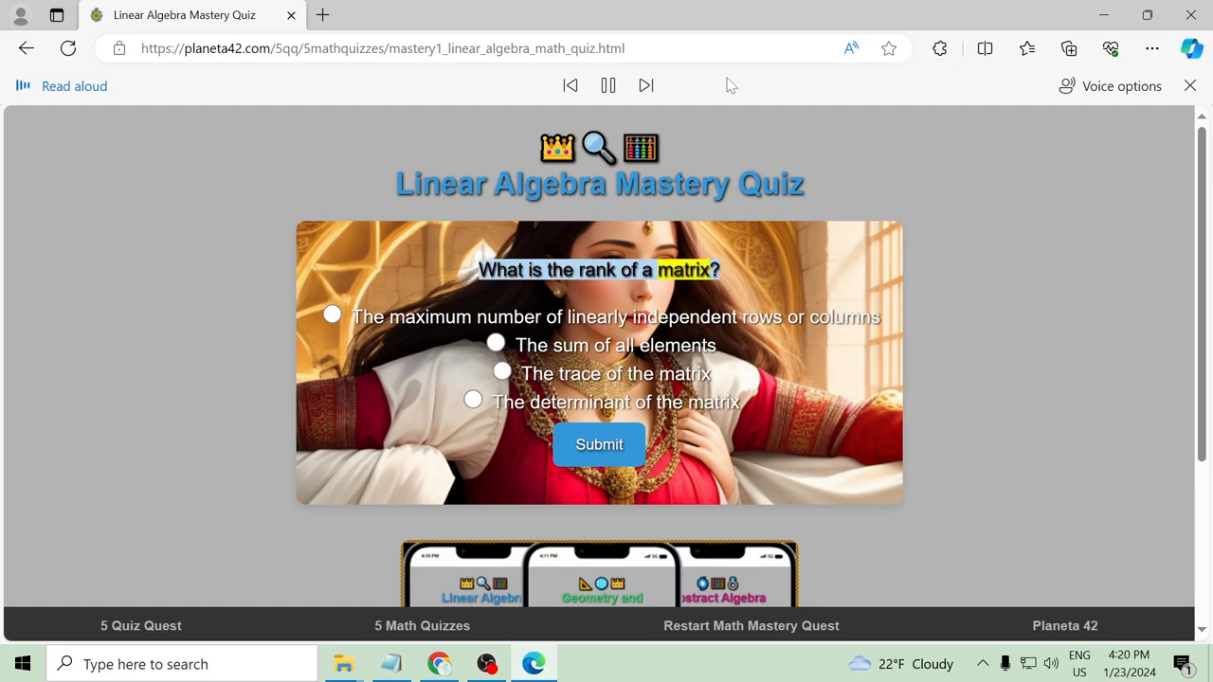
mouse_move(654, 98)
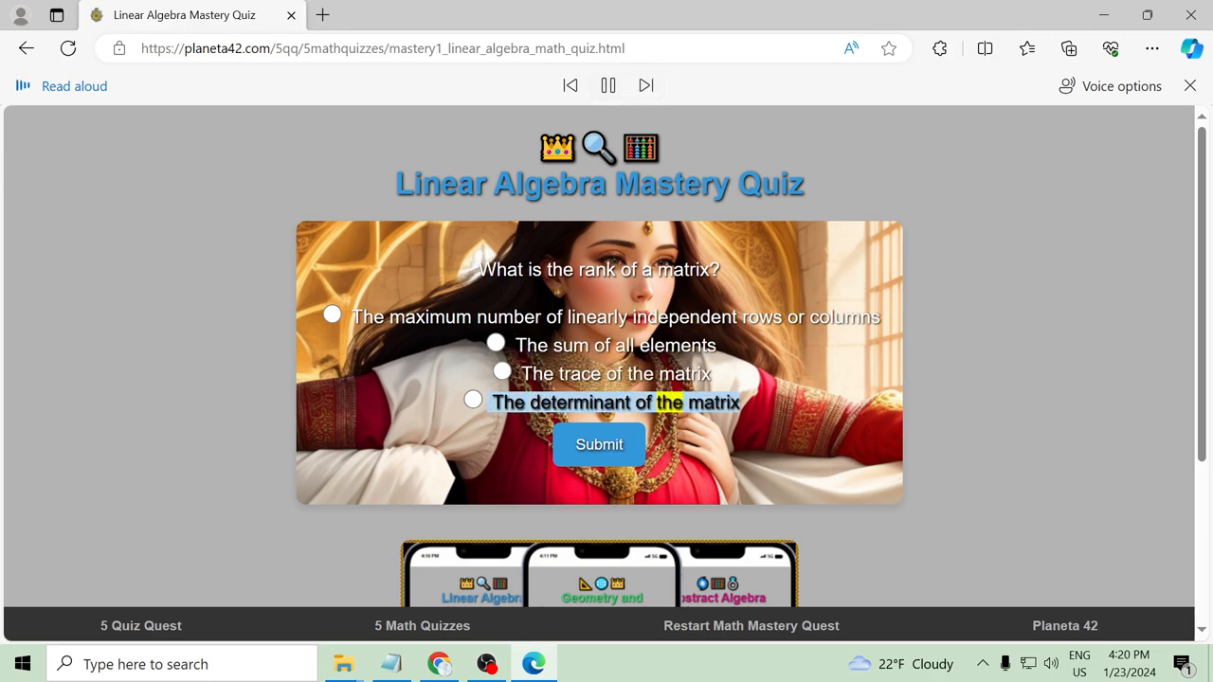
left_click(1191, 85)
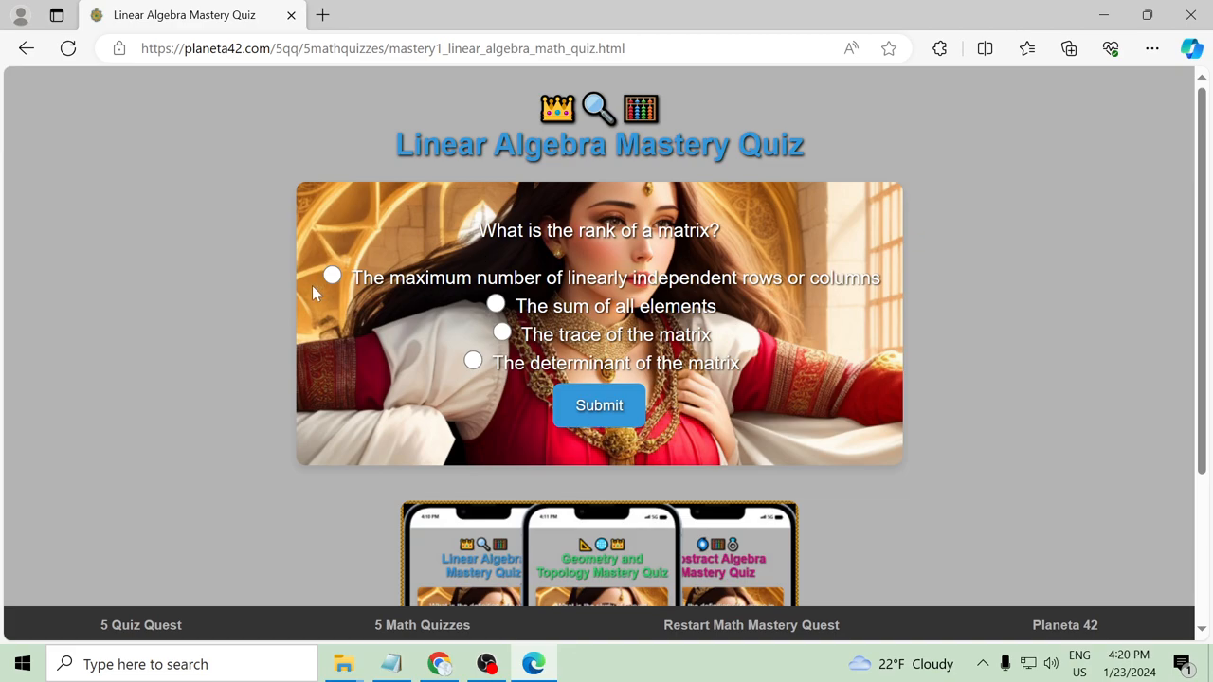
left_click(331, 275)
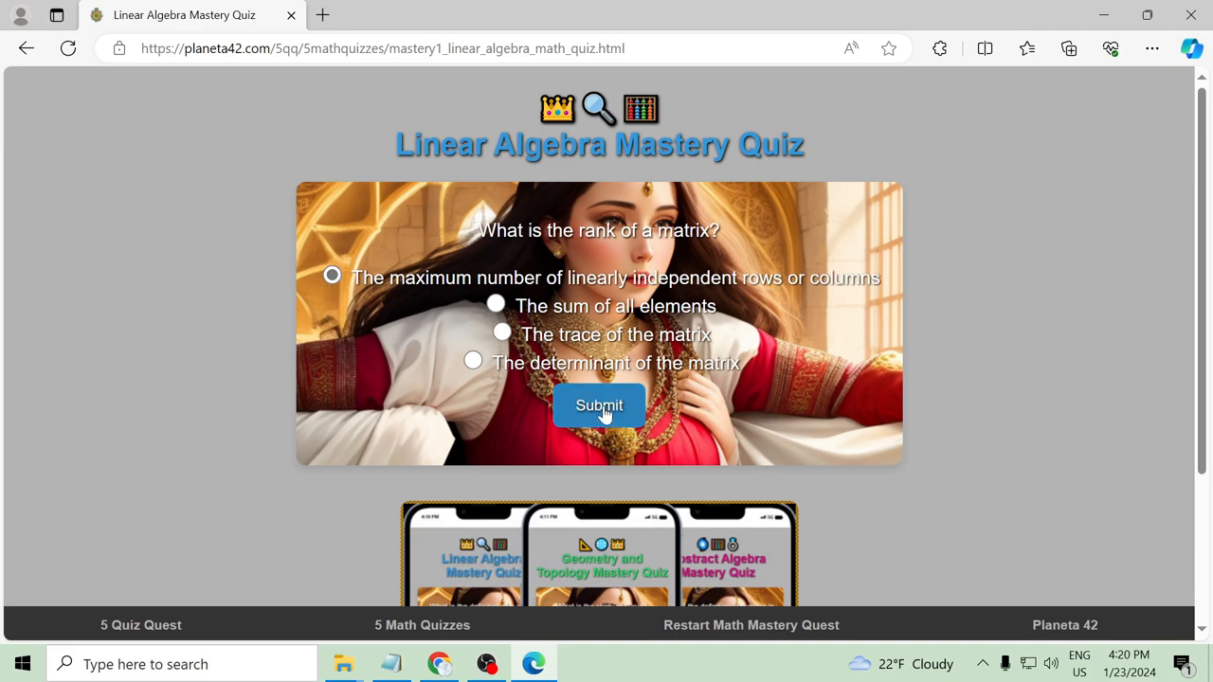
left_click(599, 406)
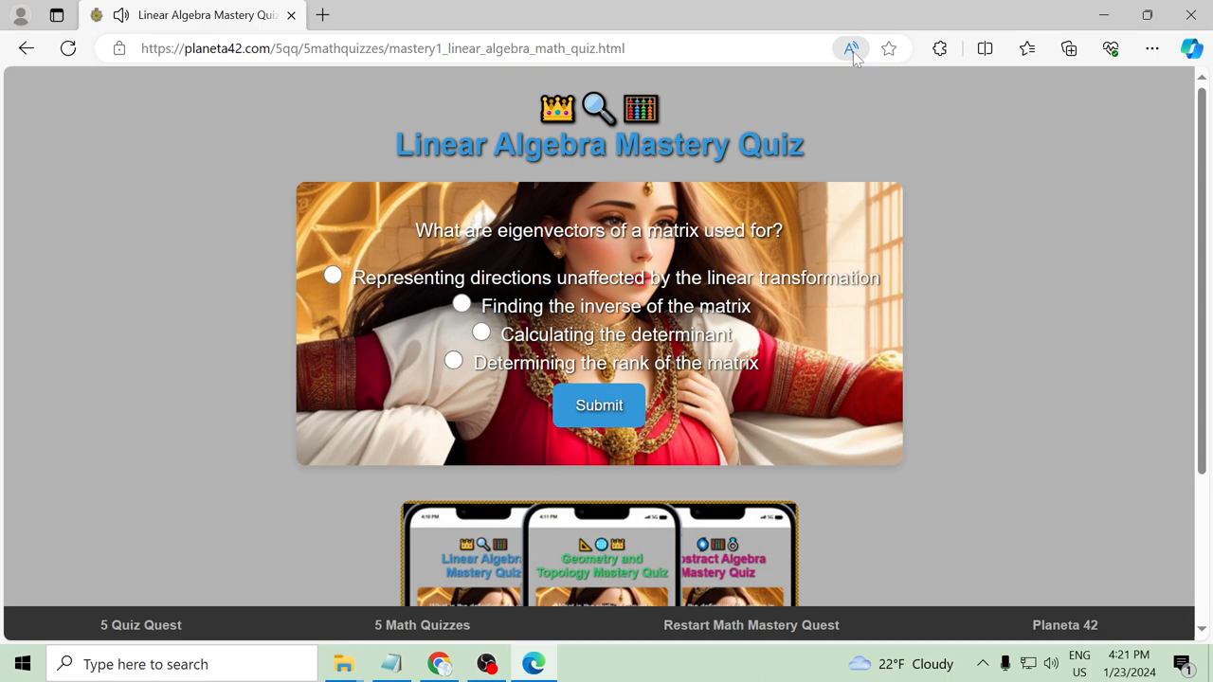
Answer the eigenvector question with 'directions unaffected by the transformation' and submit, finishing the quiz
left_click(849, 49)
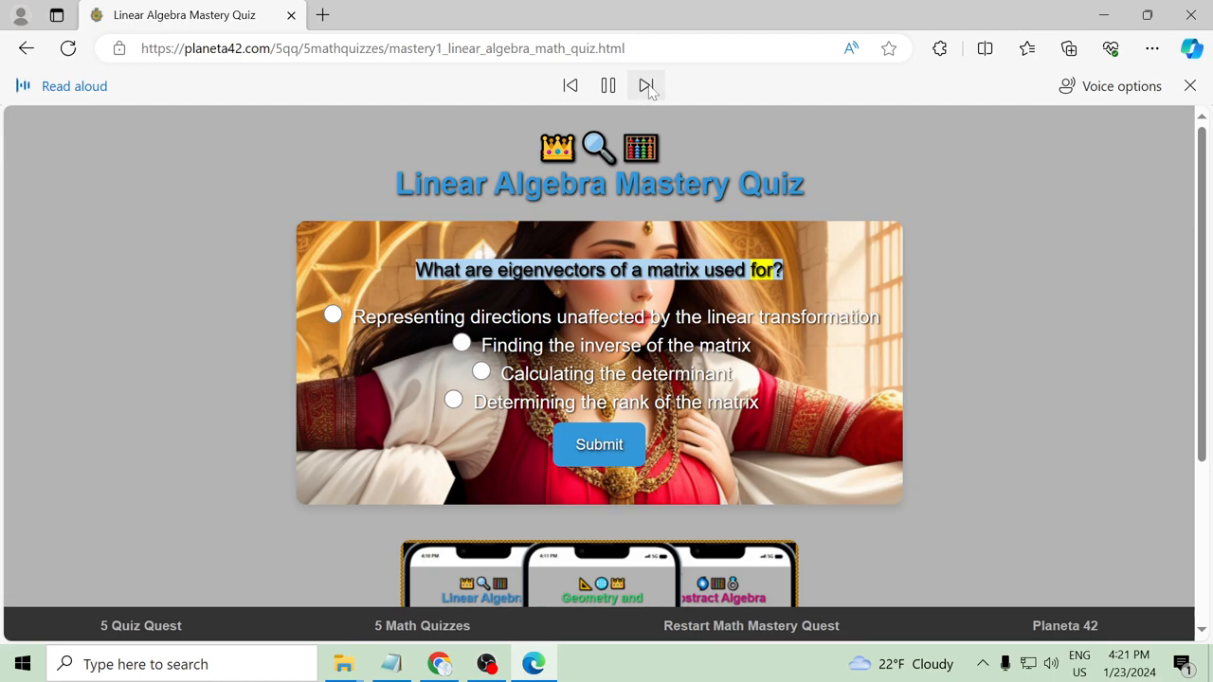
left_click(645, 85)
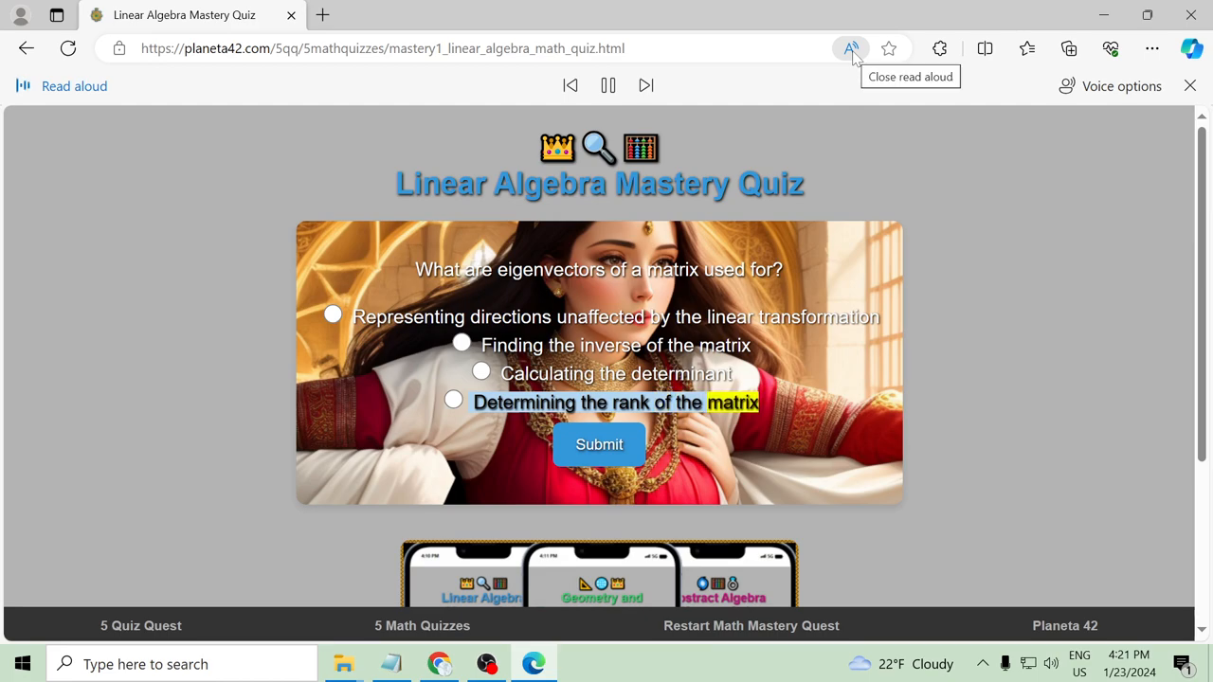
left_click(849, 50)
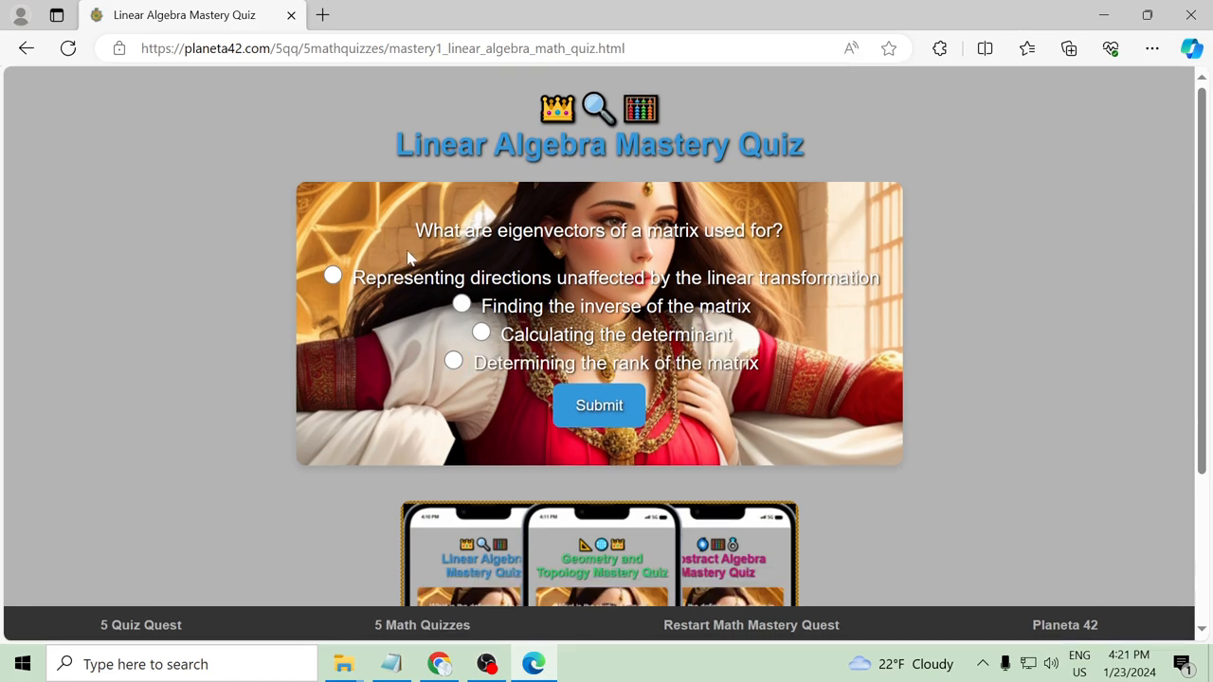
left_click(333, 277)
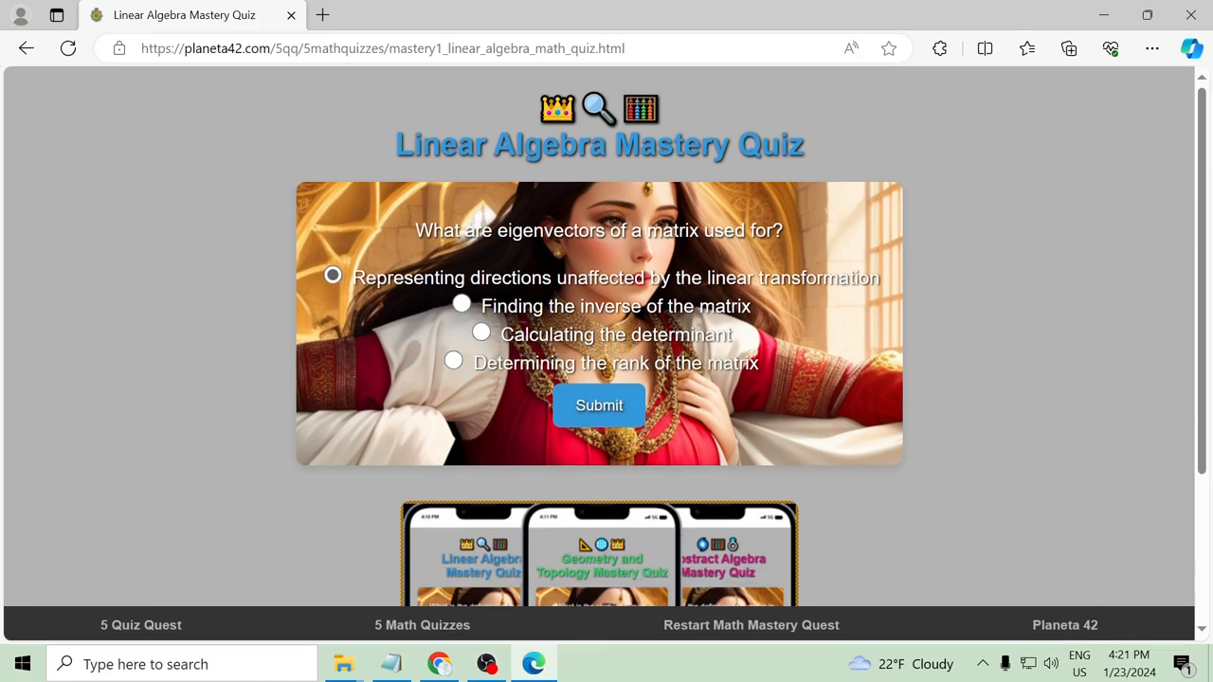
left_click(599, 405)
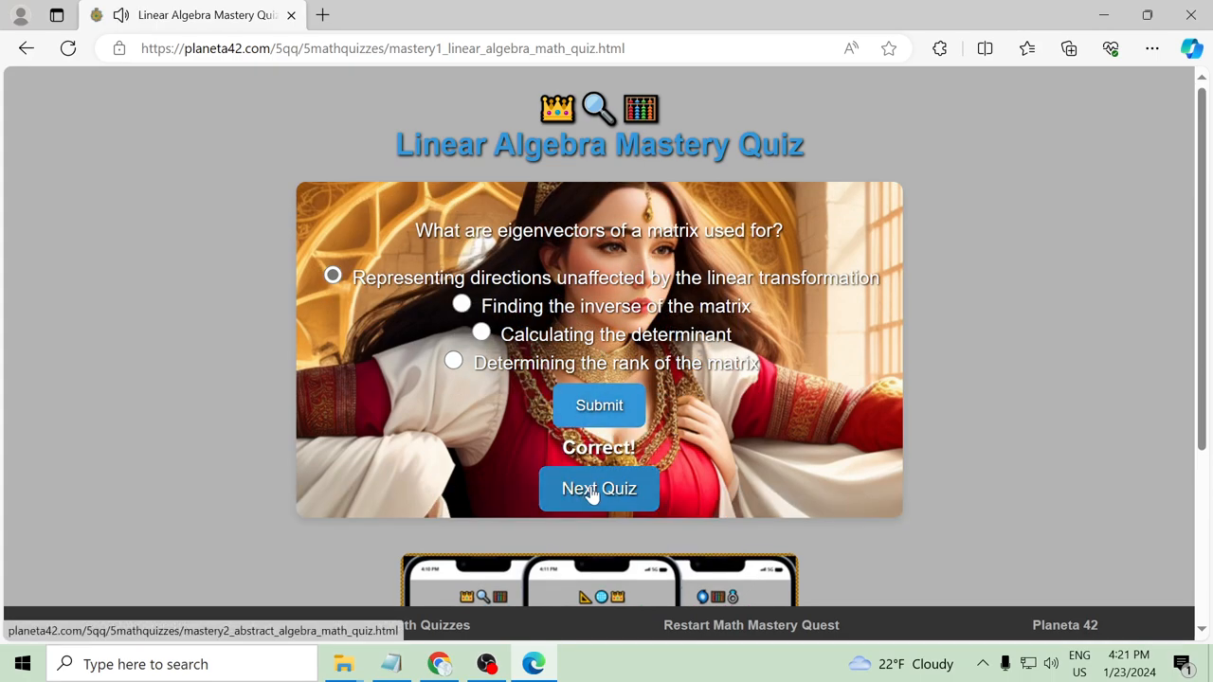
Start the Abstract Algebra quiz and answer the group question with 'associative binary operation', submitting it
left_click(599, 489)
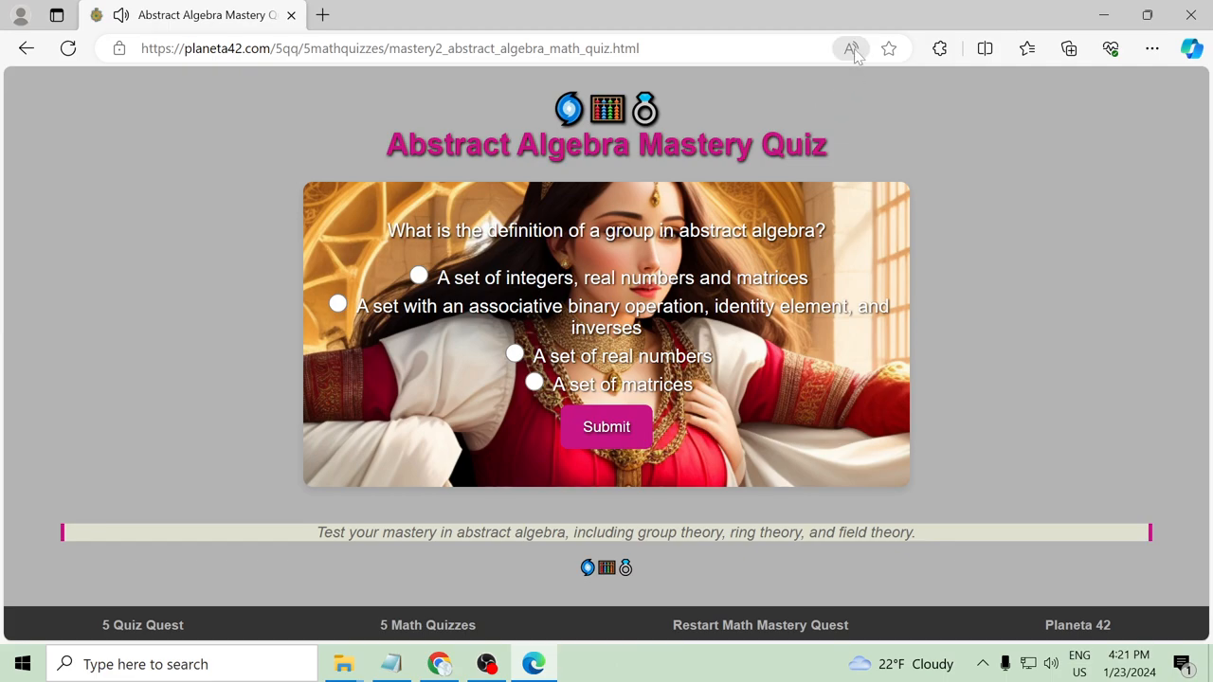
left_click(849, 49)
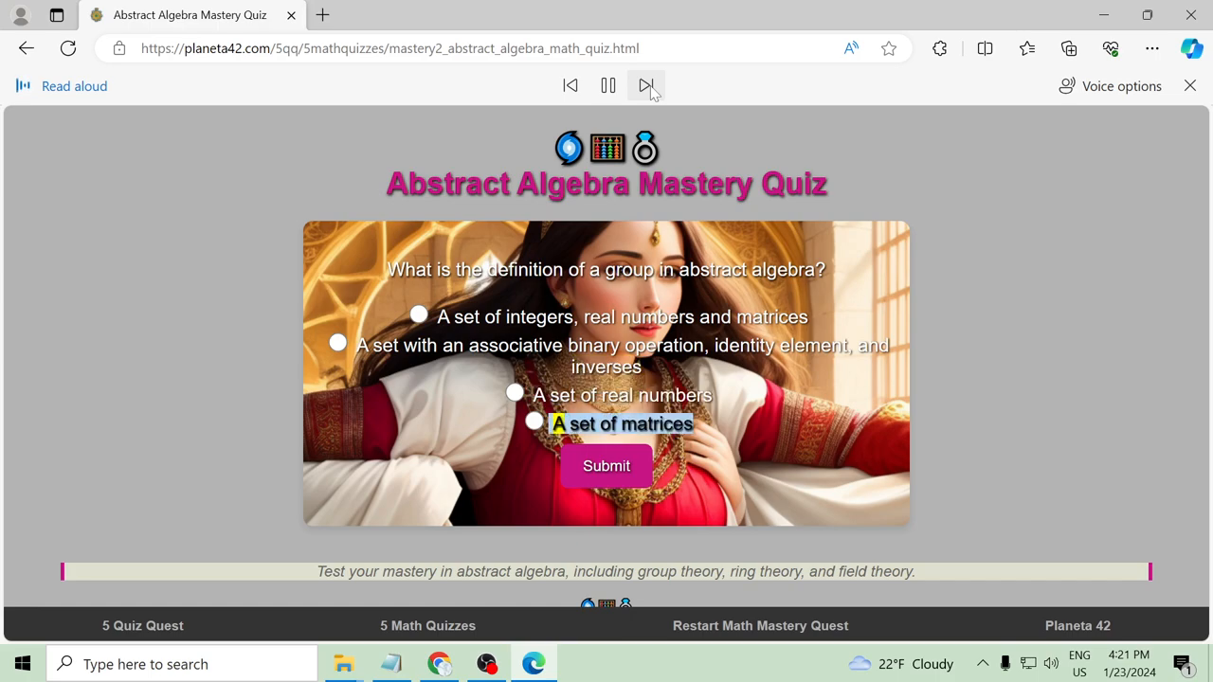
left_click(607, 85)
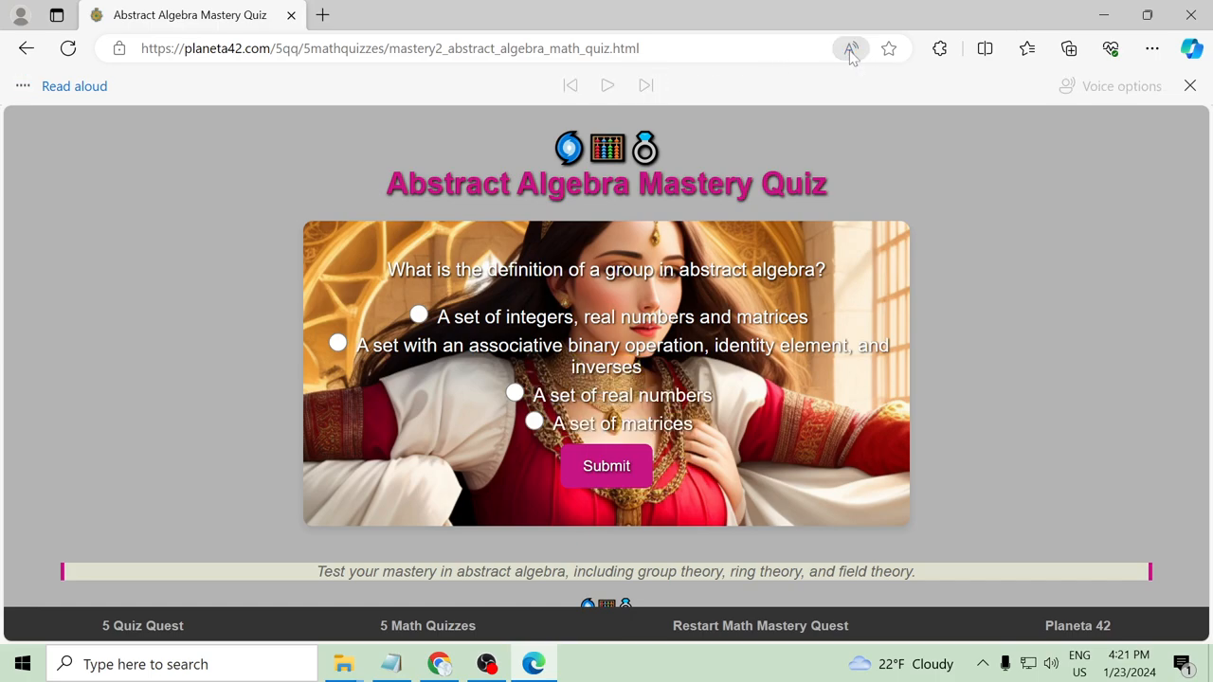
left_click(1190, 85)
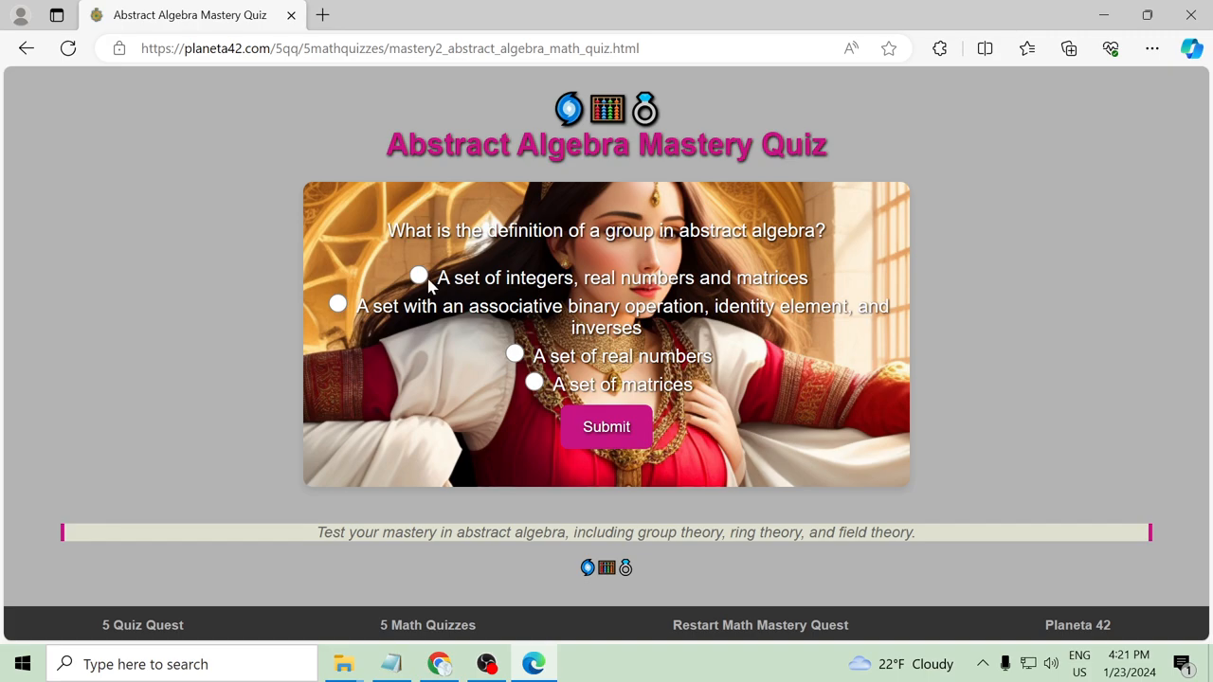
left_click(338, 303)
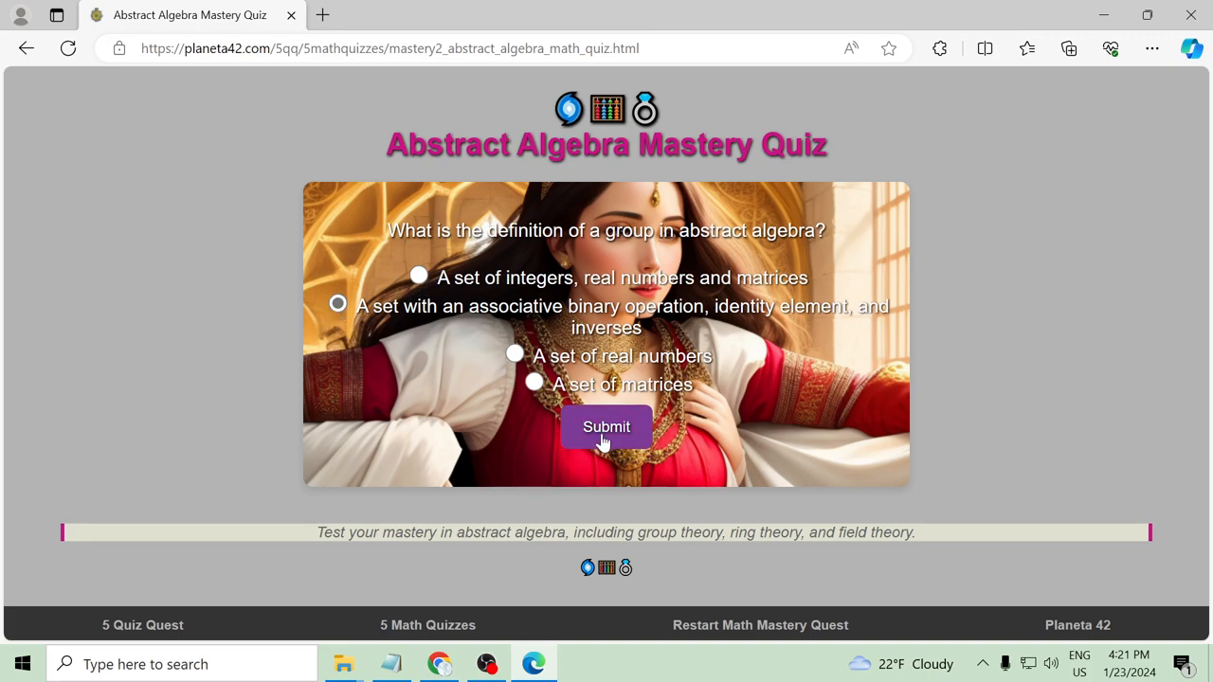
left_click(607, 427)
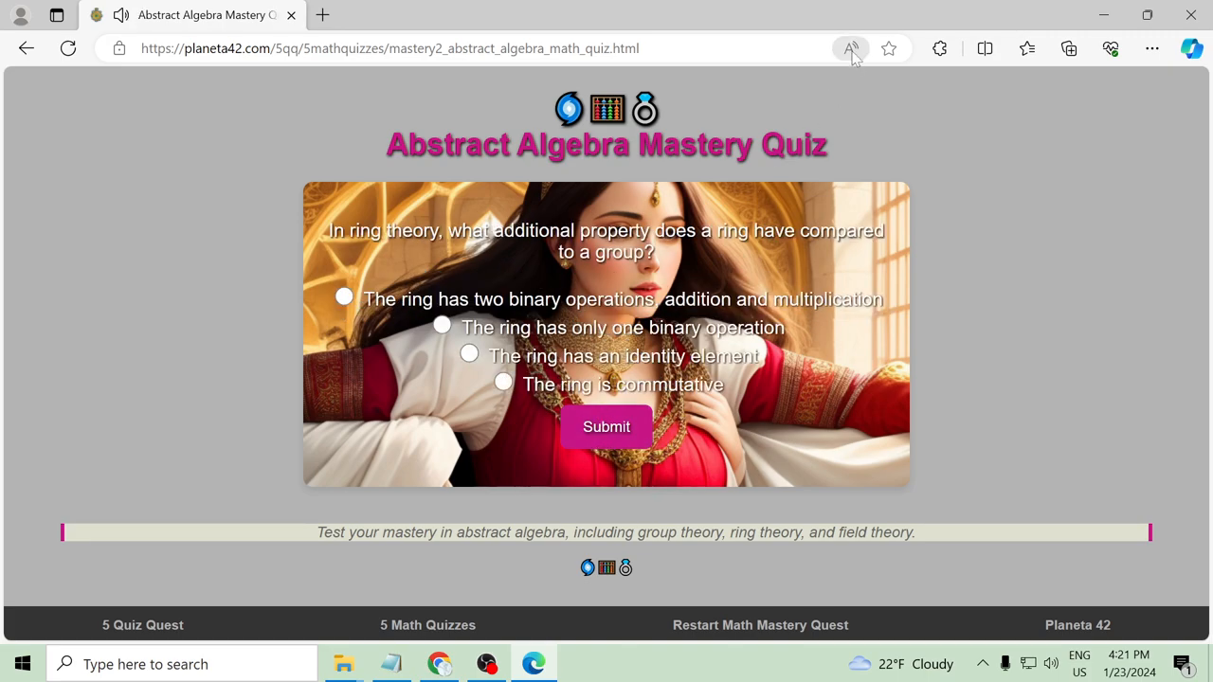
Answer the ring theory question with 'The ring has two binary operations'
left_click(849, 49)
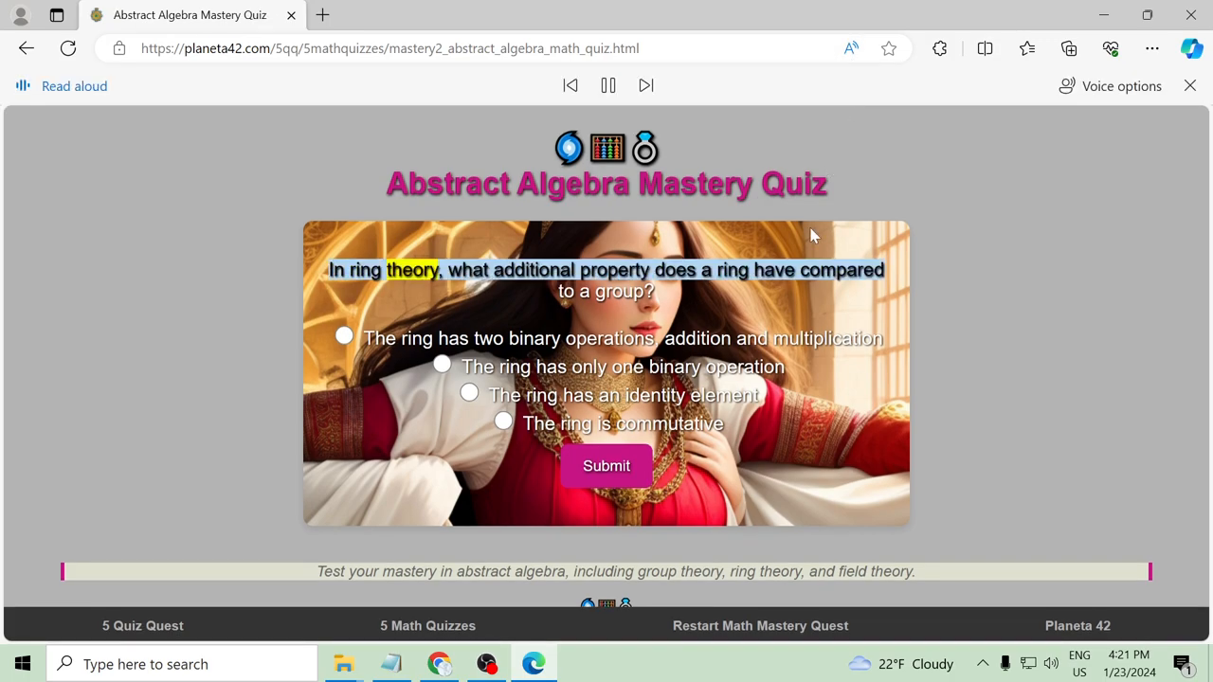
mouse_move(792, 330)
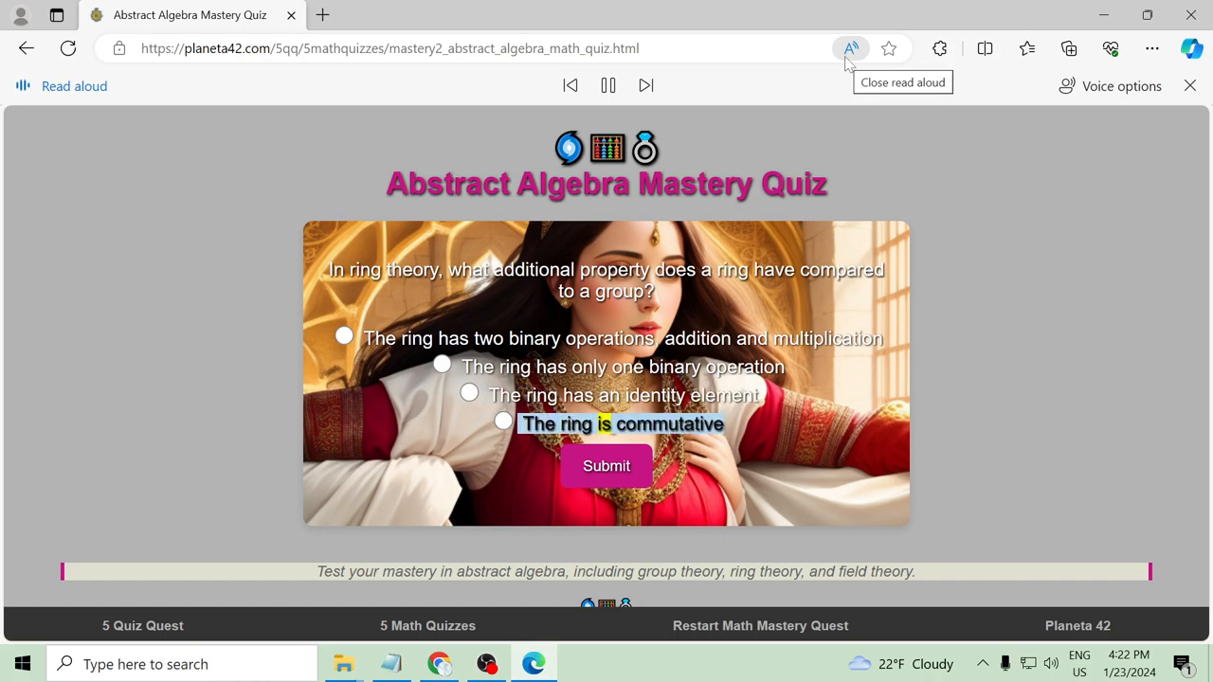
left_click(1191, 86)
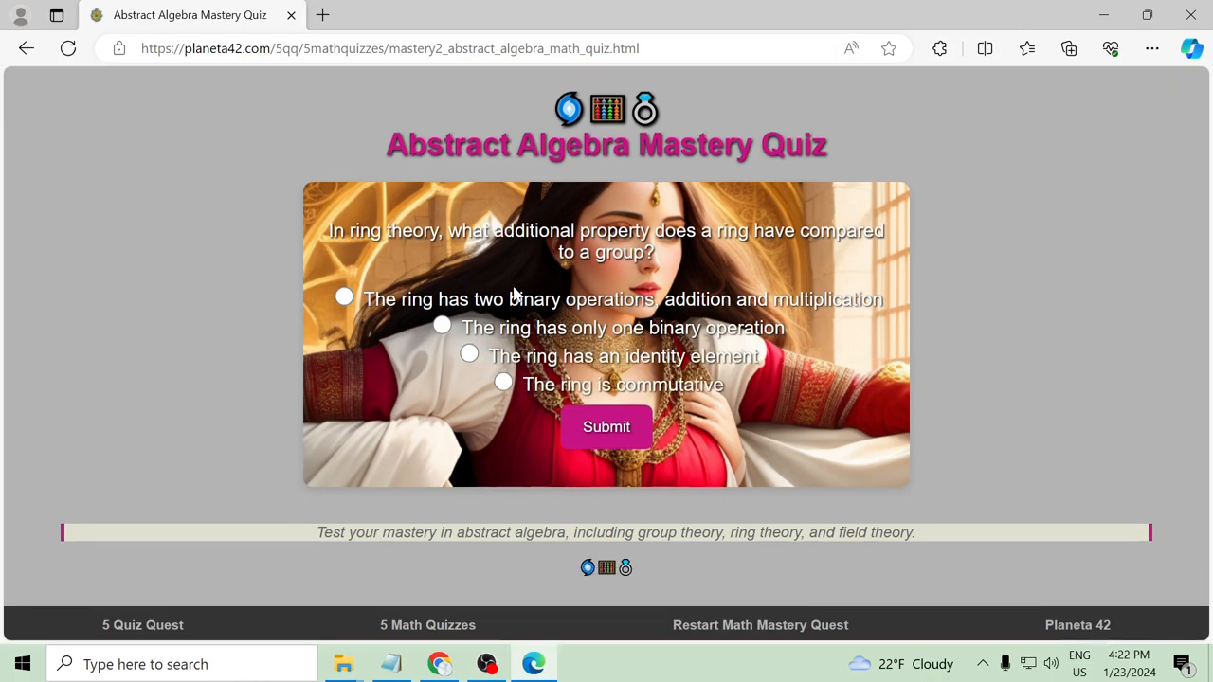
left_click(607, 426)
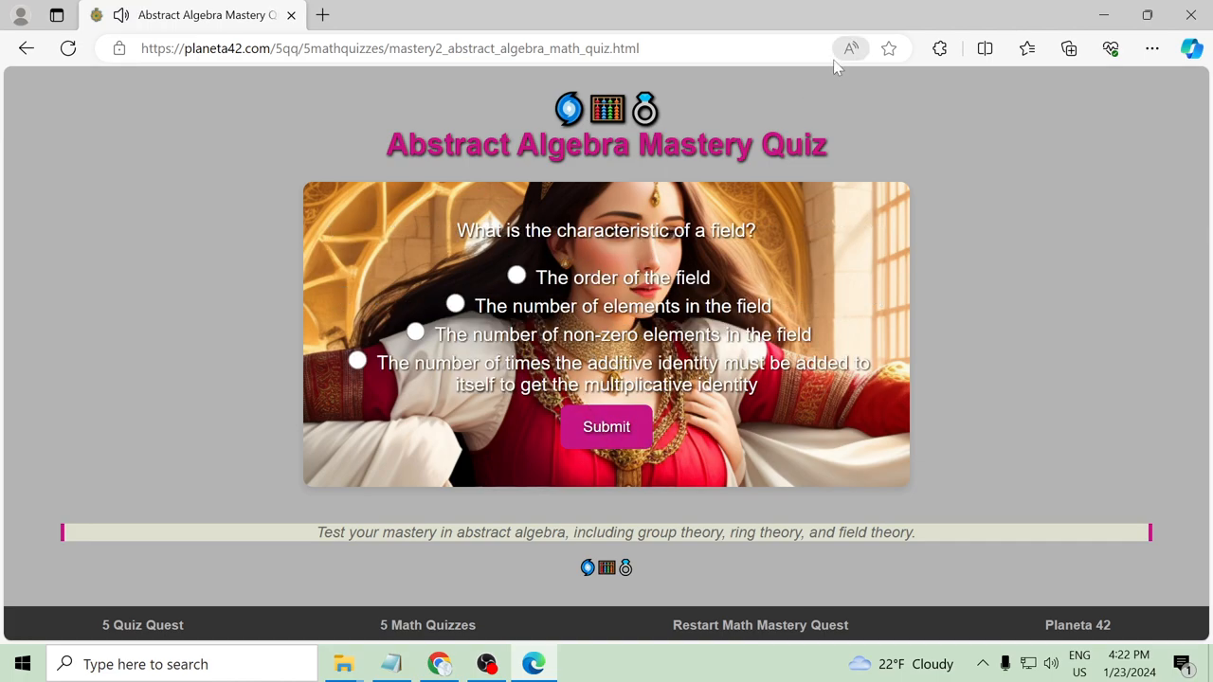
Answer the field characteristic question with the additive identity option and submit it
left_click(849, 50)
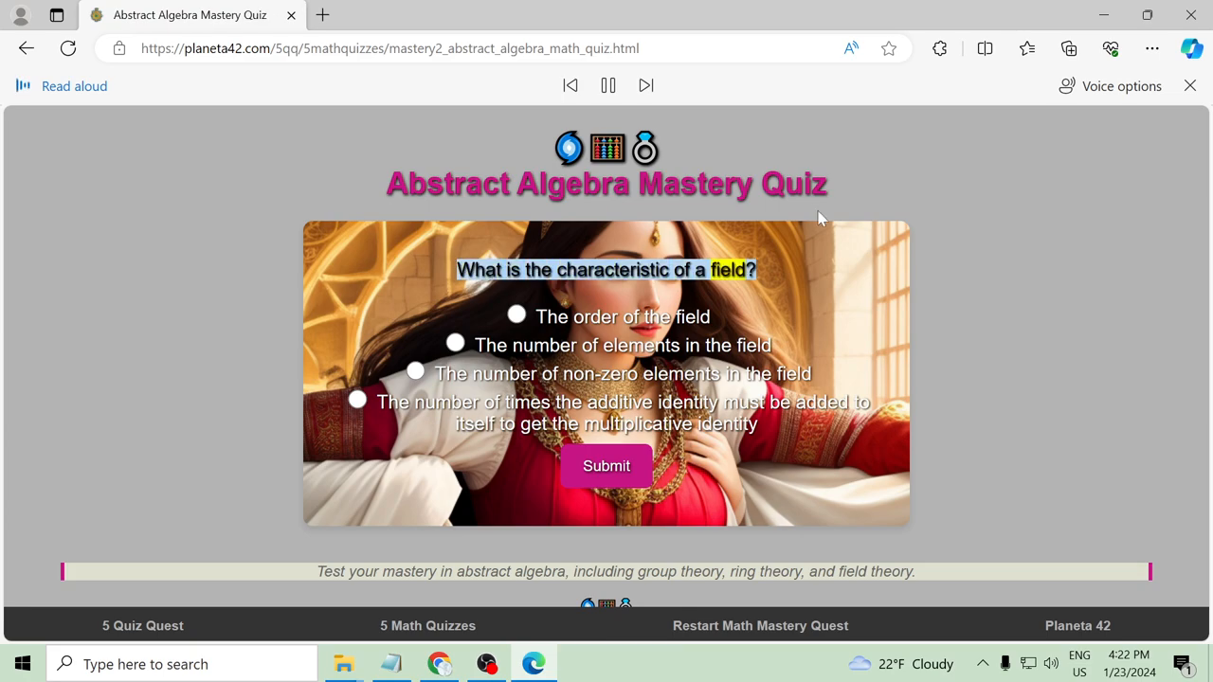
mouse_move(652, 112)
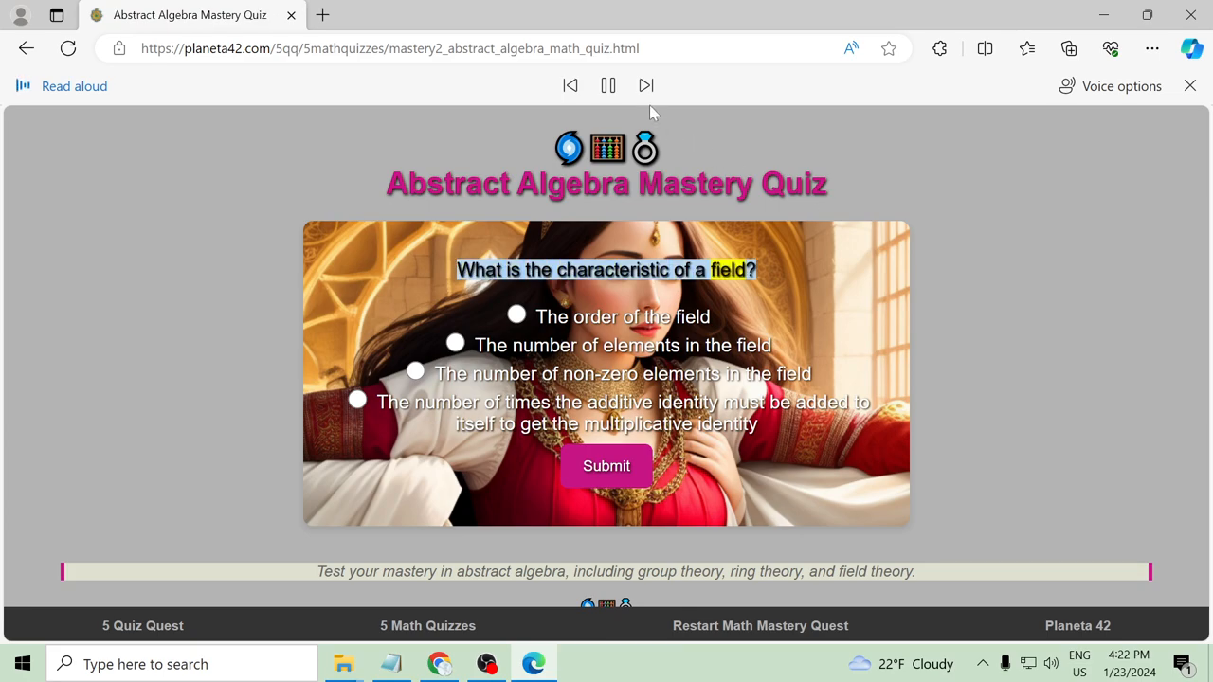
left_click(644, 85)
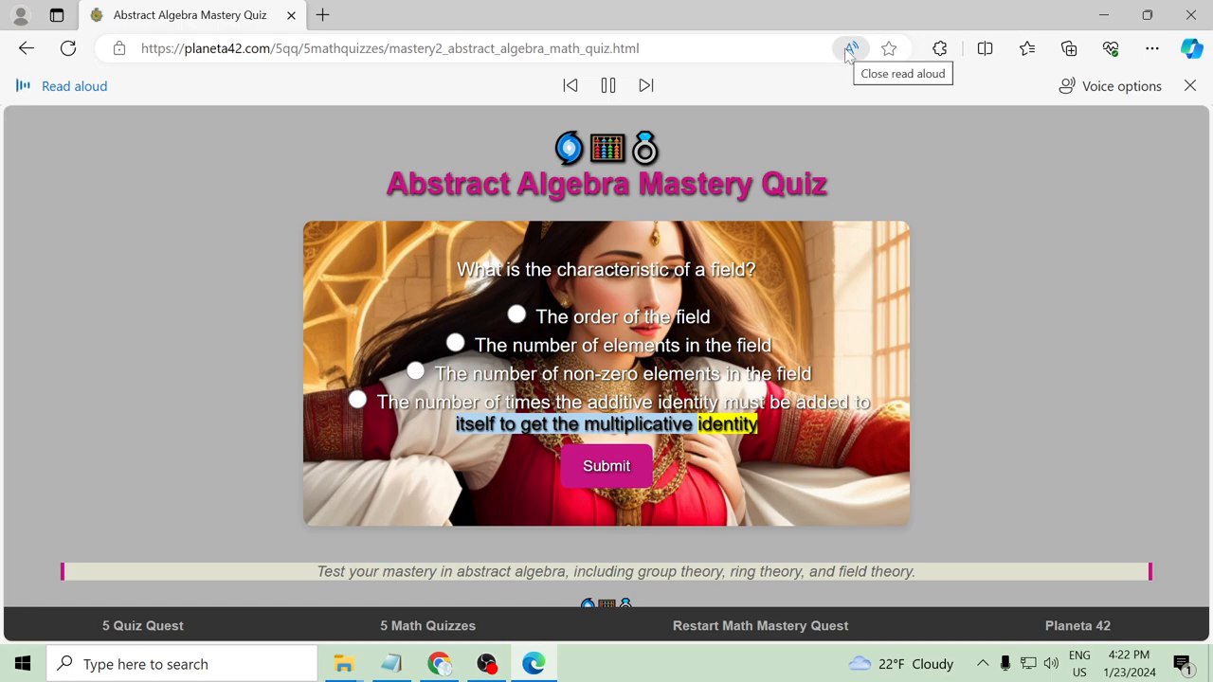
left_click(849, 49)
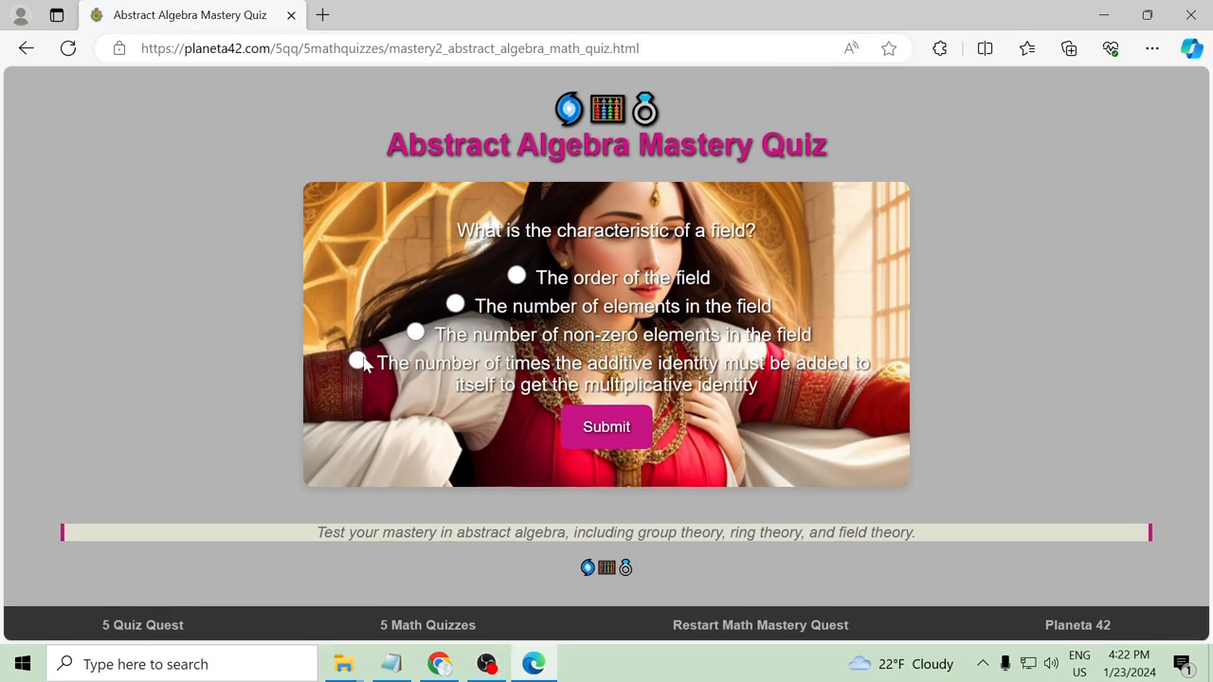
left_click(356, 360)
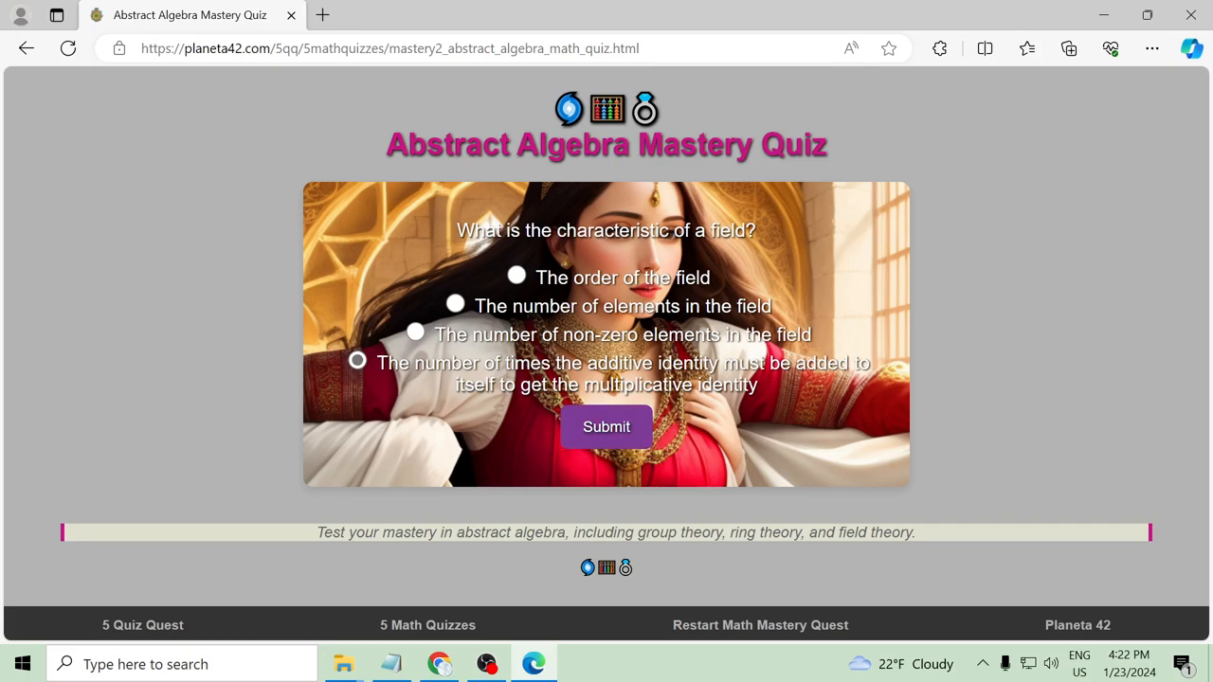
left_click(607, 427)
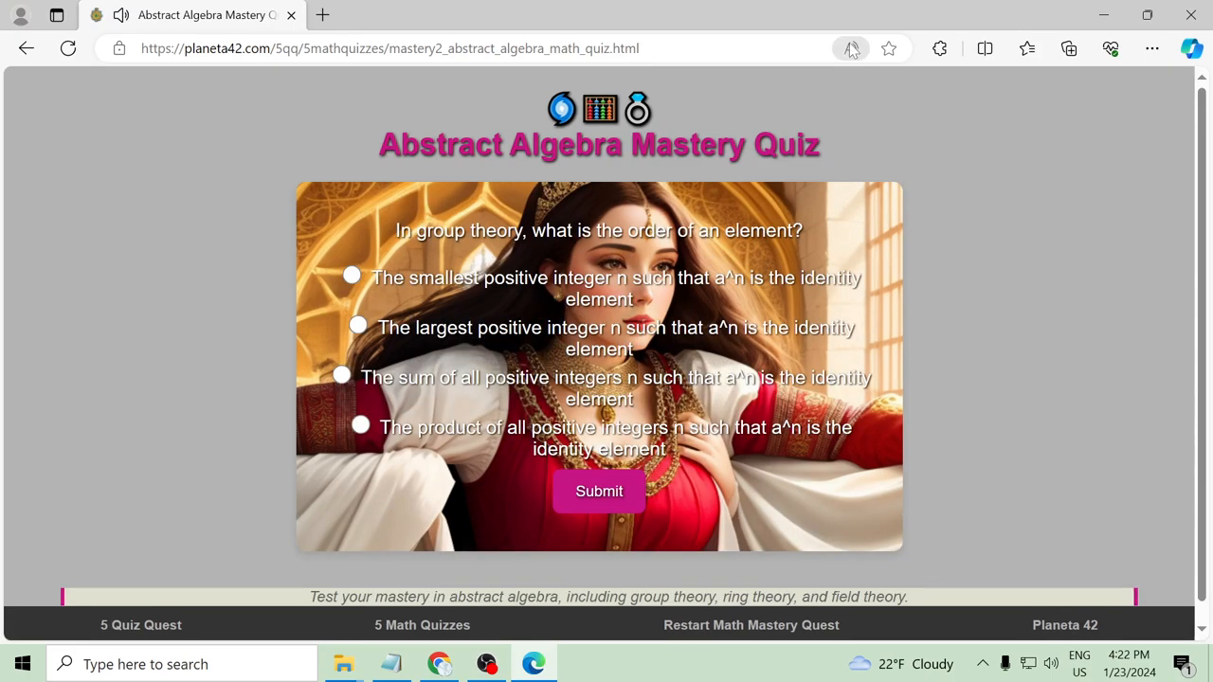
Answer the element order question with 'smallest positive integer n' and submit it as Correct
left_click(850, 49)
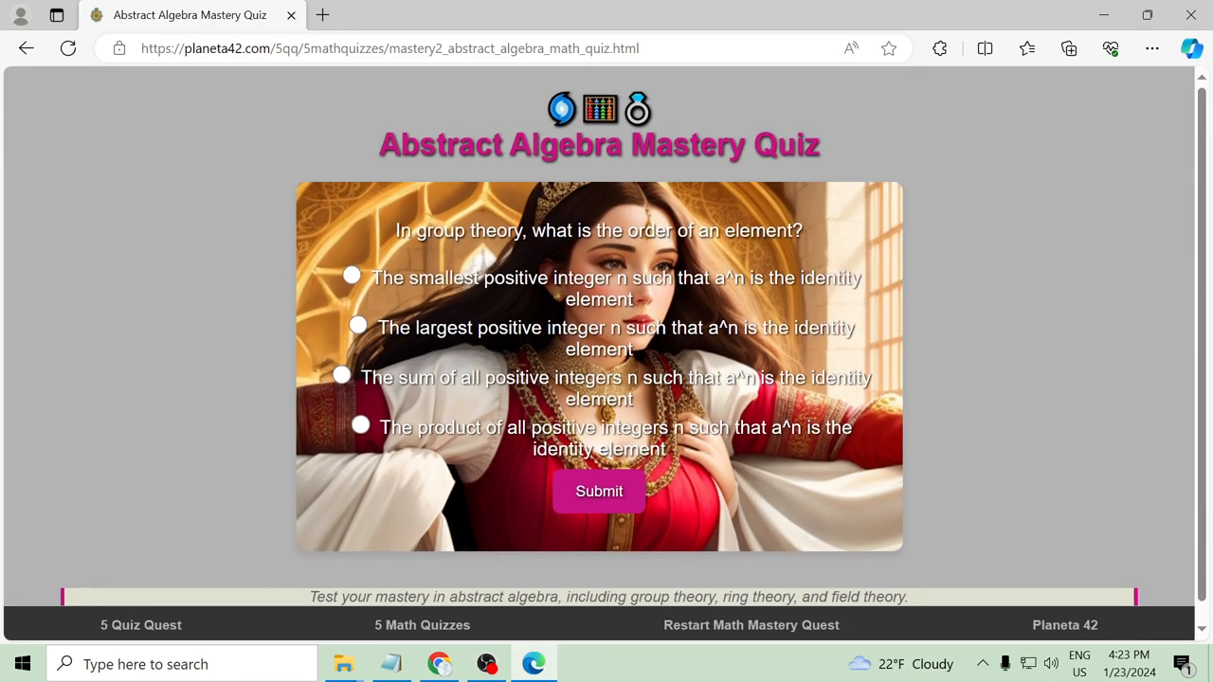
left_click(352, 274)
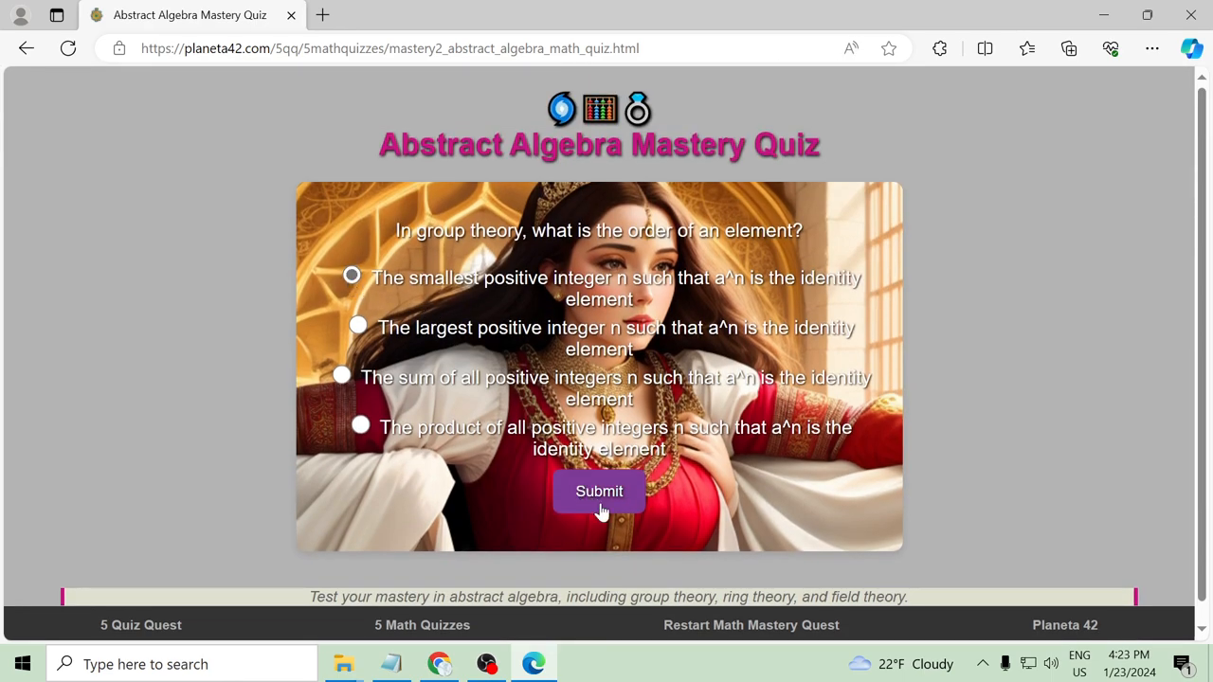
left_click(599, 491)
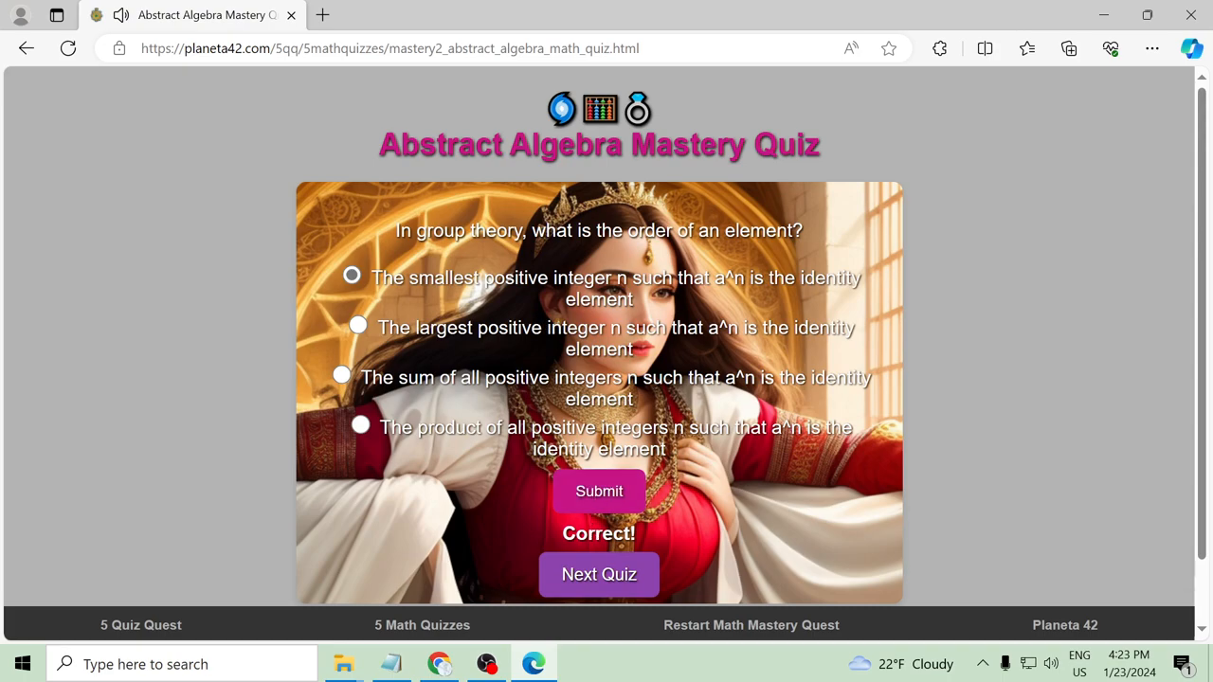
mouse_move(599, 575)
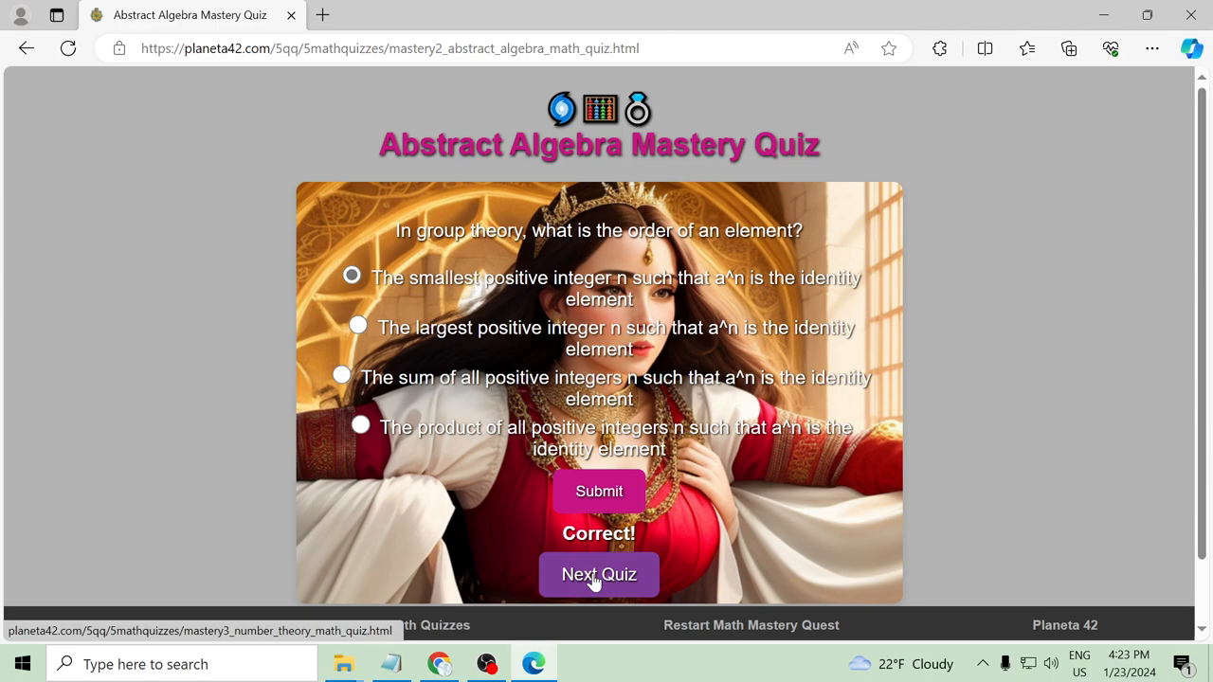
Start the Number Theory quiz and answer the first question with the prime factorization option
left_click(599, 574)
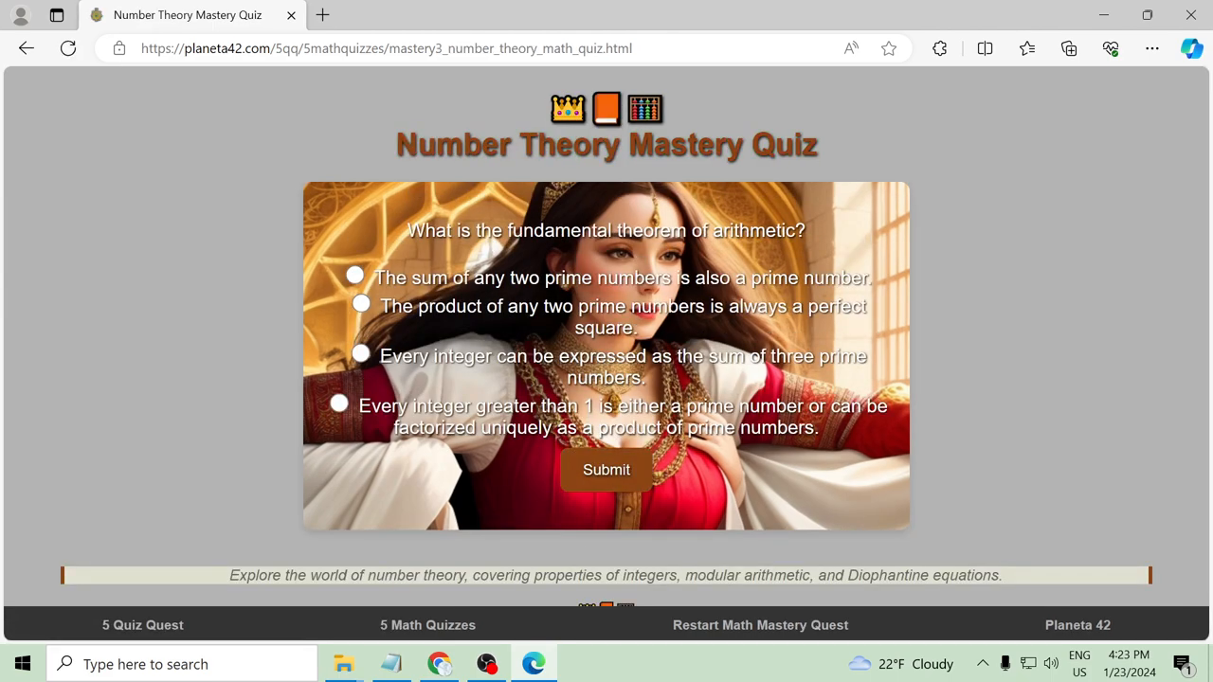
mouse_move(846, 45)
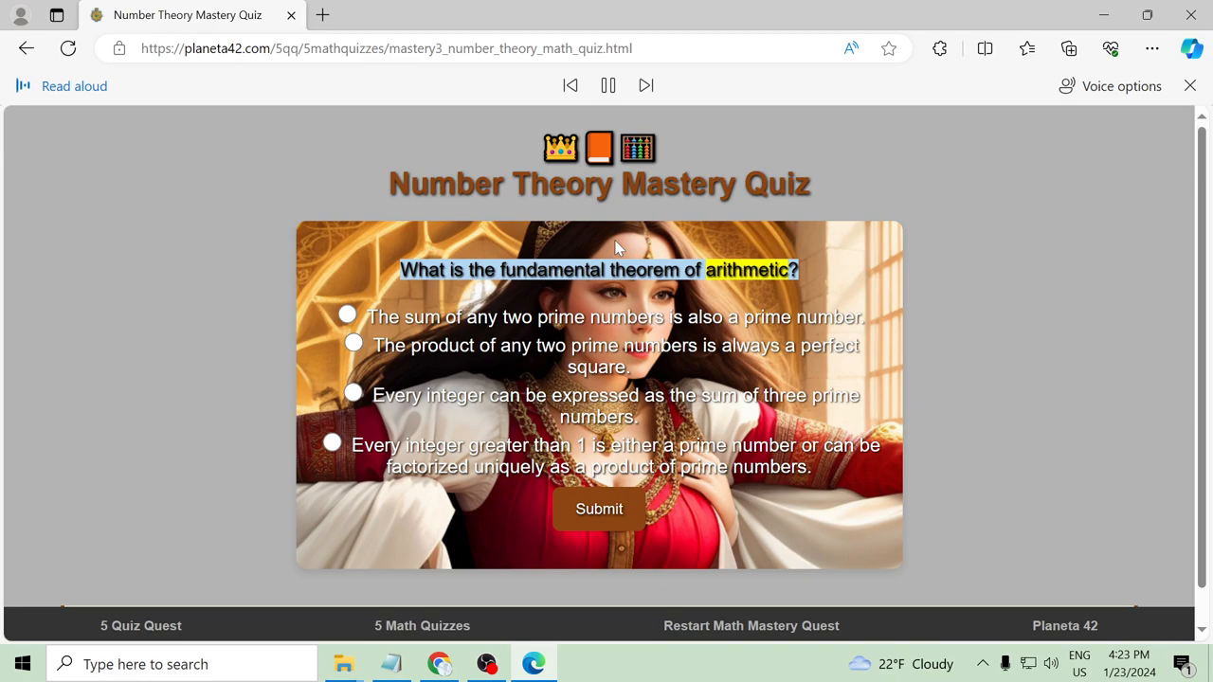
left_click(645, 85)
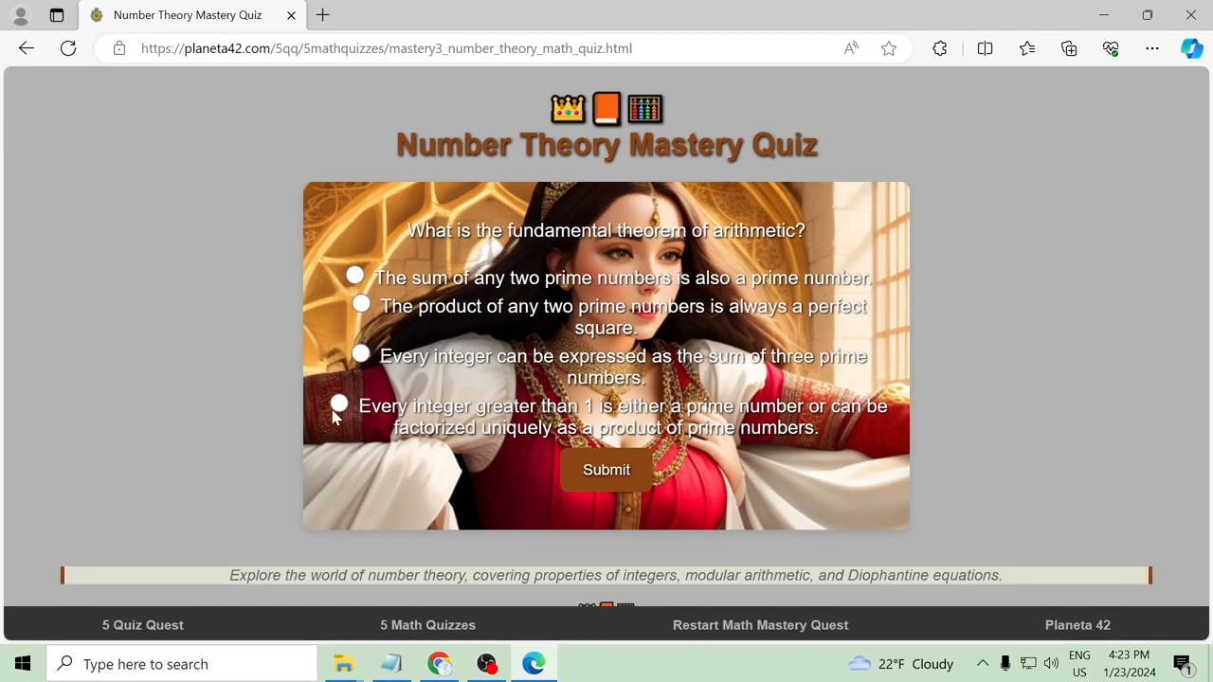
left_click(606, 470)
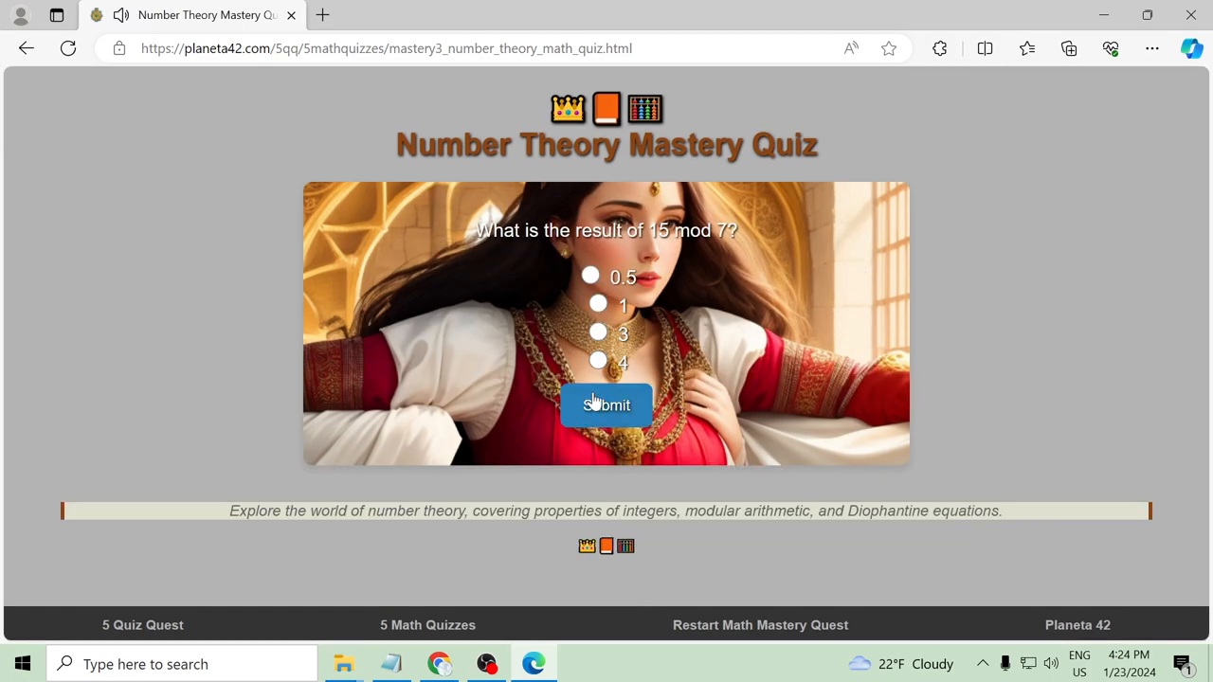
left_click(849, 49)
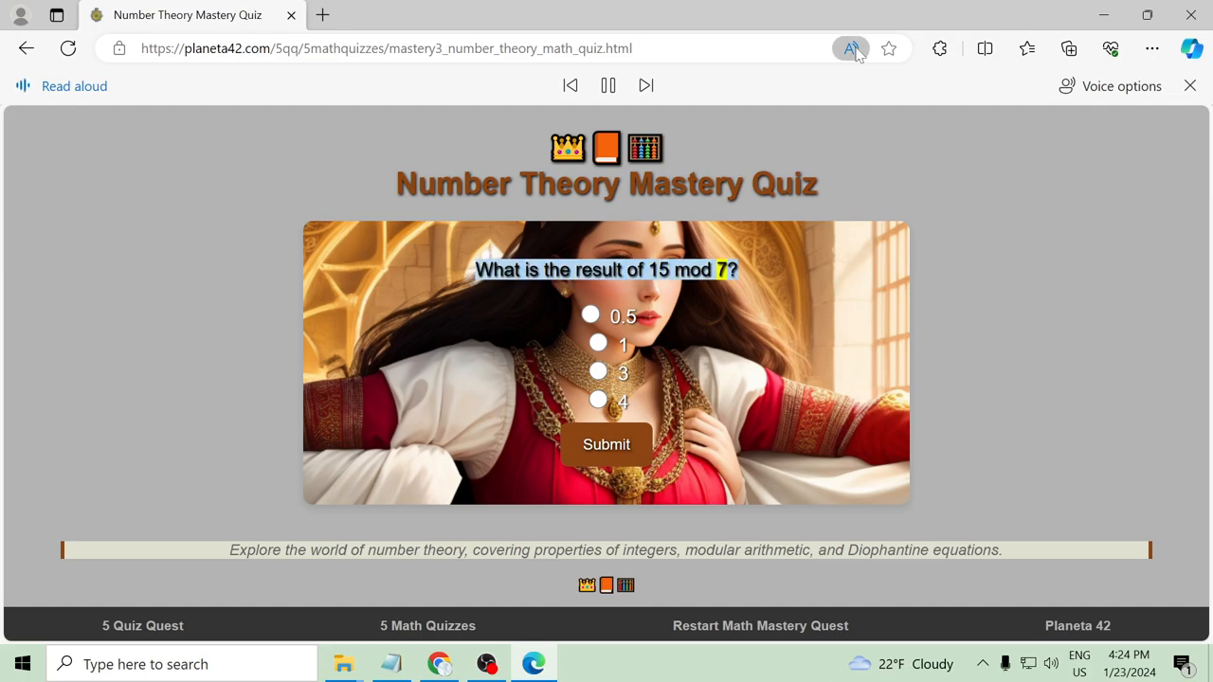
Answer the modular arithmetic question with 1 as the result of 15 mod 7 and submit
left_click(1191, 85)
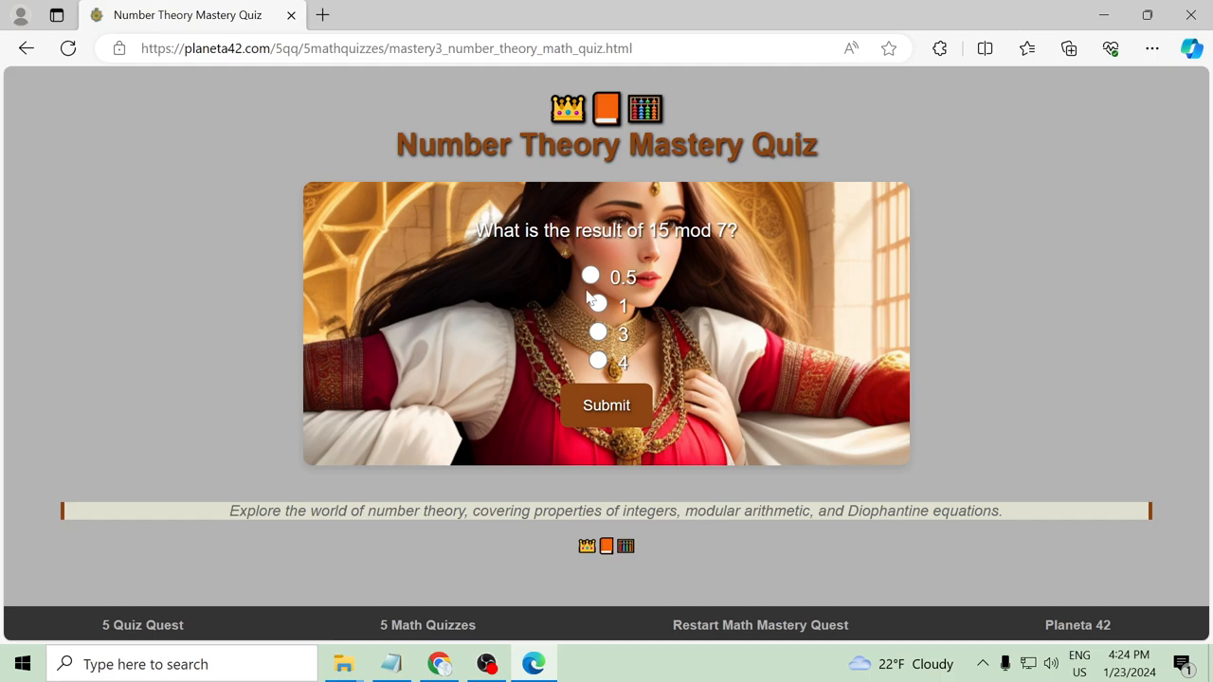
left_click(607, 405)
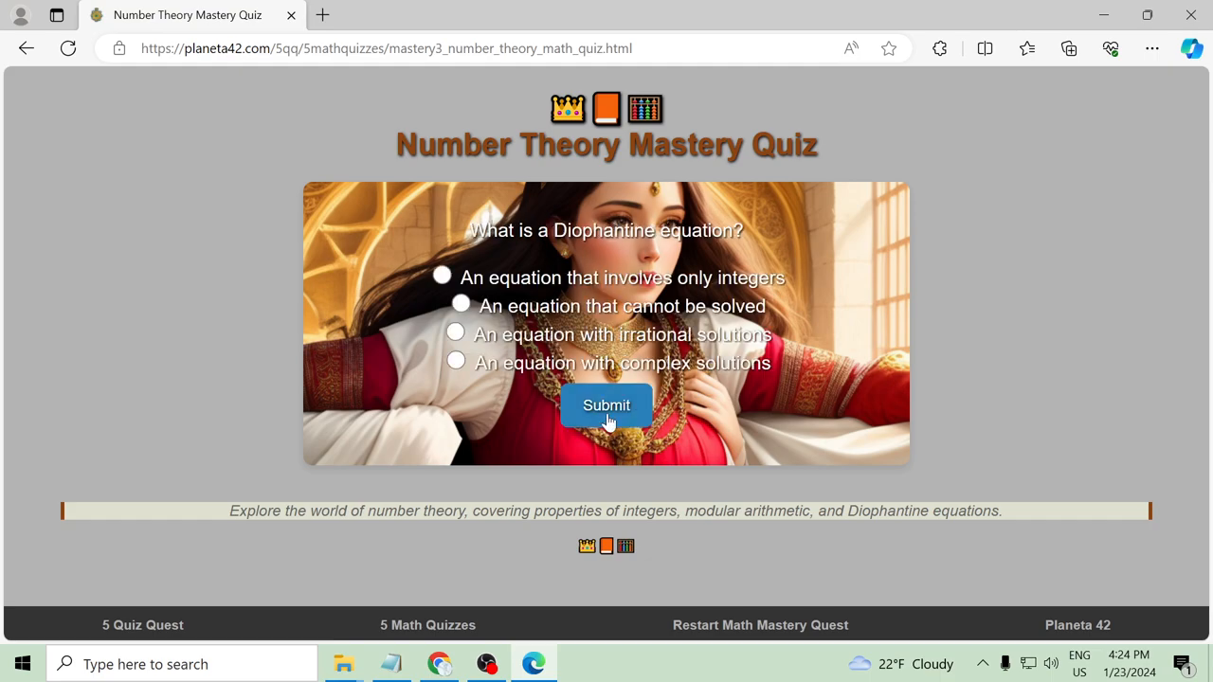
left_click(607, 406)
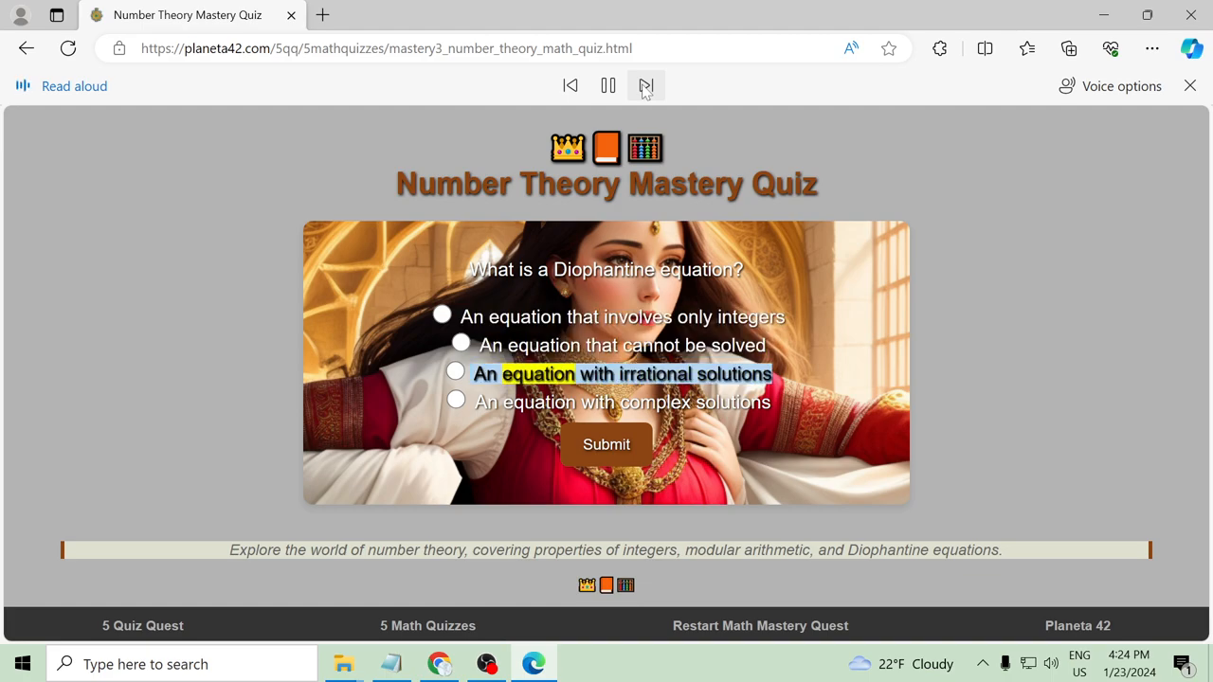
Answer the Diophantine equation question, retrying different options after Incorrect until accepted
left_click(644, 85)
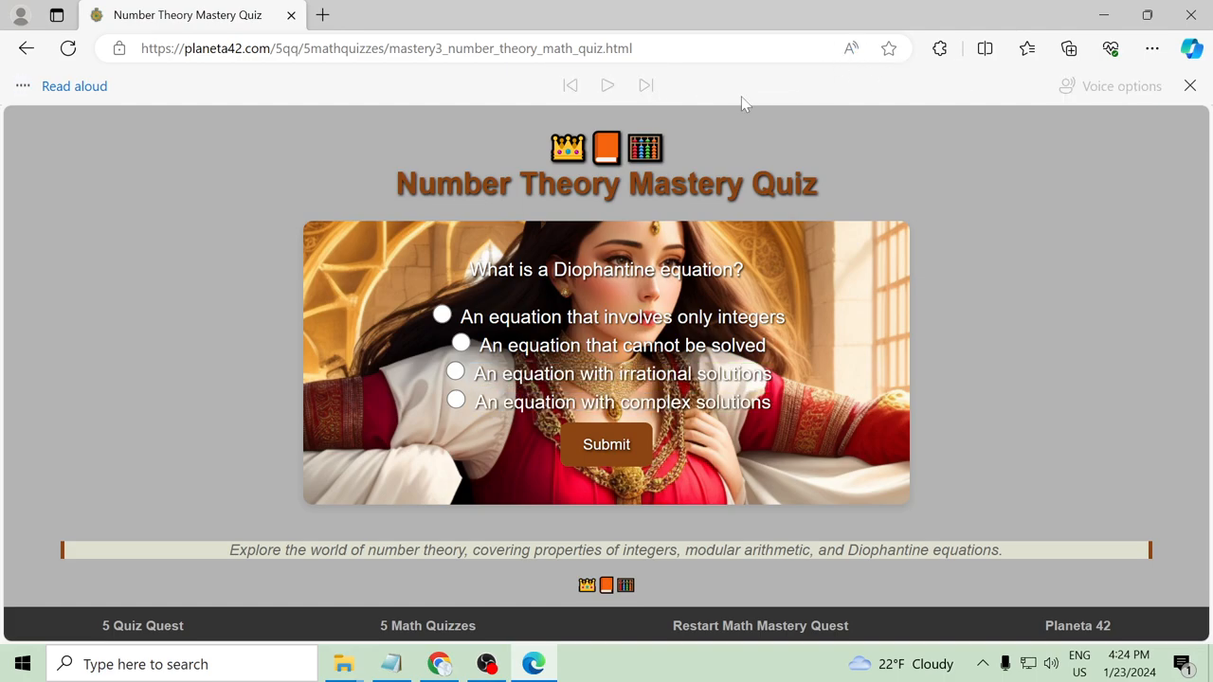
left_click(1191, 85)
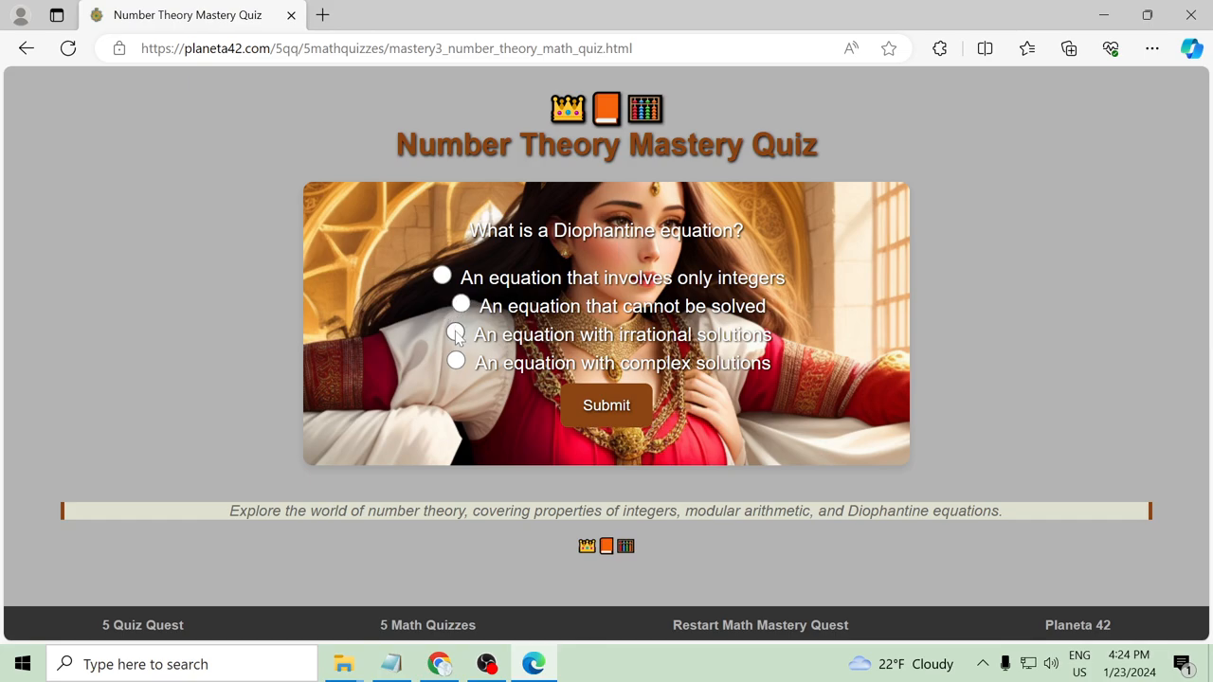
left_click(607, 406)
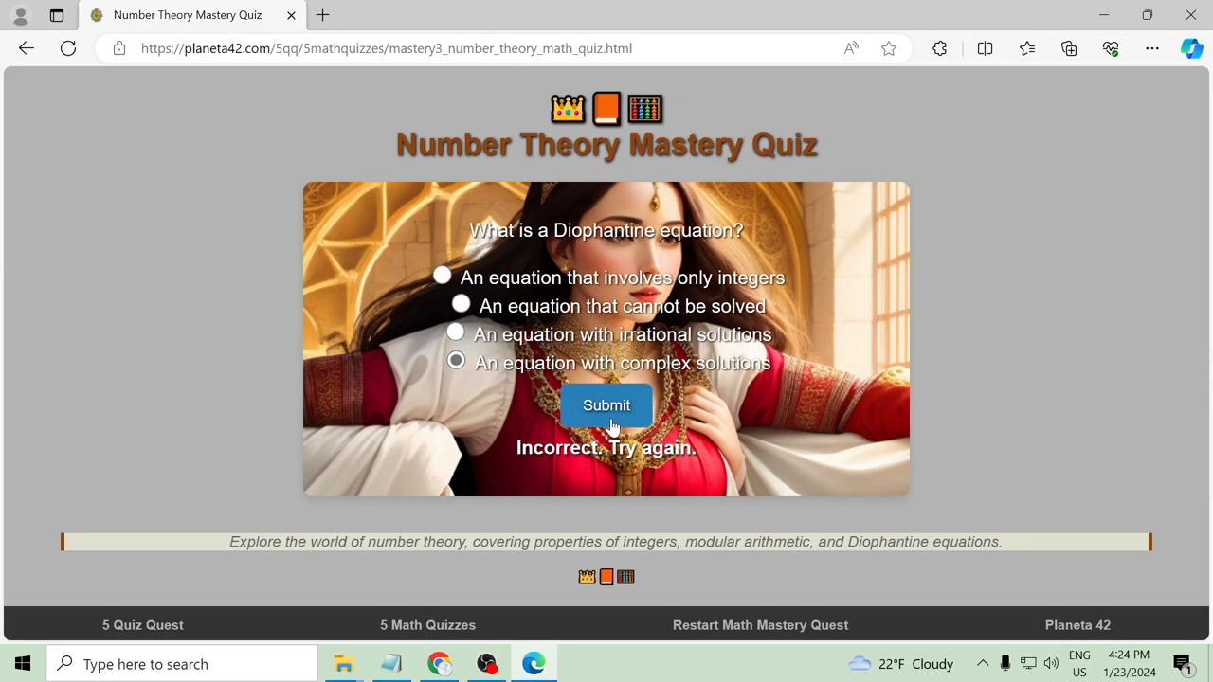
left_click(455, 333)
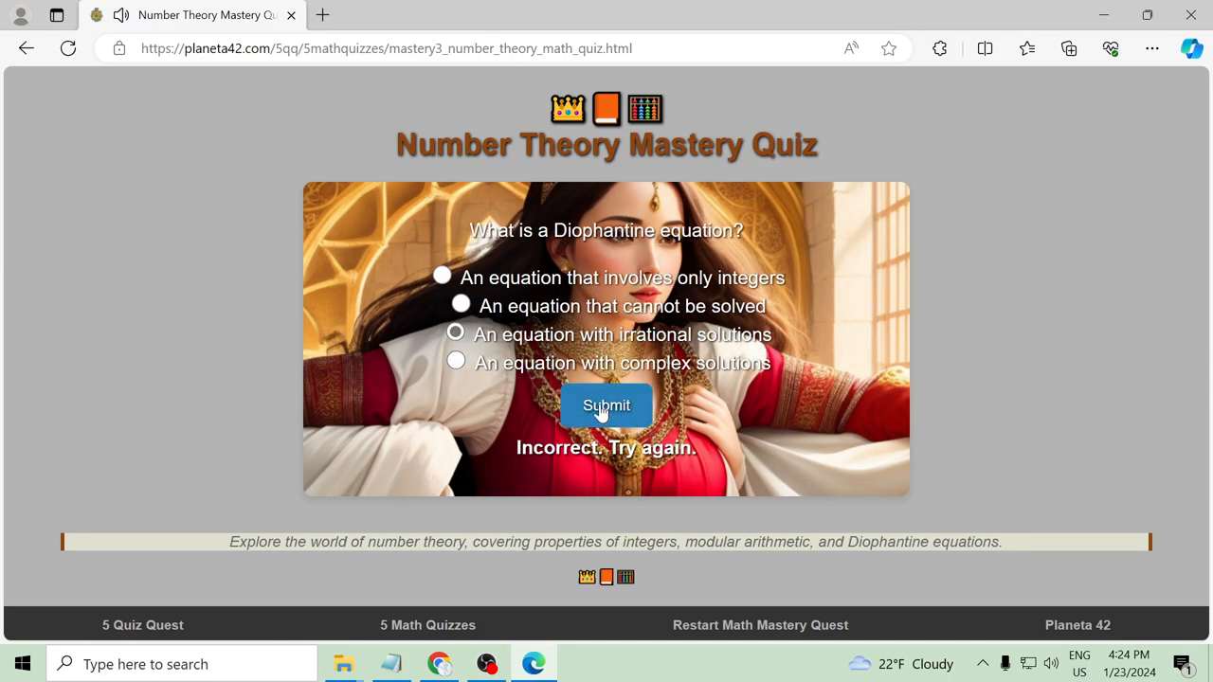
left_click(461, 303)
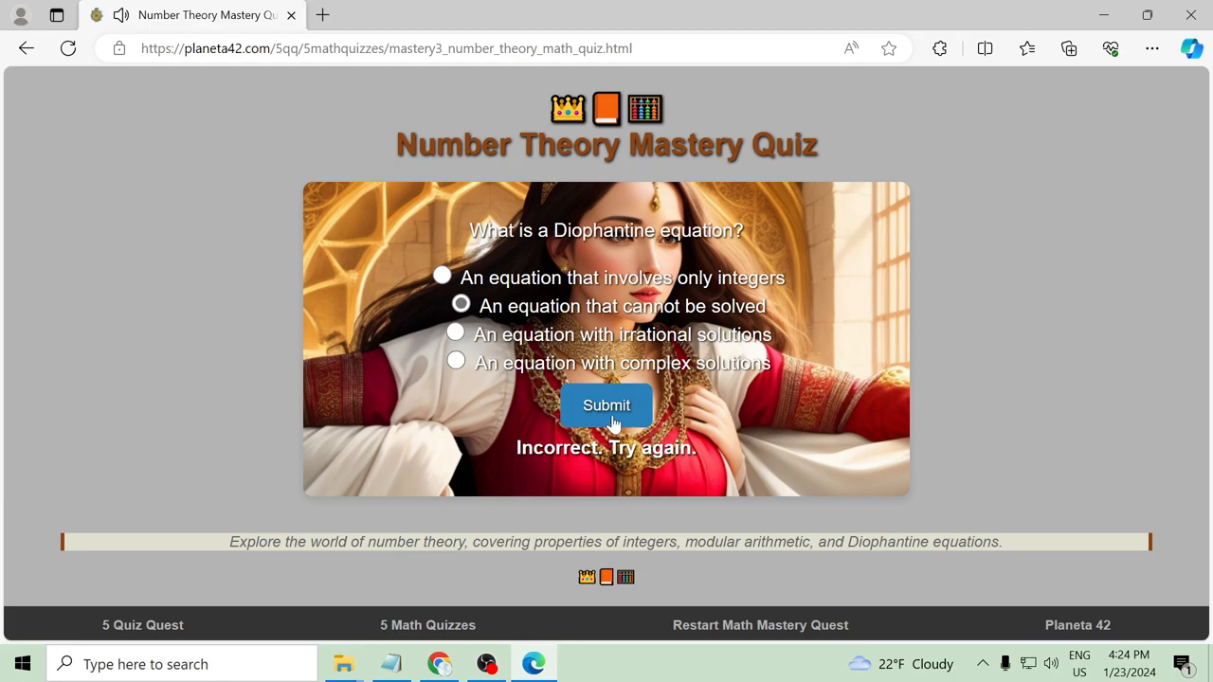
left_click(607, 406)
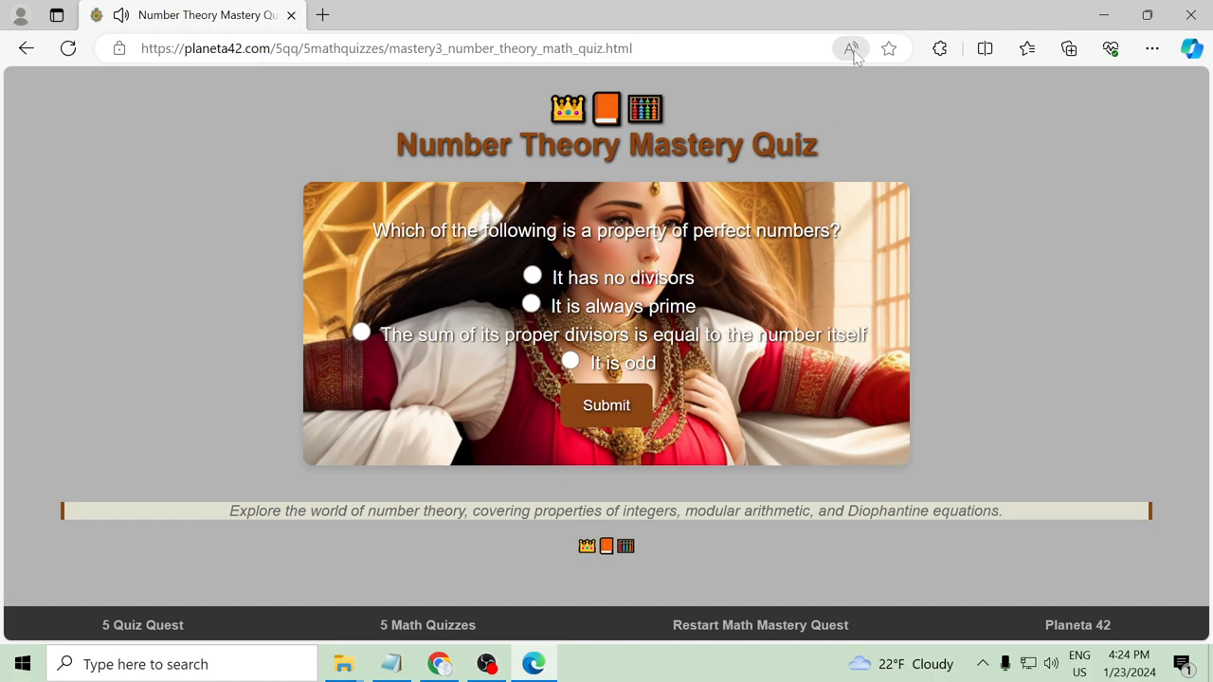
Answer the perfect numbers question with 'sum of proper divisors' and move on to the Geometry and Topology quiz
left_click(849, 49)
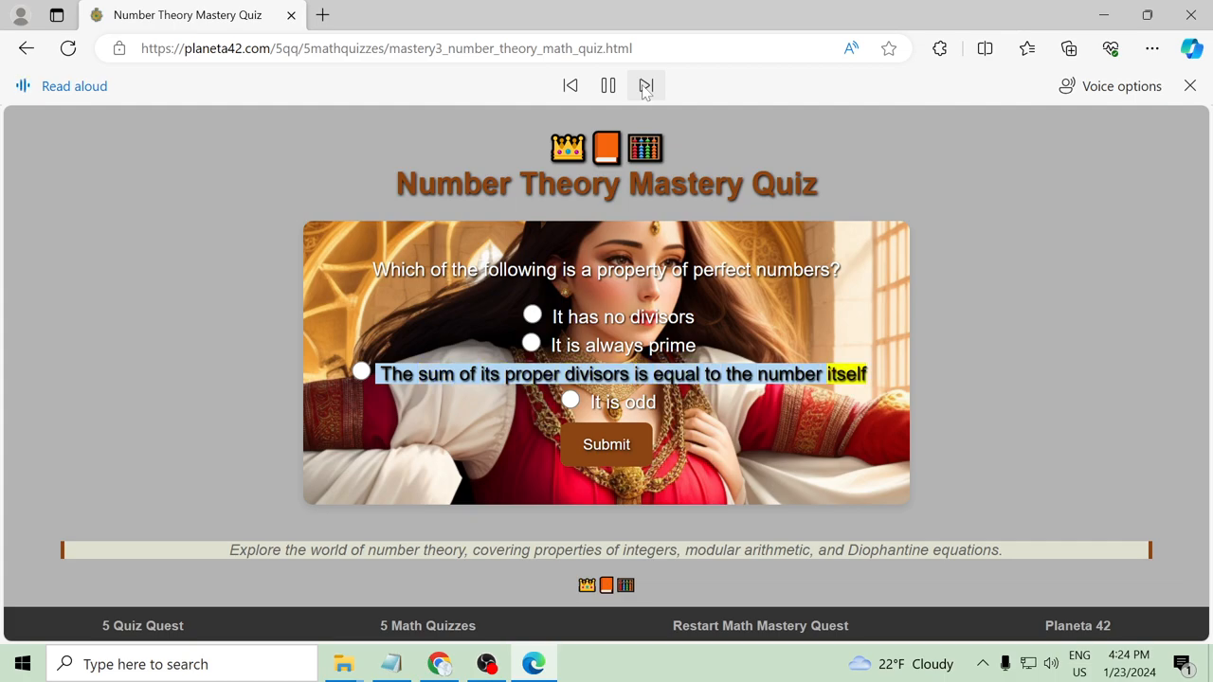
left_click(1191, 85)
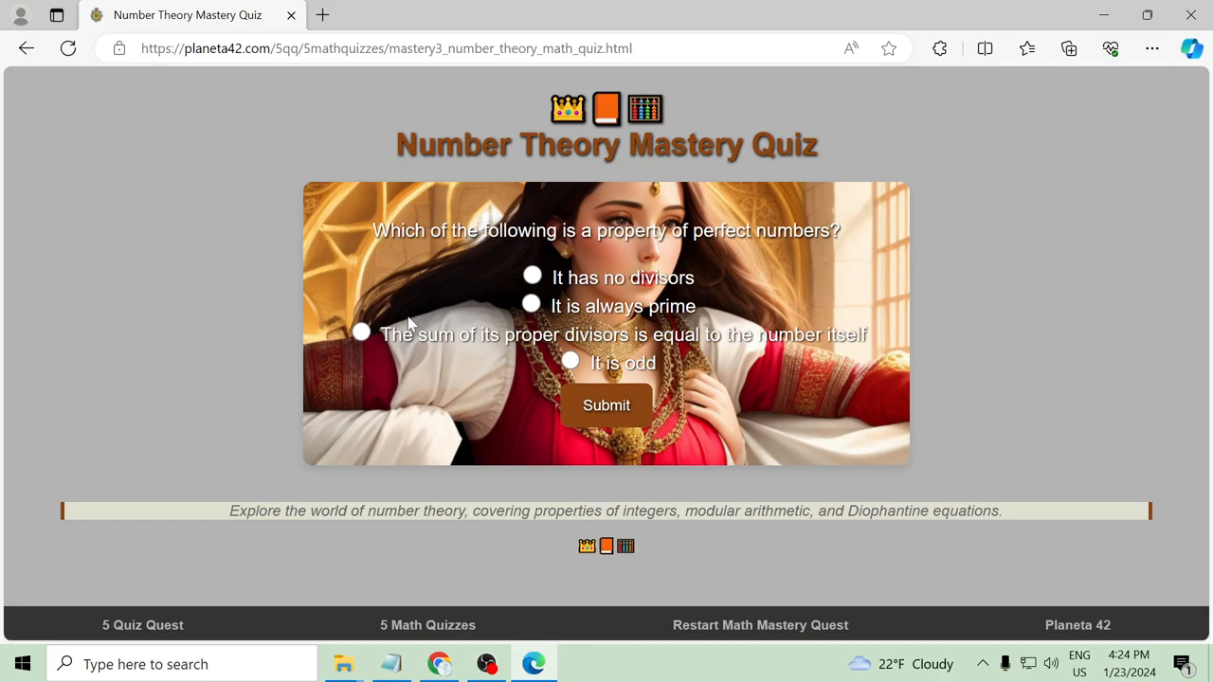
left_click(607, 406)
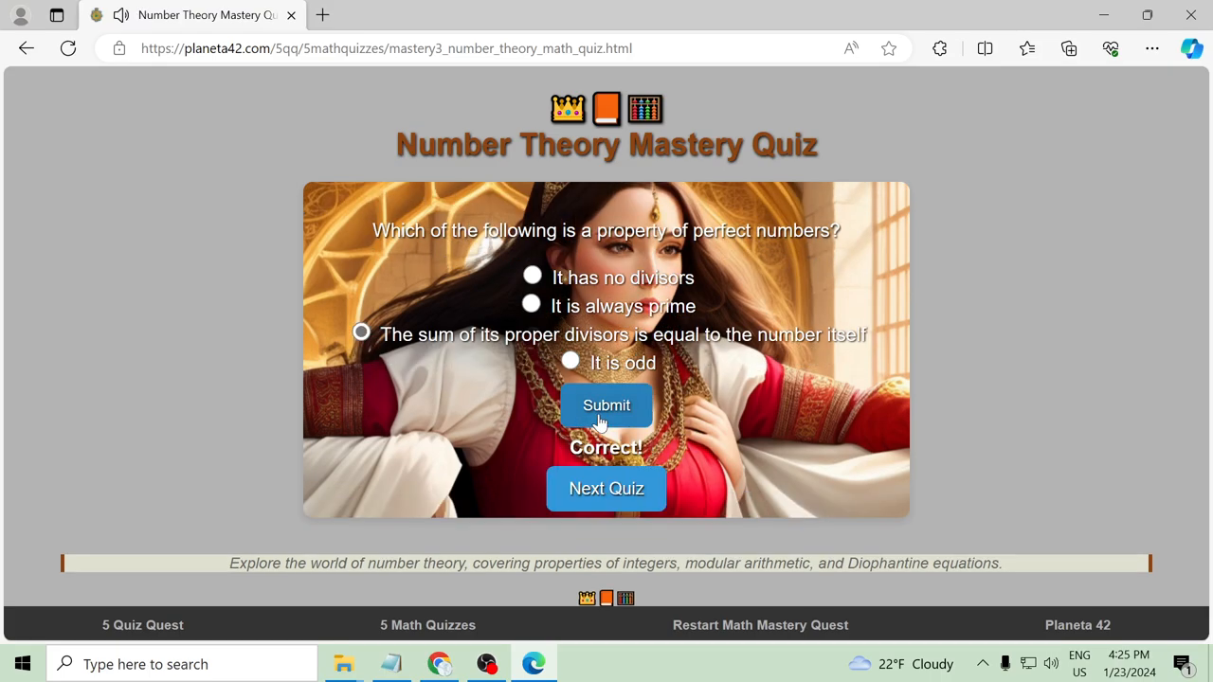
left_click(606, 489)
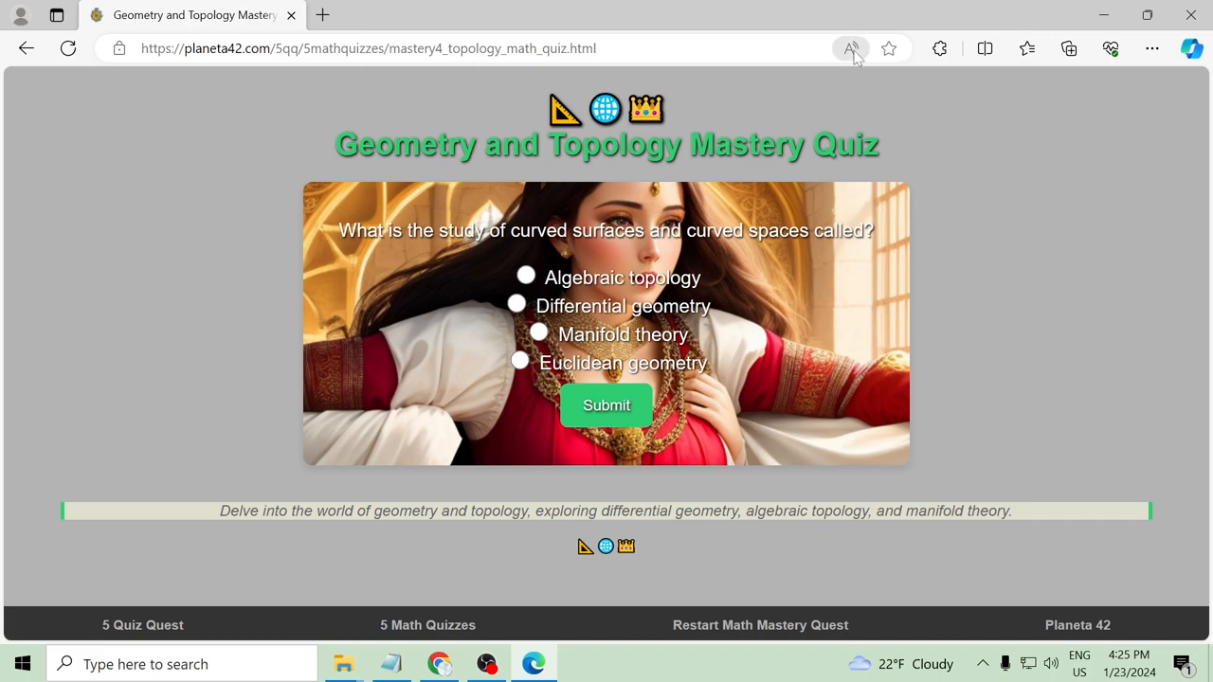
Answer the curved surfaces question, switching from Algebraic topology to Differential geometry after Incorrect
left_click(849, 49)
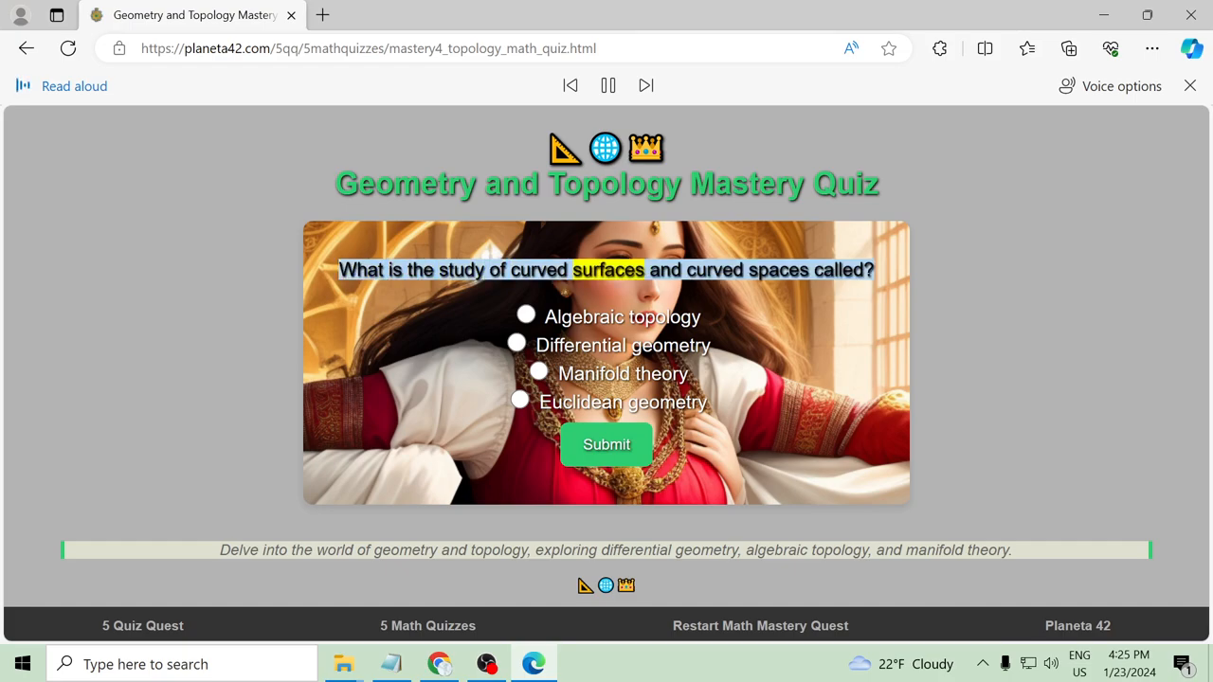
left_click(644, 85)
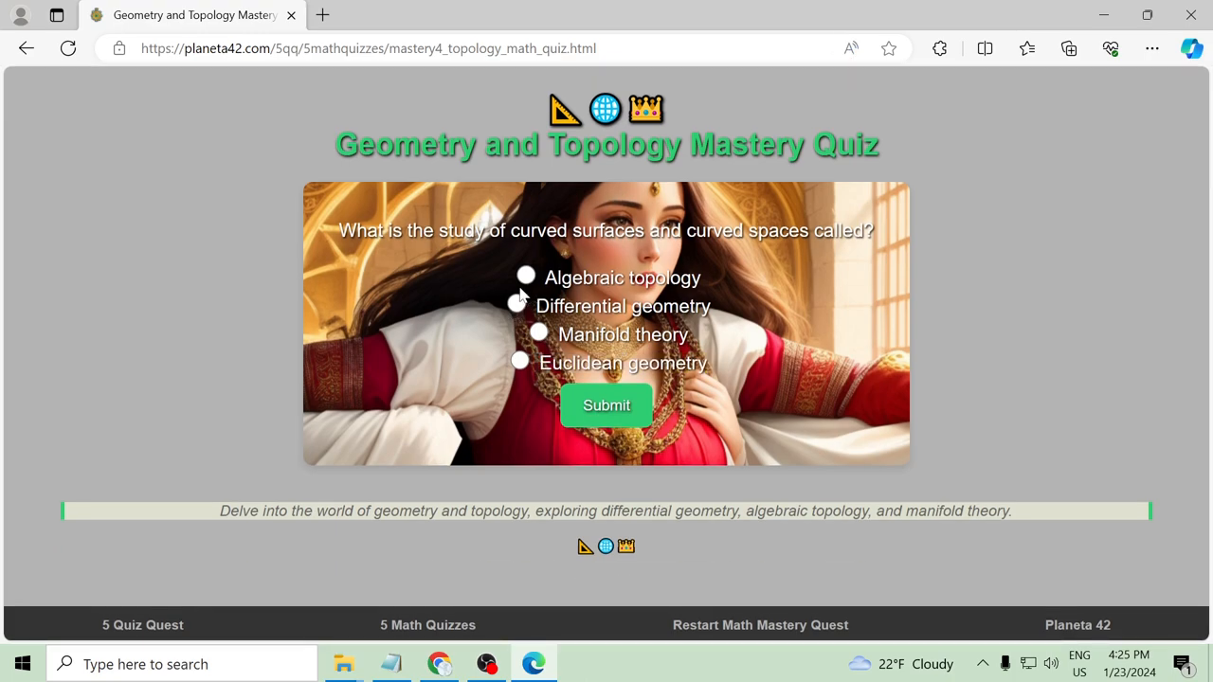
left_click(527, 274)
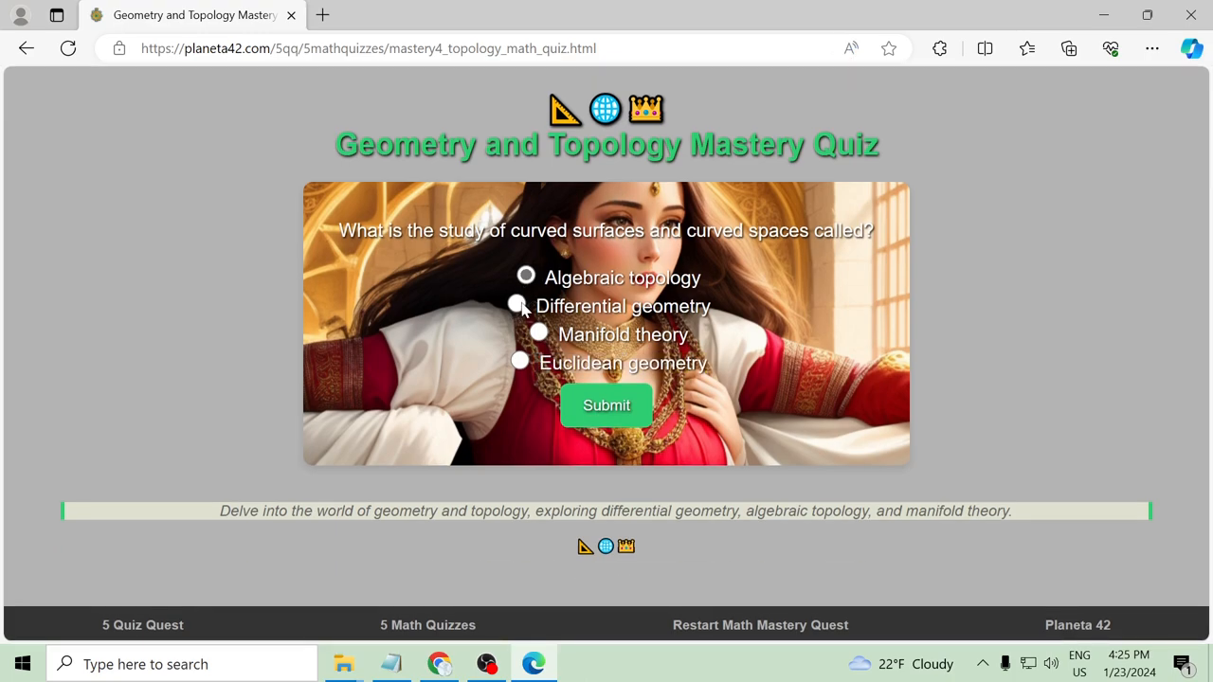
left_click(607, 406)
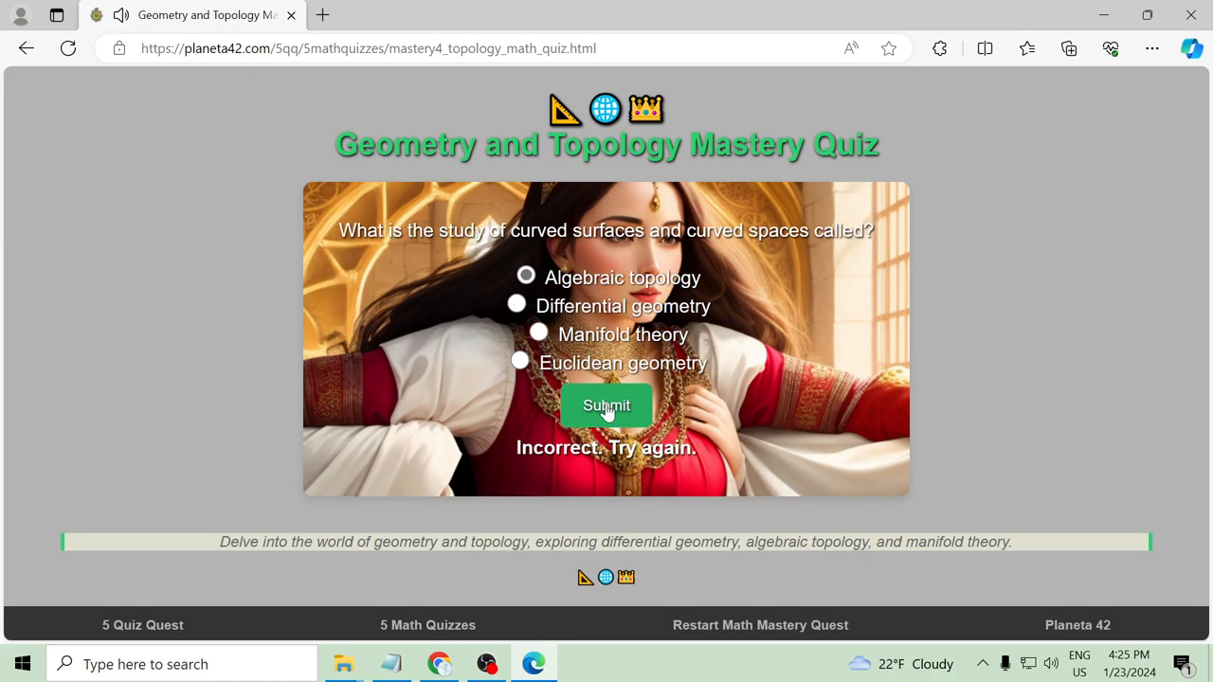
left_click(515, 303)
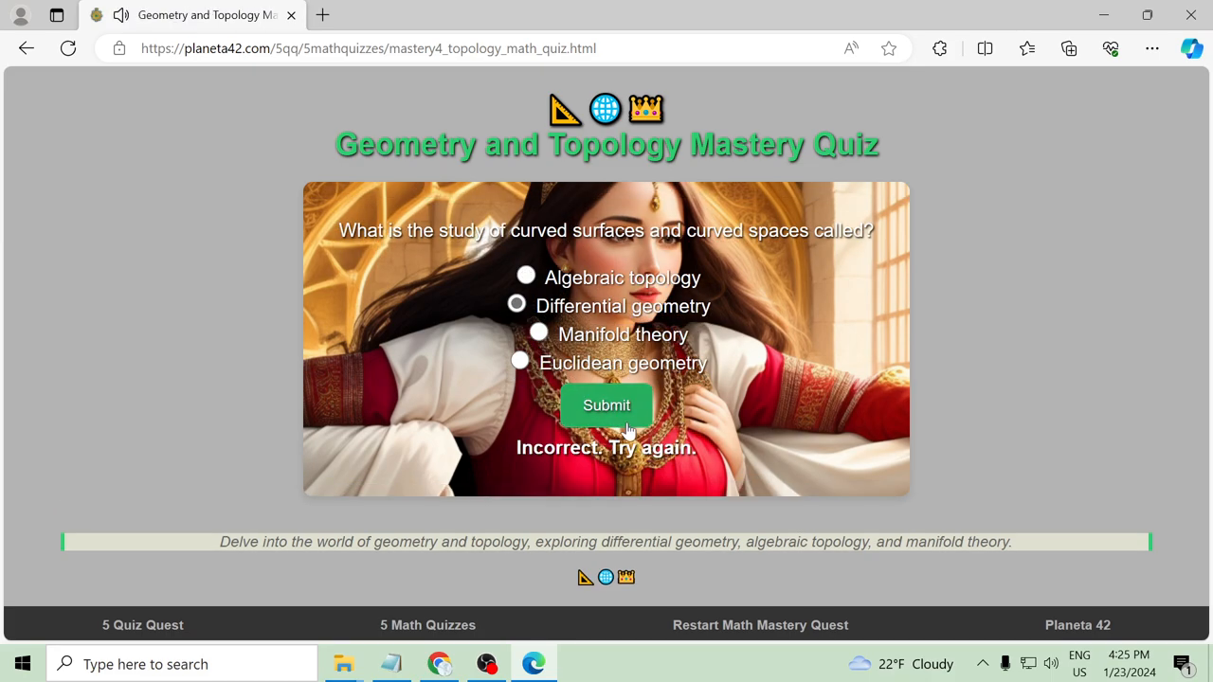
left_click(606, 406)
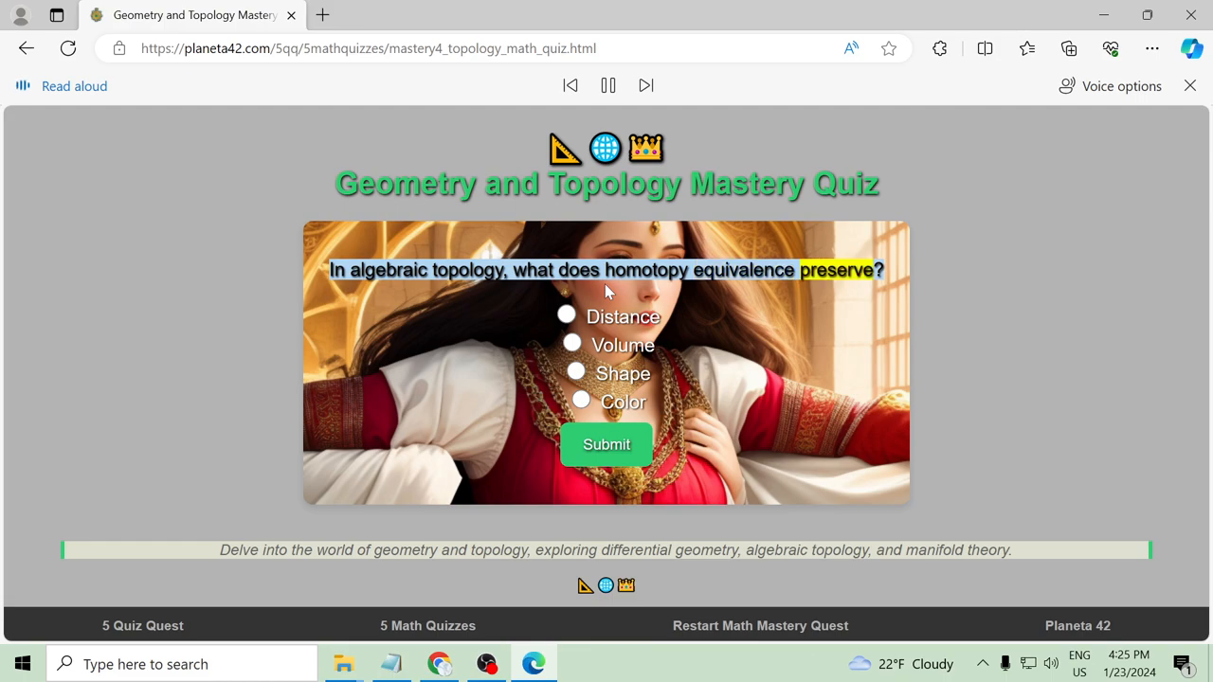
mouse_move(666, 207)
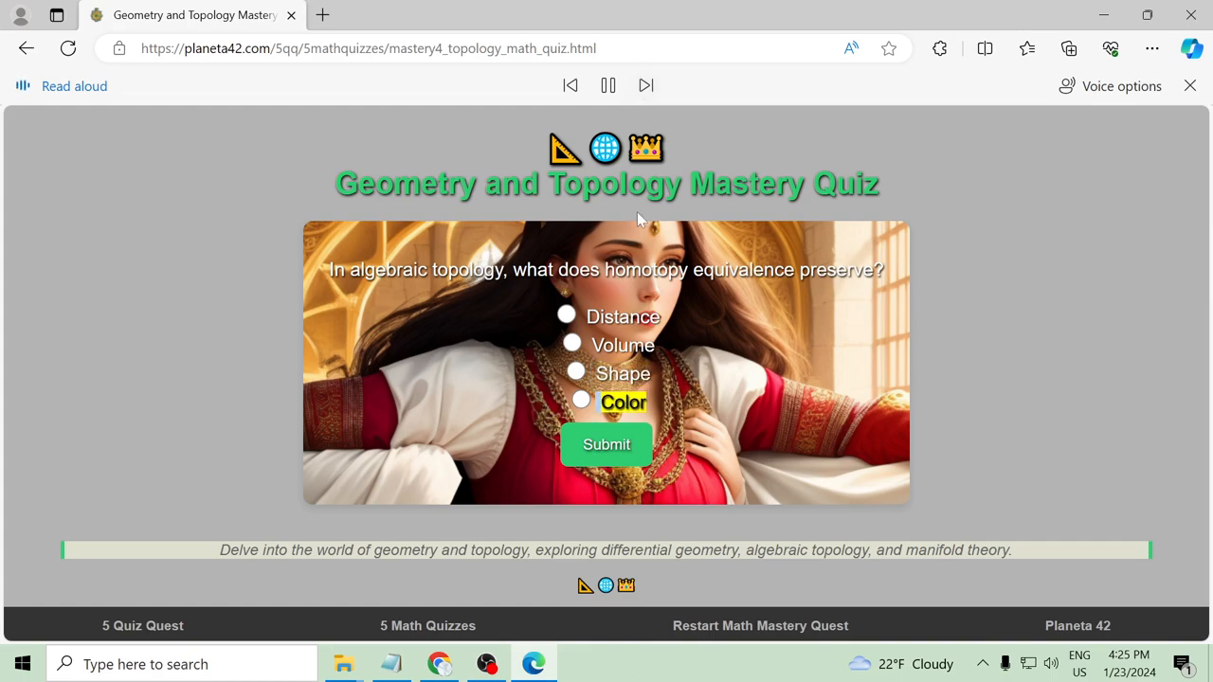
Submit Volume for the homotopy equivalence question, then pick another option after it is marked Incorrect
left_click(1190, 86)
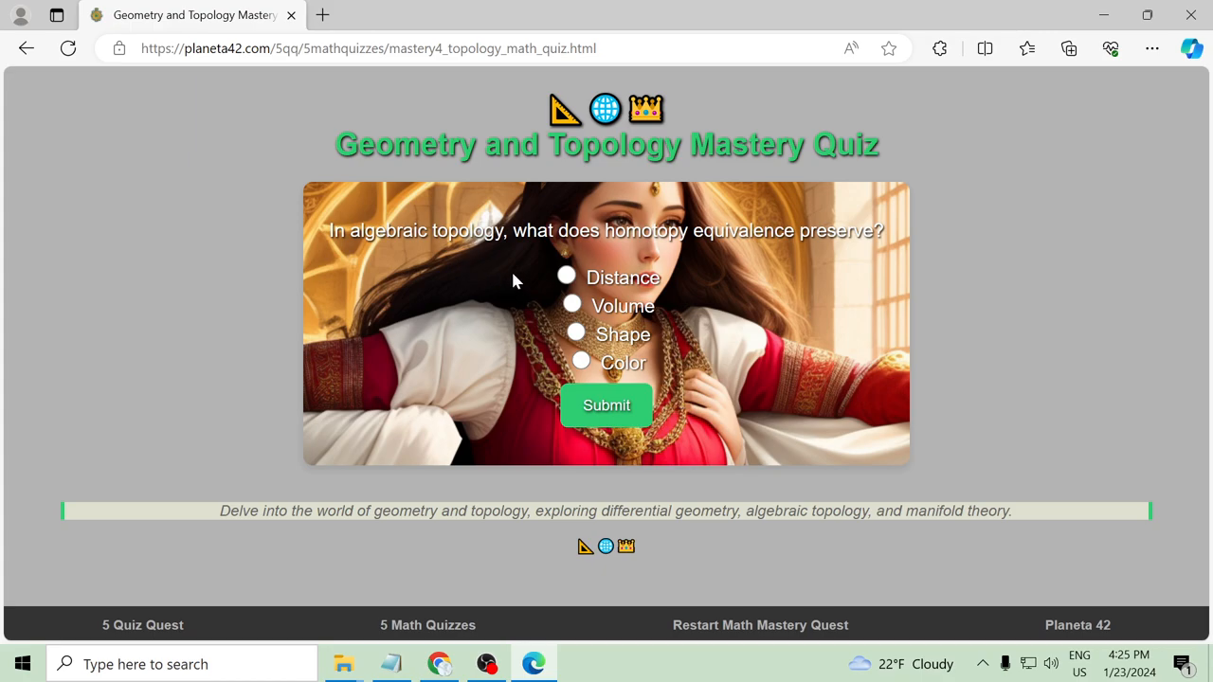
mouse_move(580, 292)
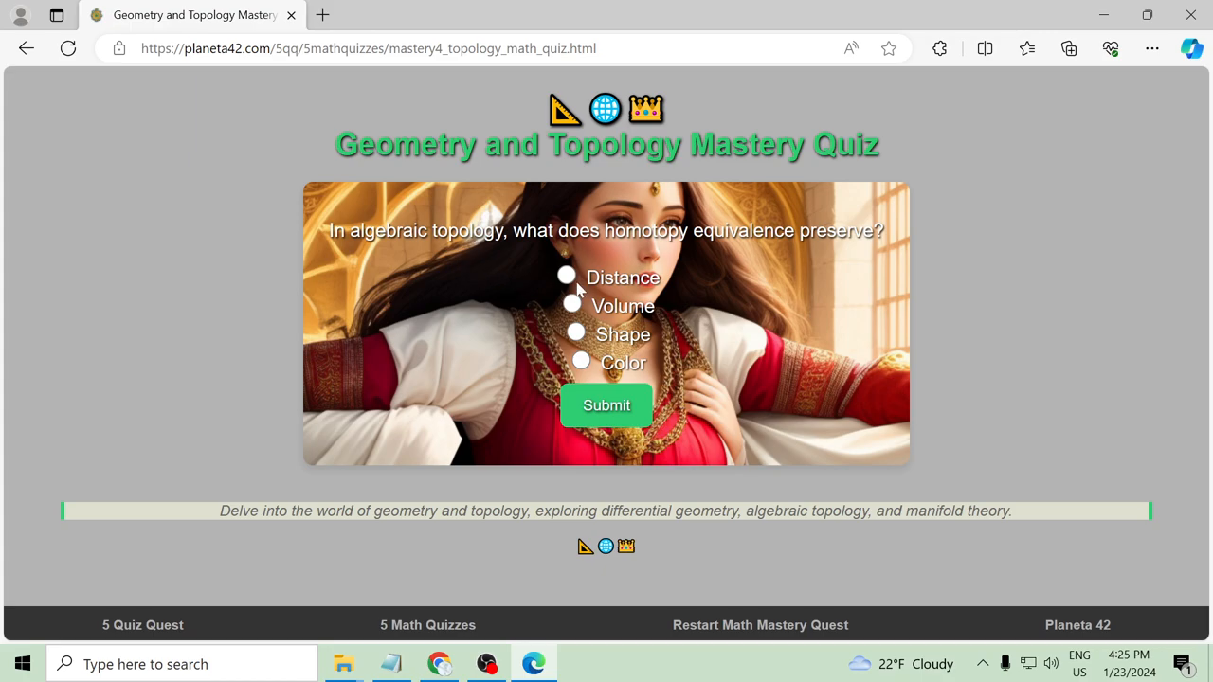
left_click(572, 303)
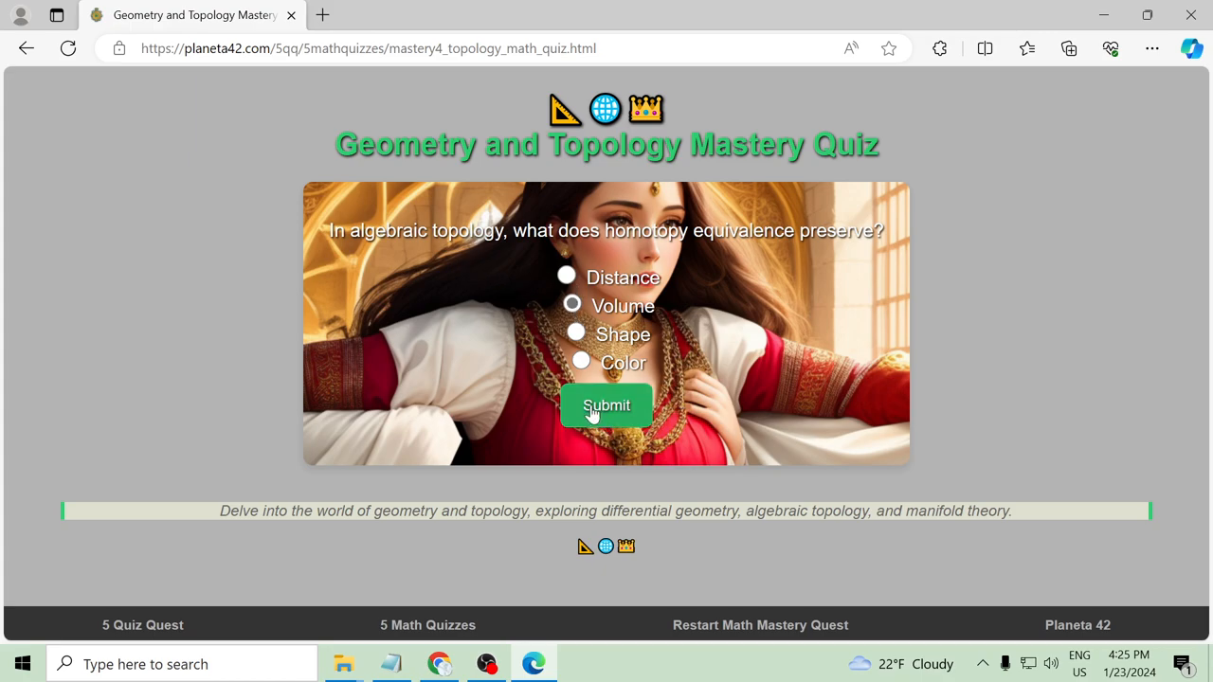
left_click(606, 406)
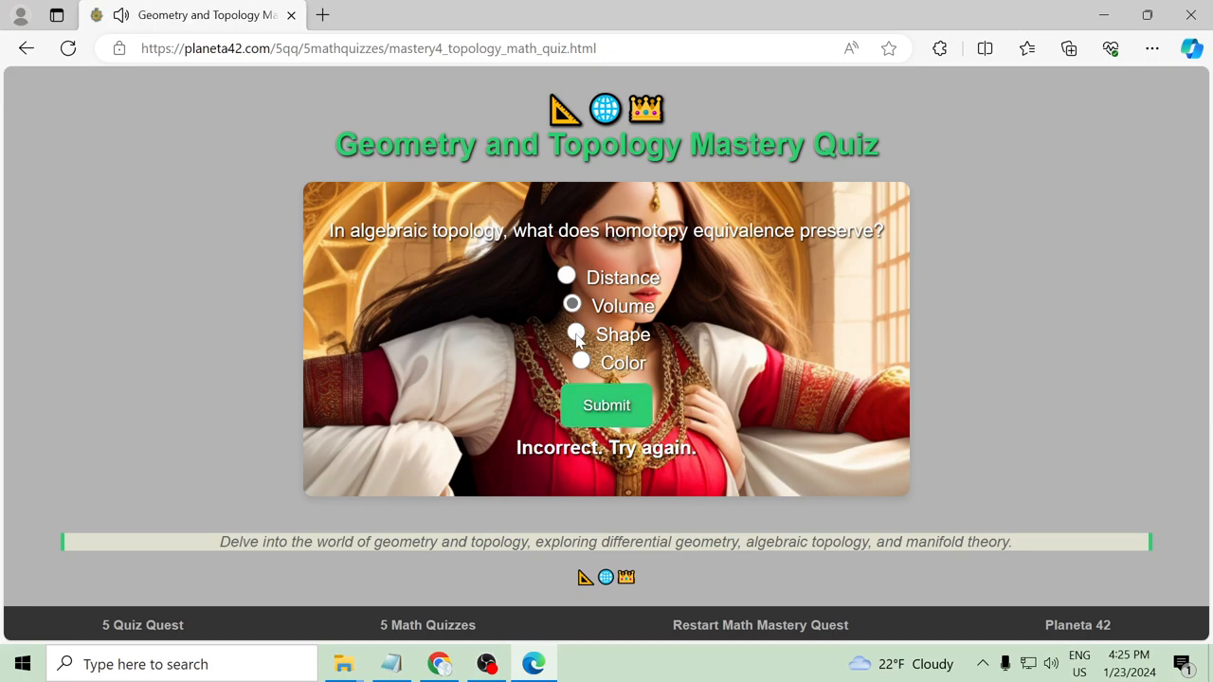
left_click(607, 406)
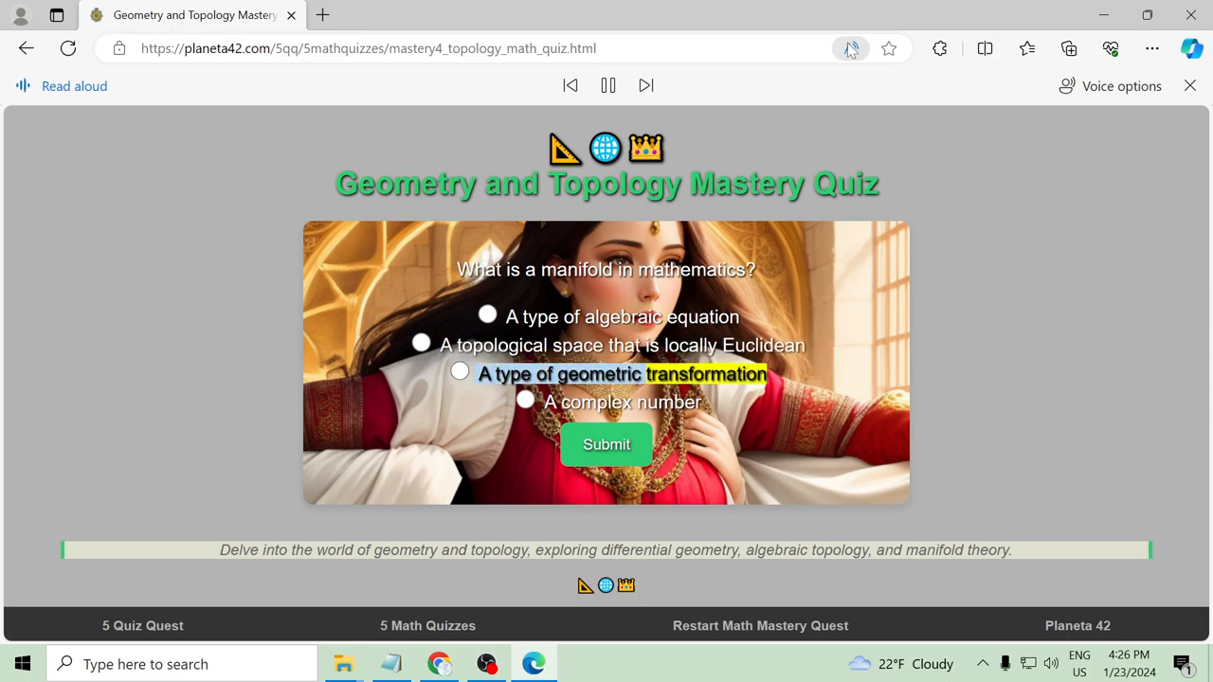
Answer the manifold question with the locally Euclidean topological space option
left_click(606, 86)
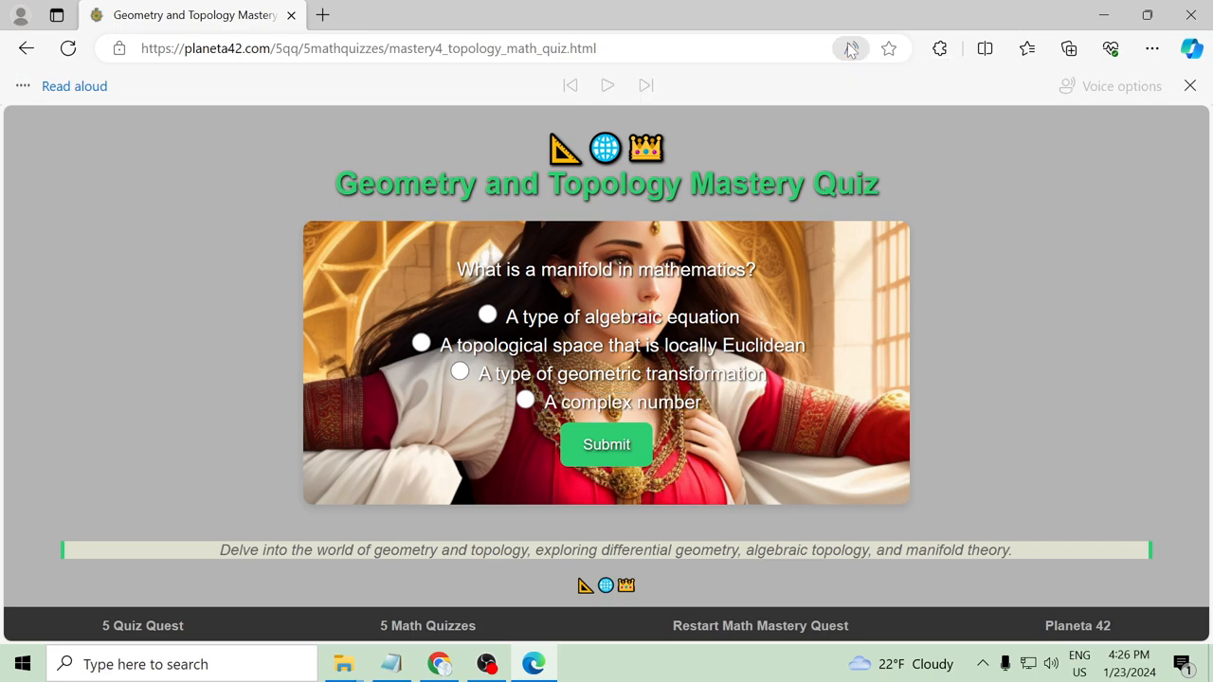
left_click(1190, 85)
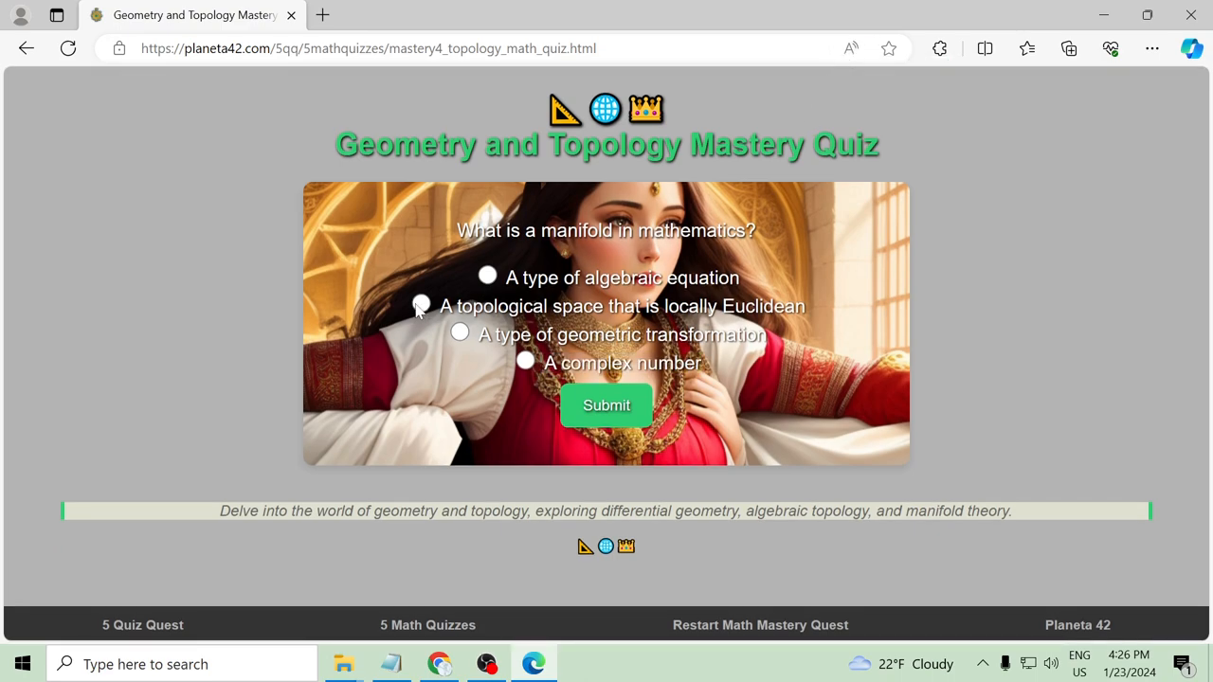
left_click(607, 406)
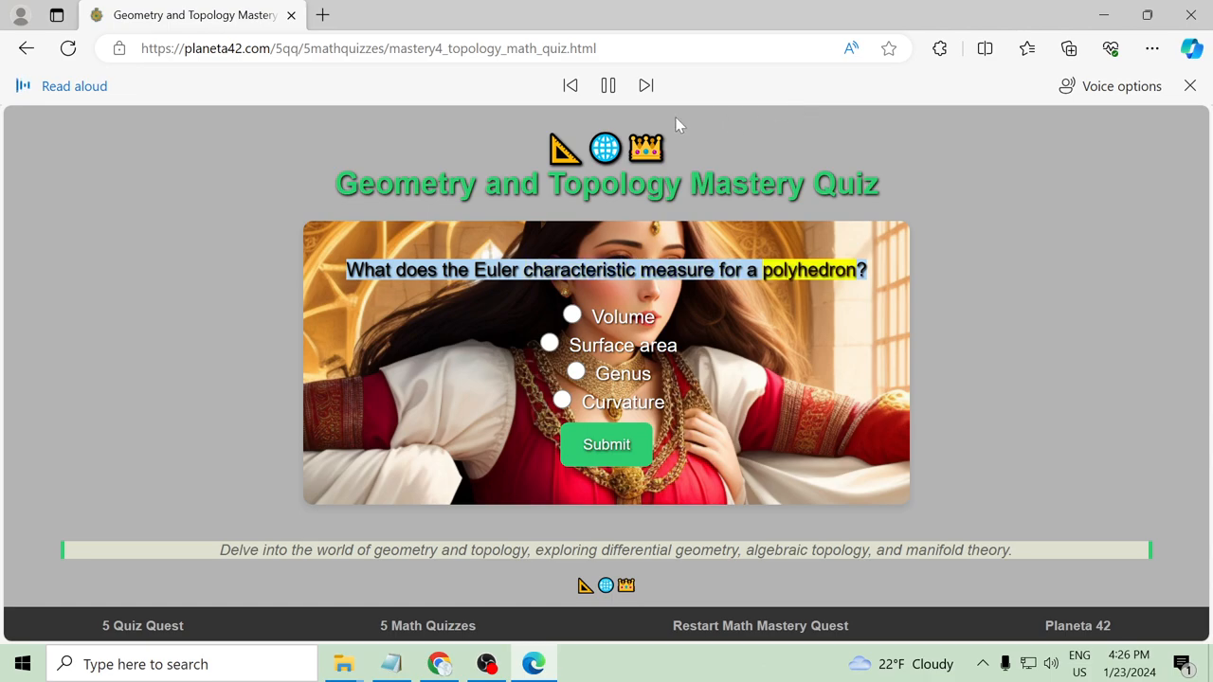
Answer the Euler characteristic question, switching Surface area to Genus, then go to the Differential Equations quiz
left_click(645, 85)
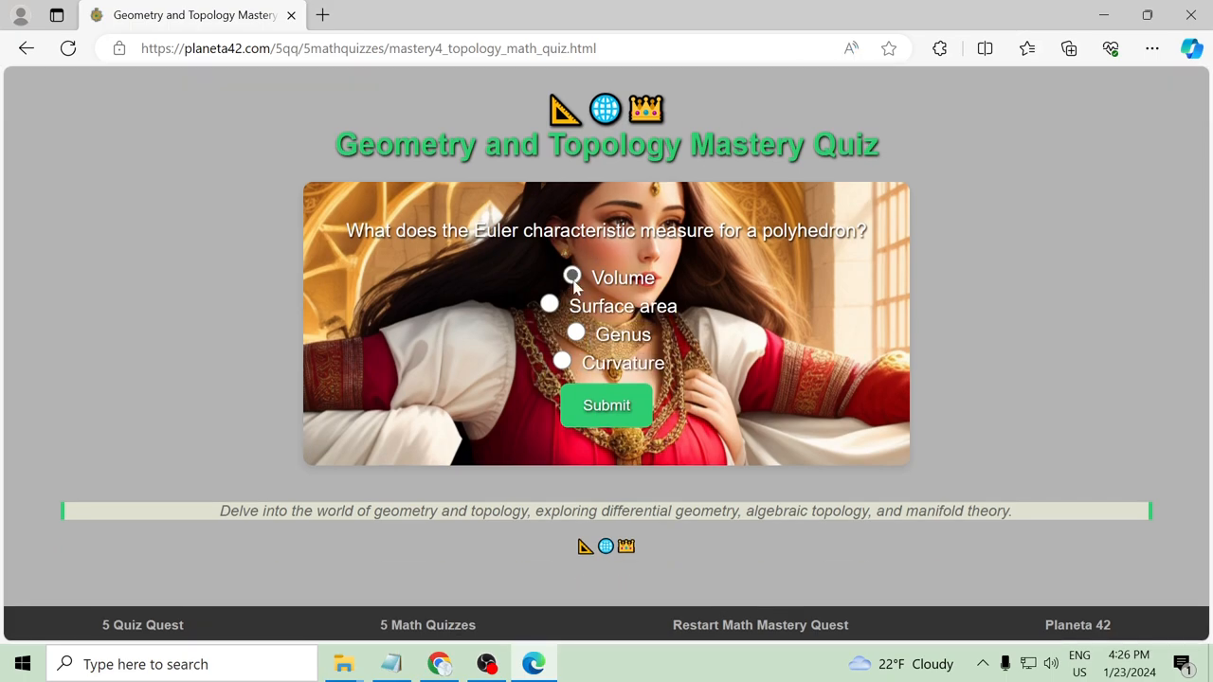
left_click(607, 405)
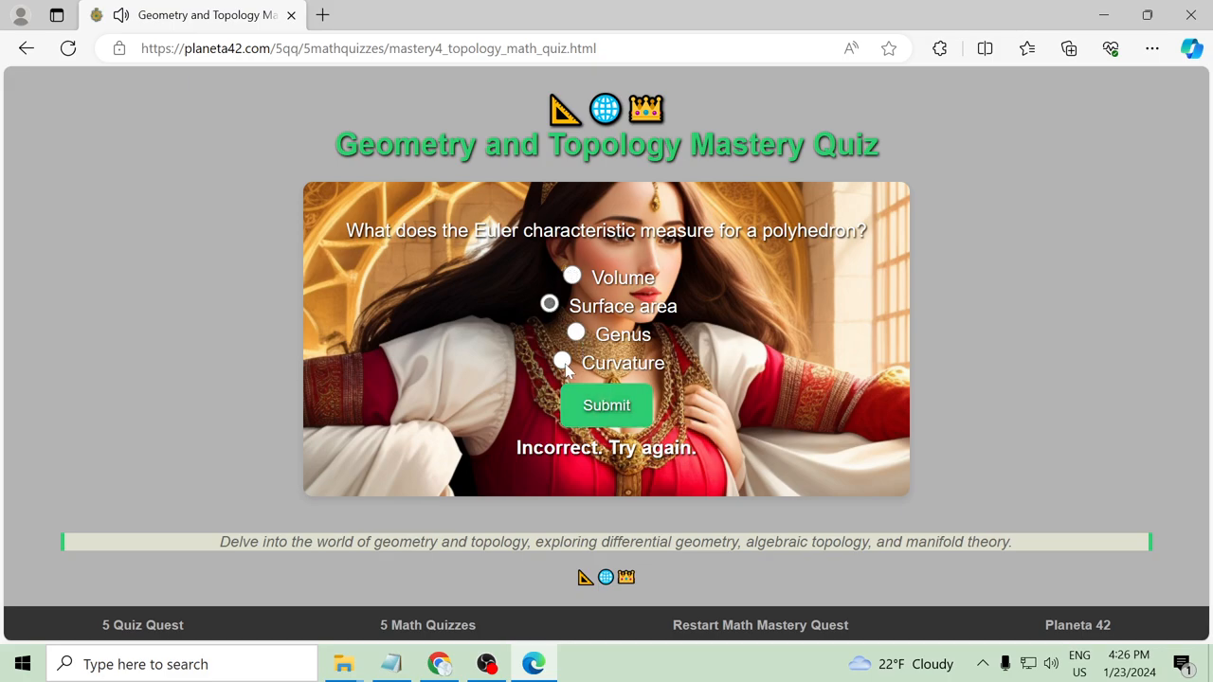
left_click(576, 334)
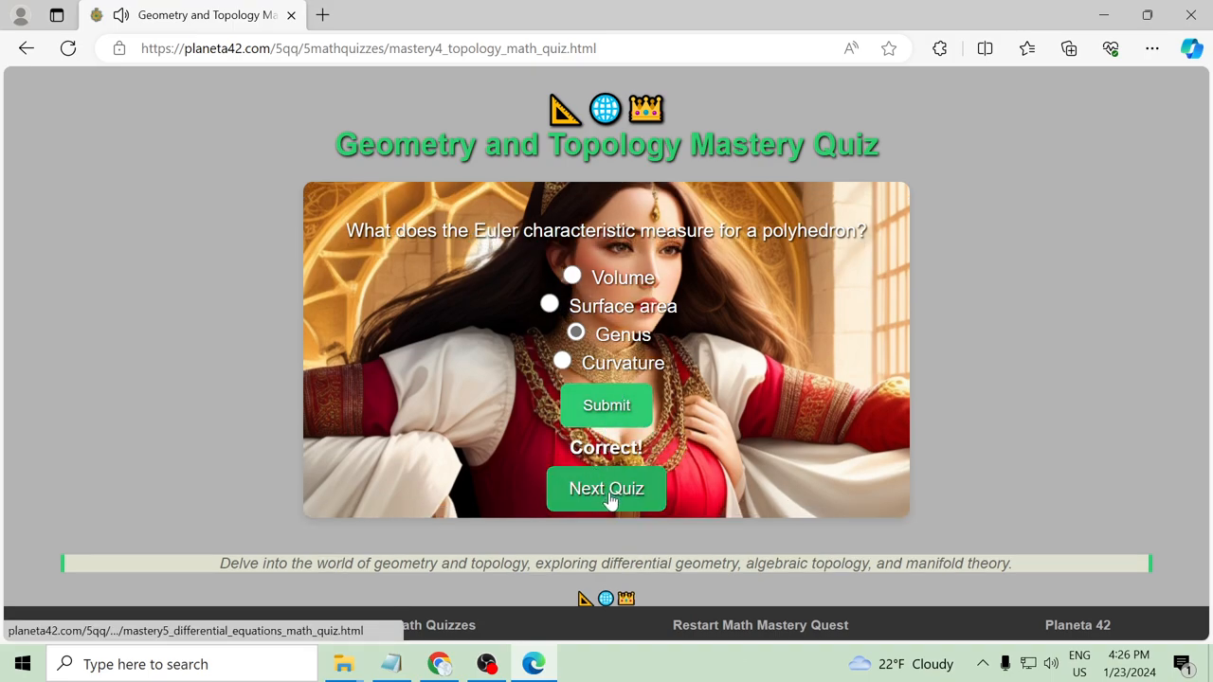
left_click(606, 489)
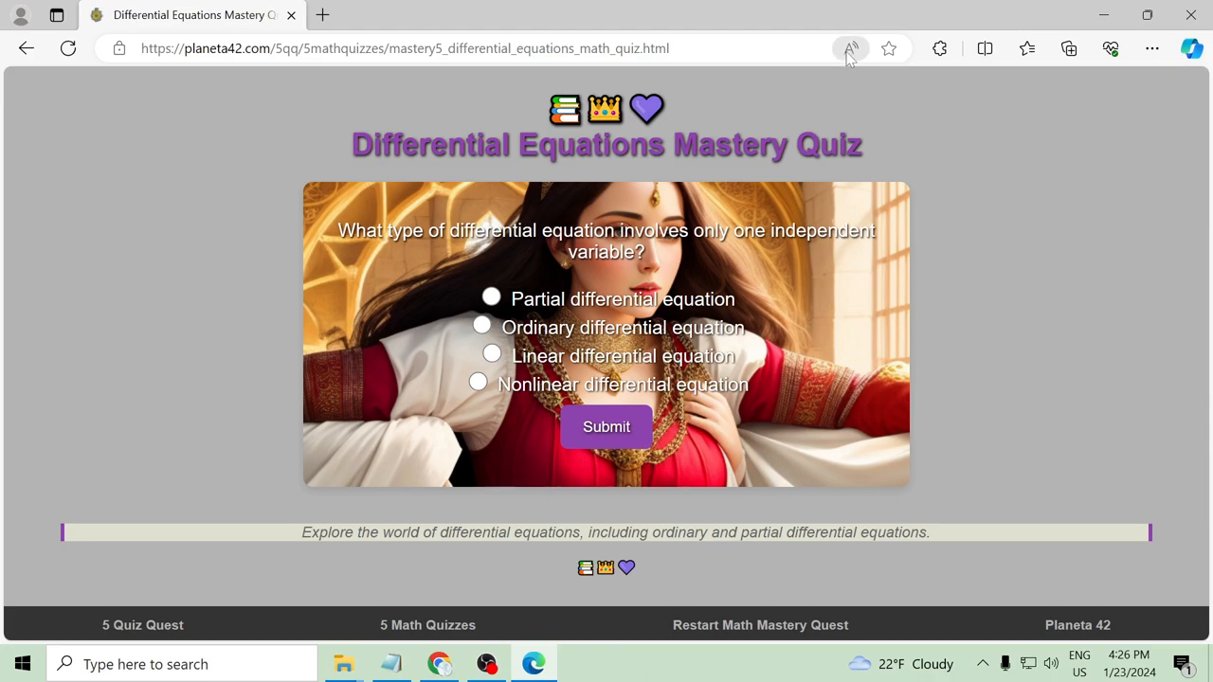
Answer the one-independent-variable question, retrying after Linear differential equation is marked incorrect
left_click(849, 50)
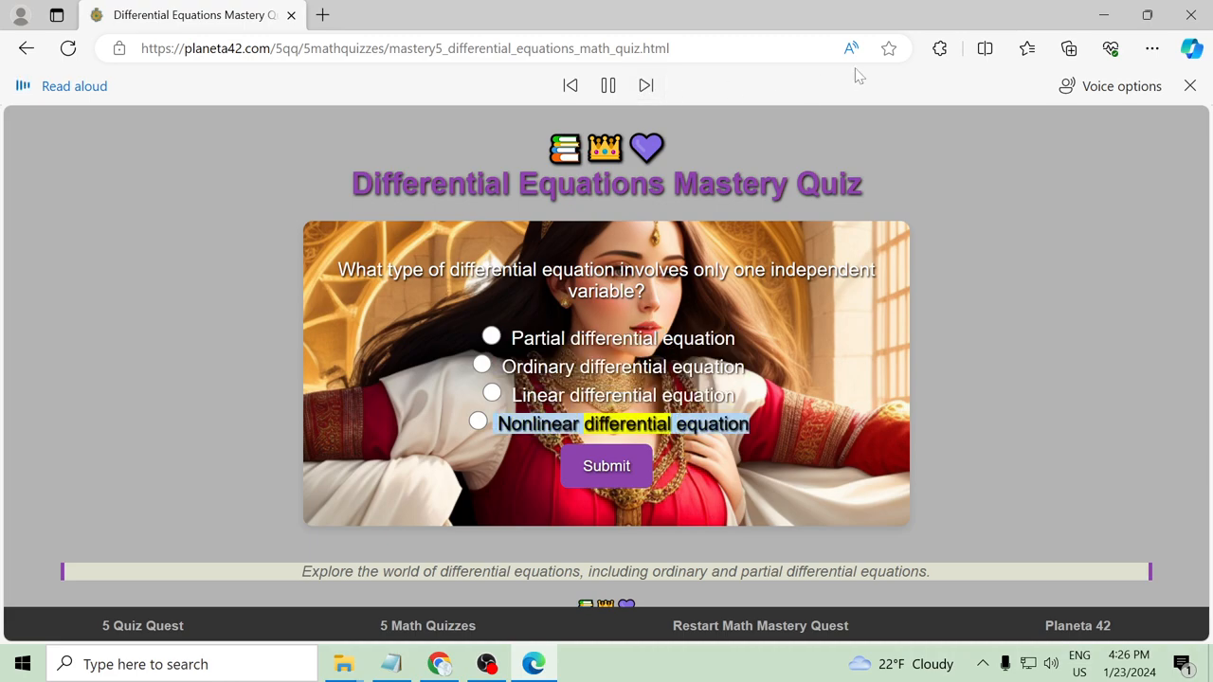
left_click(1191, 85)
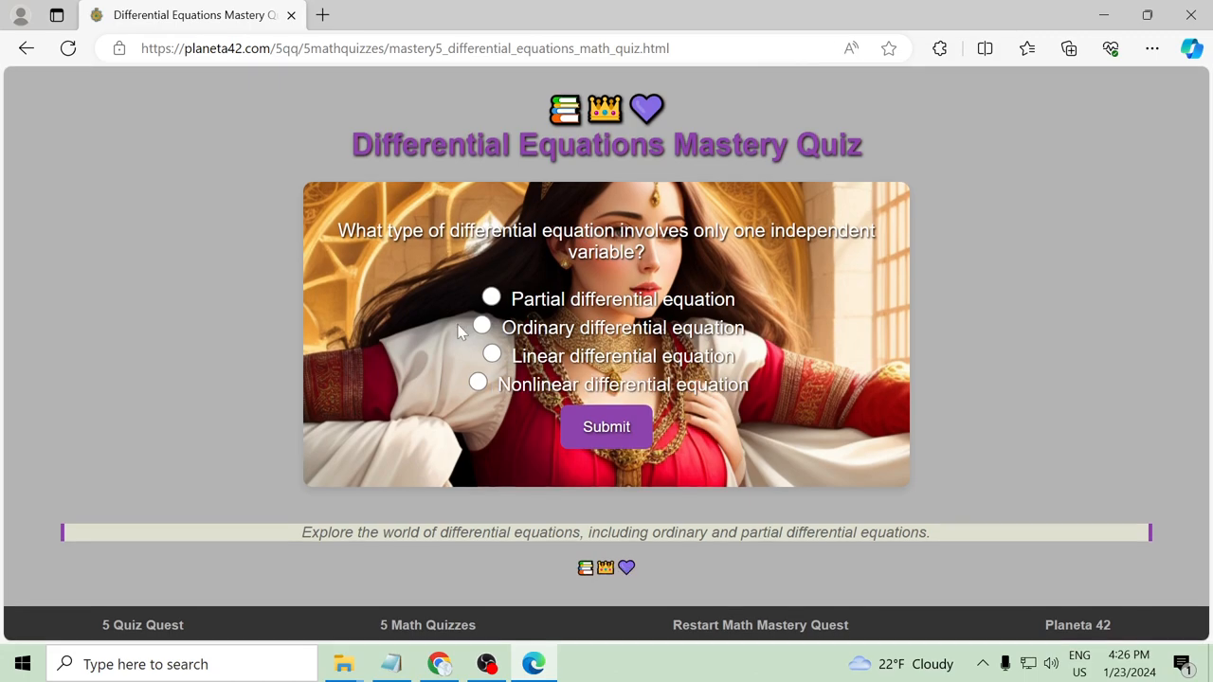
left_click(606, 426)
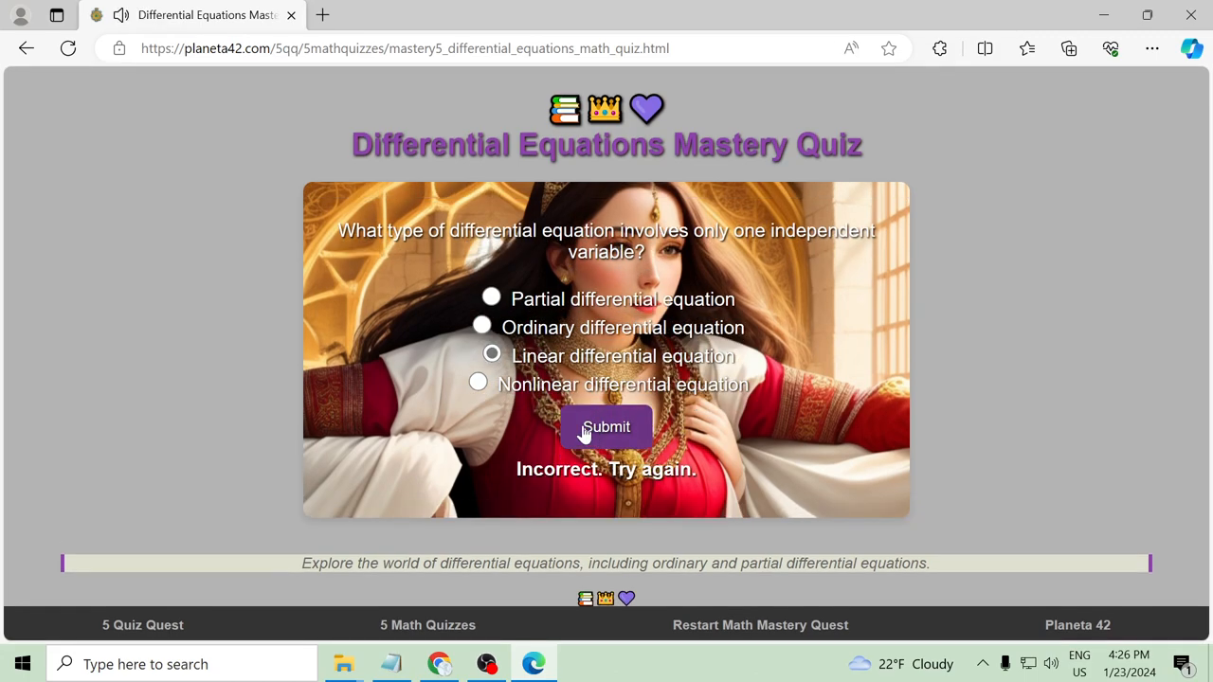
left_click(606, 427)
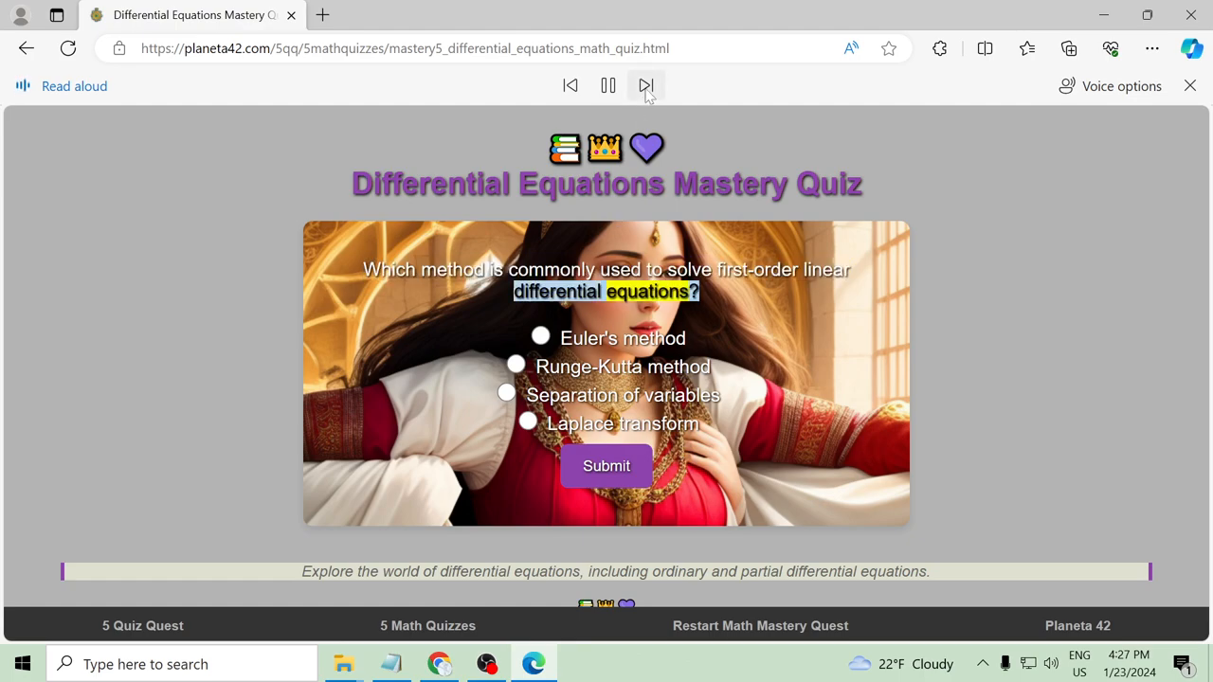
Attempt the first-order linear method question with Euler's method, then Runge-Kutta, both wrong
left_click(644, 85)
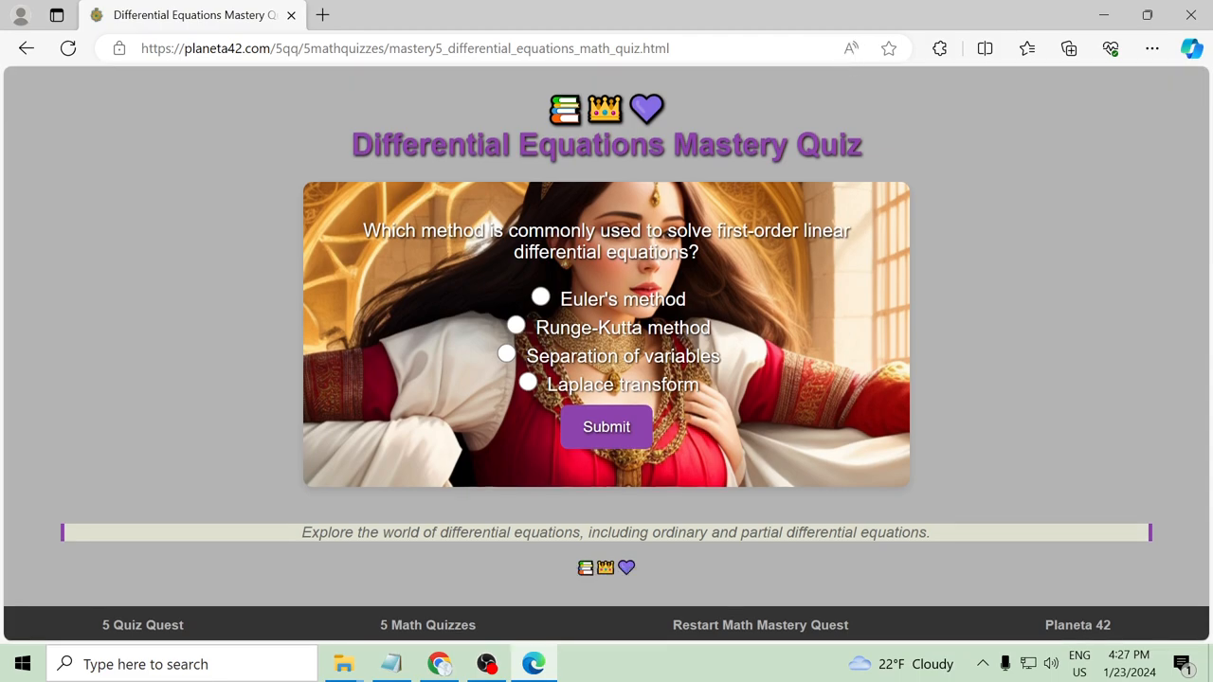
mouse_move(554, 313)
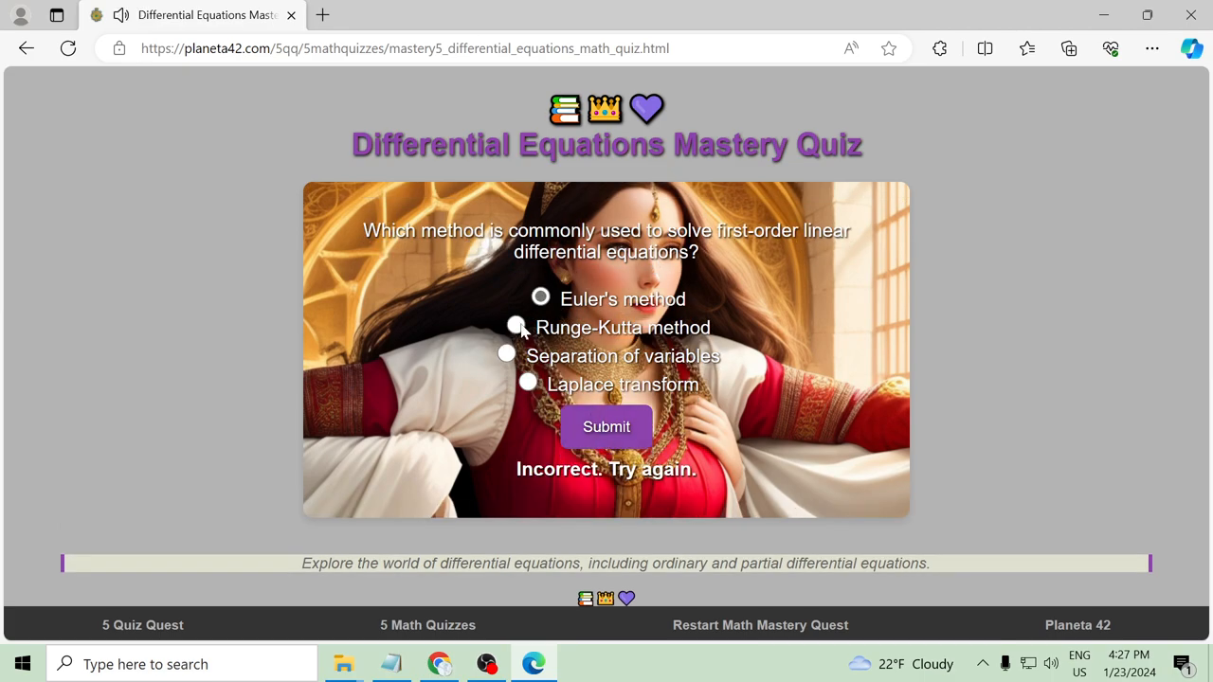
left_click(516, 324)
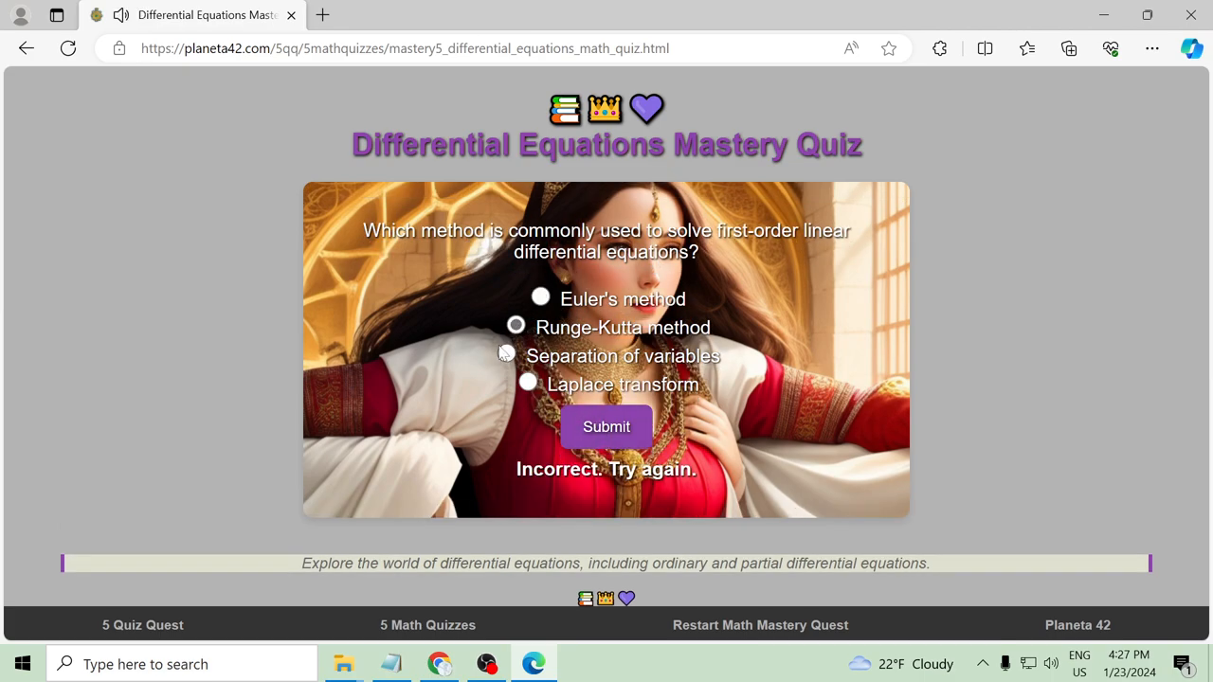
left_click(606, 427)
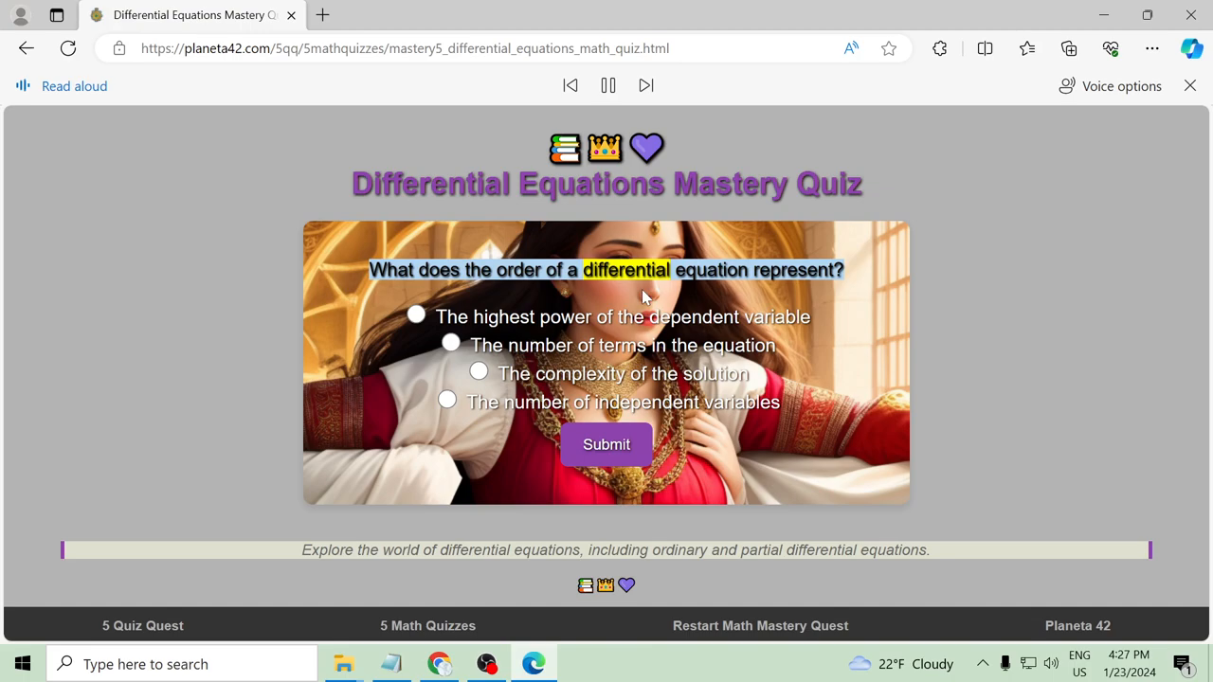
Answer the equation order question with 'highest power of the dependent variable' and submit
left_click(644, 85)
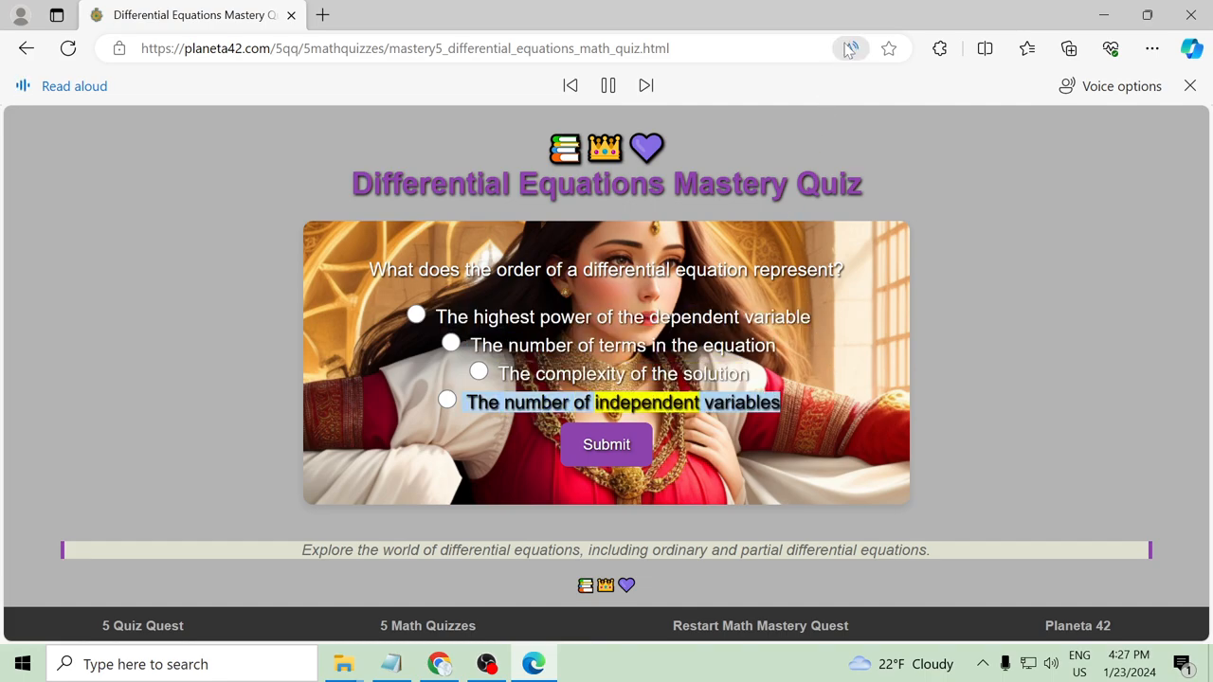
left_click(1190, 86)
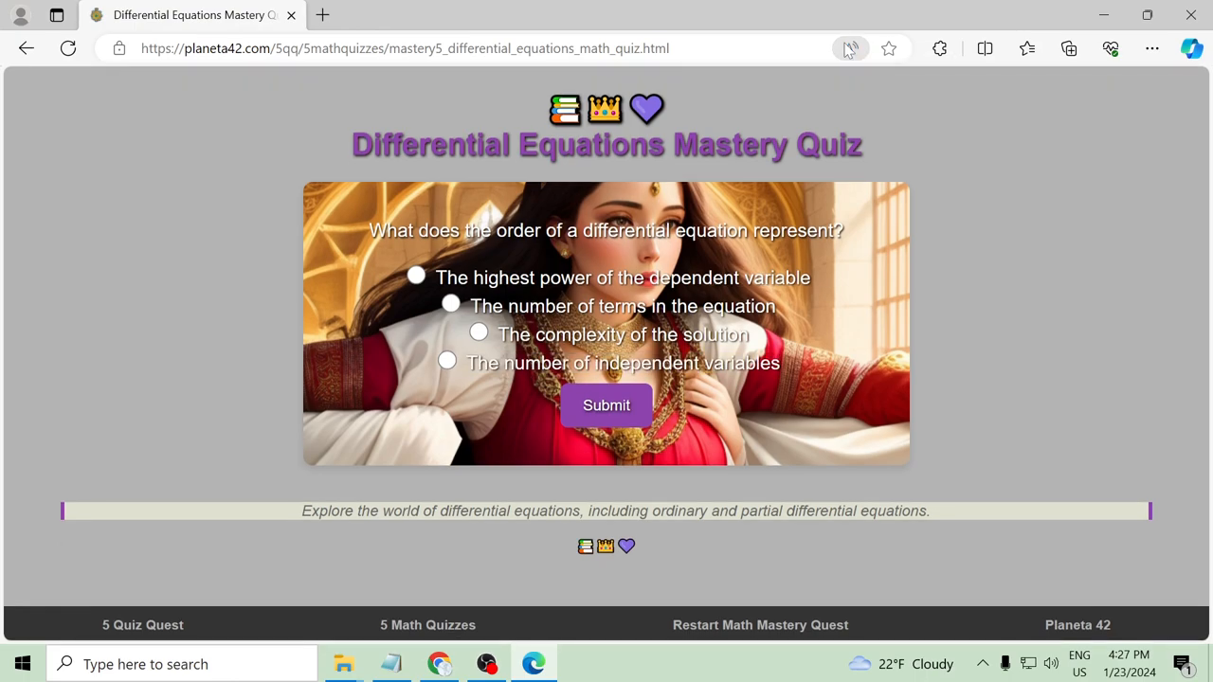
left_click(415, 277)
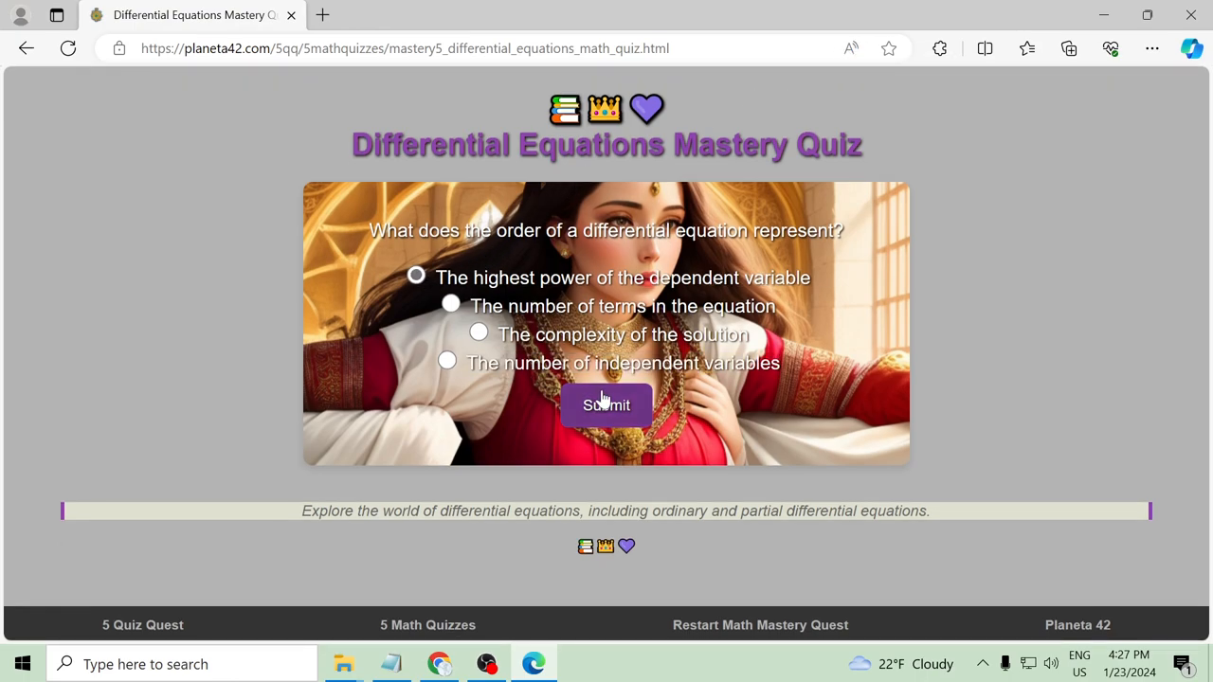
left_click(607, 405)
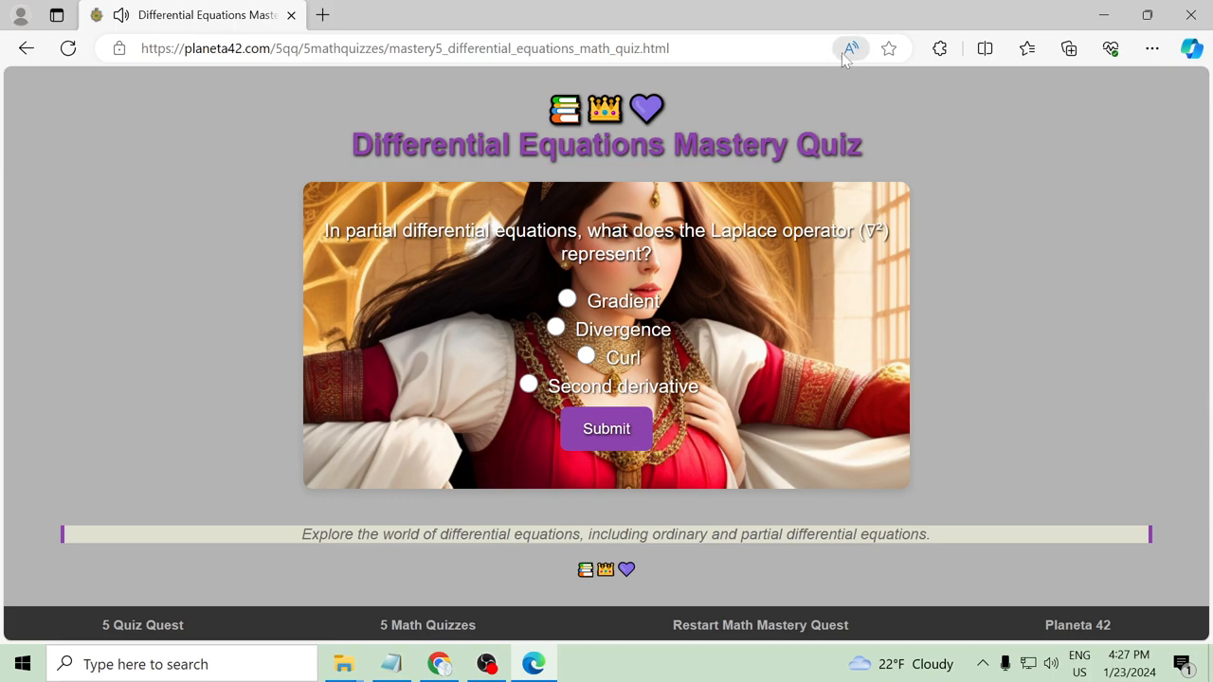
Restart the quiz from the first question and answer it with Ordinary differential equation
left_click(849, 50)
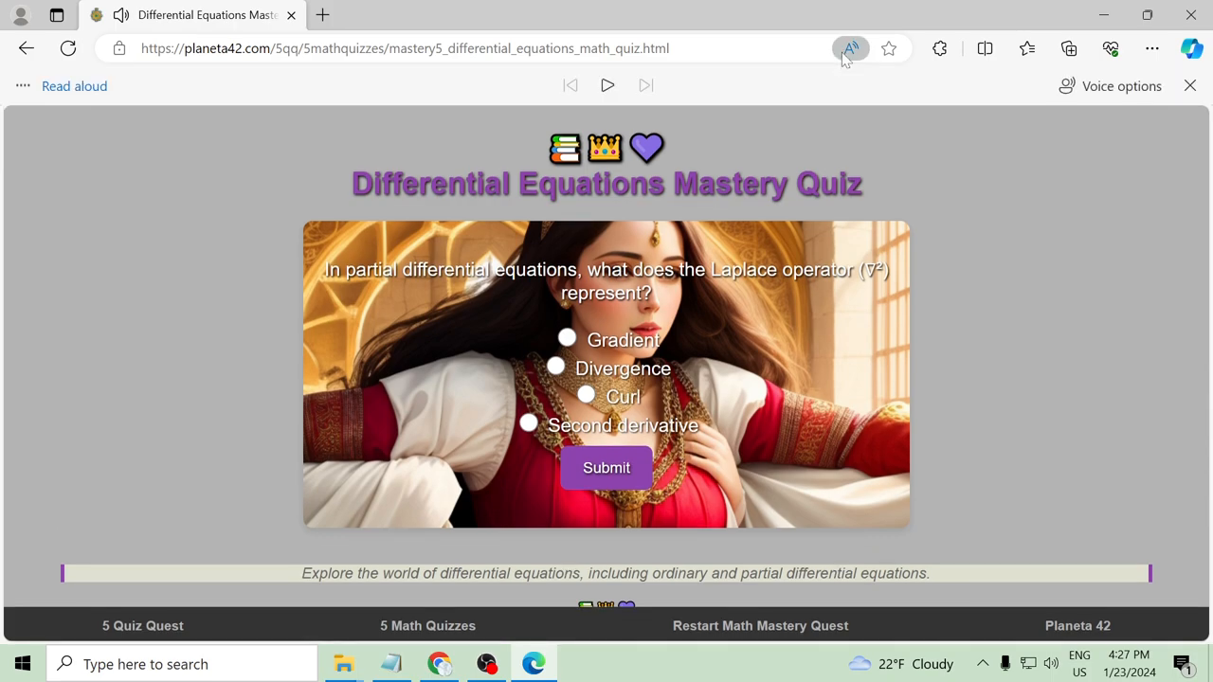
mouse_move(856, 64)
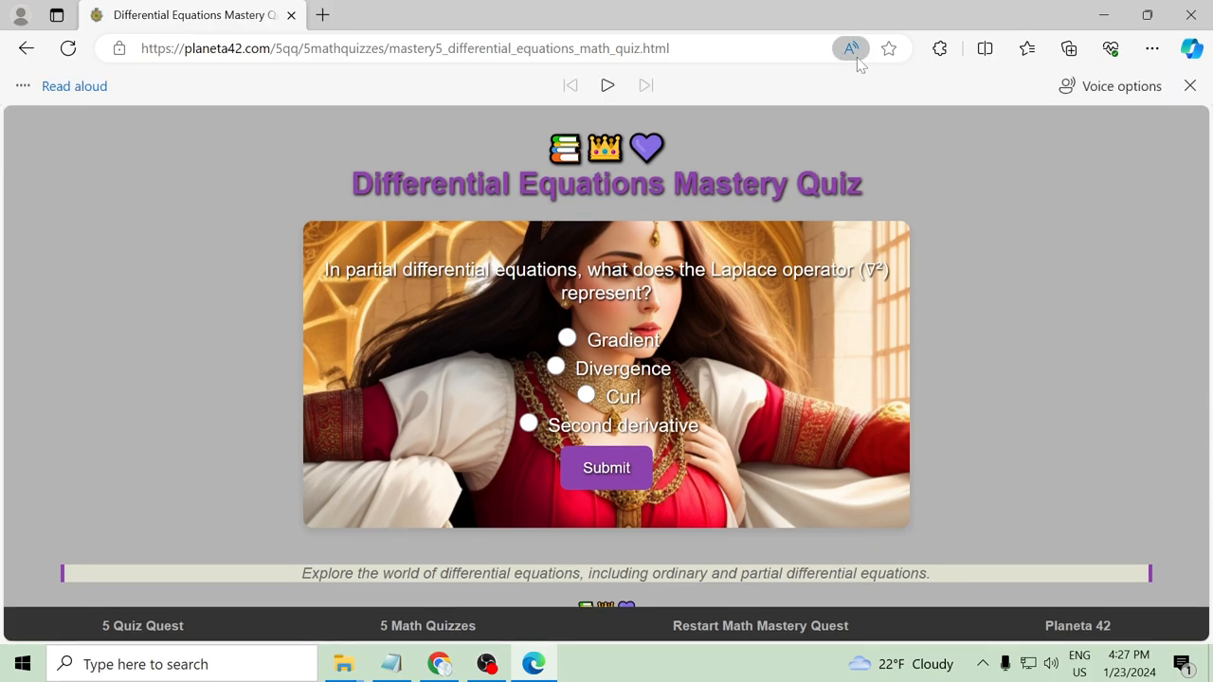
mouse_move(851, 49)
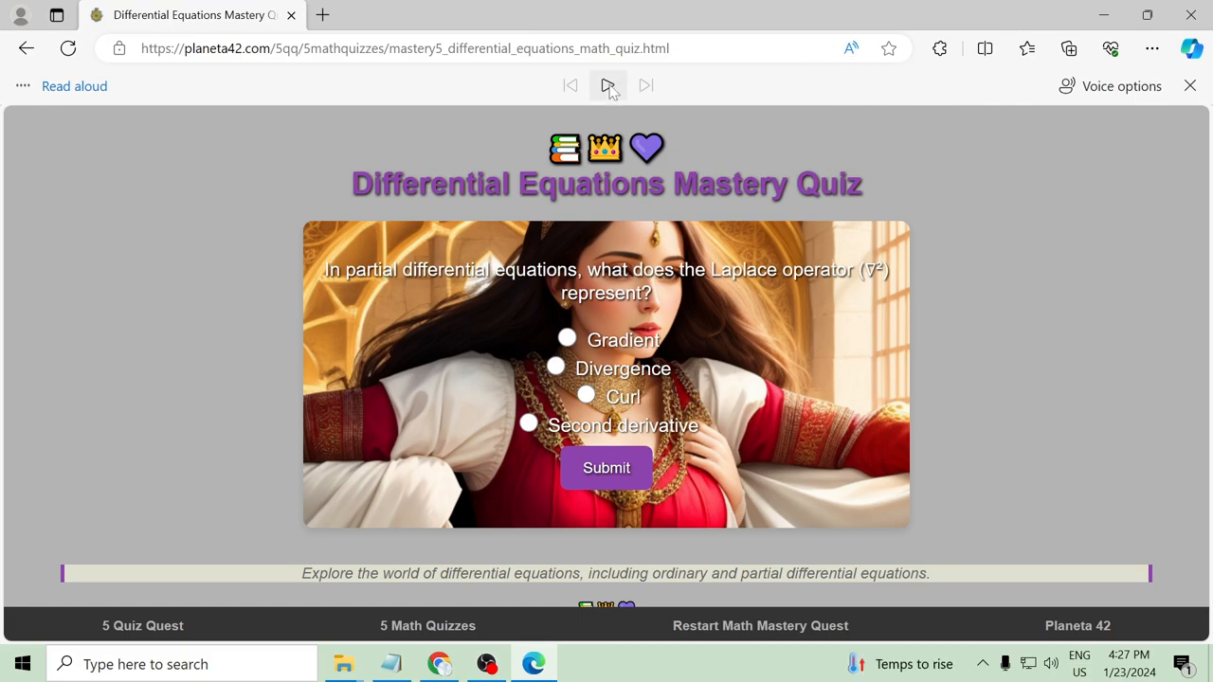
left_click(606, 85)
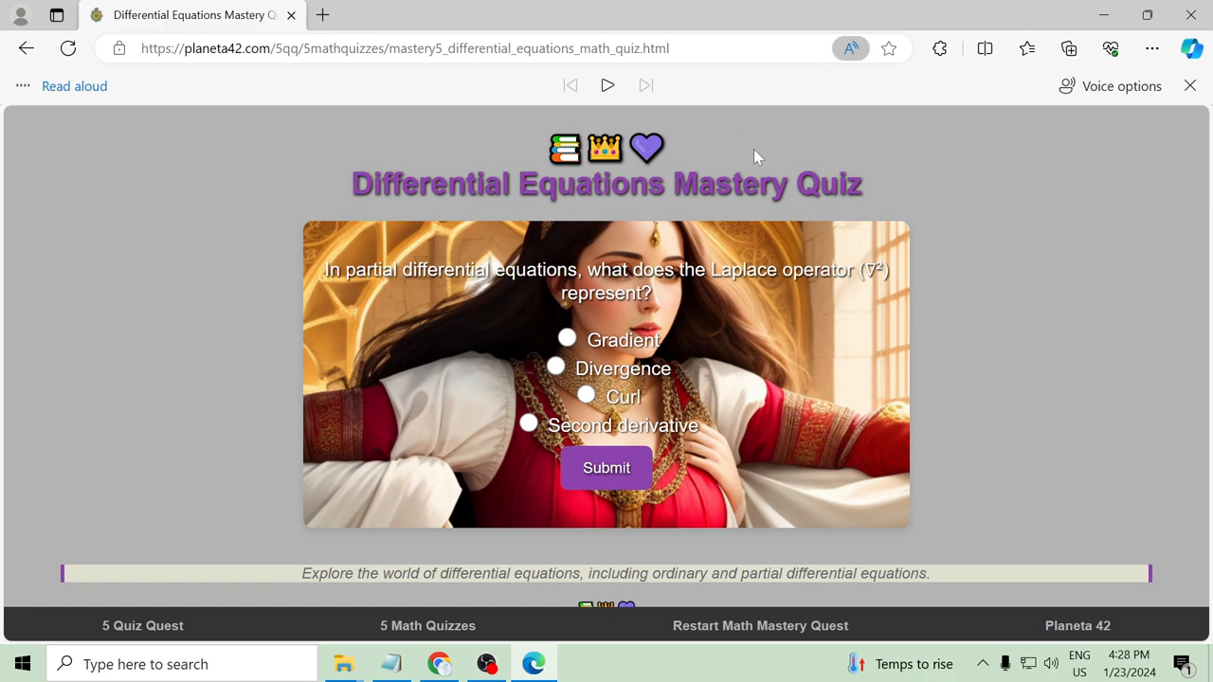
left_click(406, 49)
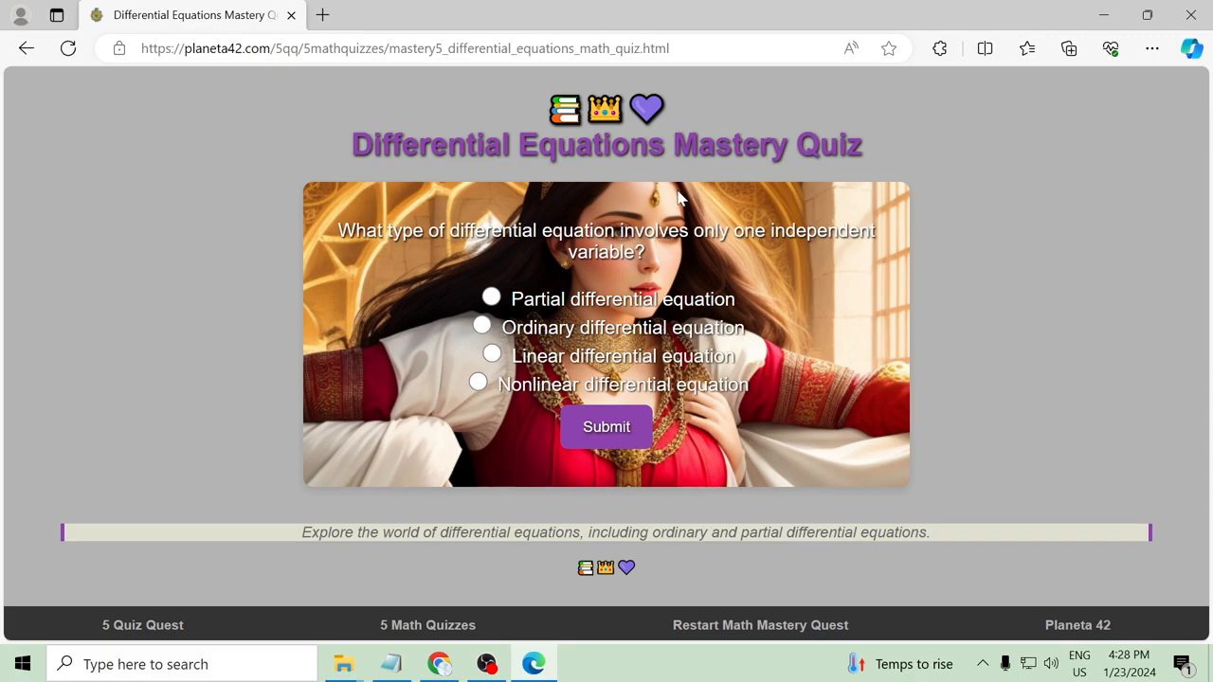
mouse_move(849, 49)
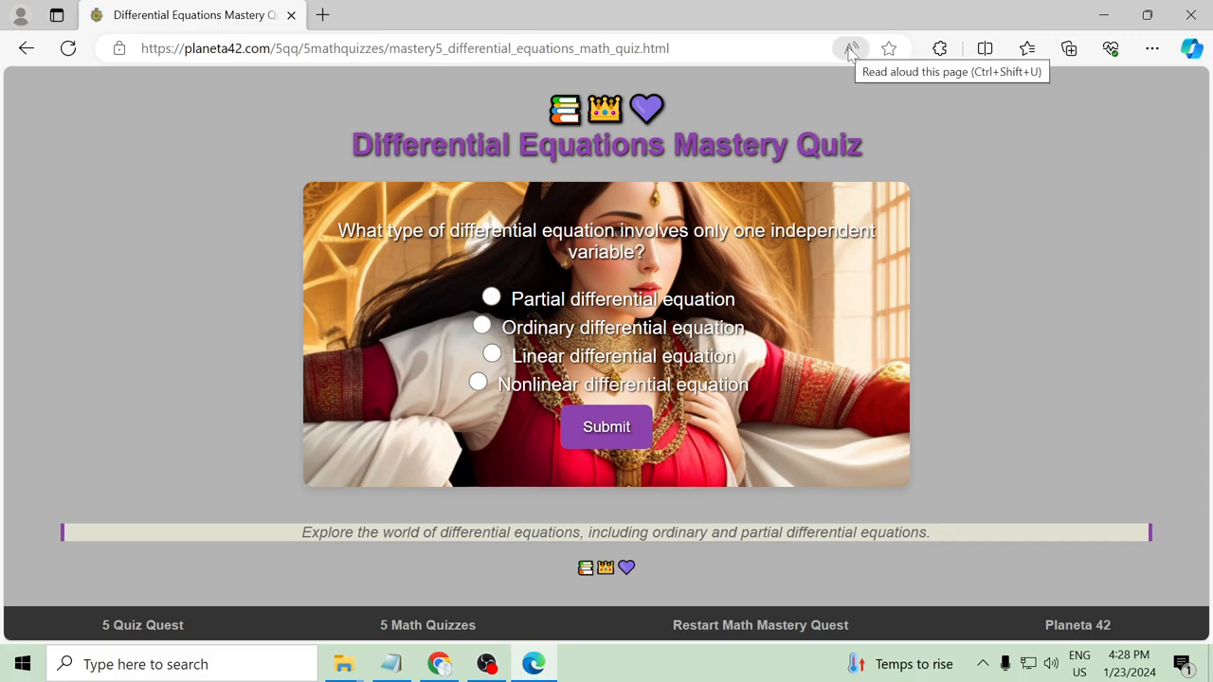
left_click(849, 49)
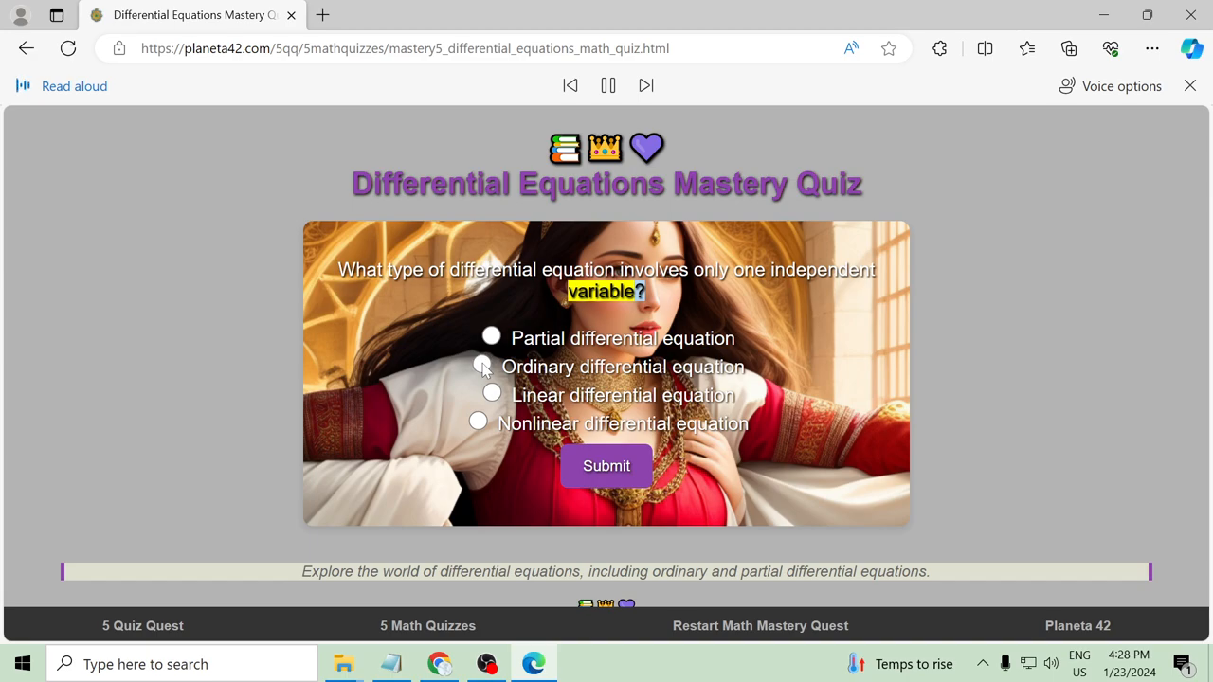
left_click(606, 466)
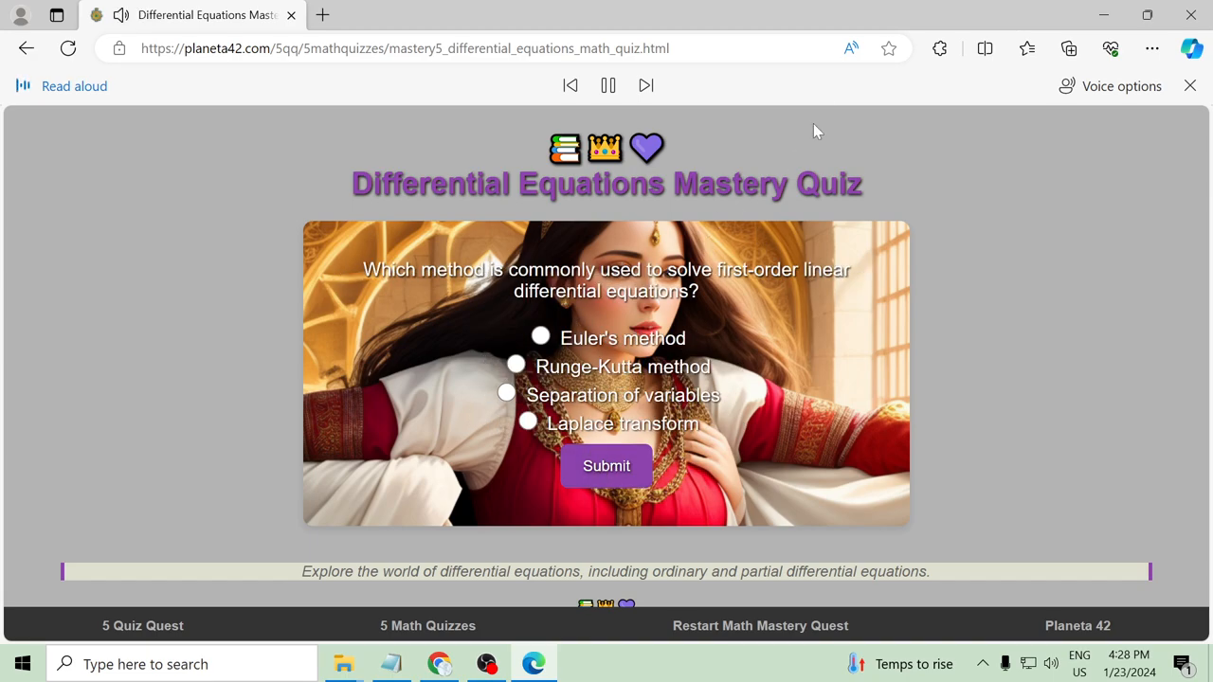
left_click(1191, 85)
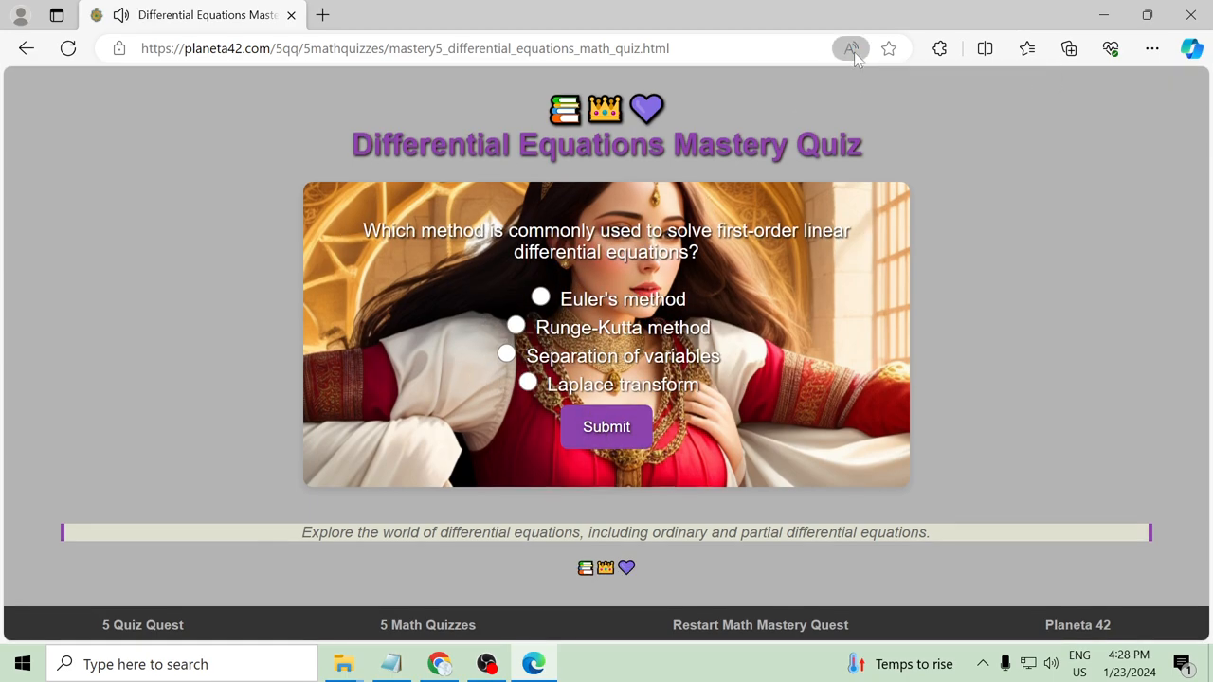
Re-answer the first-order linear, order and Laplace operator questions correctly, then open the Probability and Statistics quiz
left_click(849, 49)
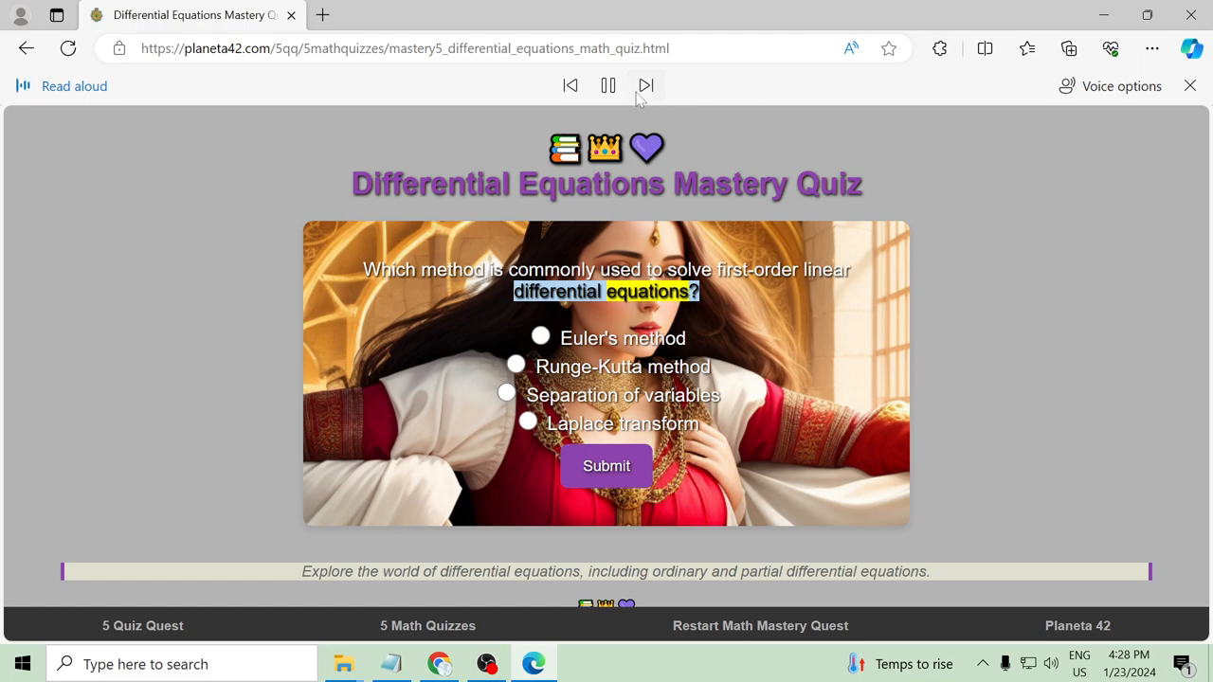
left_click(1191, 86)
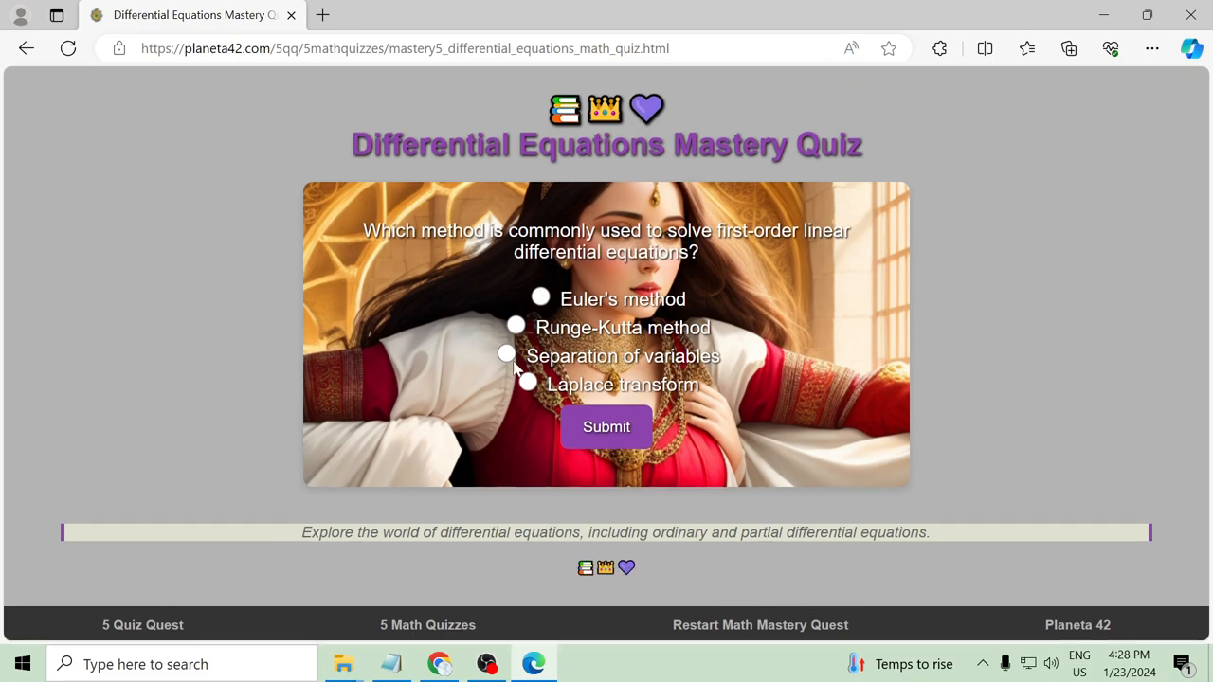
left_click(606, 427)
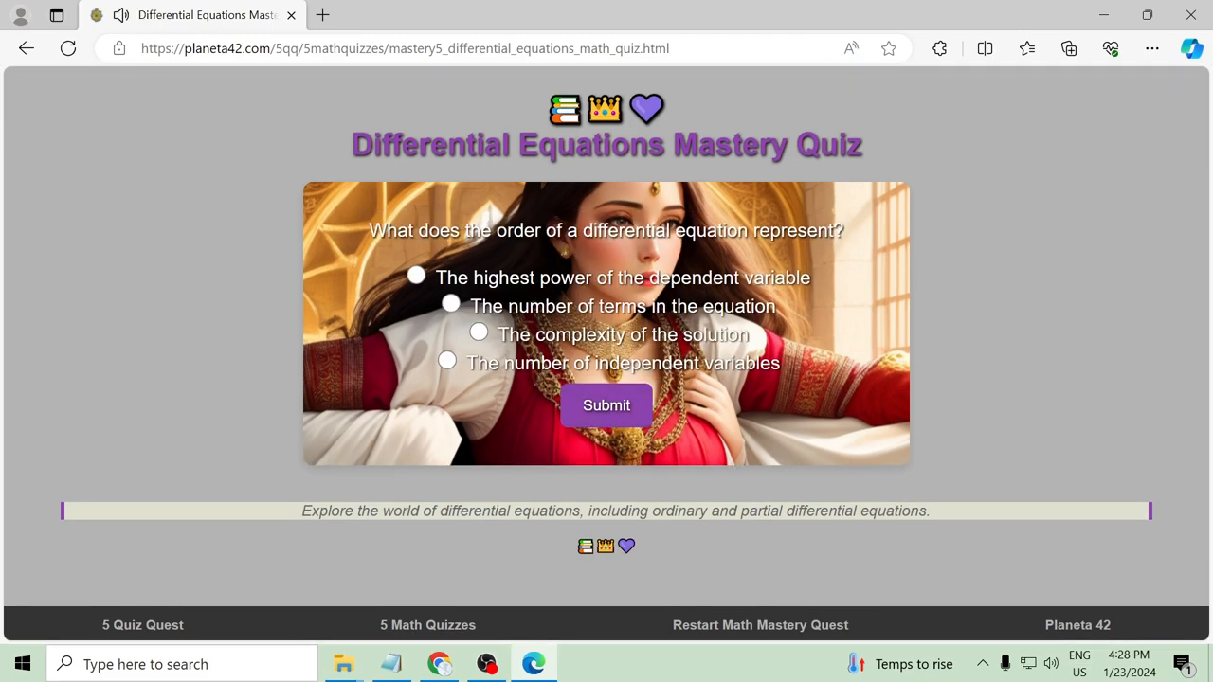
left_click(849, 49)
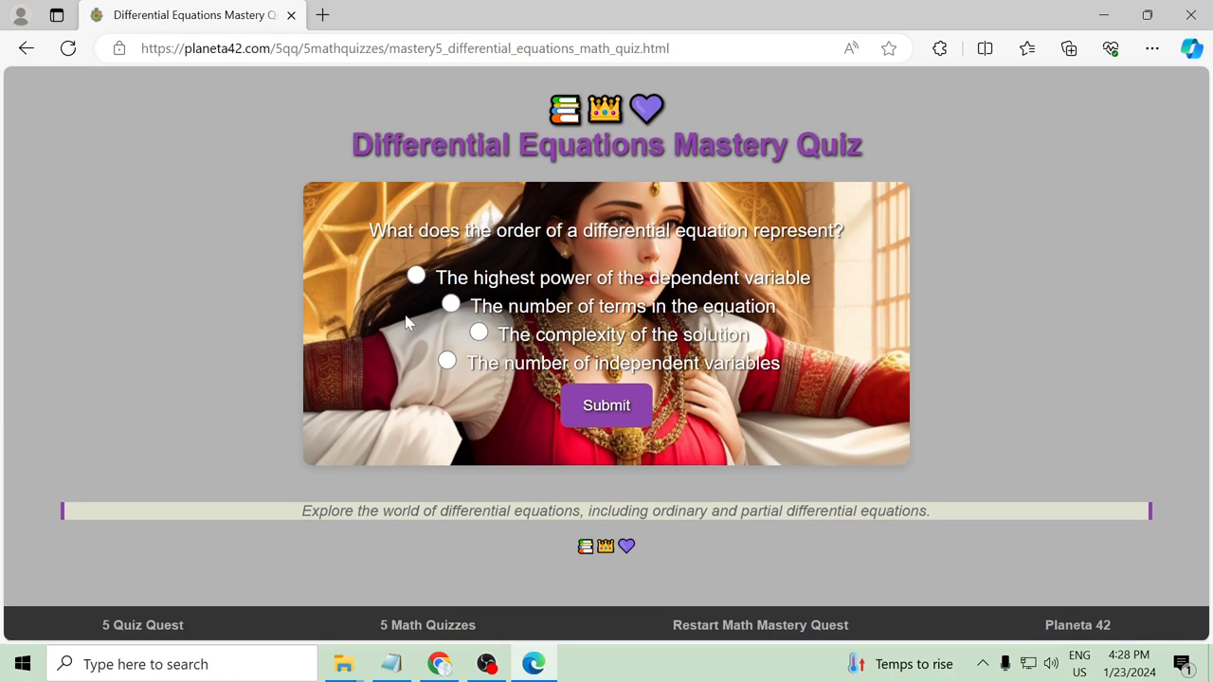
left_click(606, 406)
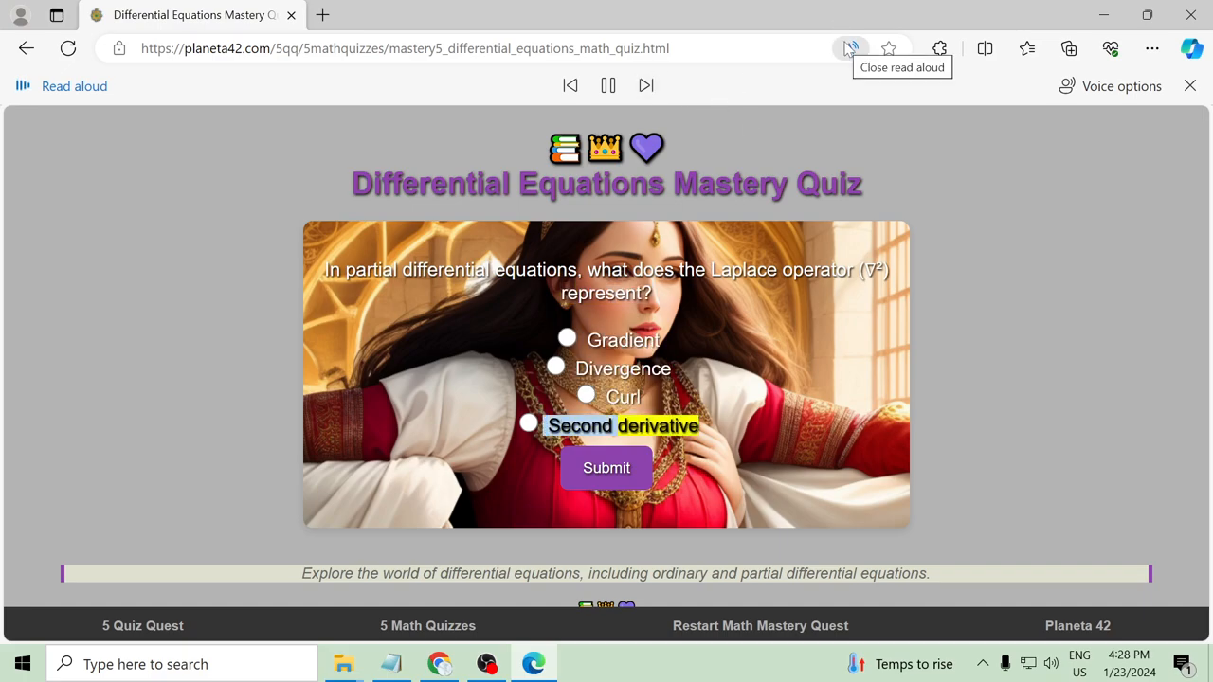
left_click(849, 49)
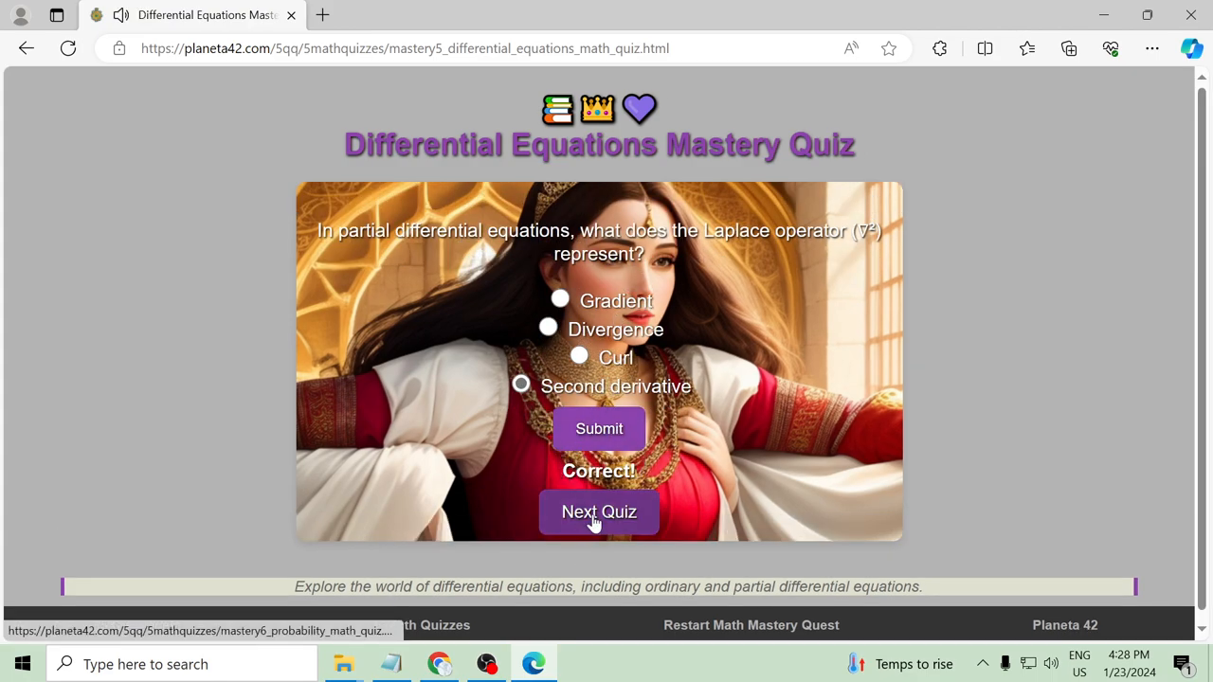
left_click(599, 512)
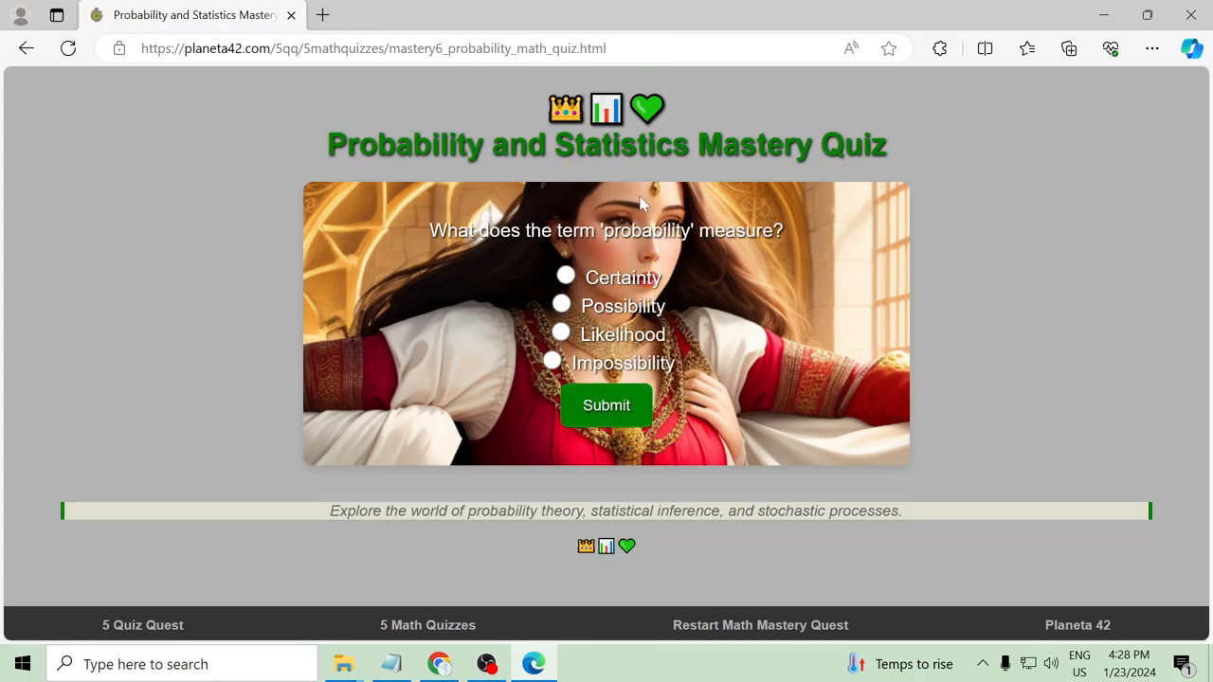
Answer the probability question, switching Possibility to Likelihood after one wrong try and submitting
left_click(849, 49)
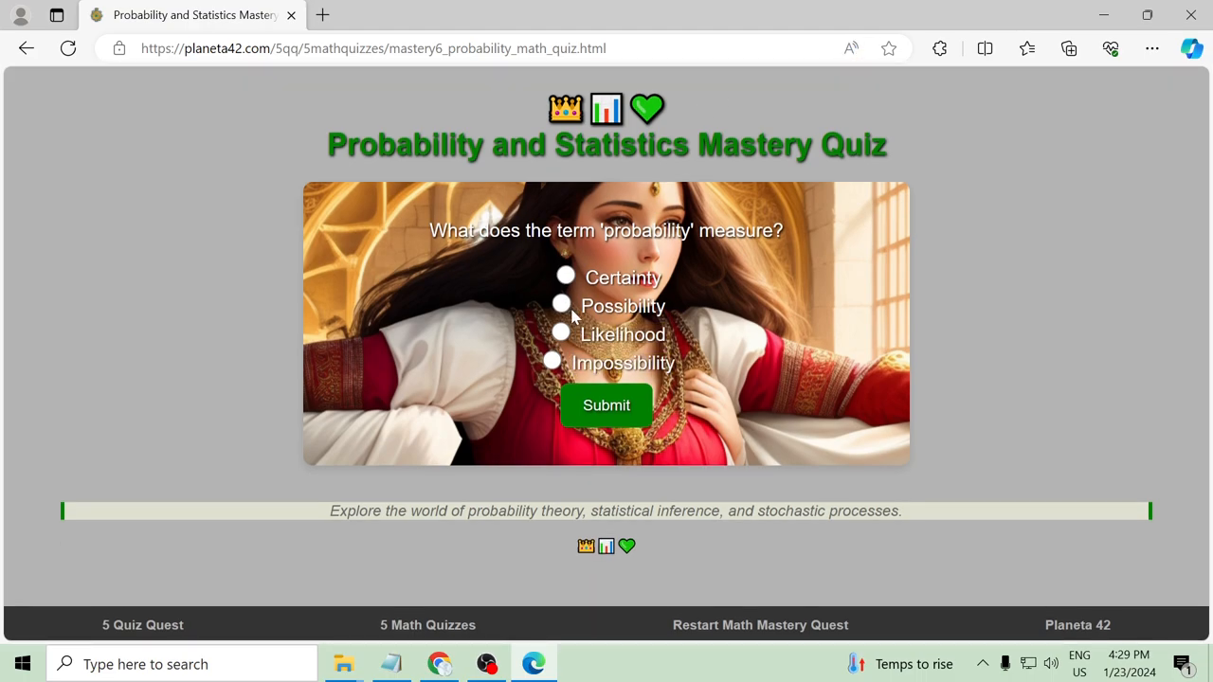
left_click(607, 406)
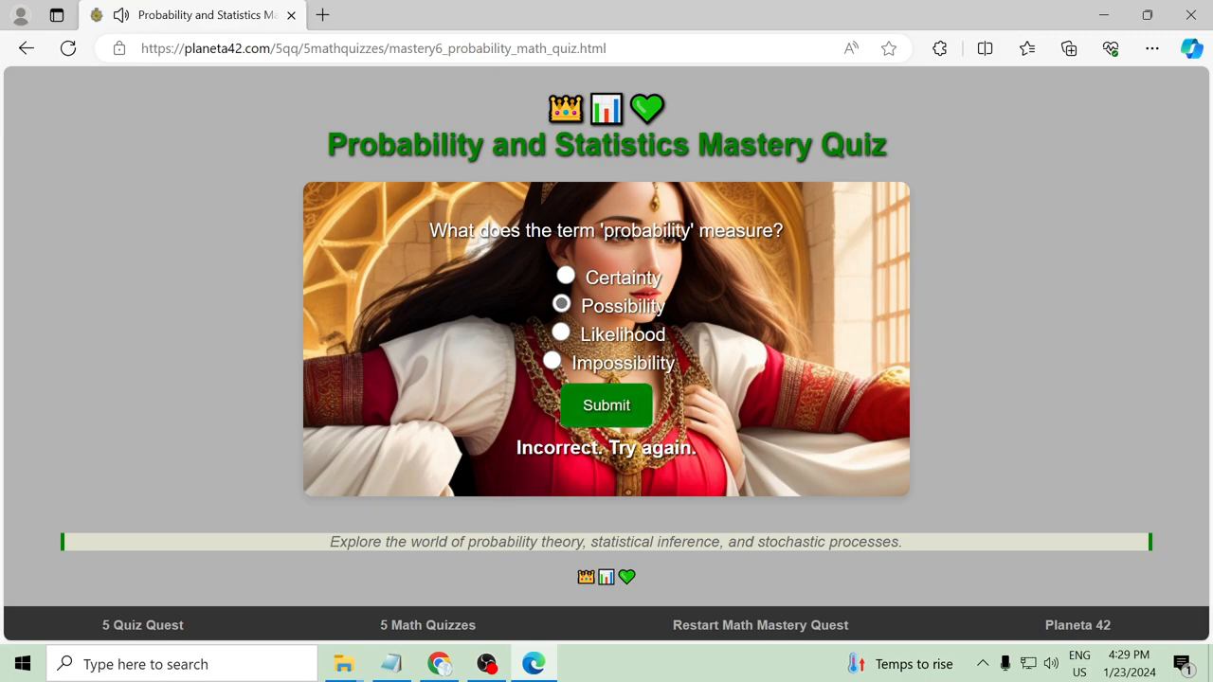
left_click(561, 332)
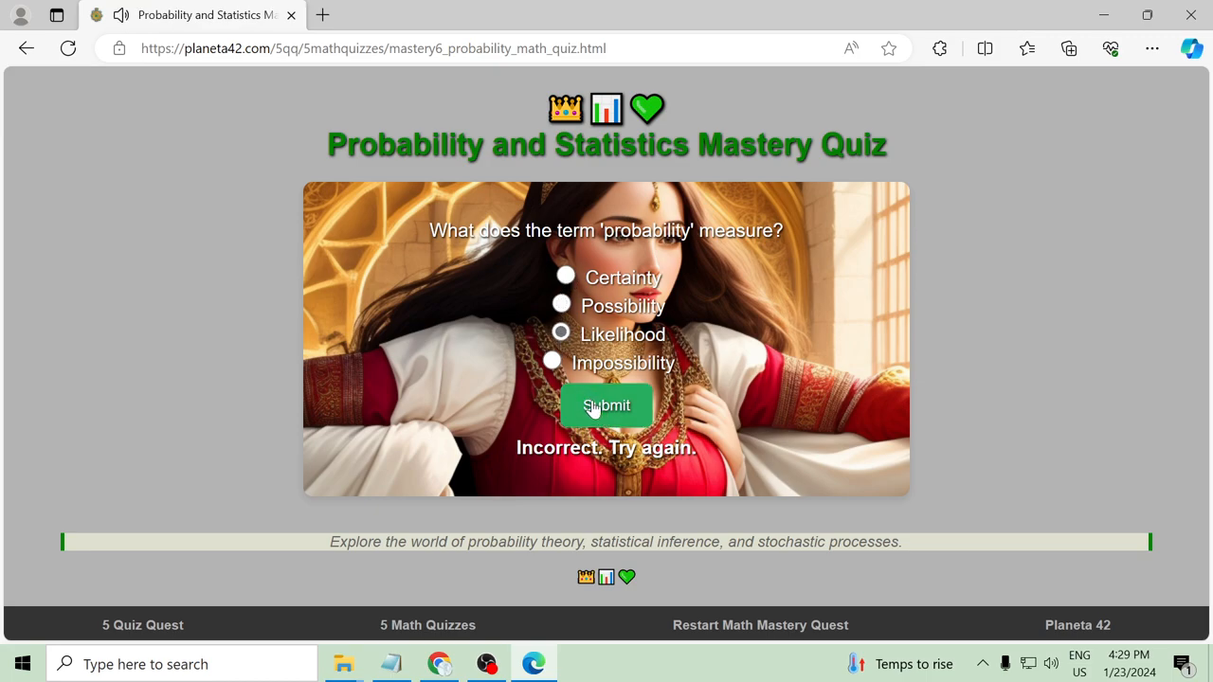
left_click(607, 406)
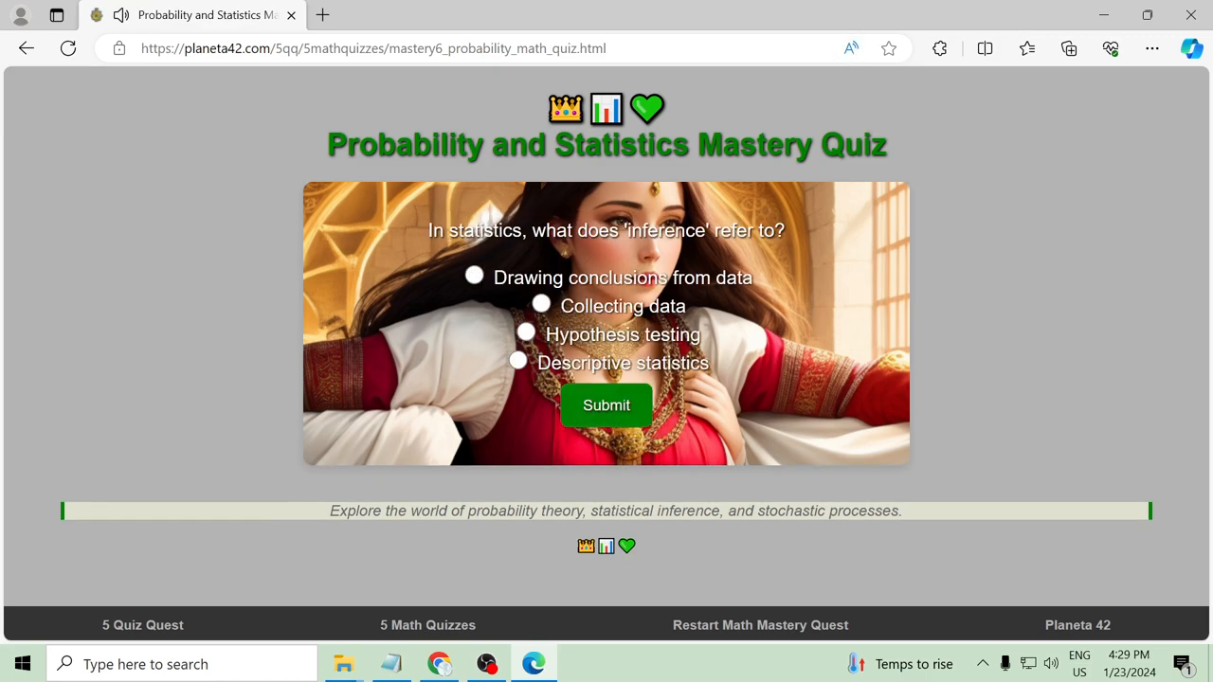
Answer the inference question with 'Drawing conclusions from data' and submit it
left_click(849, 49)
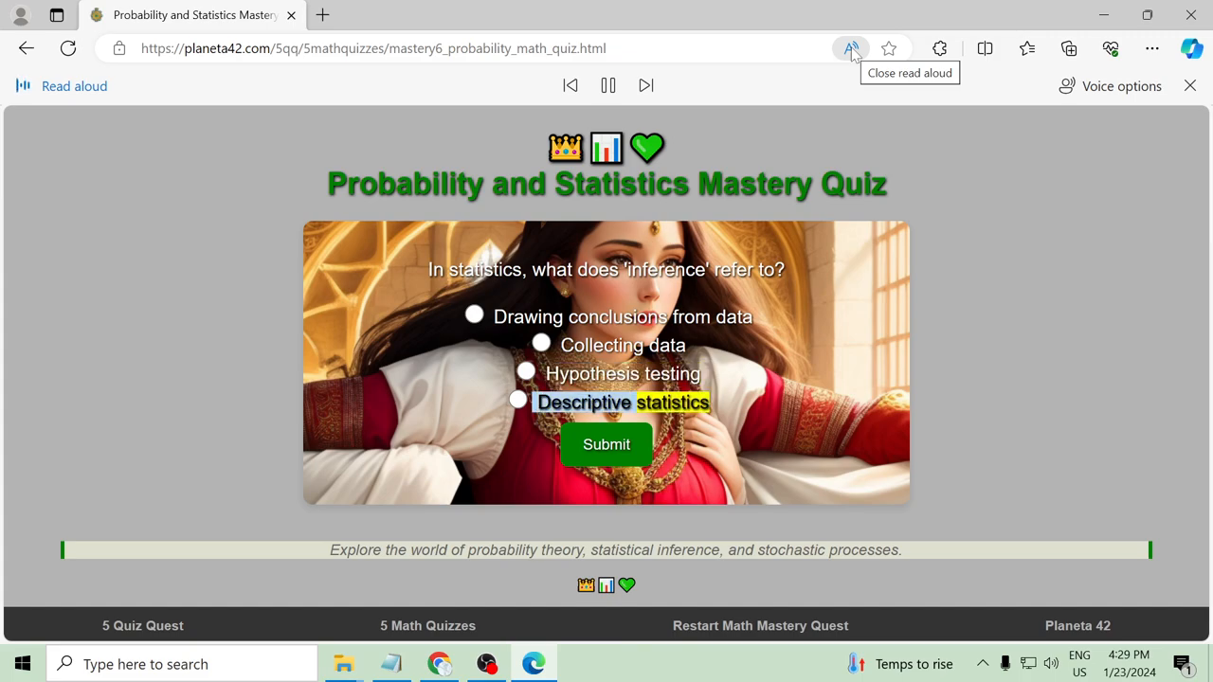
left_click(850, 49)
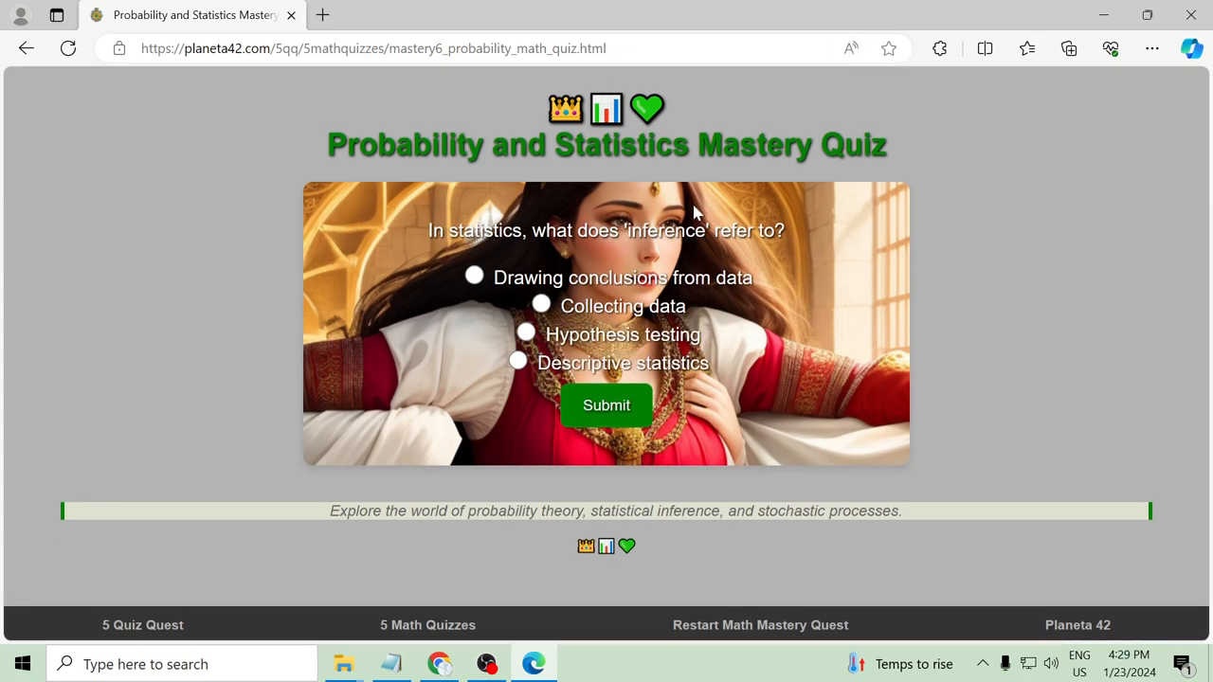
left_click(474, 275)
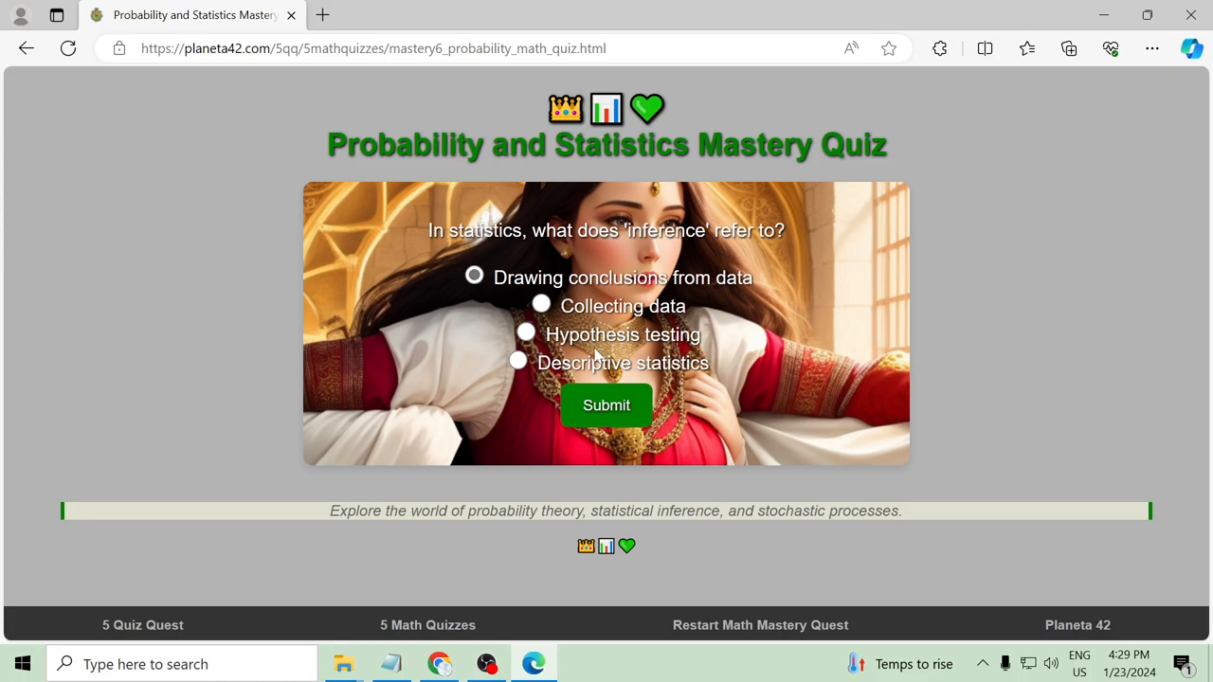
left_click(607, 406)
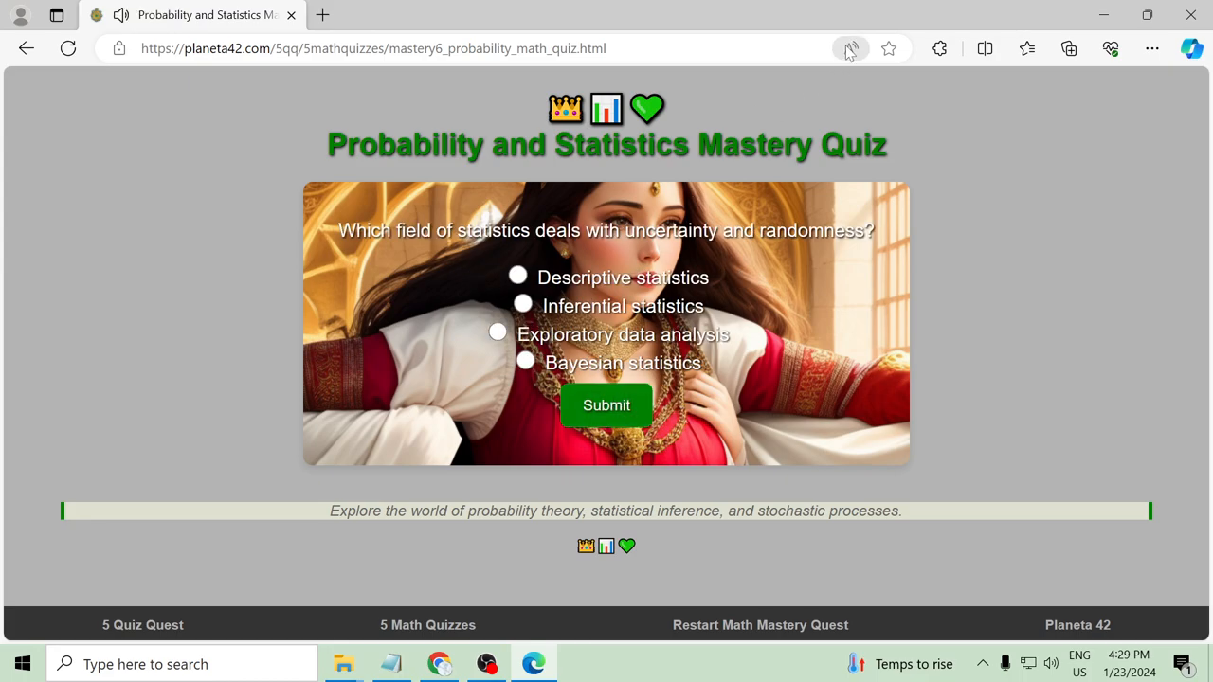
Listen to the uncertainty-and-randomness question read aloud, then select and submit the answer
left_click(849, 49)
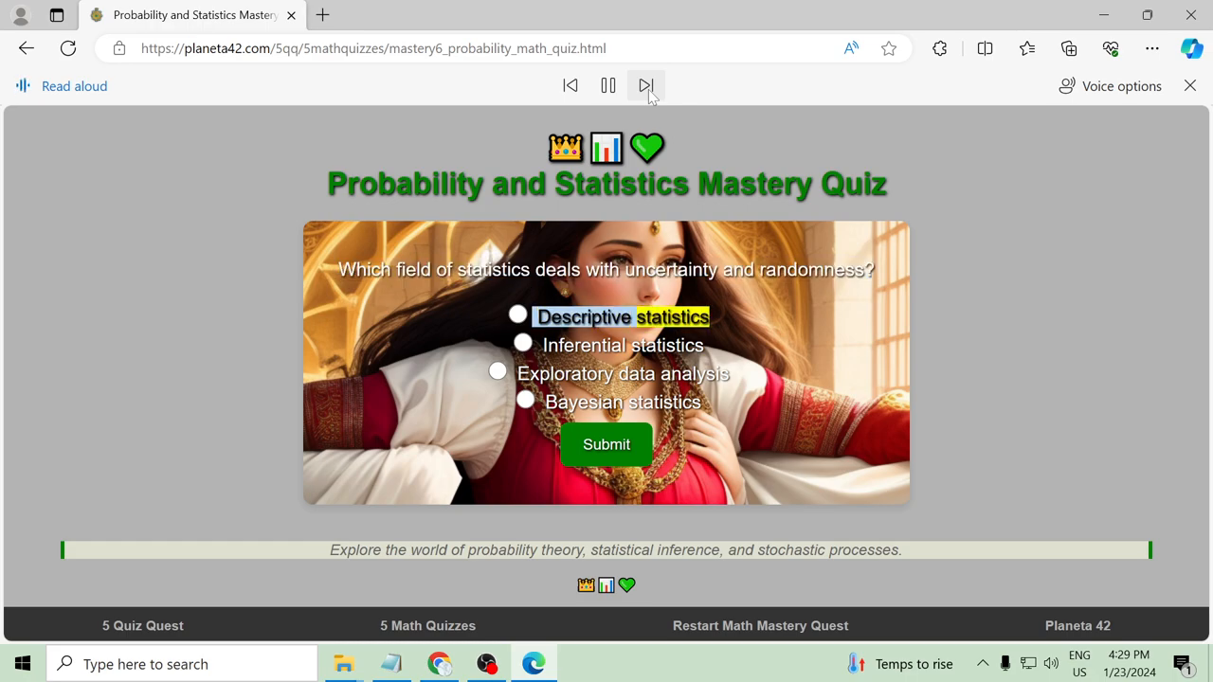
left_click(644, 86)
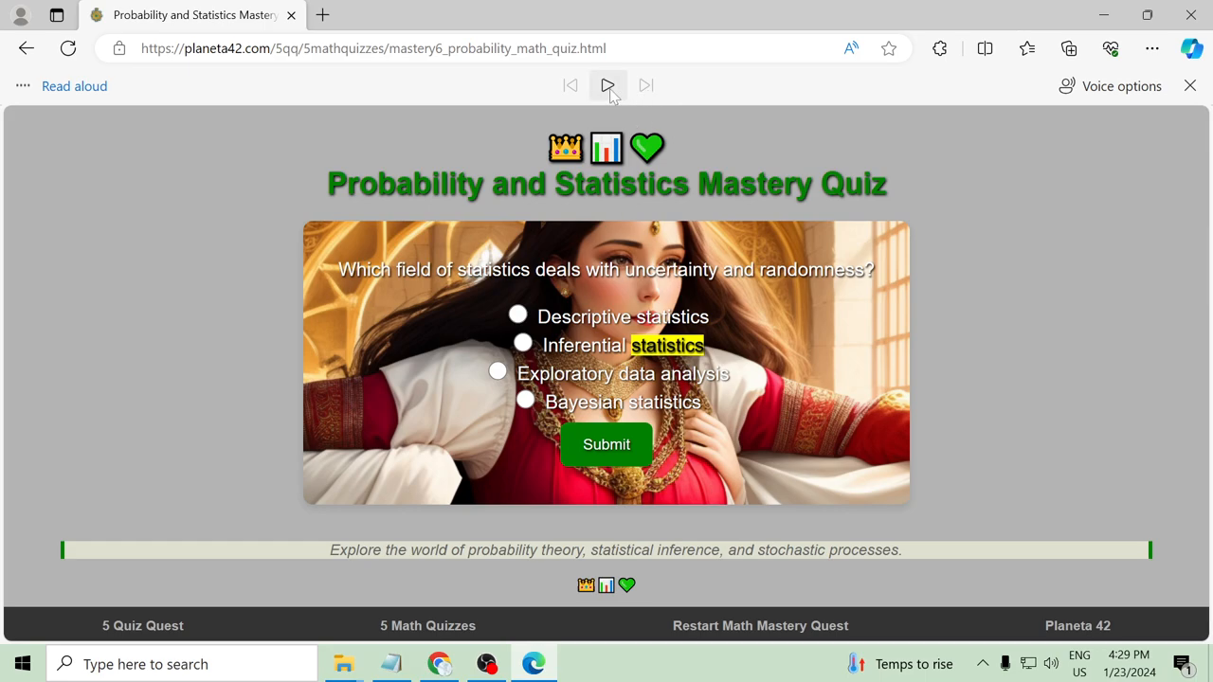
left_click(606, 85)
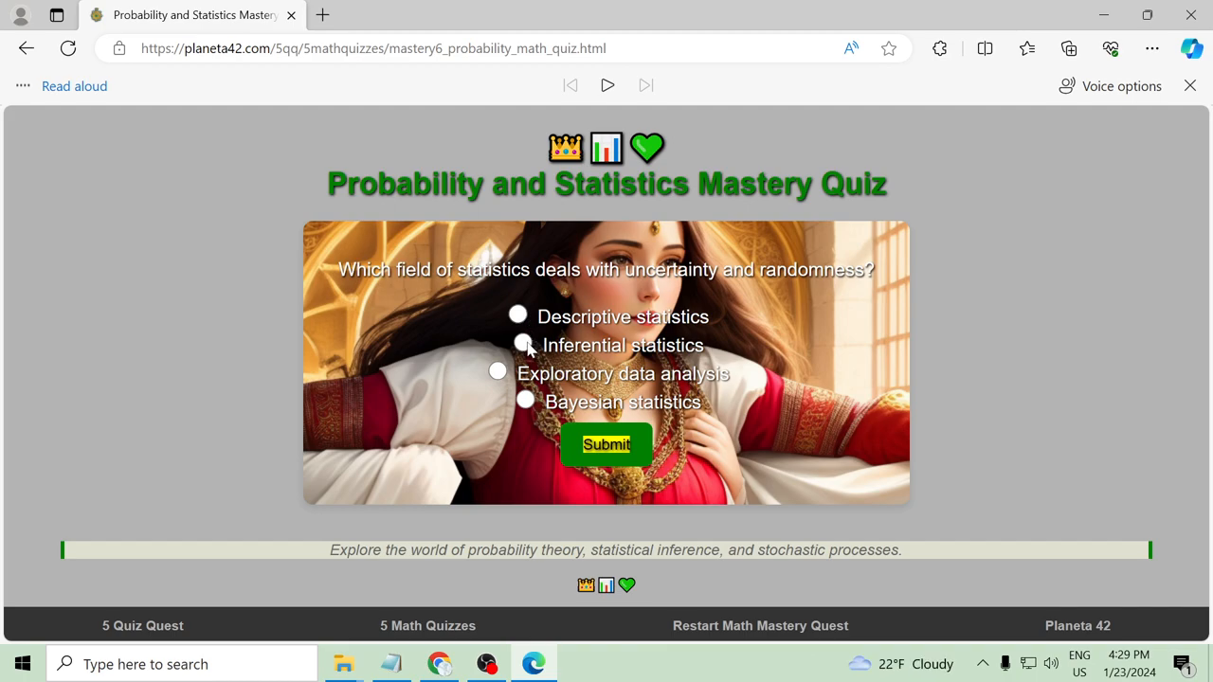
left_click(523, 345)
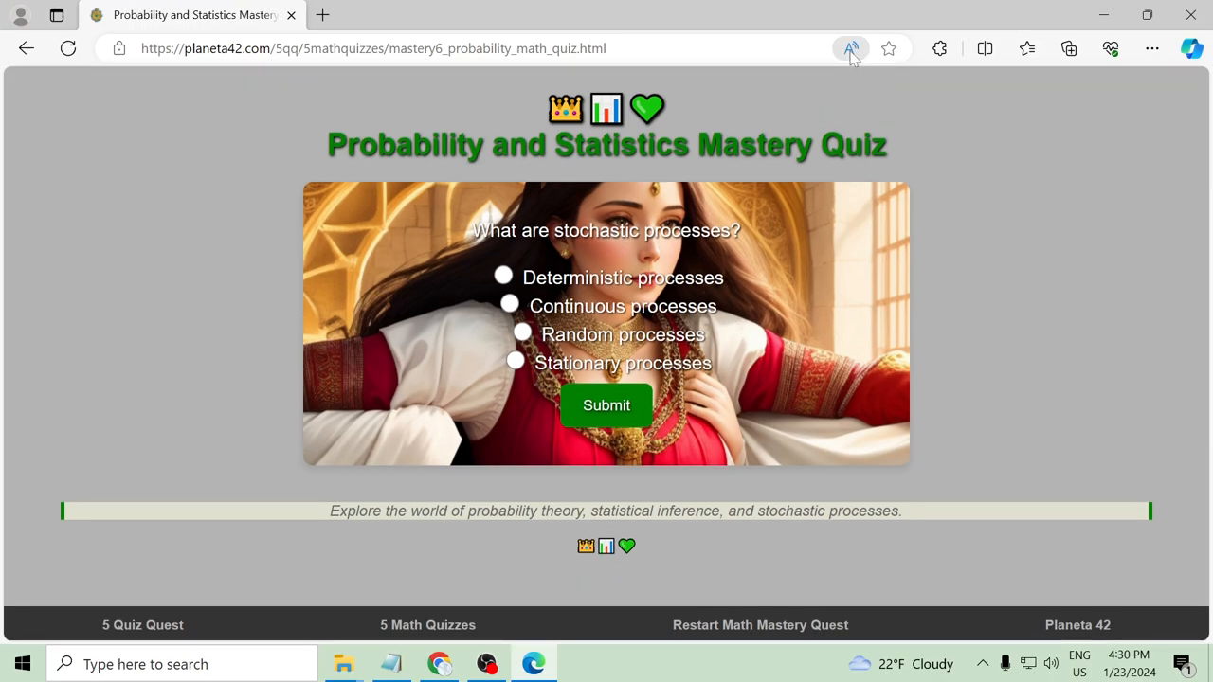
Try Stationary processes, submit the correct stochastic processes answer, and advance to the Combinatorics and Graph Theory quiz
left_click(849, 49)
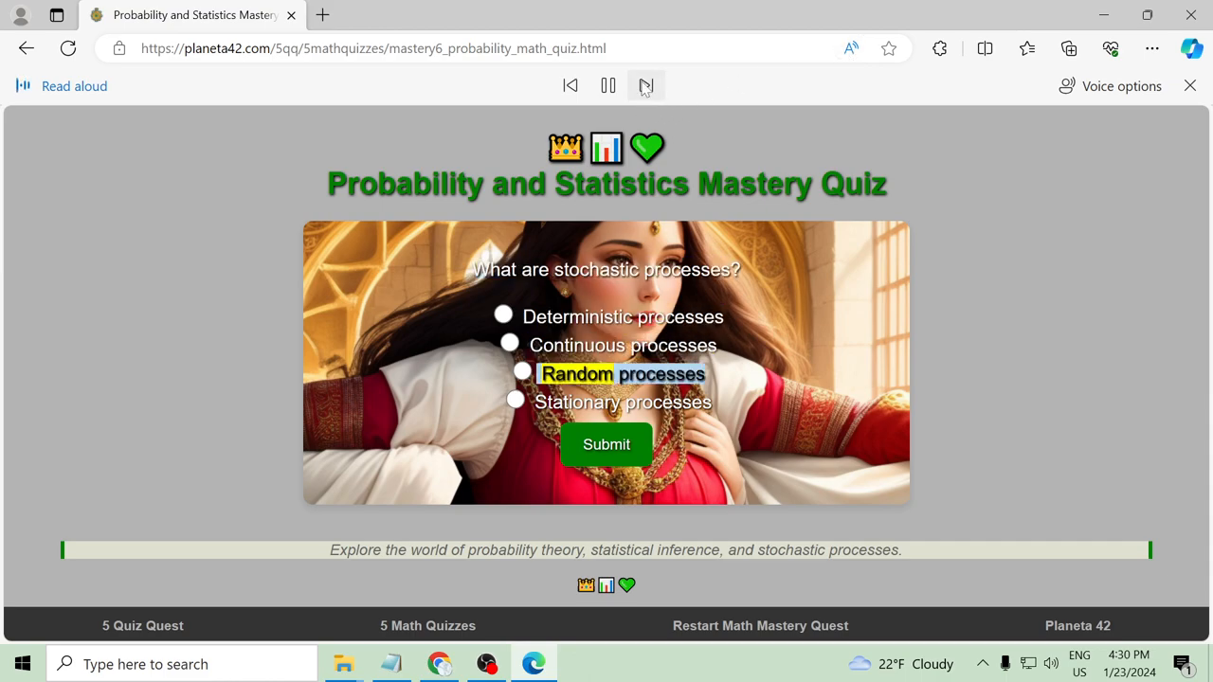
left_click(1191, 86)
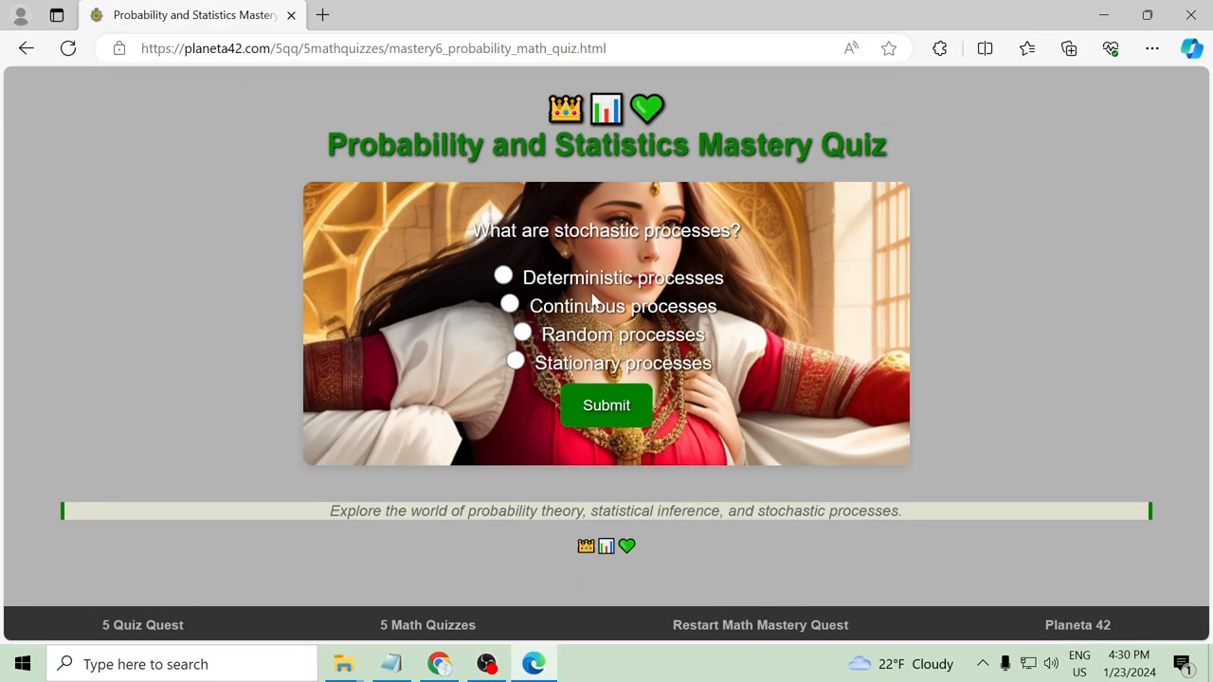
left_click(607, 405)
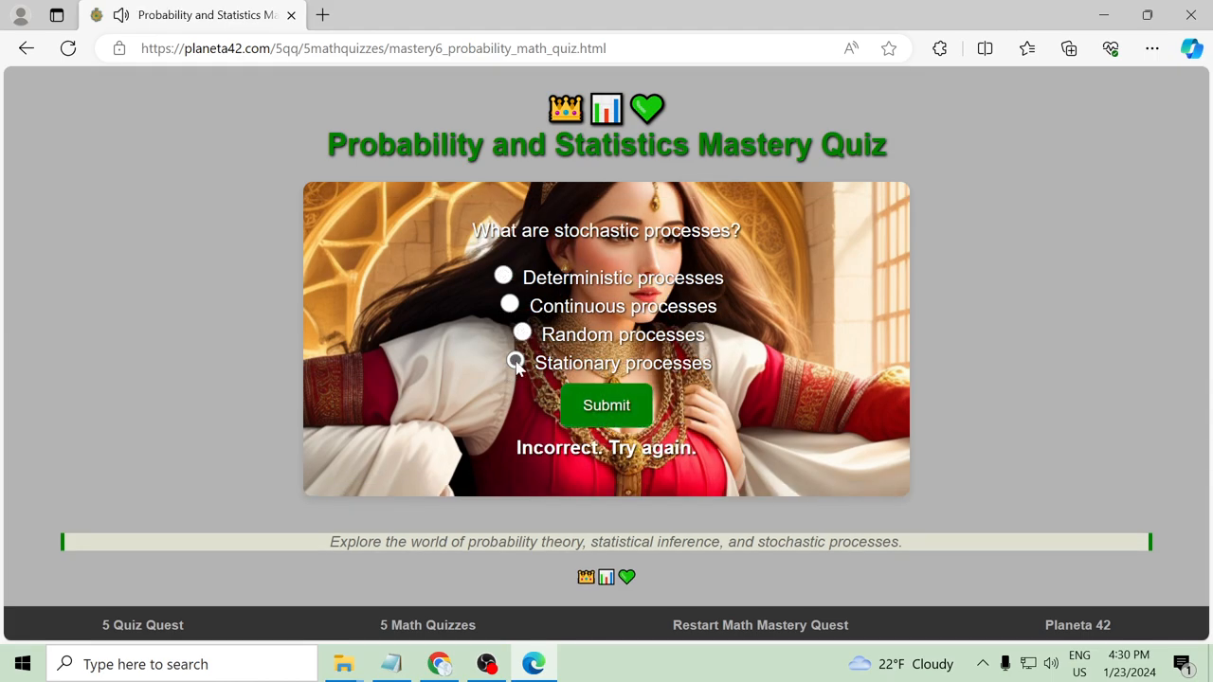
left_click(516, 364)
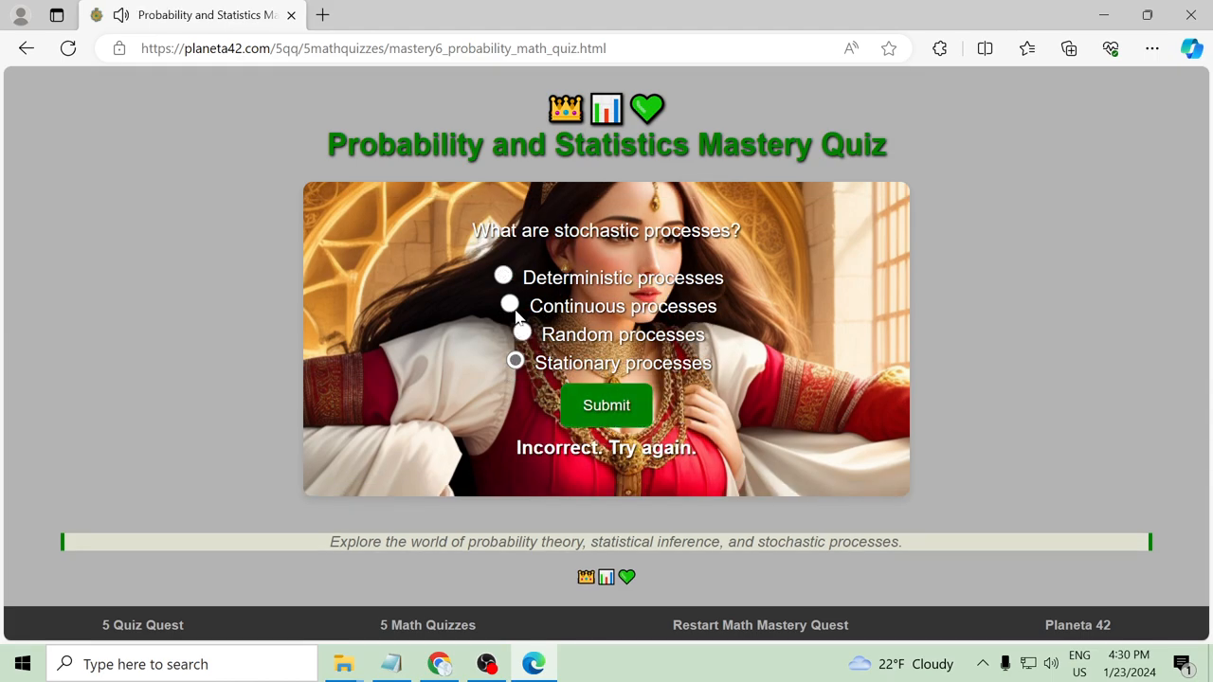
left_click(510, 303)
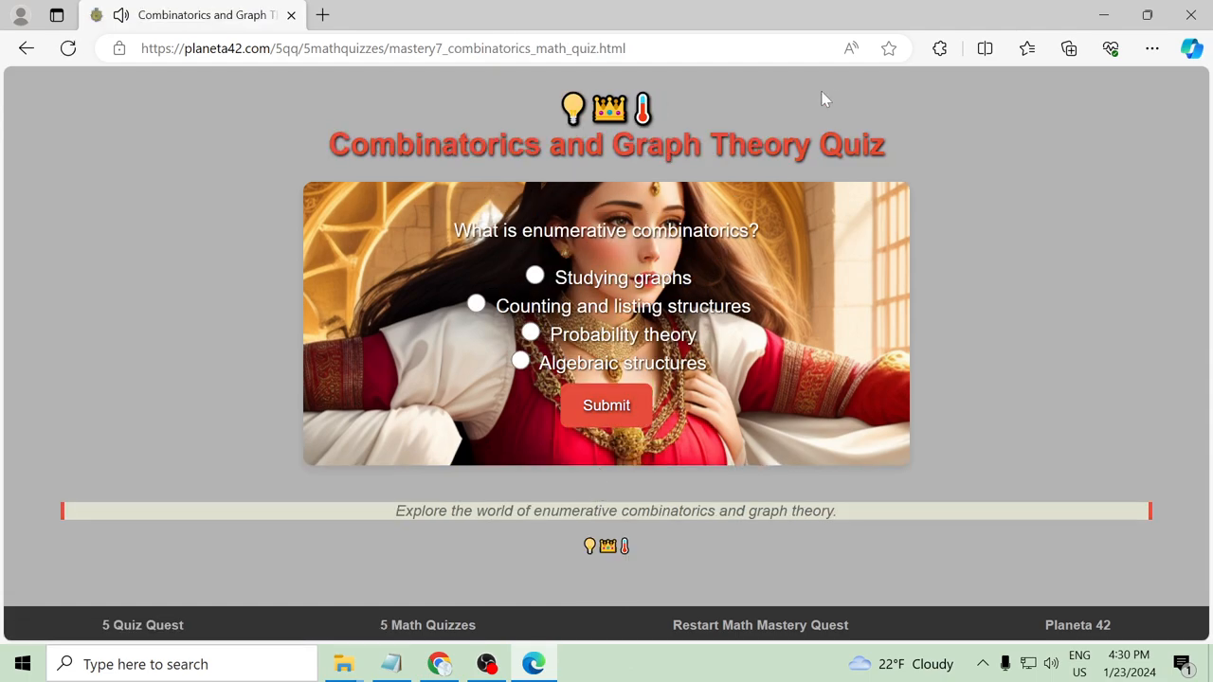
mouse_move(849, 50)
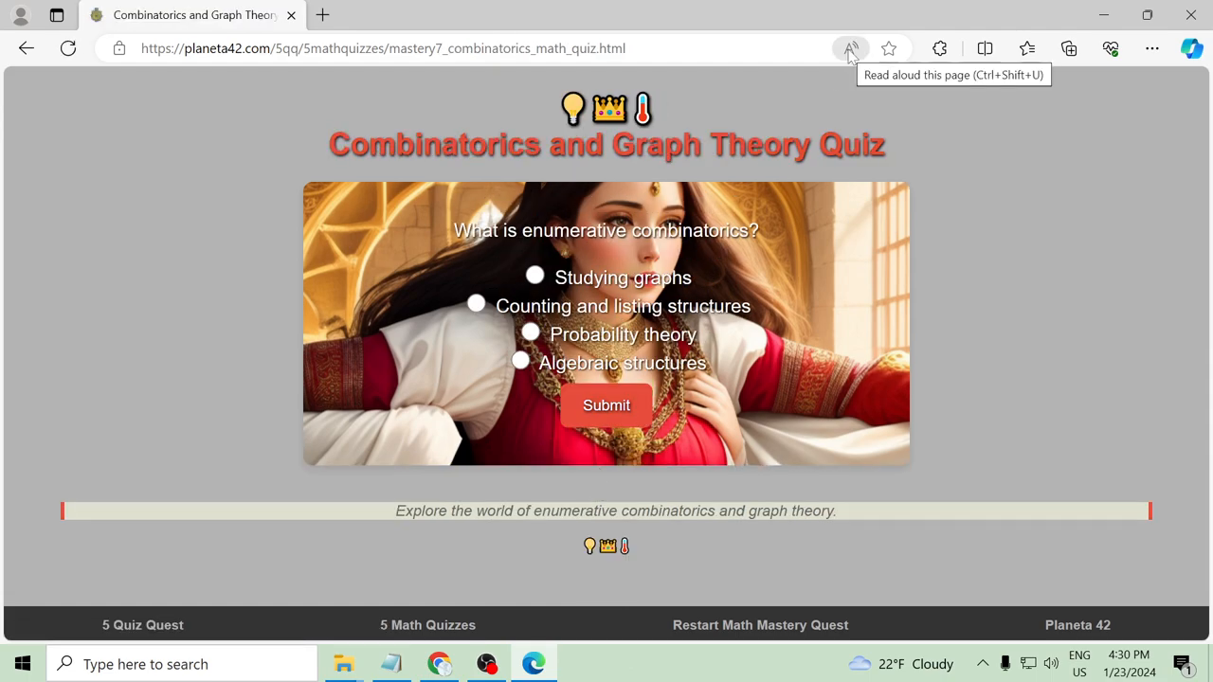
Listen to the enumerative combinatorics question read aloud and submit a first answer
left_click(850, 50)
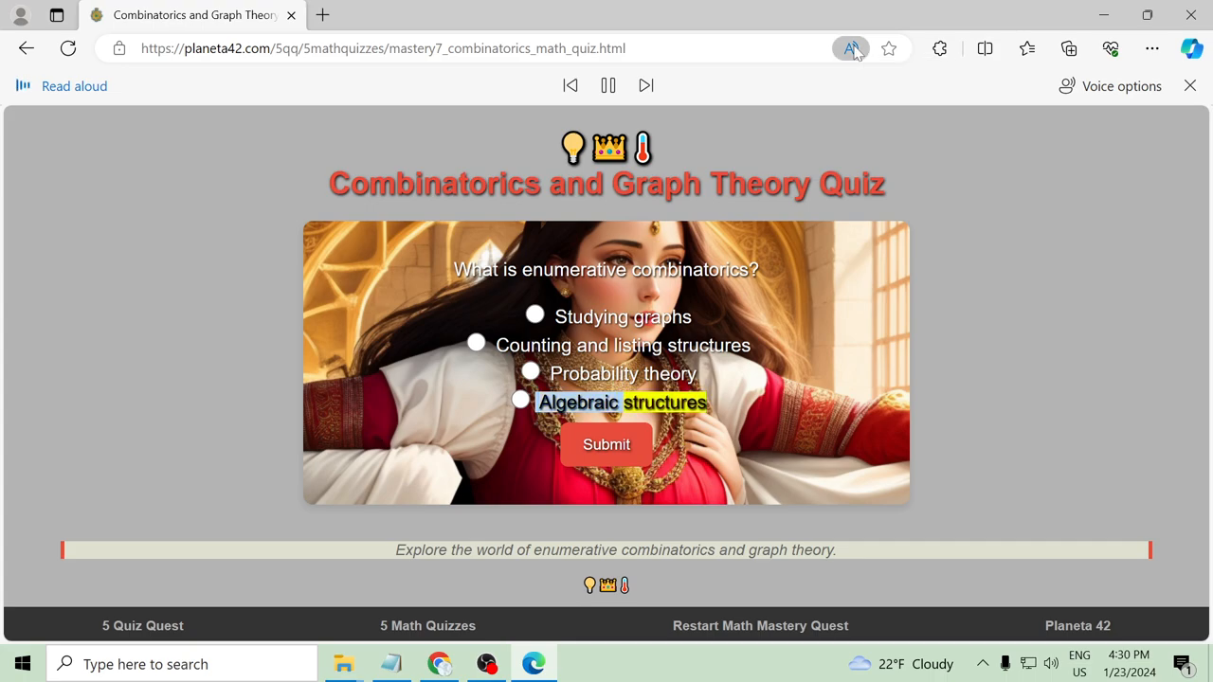
left_click(1190, 85)
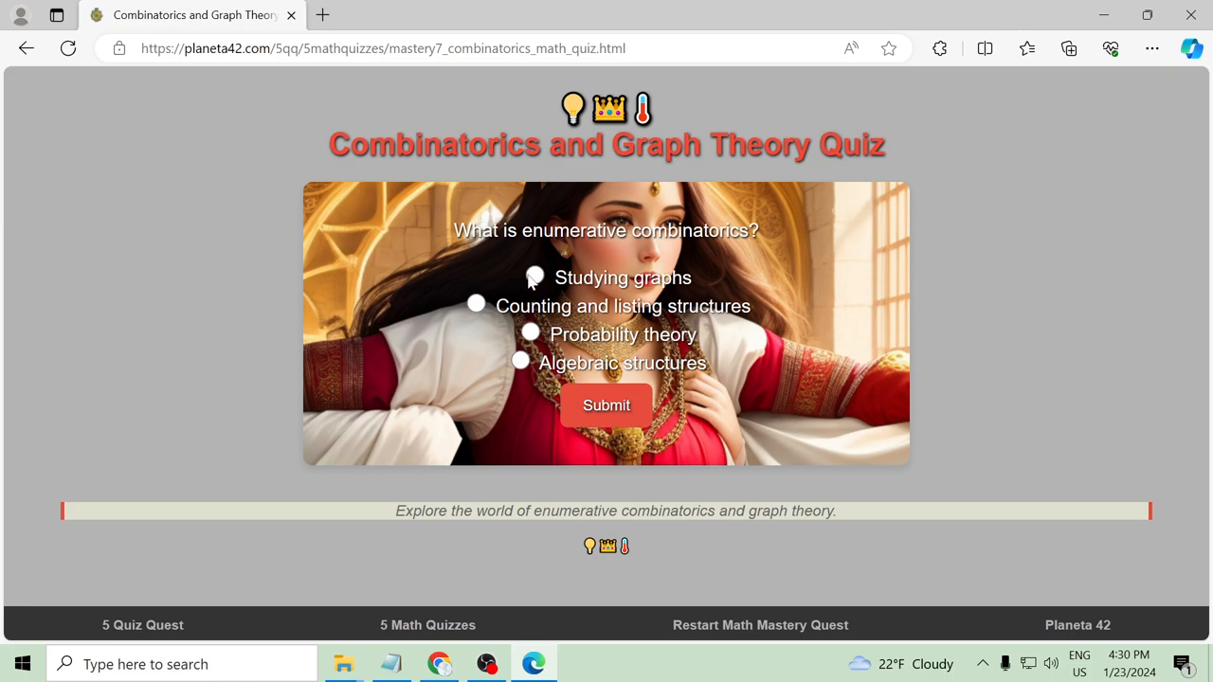
left_click(607, 406)
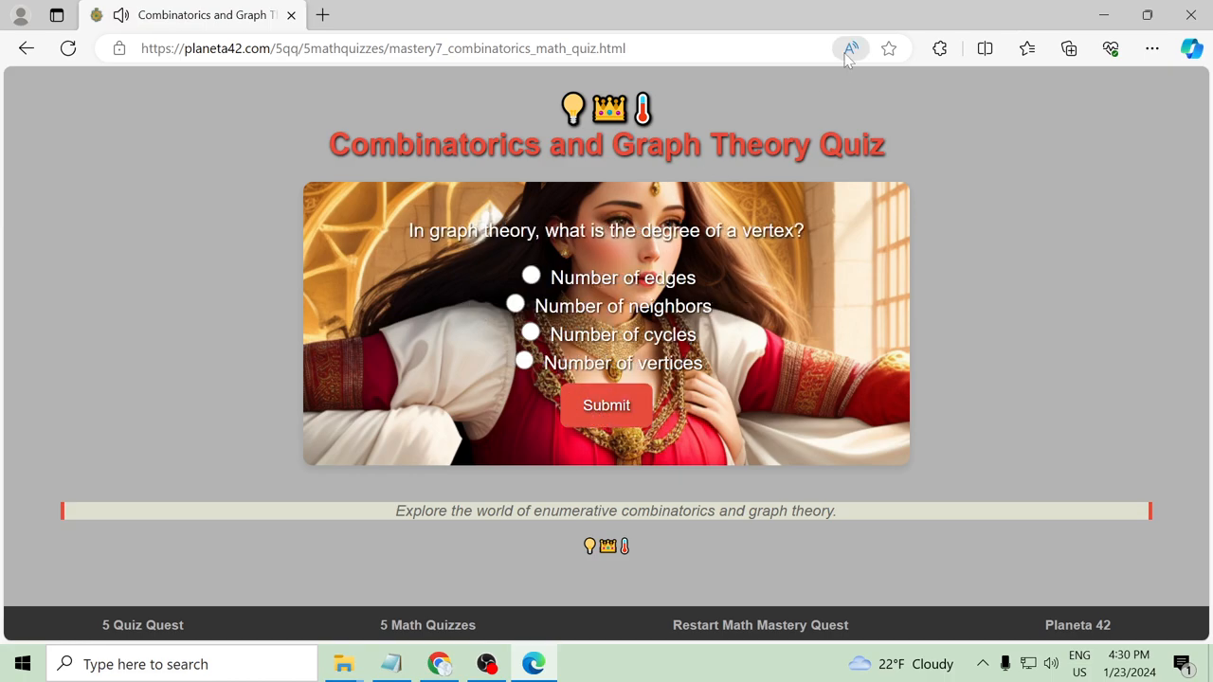
left_click(849, 49)
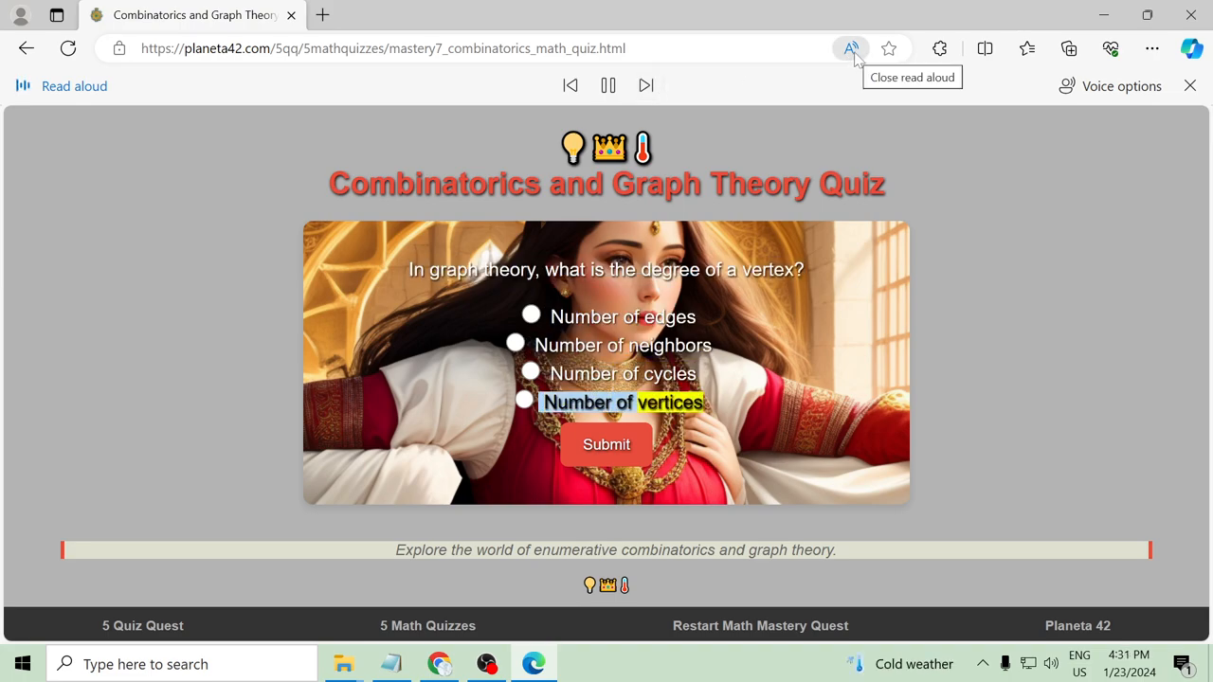
left_click(1190, 85)
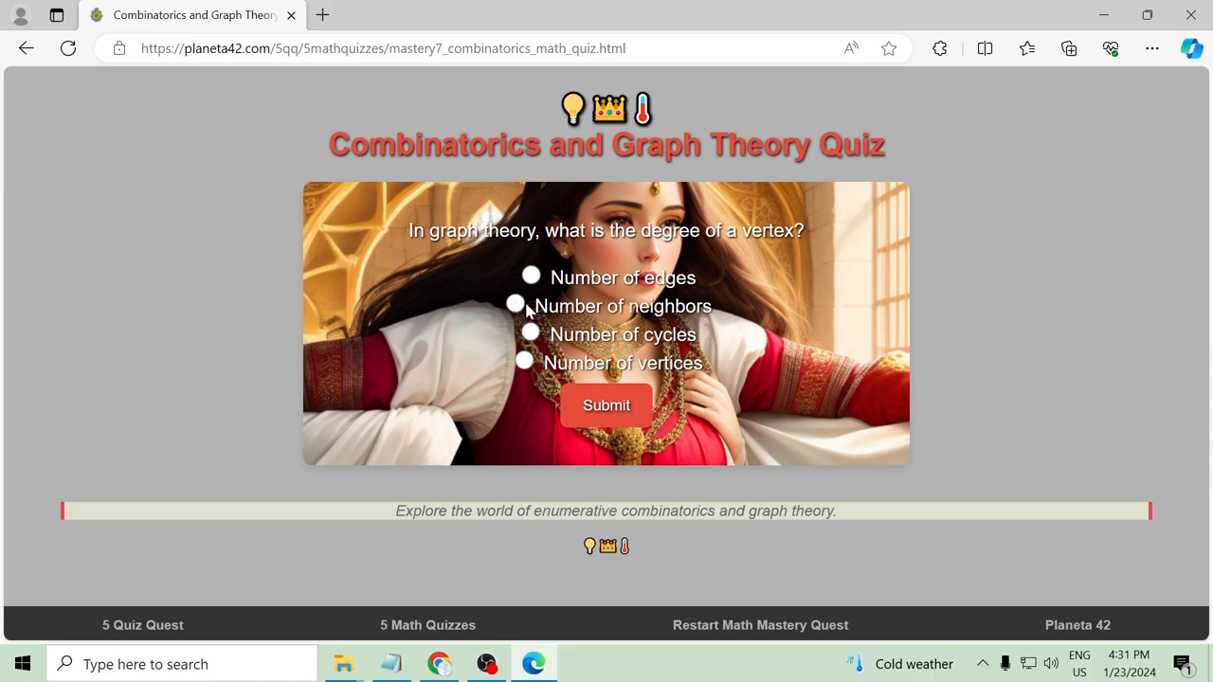
mouse_move(528, 311)
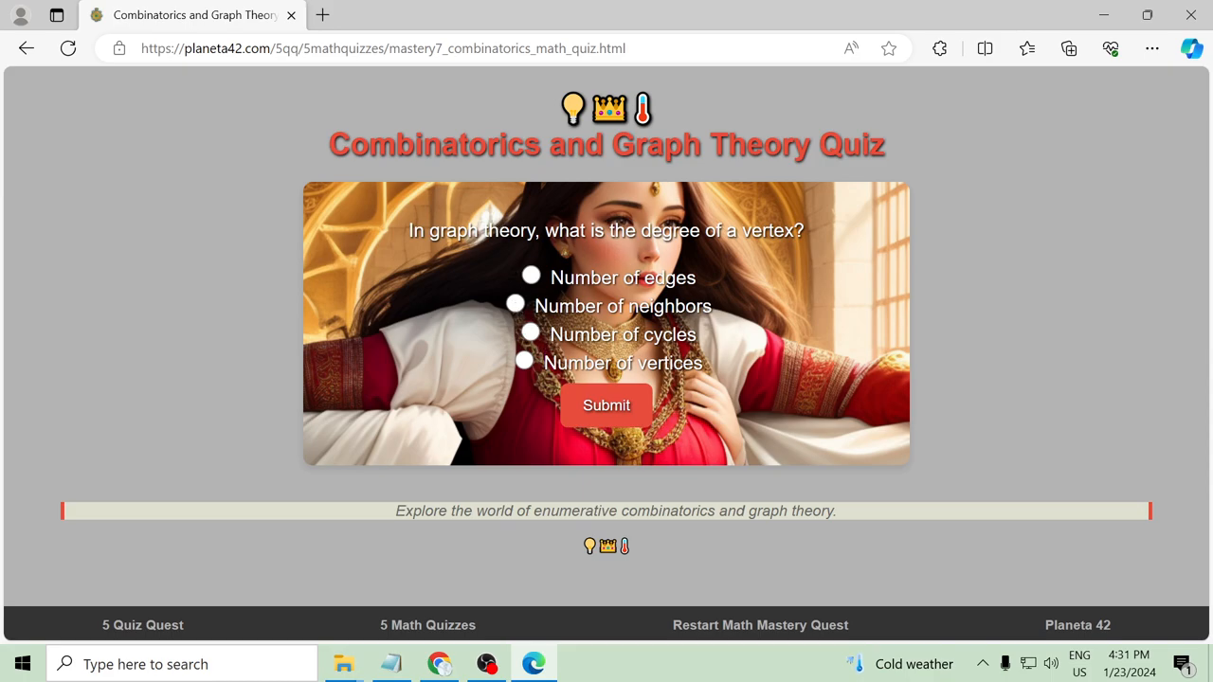
Answer the vertex degree question with Number of cycles, then Number of vertices after Incorrect
left_click(531, 334)
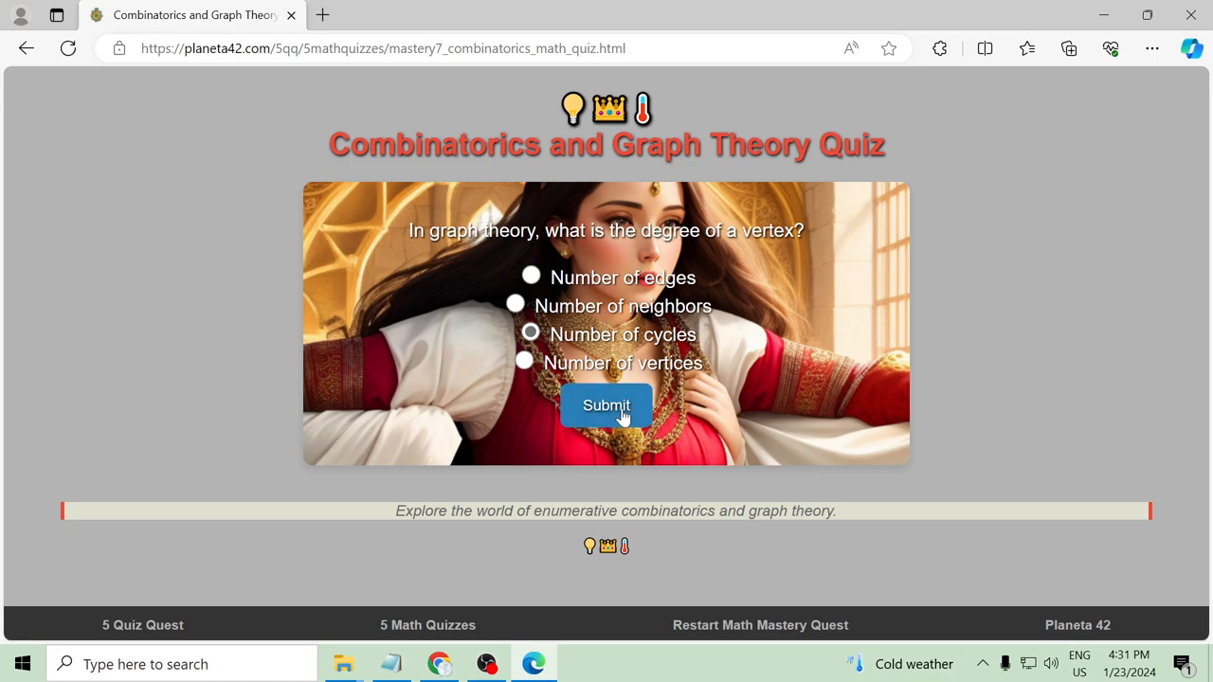
left_click(607, 405)
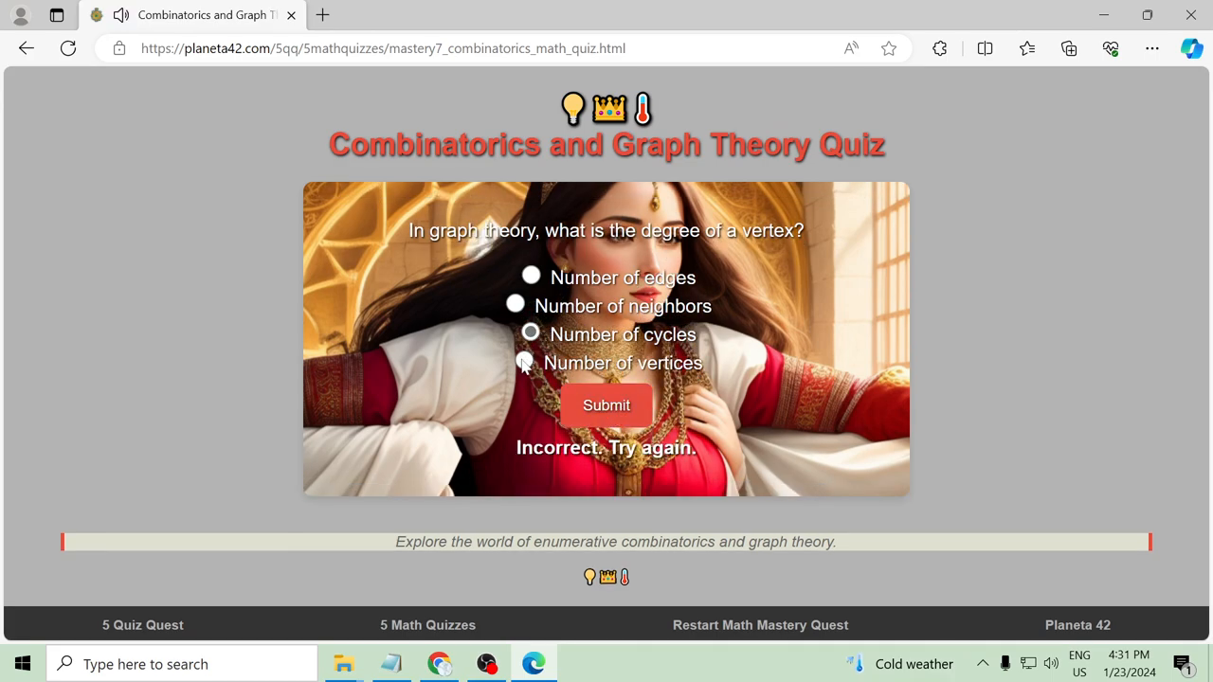
left_click(525, 364)
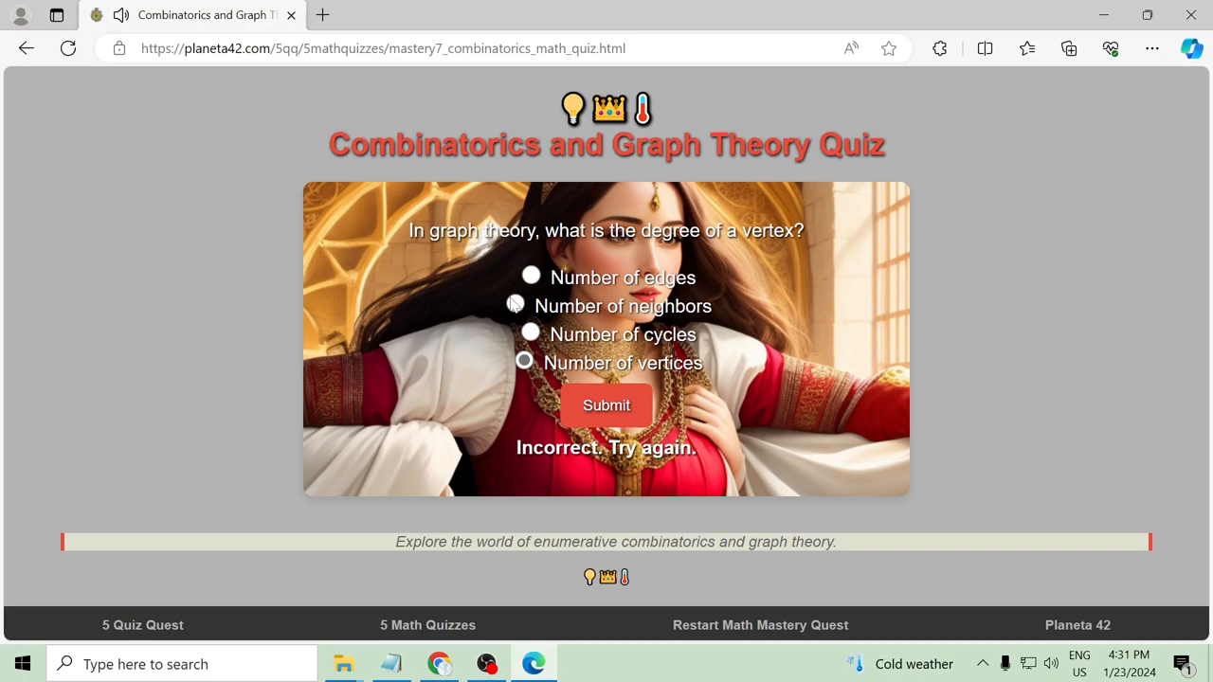
left_click(606, 406)
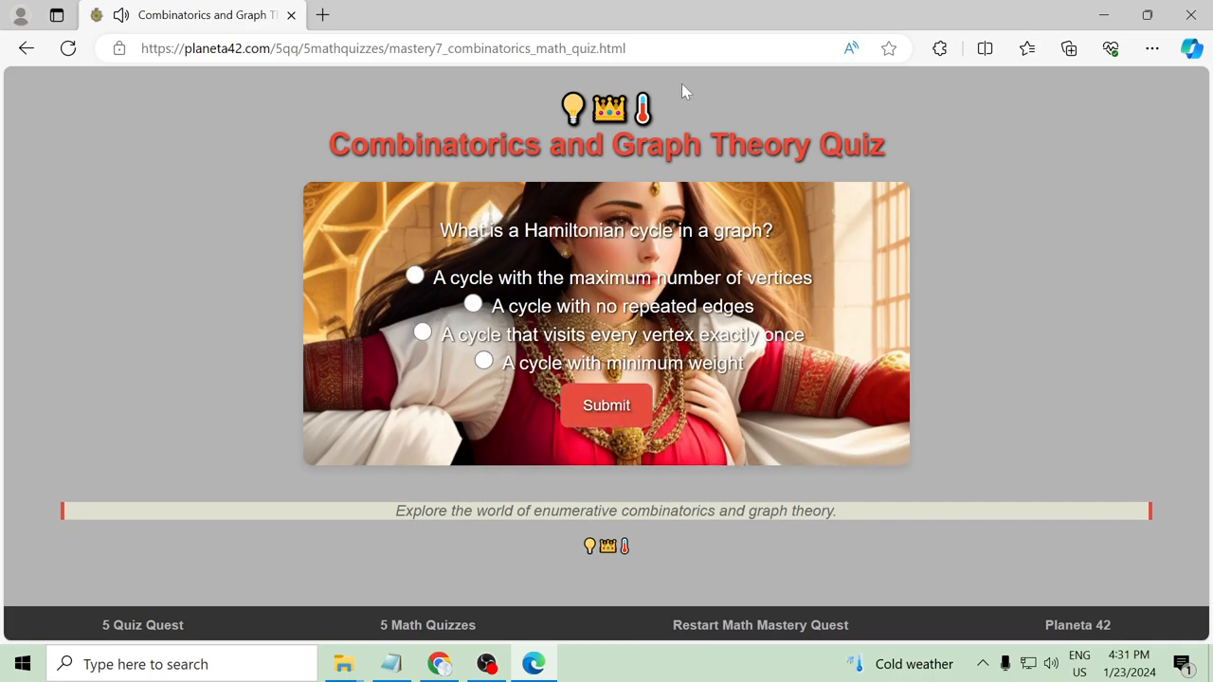
Listen to the Hamiltonian cycle question read aloud, then select and submit an answer
left_click(849, 49)
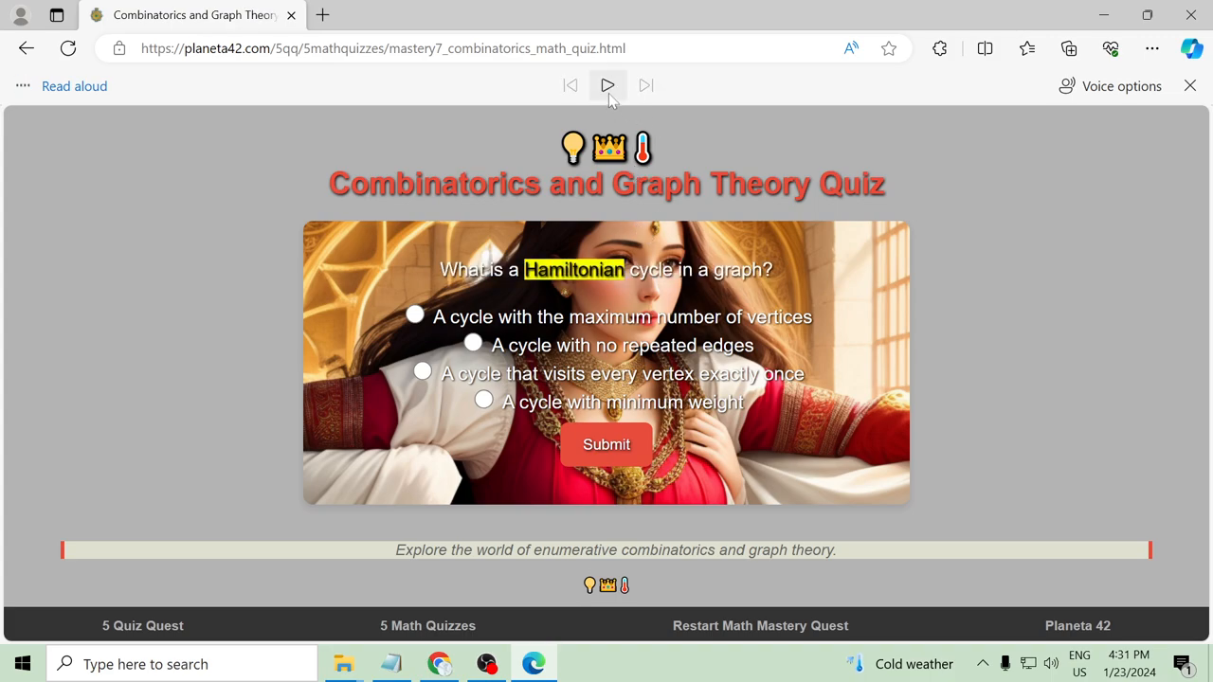
left_click(606, 85)
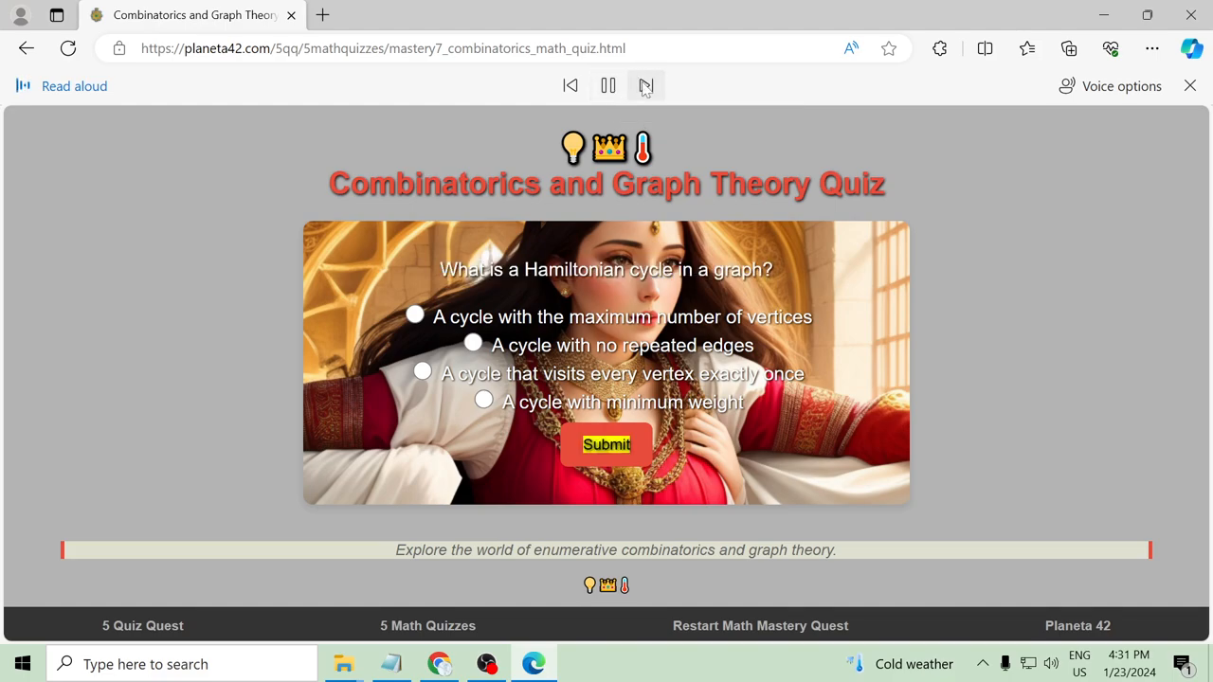
left_click(569, 86)
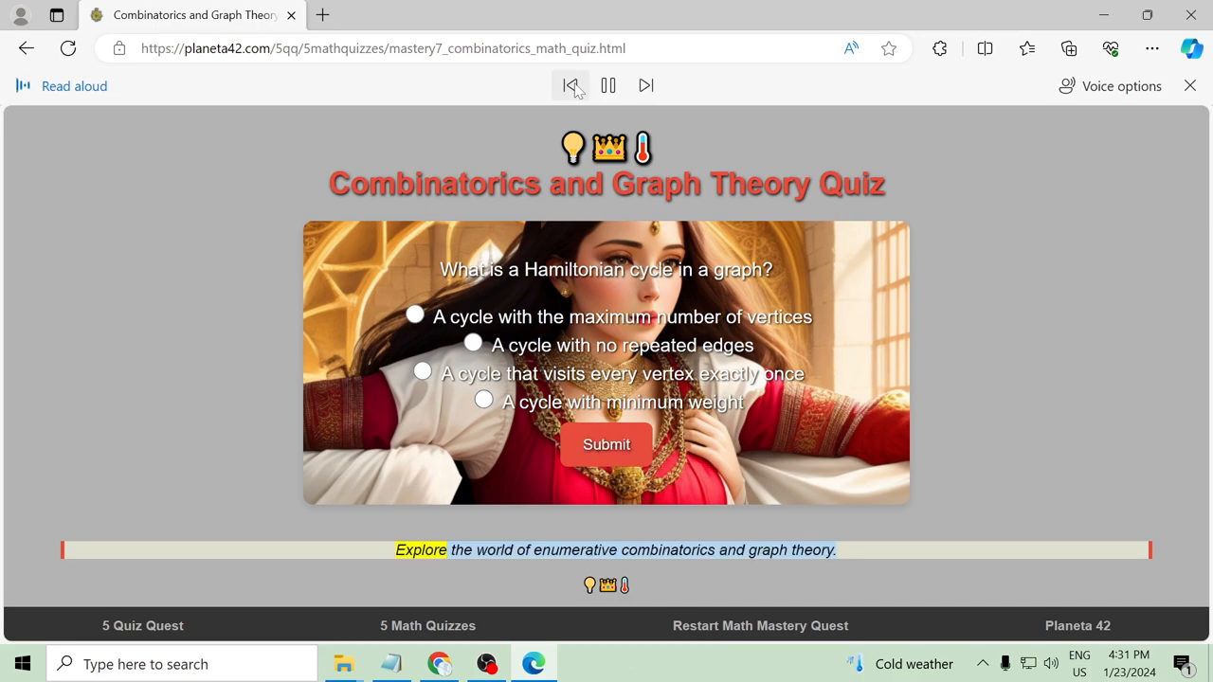
left_click(606, 85)
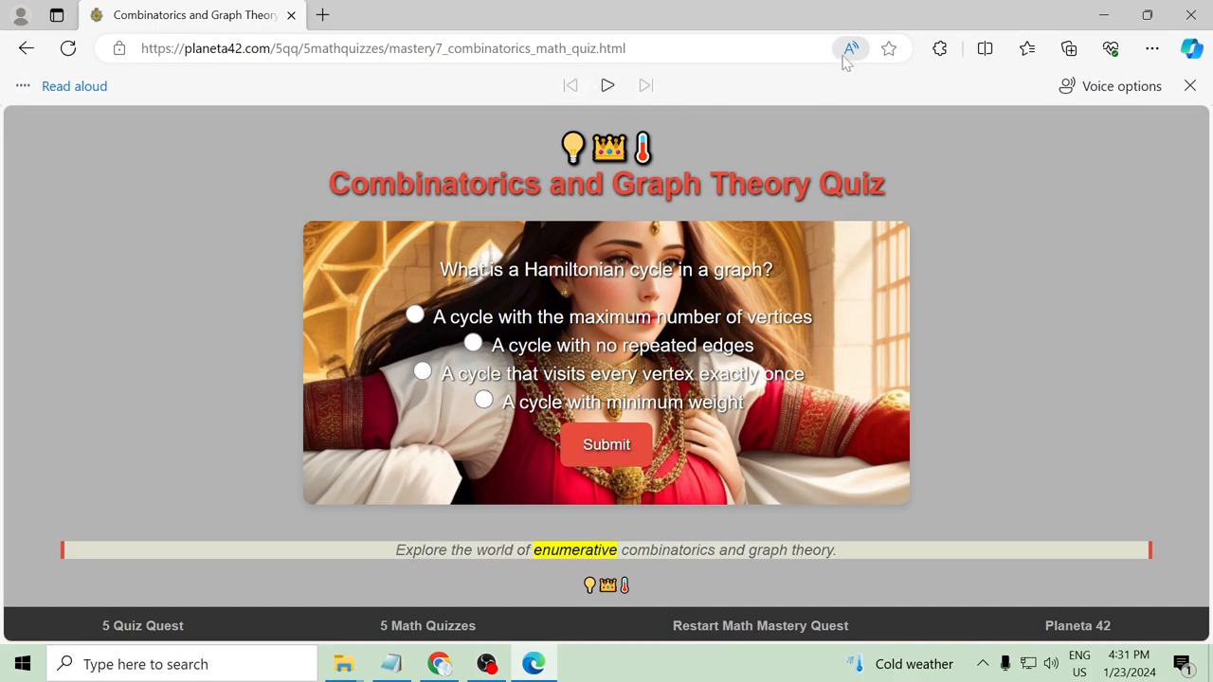
left_click(1191, 85)
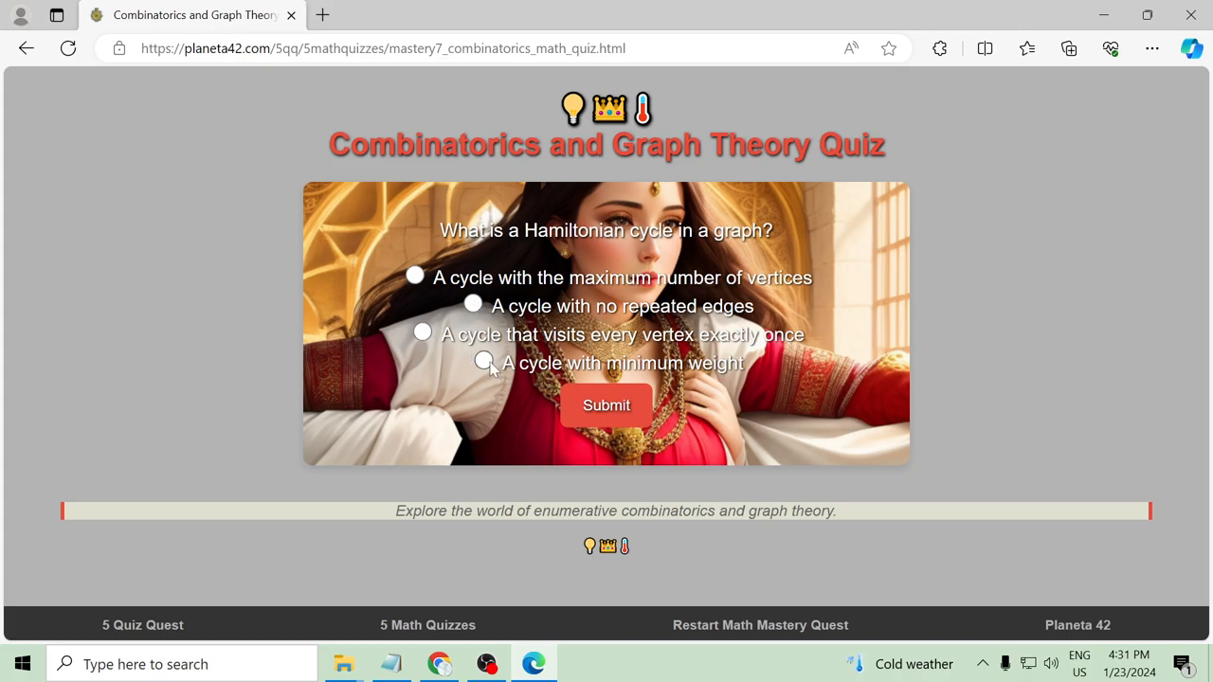
left_click(414, 276)
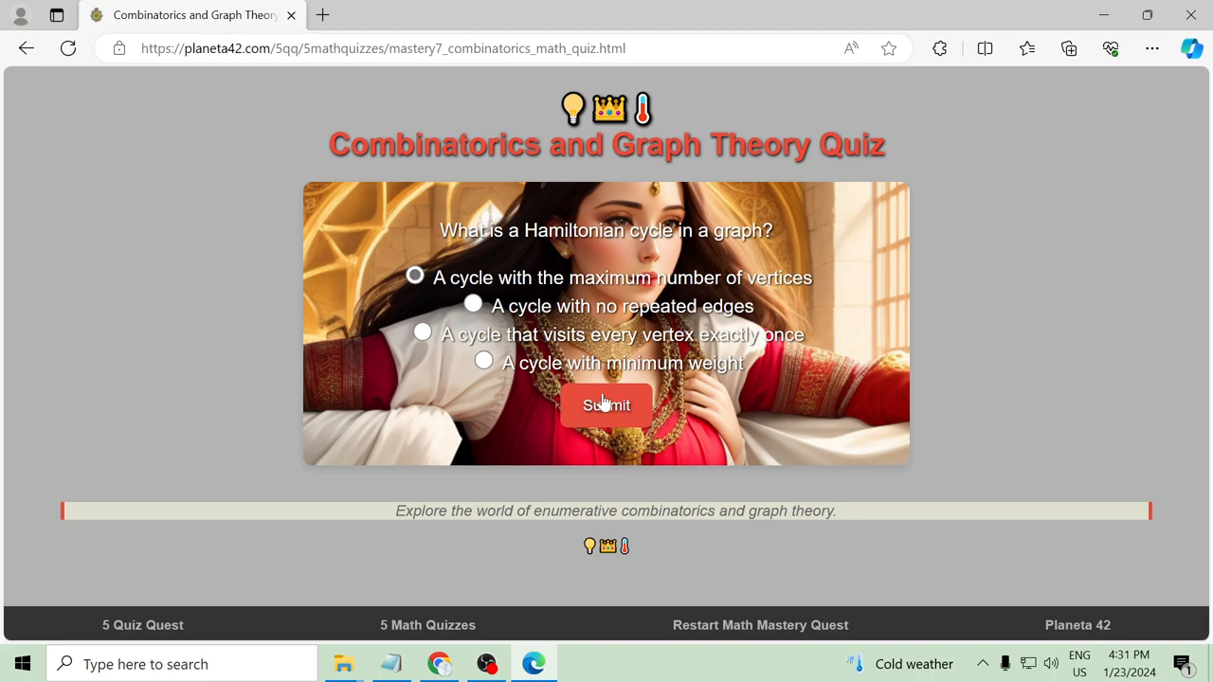
left_click(607, 406)
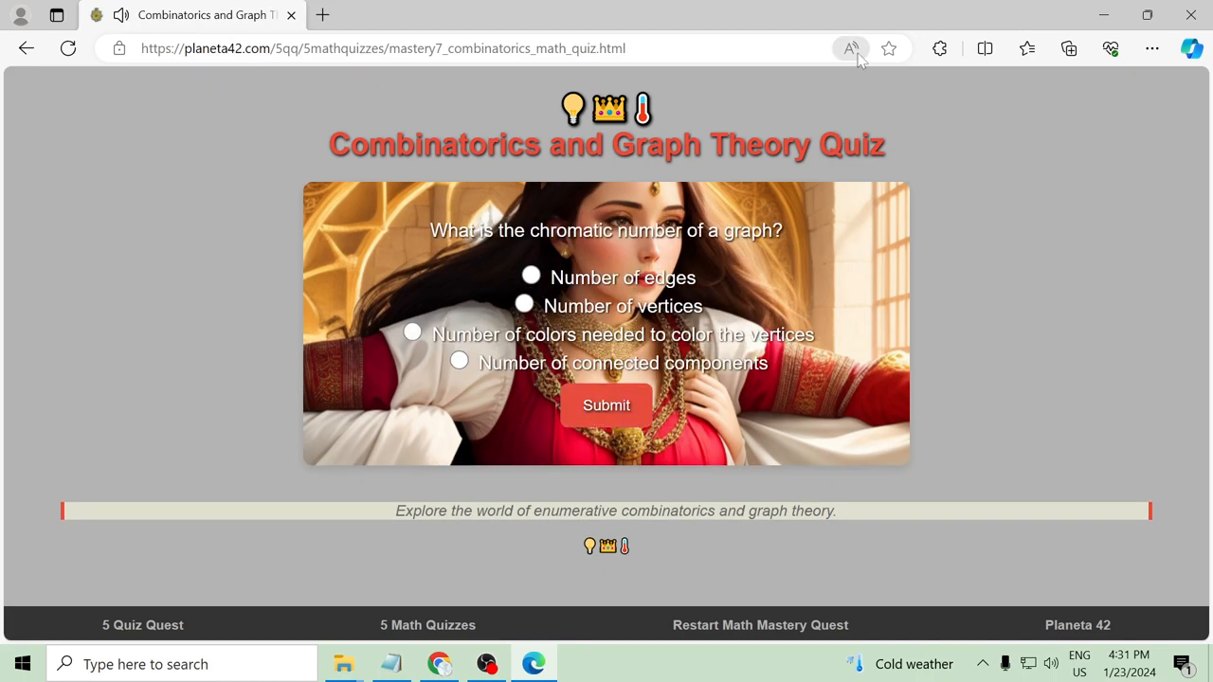
Hear the chromatic number question read aloud, answer it, and move on to the Mathematical Logic quiz
left_click(851, 49)
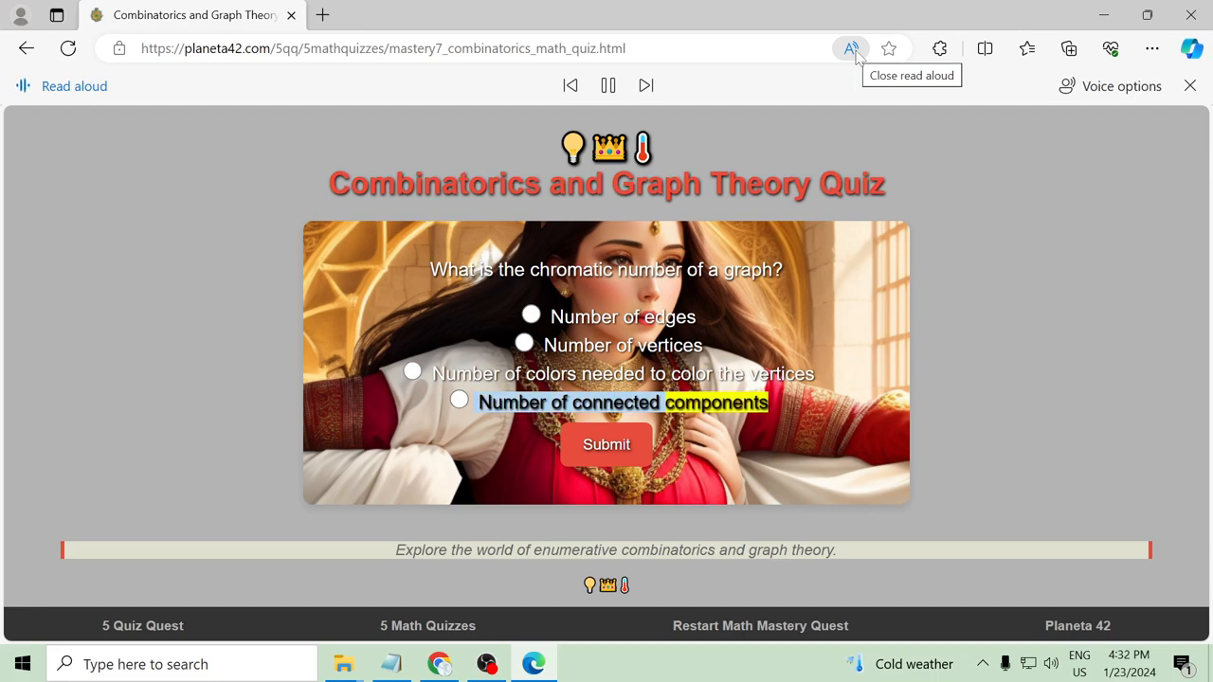
left_click(849, 47)
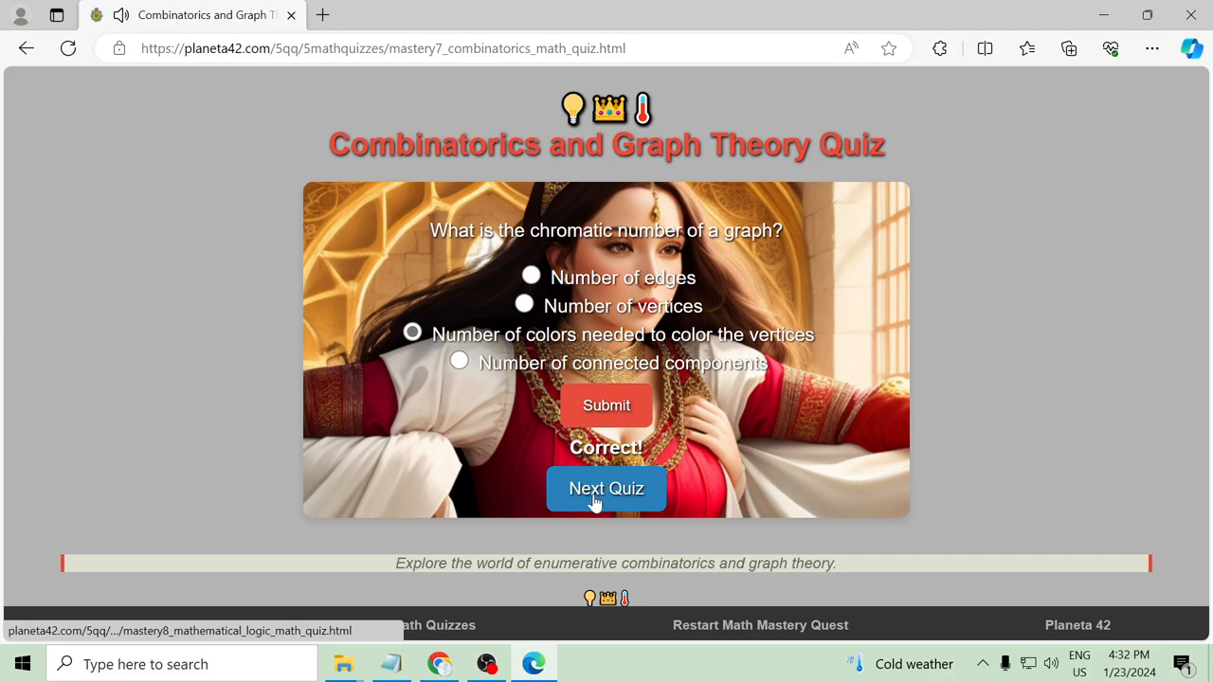
left_click(606, 489)
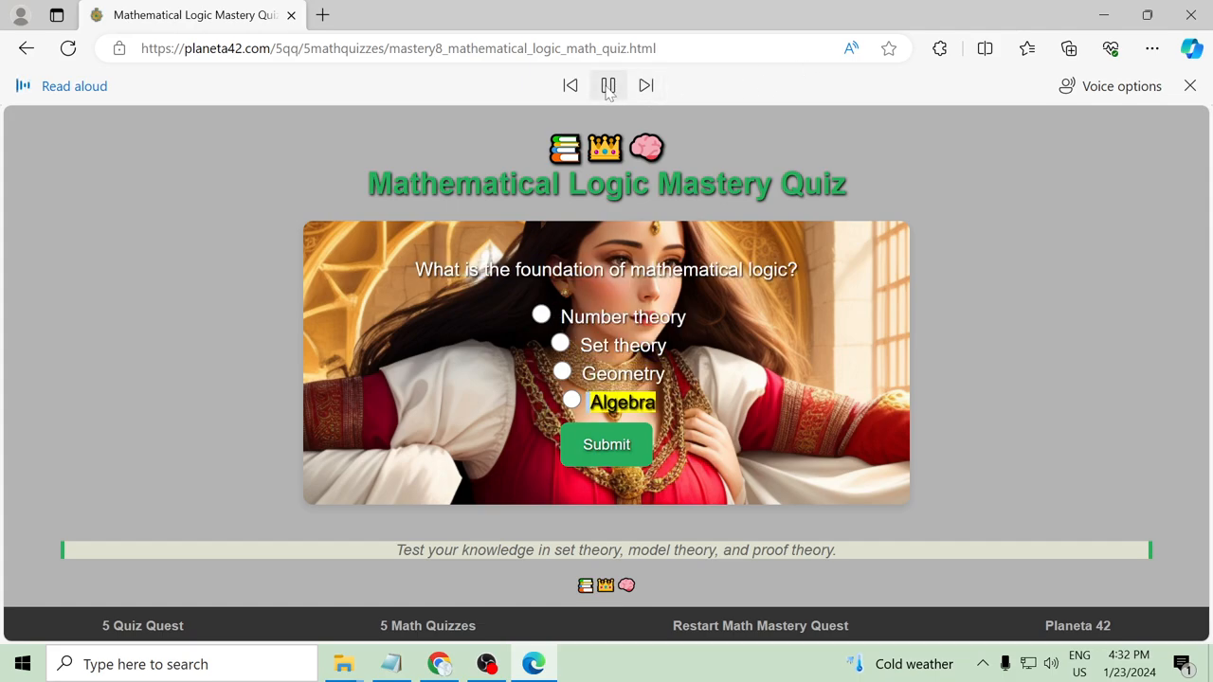
Submit Number theory for the foundation-of-logic question, which is marked Incorrect
left_click(1190, 85)
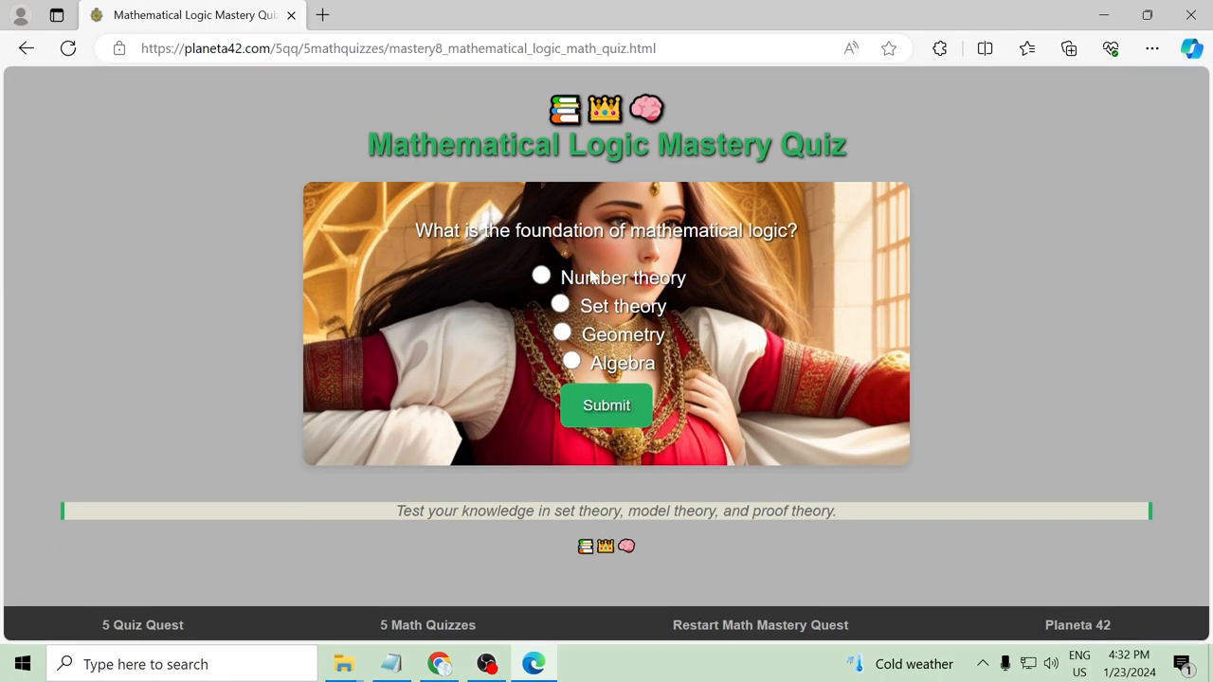
left_click(607, 406)
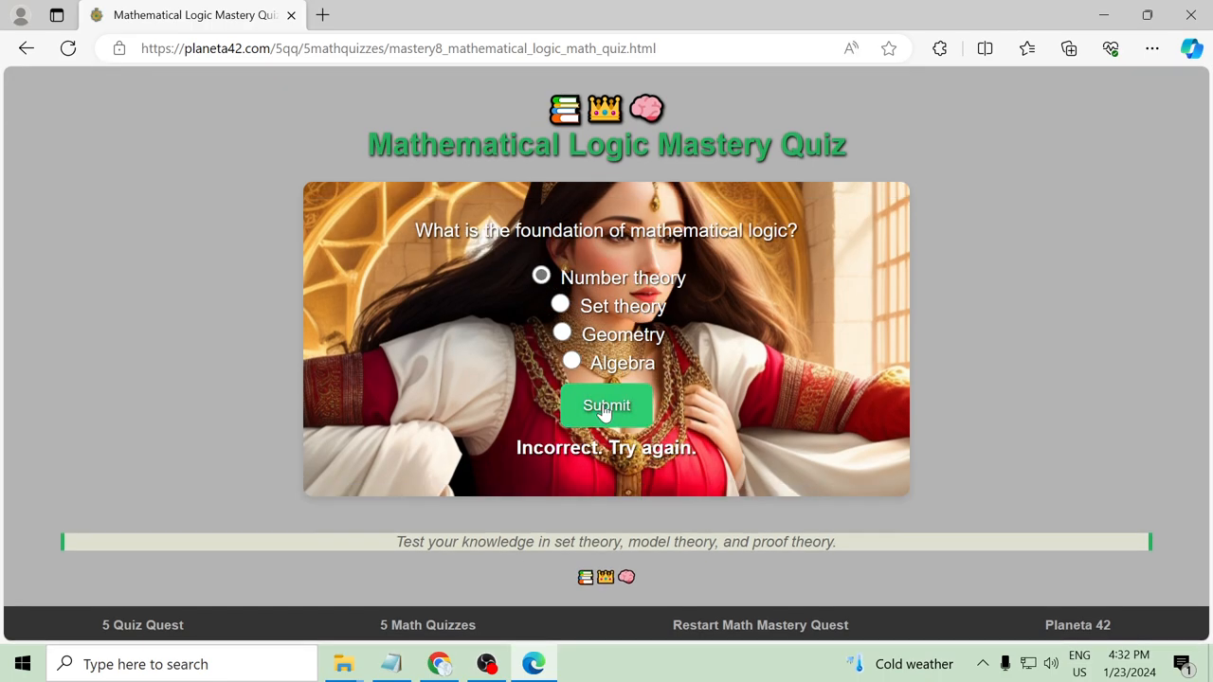
Get past the foundation question and listen to the mathematical-structures question read aloud
left_click(606, 405)
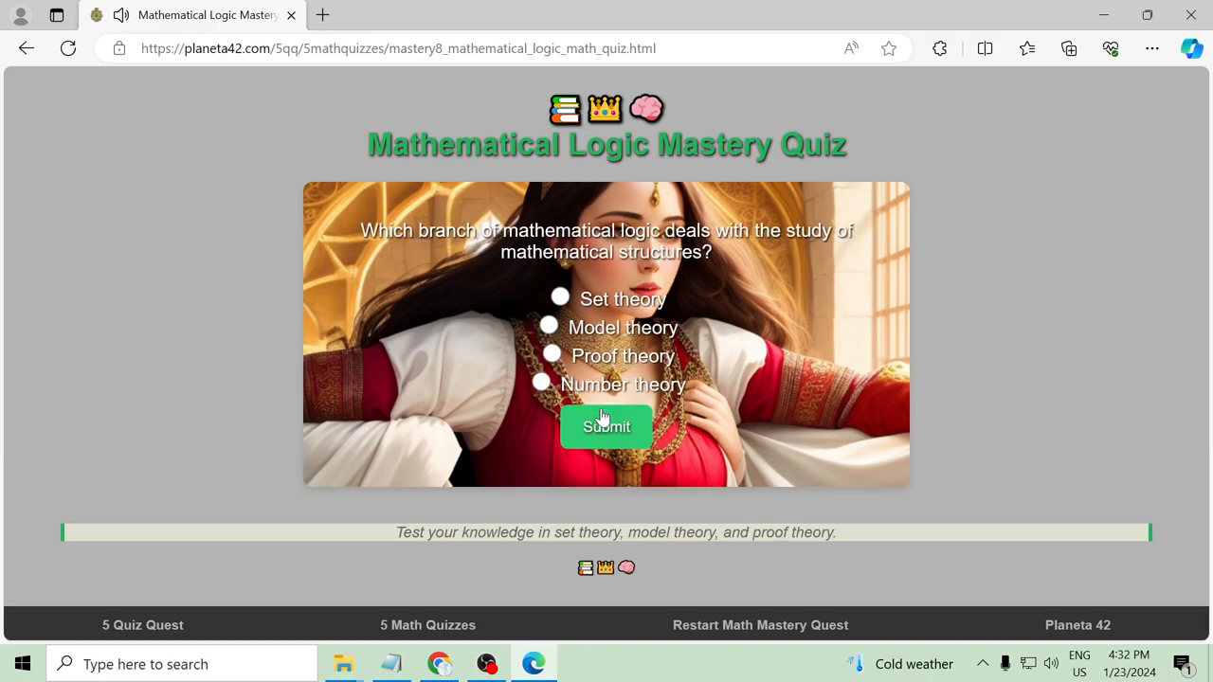
mouse_move(849, 50)
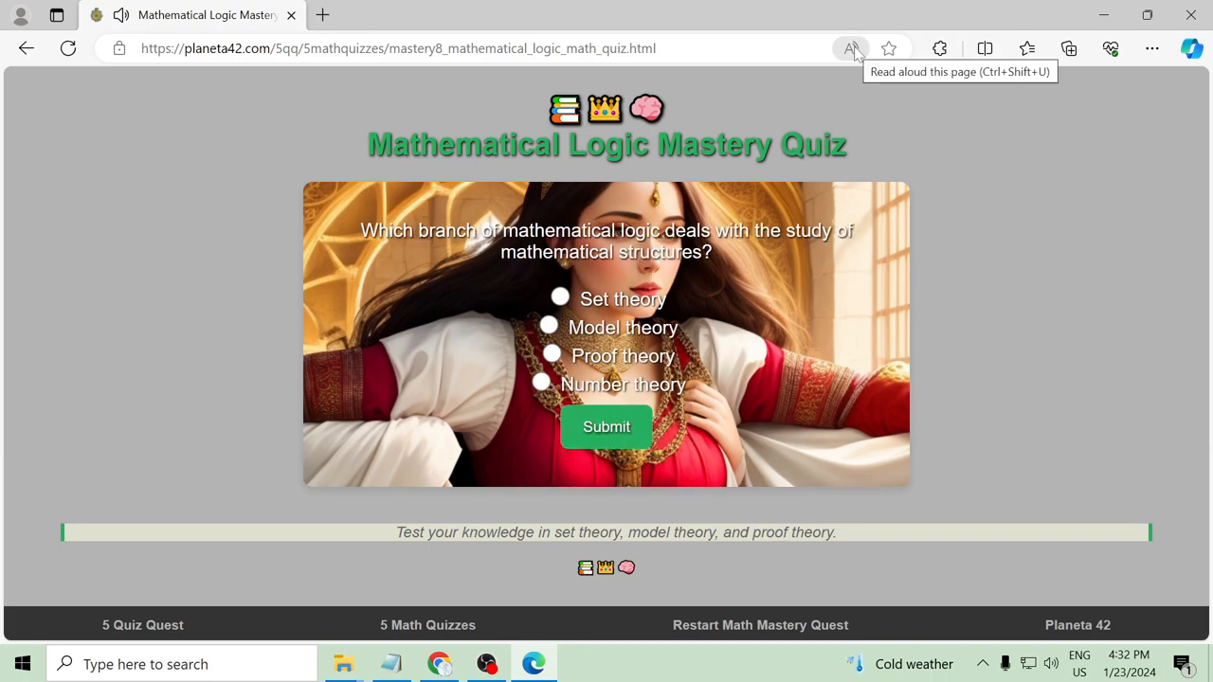
left_click(849, 49)
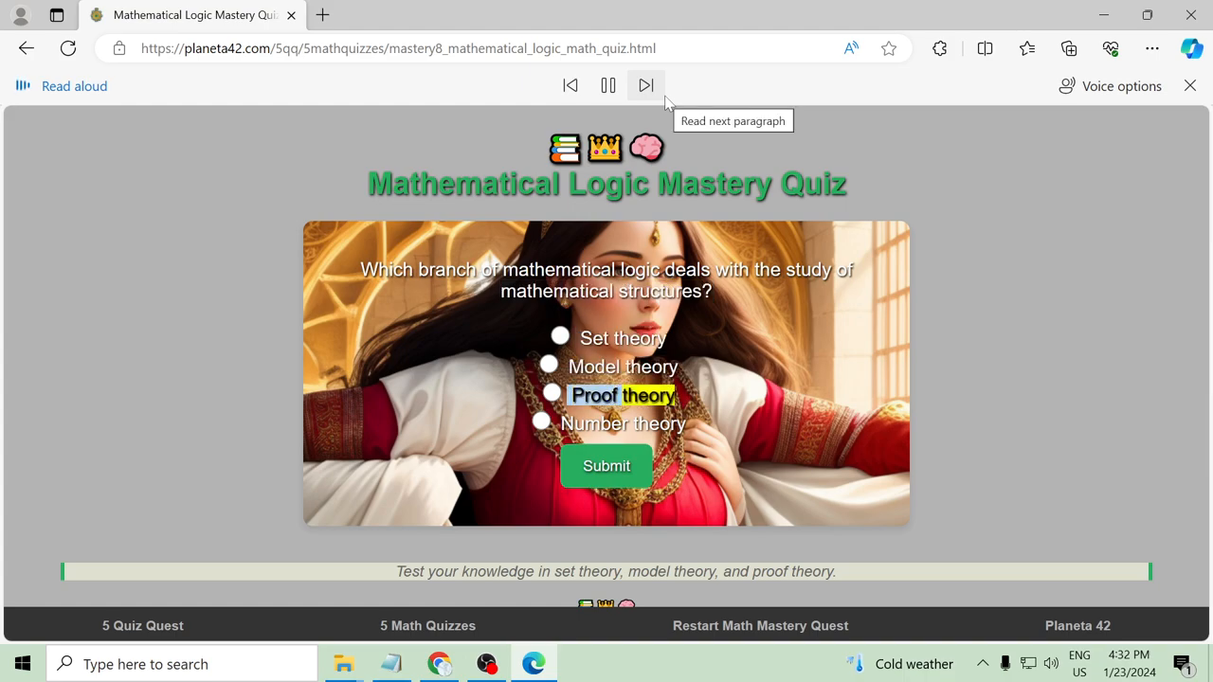
left_click(645, 86)
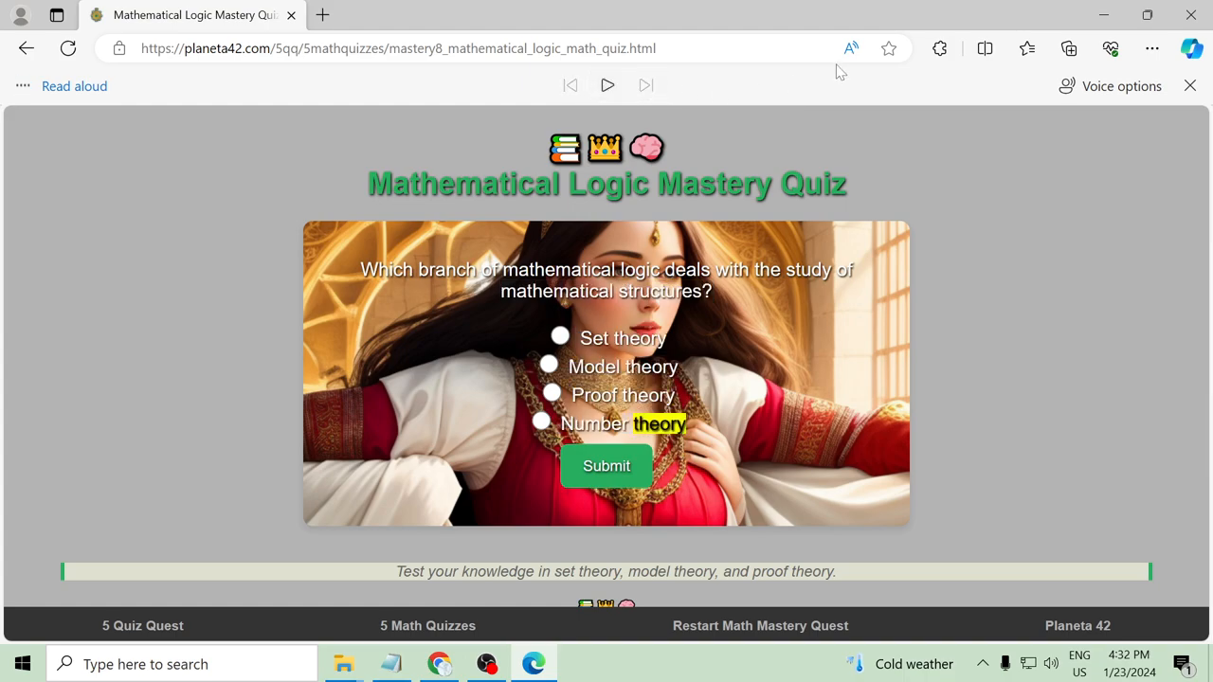
left_click(1190, 85)
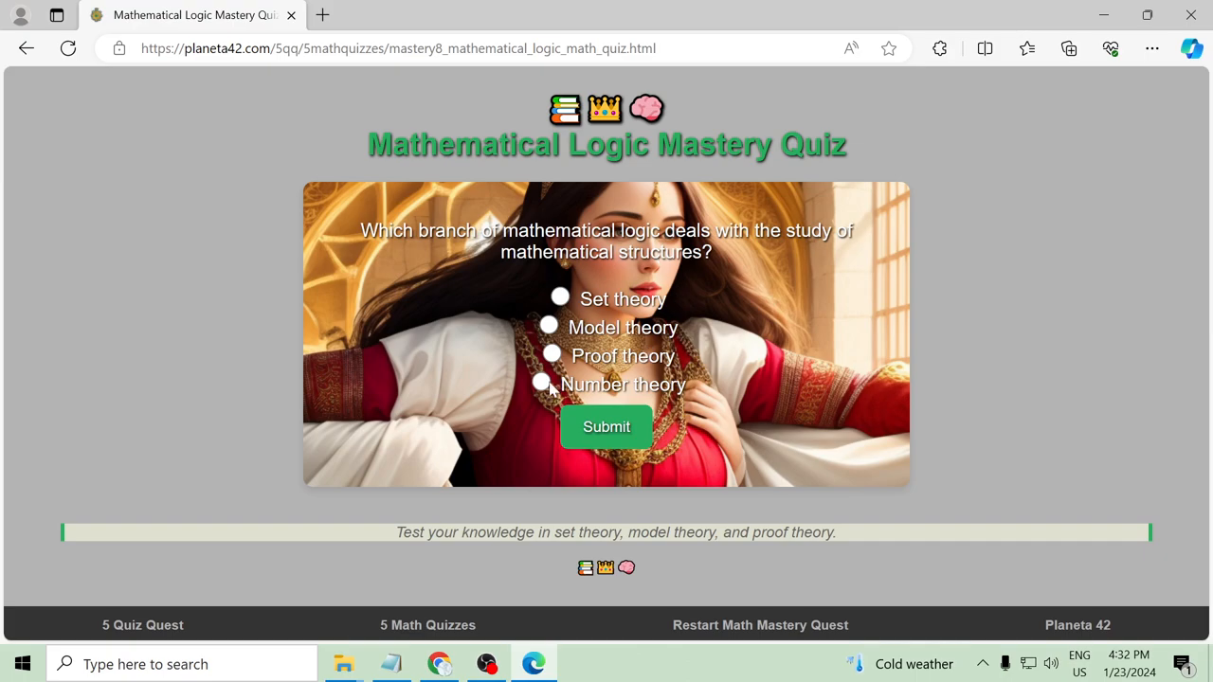
Try Set theory and Proof theory, then submit Model theory as the branch studying mathematical structures
left_click(607, 426)
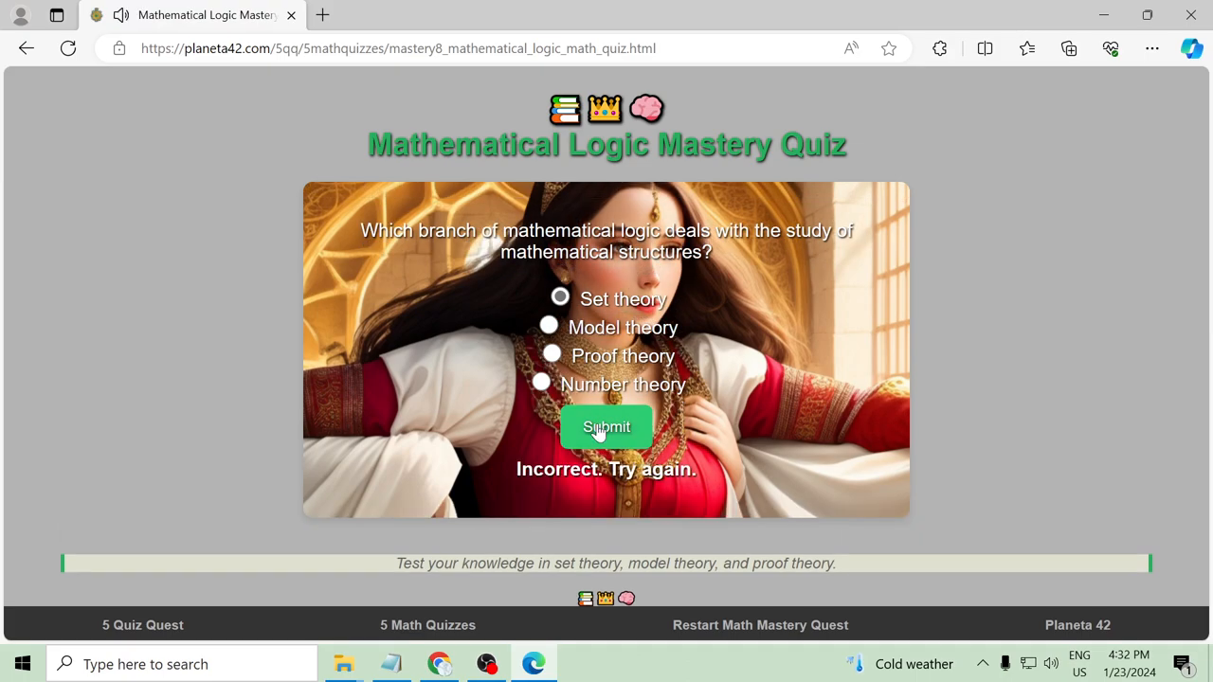
left_click(552, 353)
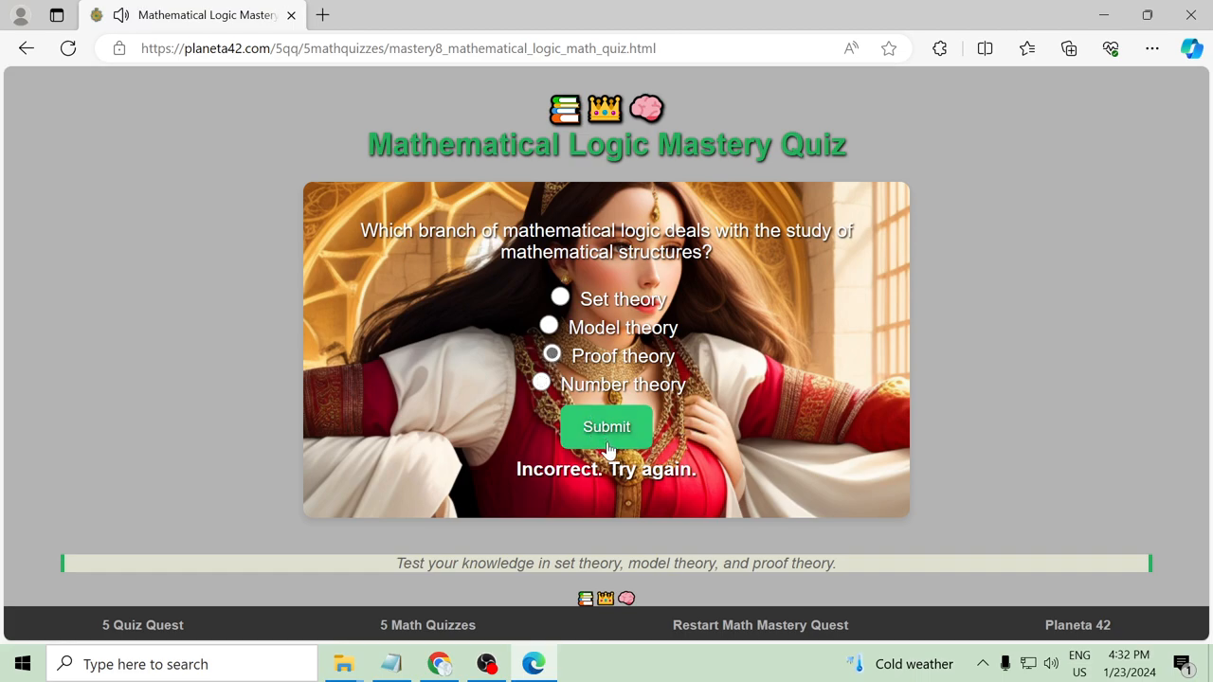
left_click(548, 326)
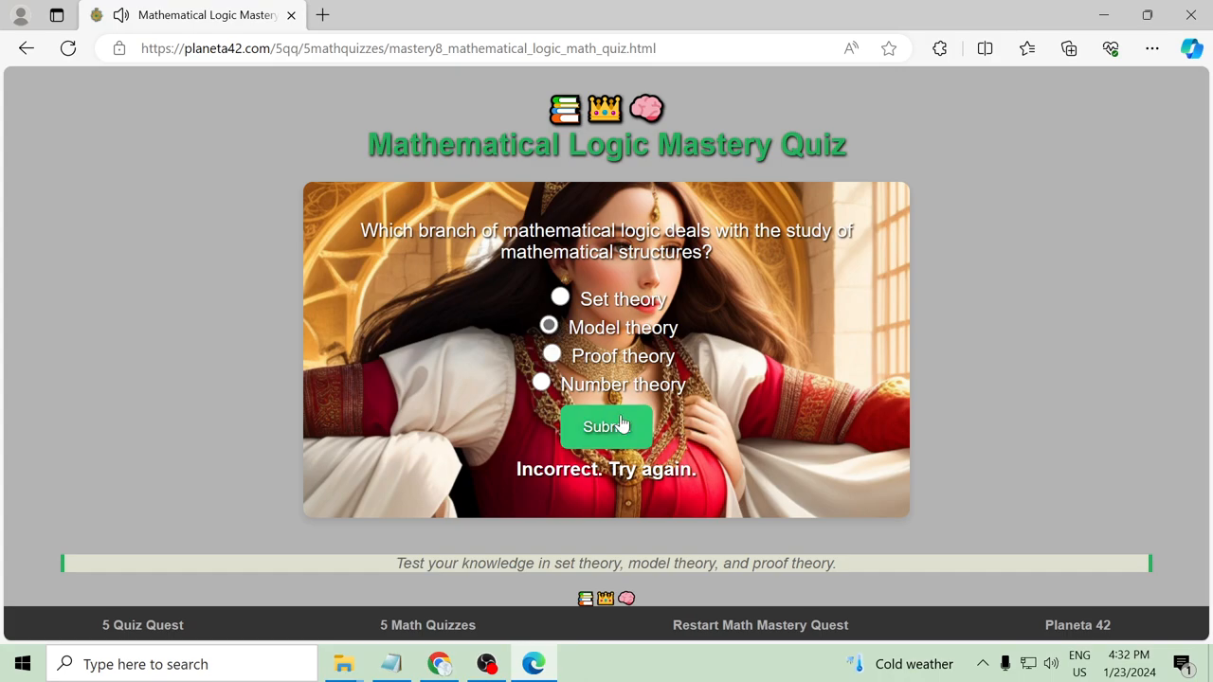
left_click(606, 426)
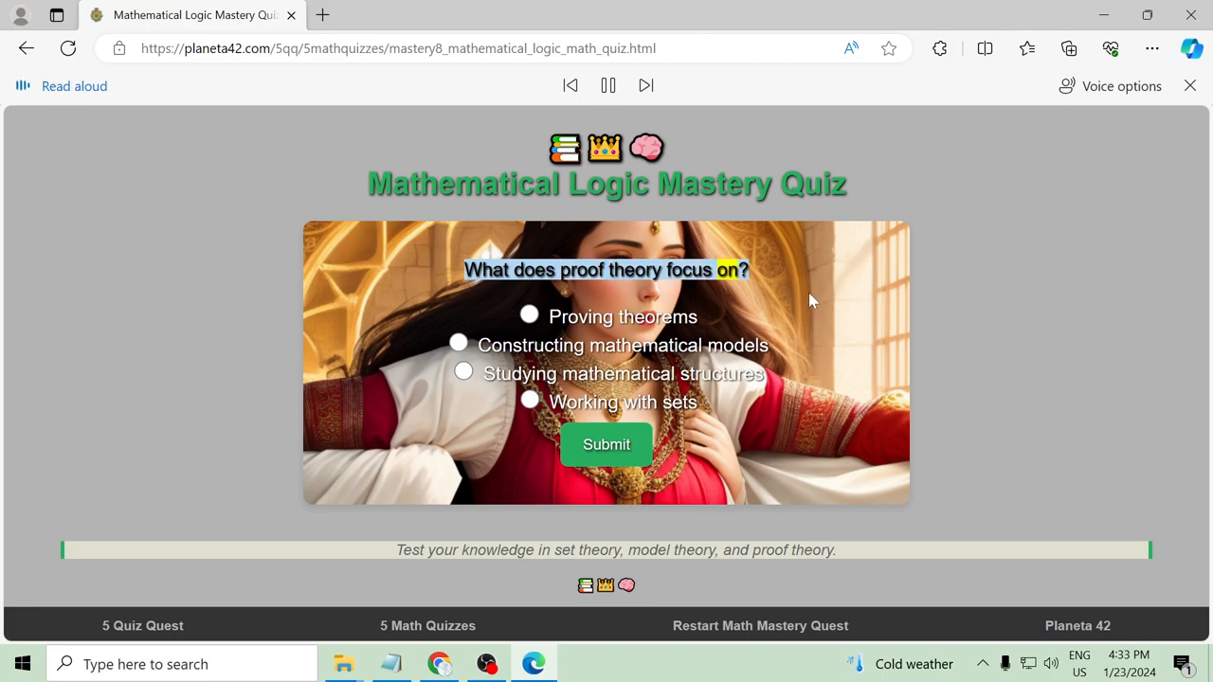
Listen to the proof theory question read aloud and pause the reading
left_click(644, 85)
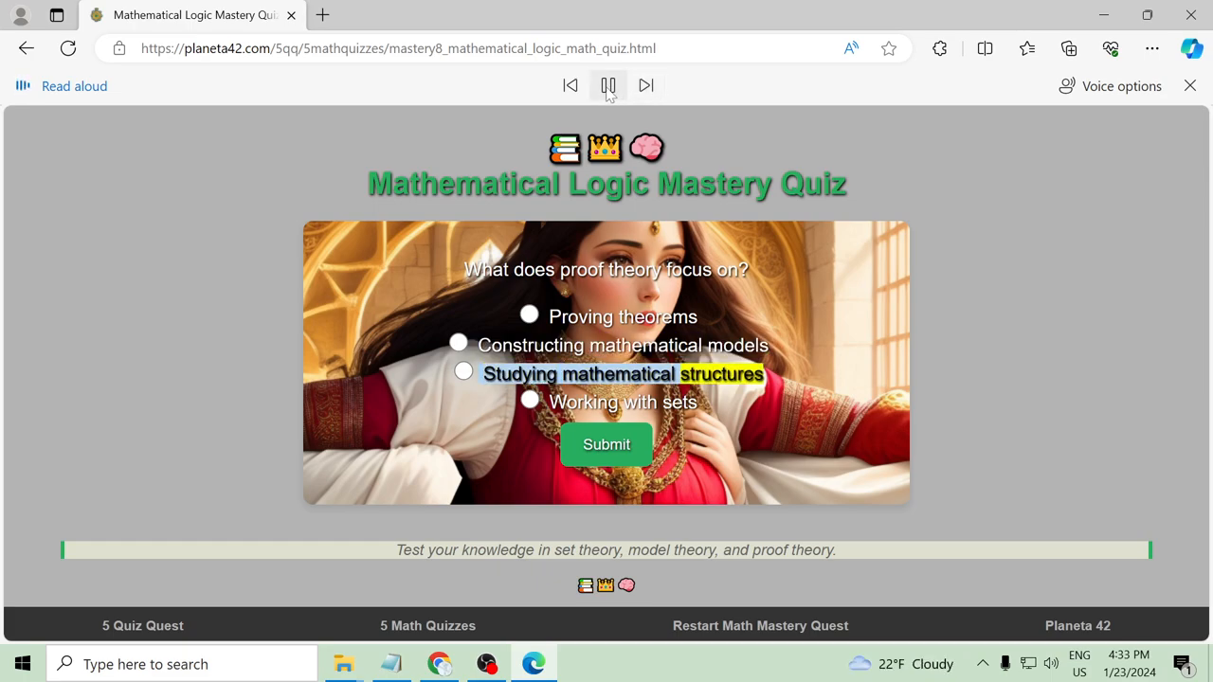
left_click(607, 85)
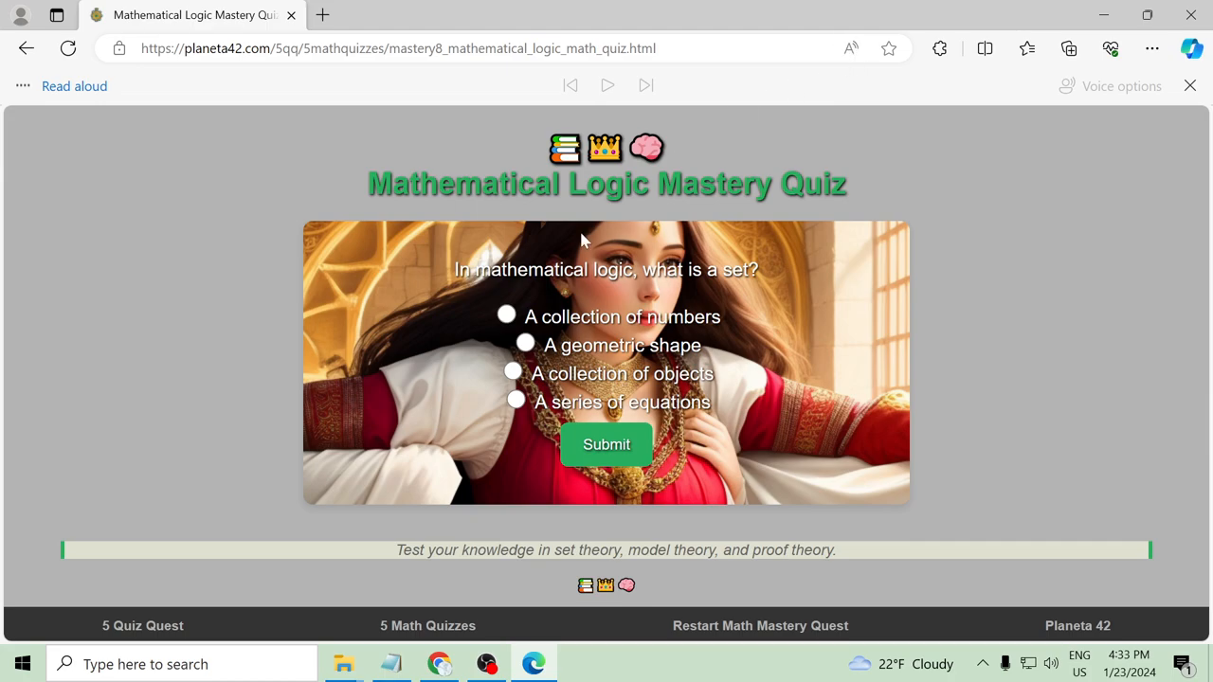
Answer the set question with A collection of objects and move on to the Numerical Analysis quiz
left_click(607, 444)
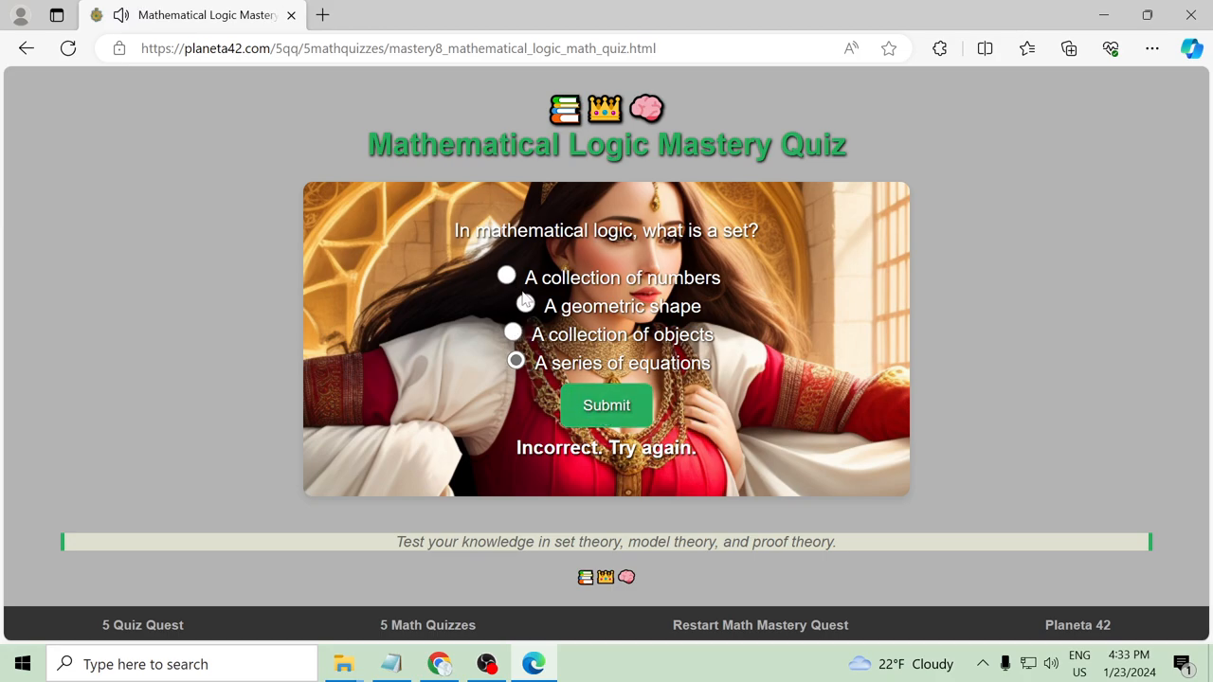
left_click(525, 303)
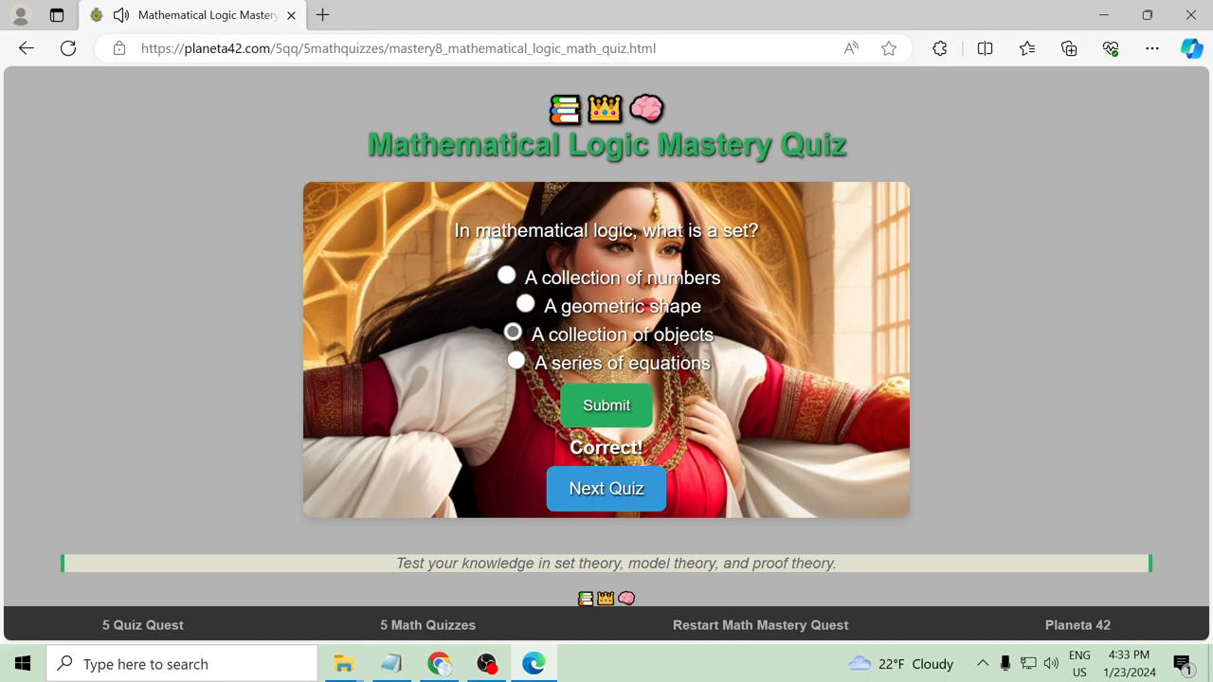
left_click(607, 489)
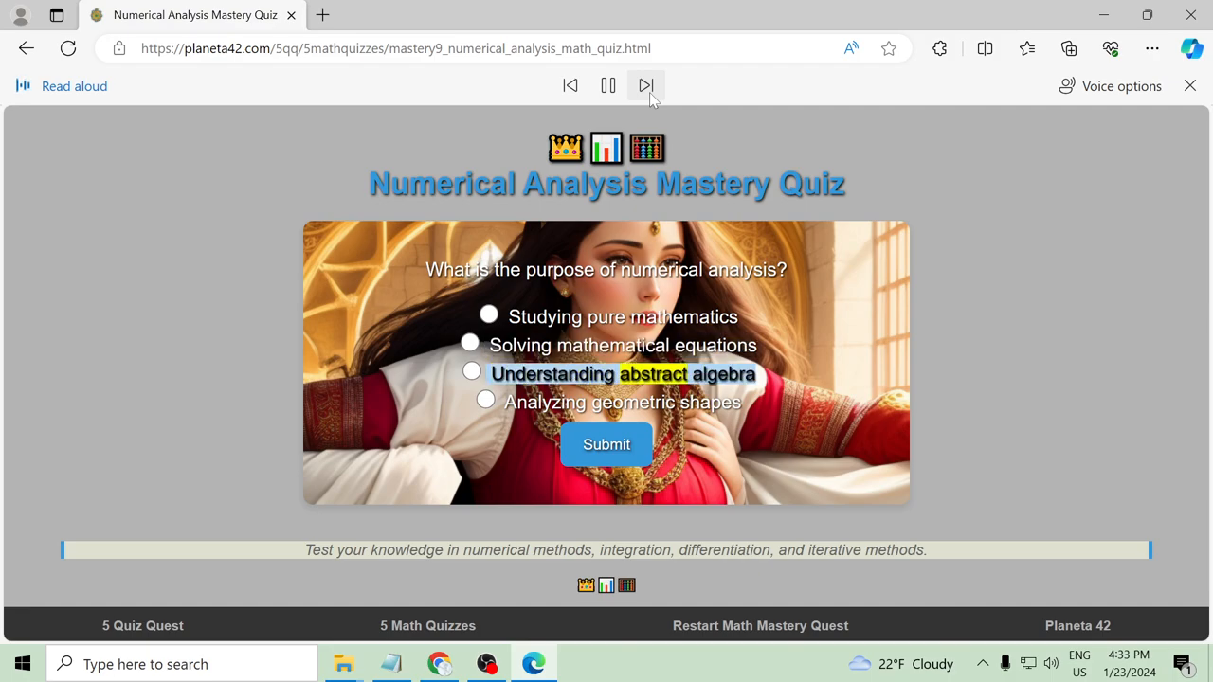
Submit Newton's method for approximating definite integrals, then switch to Euler's method after Incorrect
left_click(646, 85)
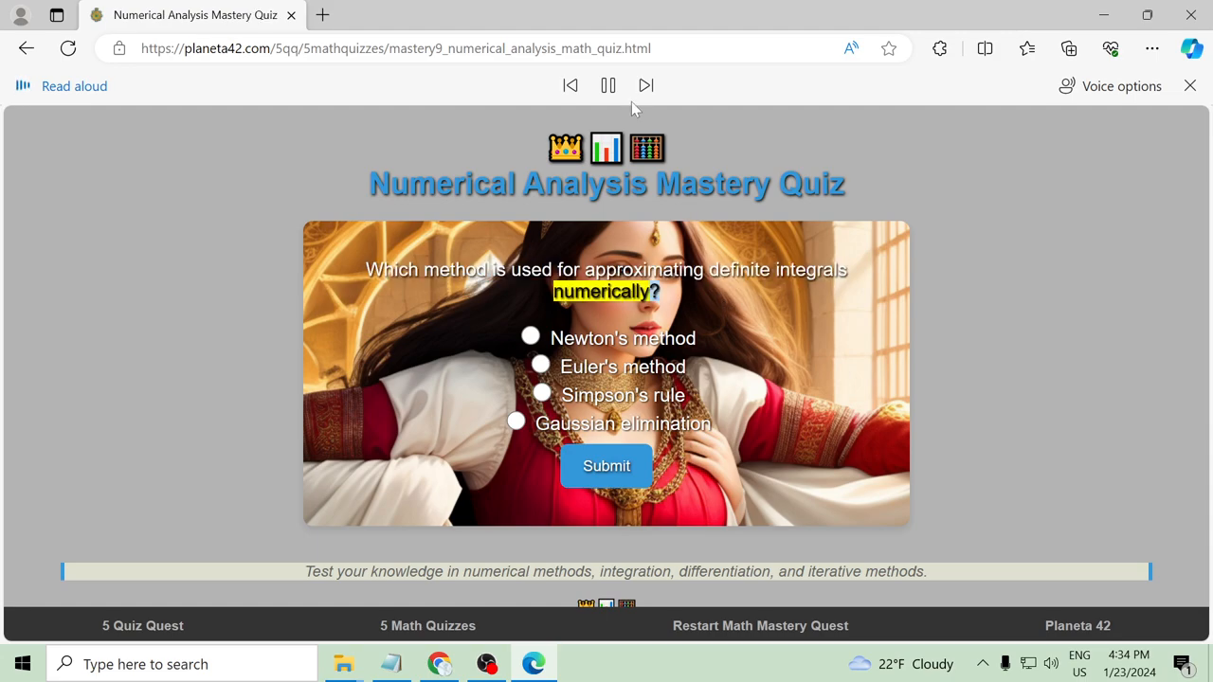
mouse_move(664, 249)
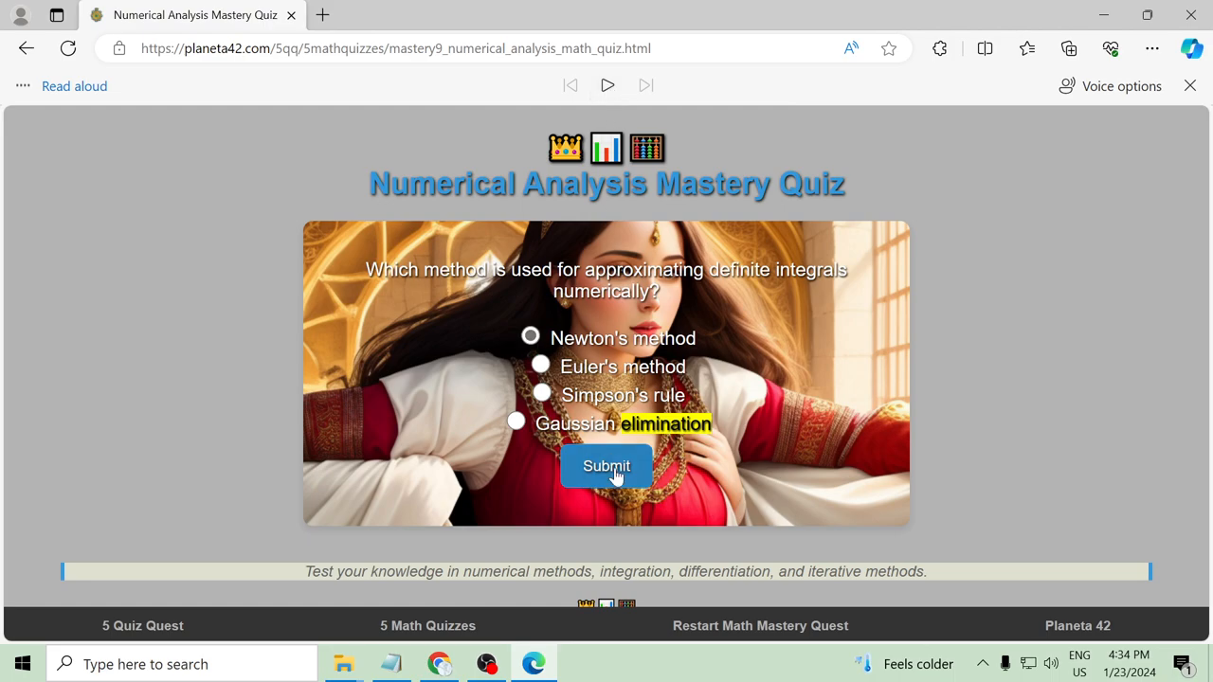
left_click(607, 467)
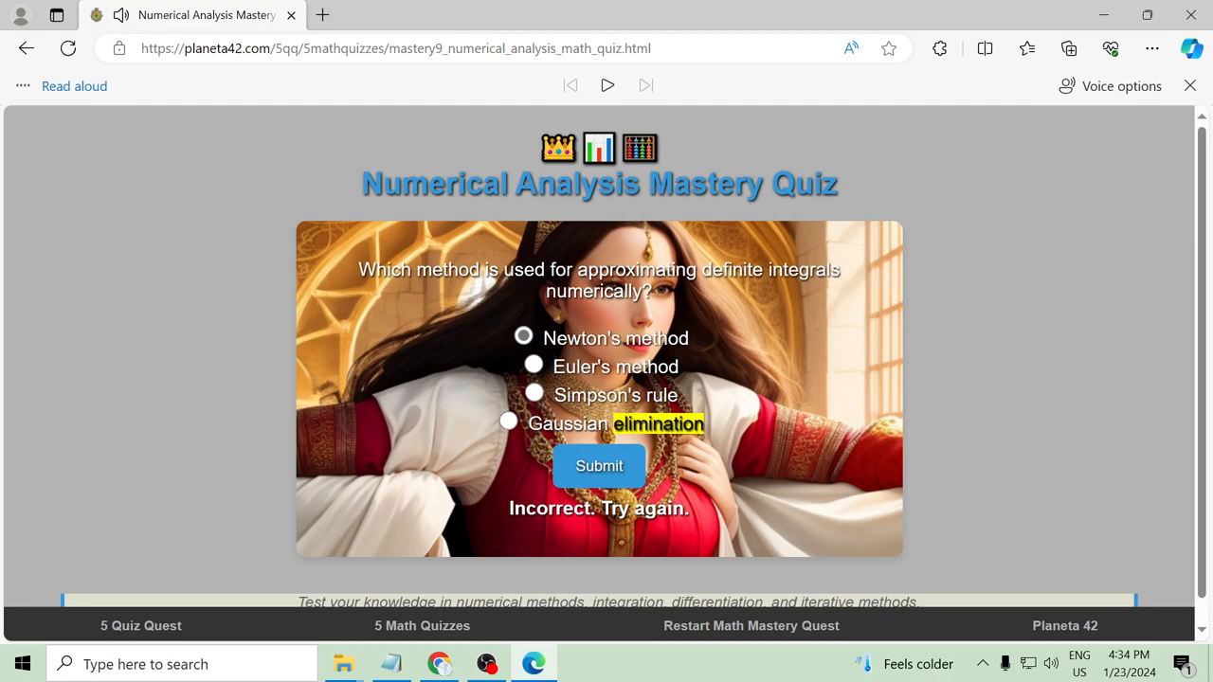
left_click(535, 368)
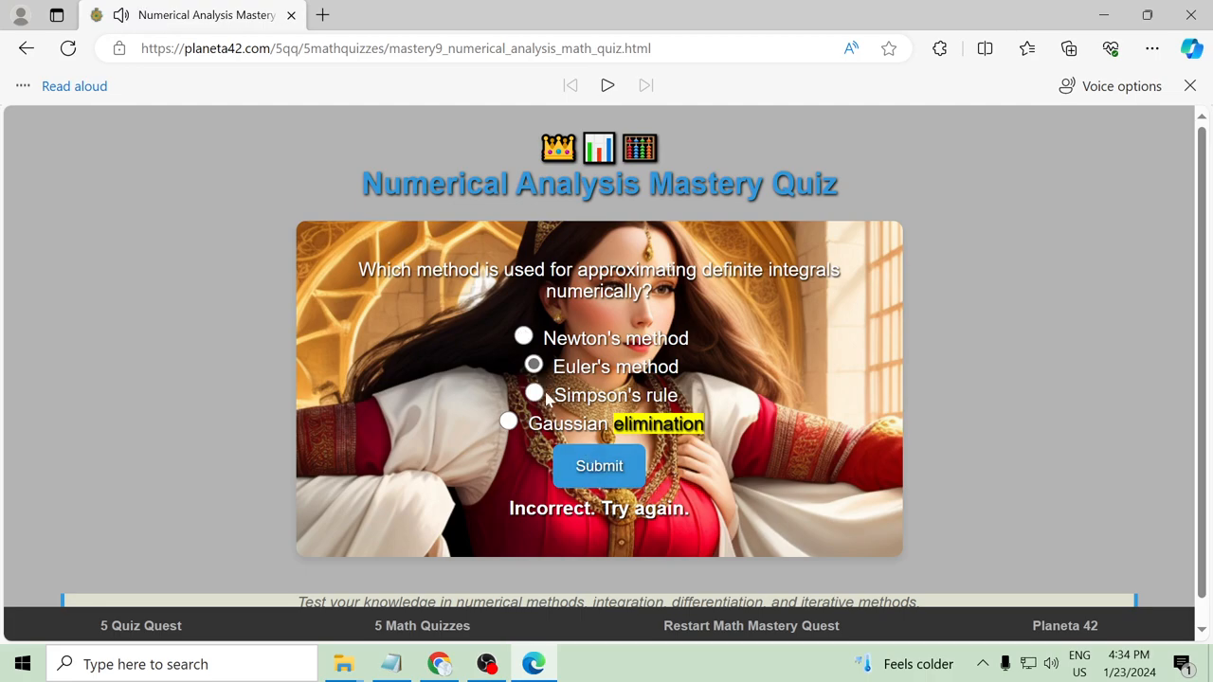
Submit the integrals answer, then answer the Newton-Raphson question with 'Solving nonlinear equations'
left_click(599, 466)
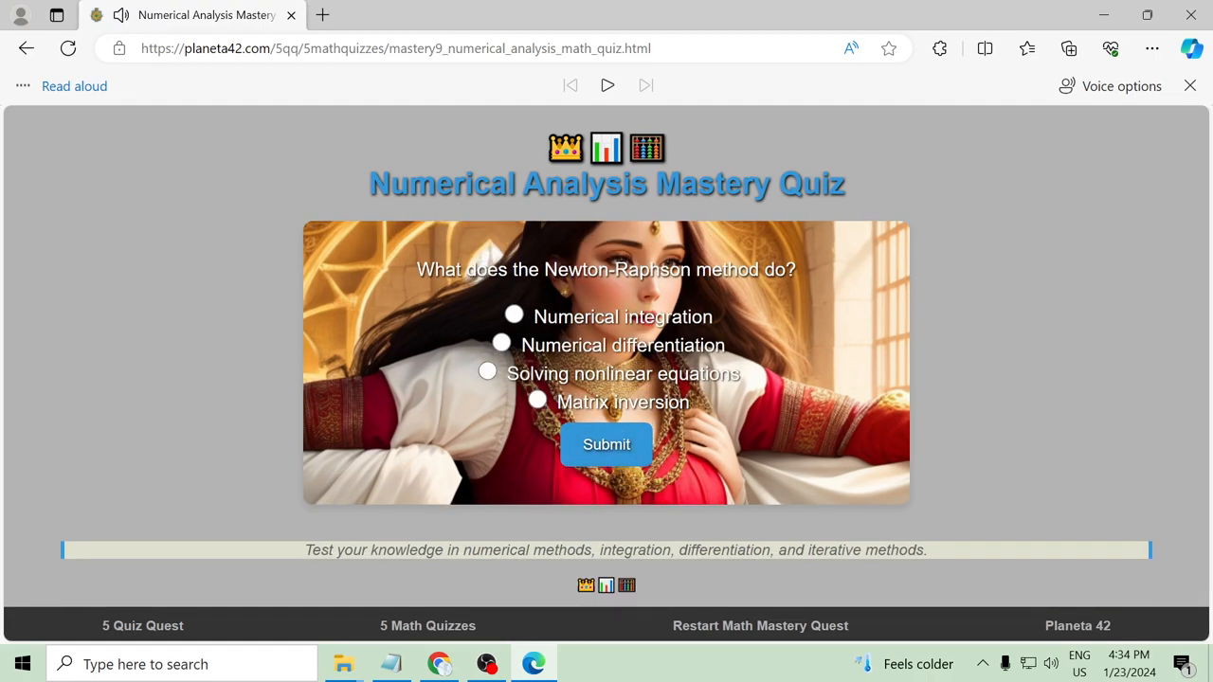
left_click(1190, 85)
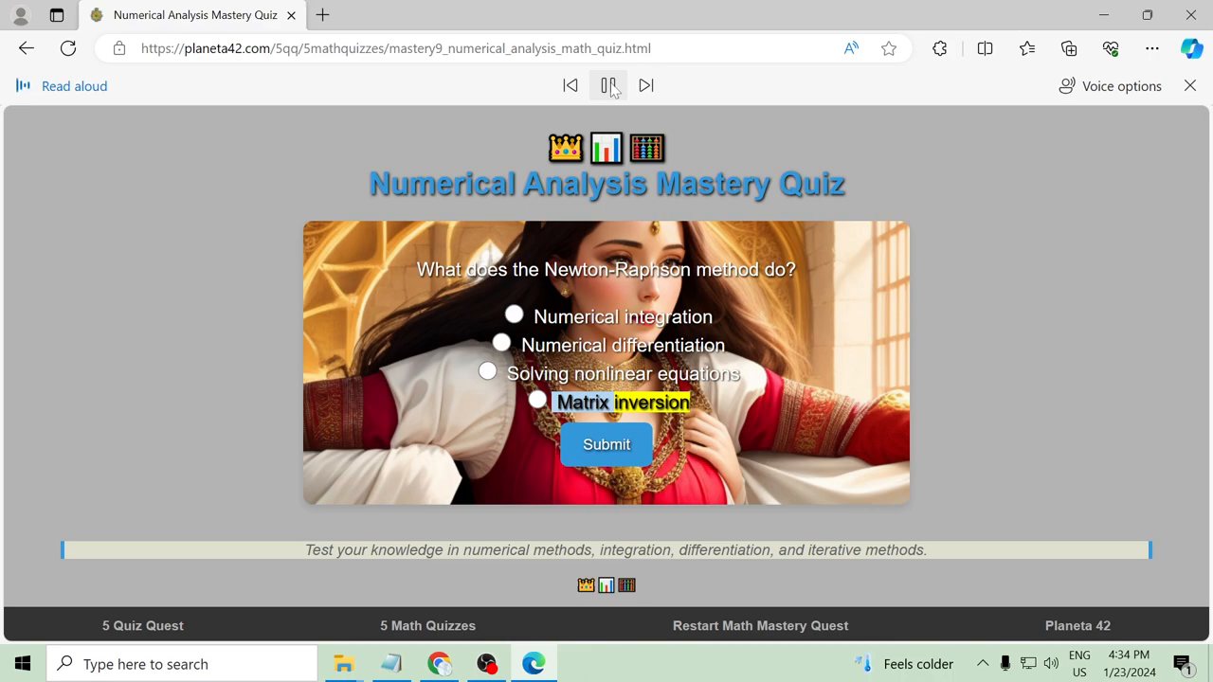
left_click(606, 86)
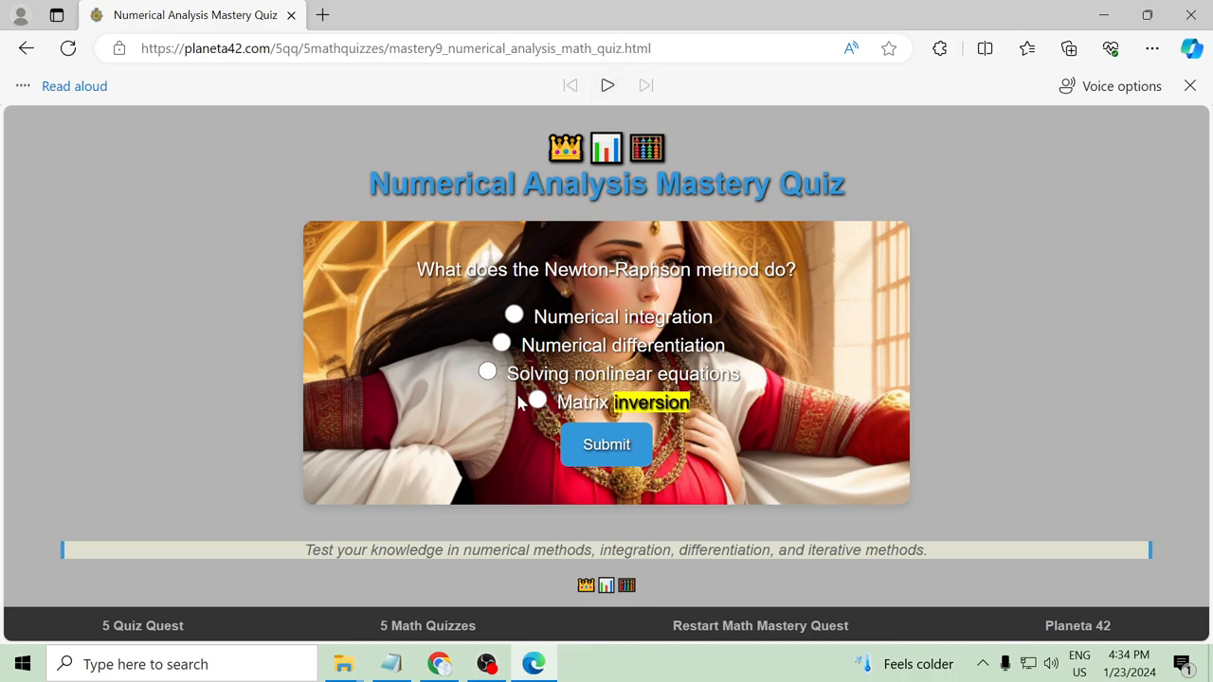
left_click(606, 443)
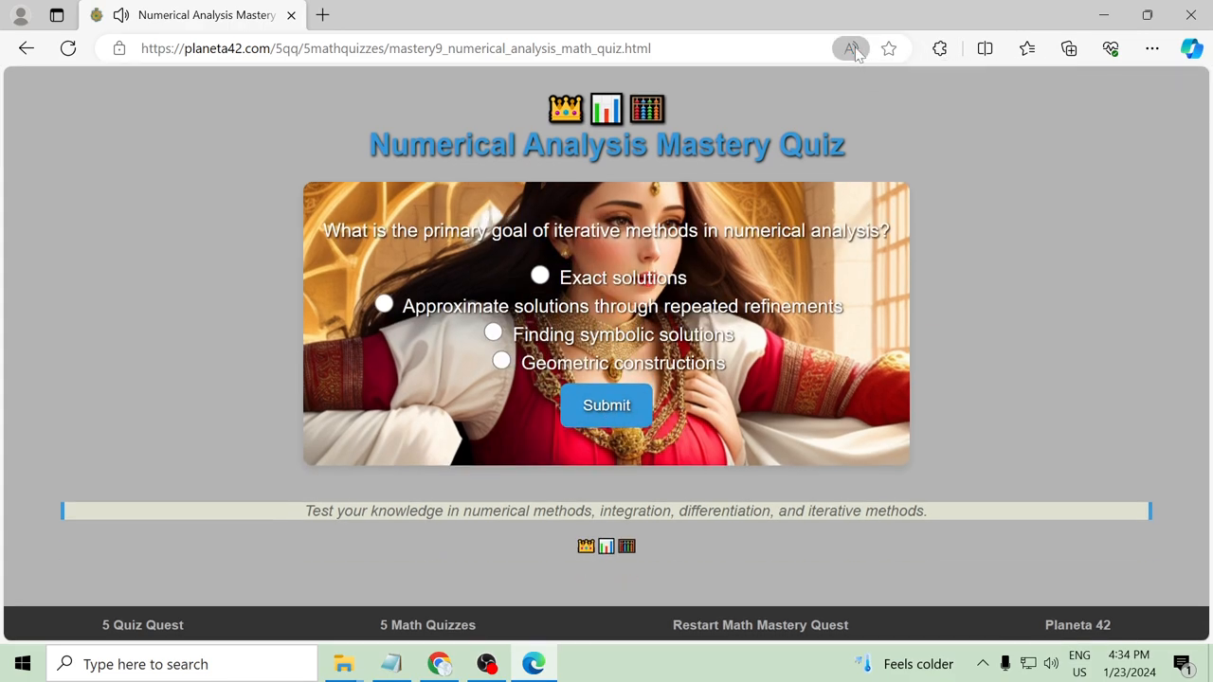
Have the iterative methods question read aloud, pausing and resuming the narration
left_click(850, 49)
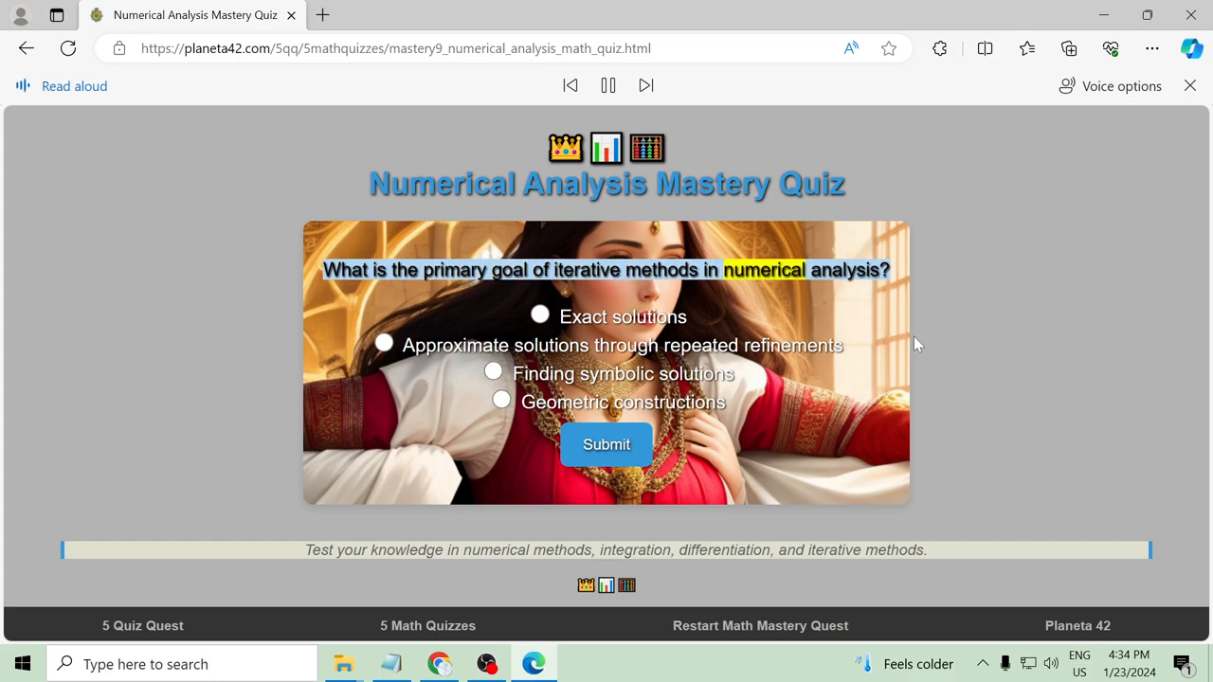
left_click(645, 86)
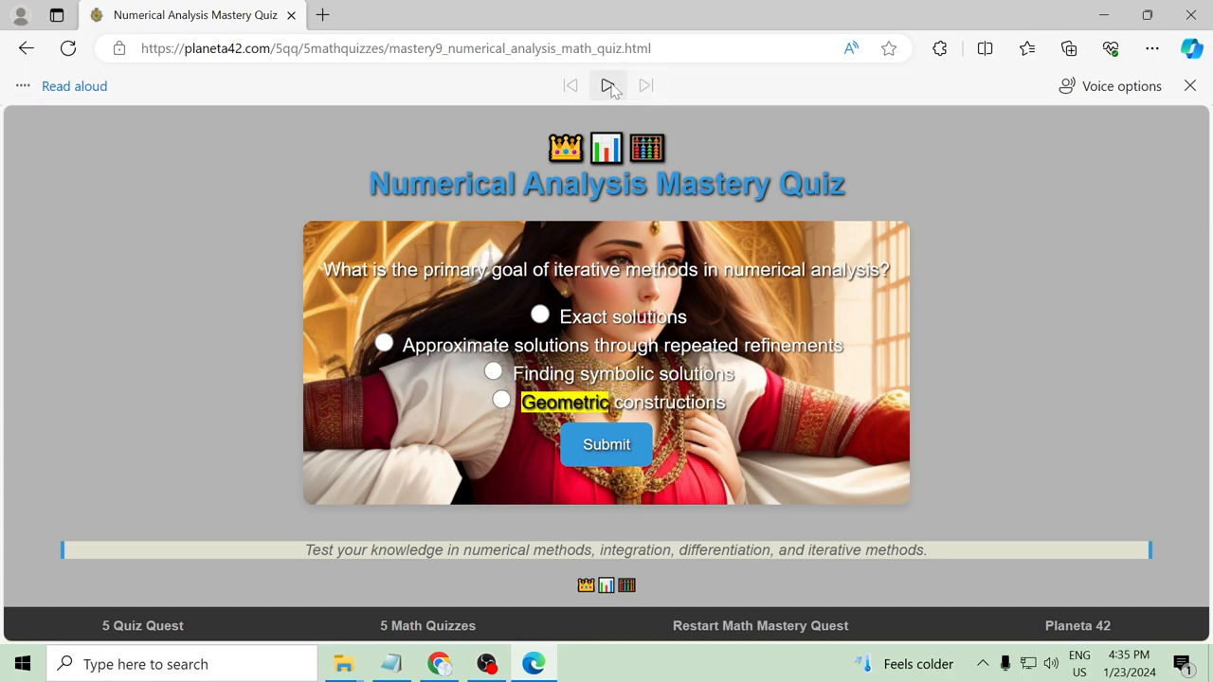
left_click(1190, 85)
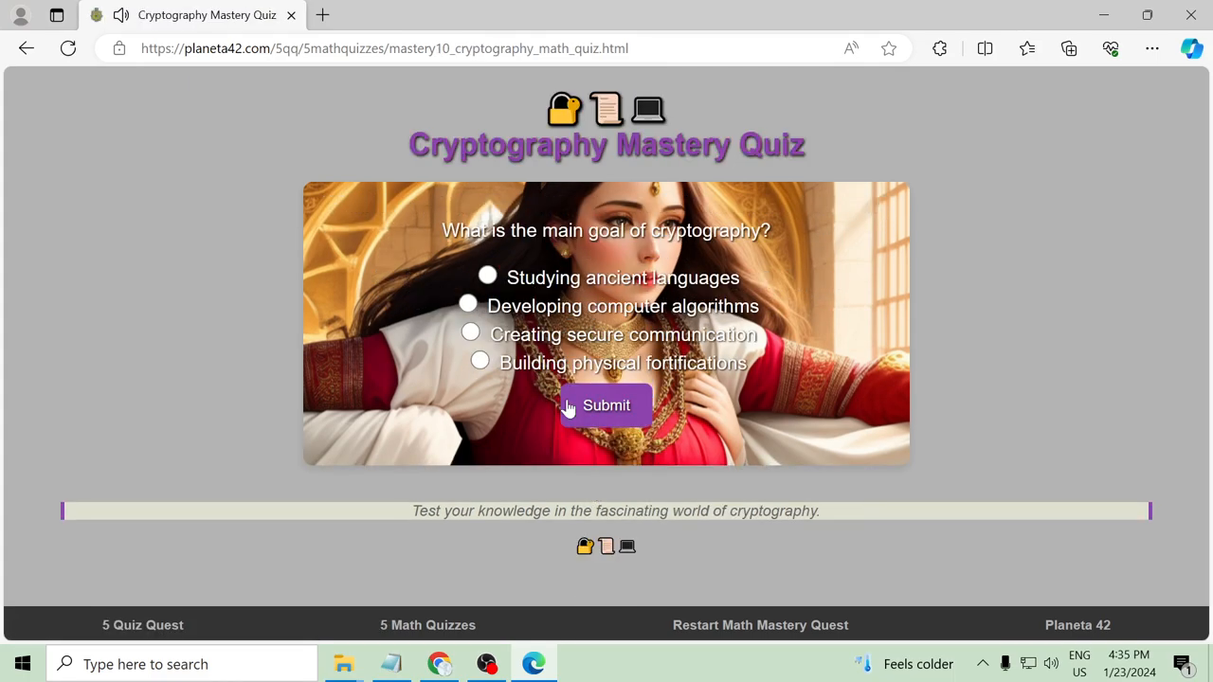
mouse_move(584, 201)
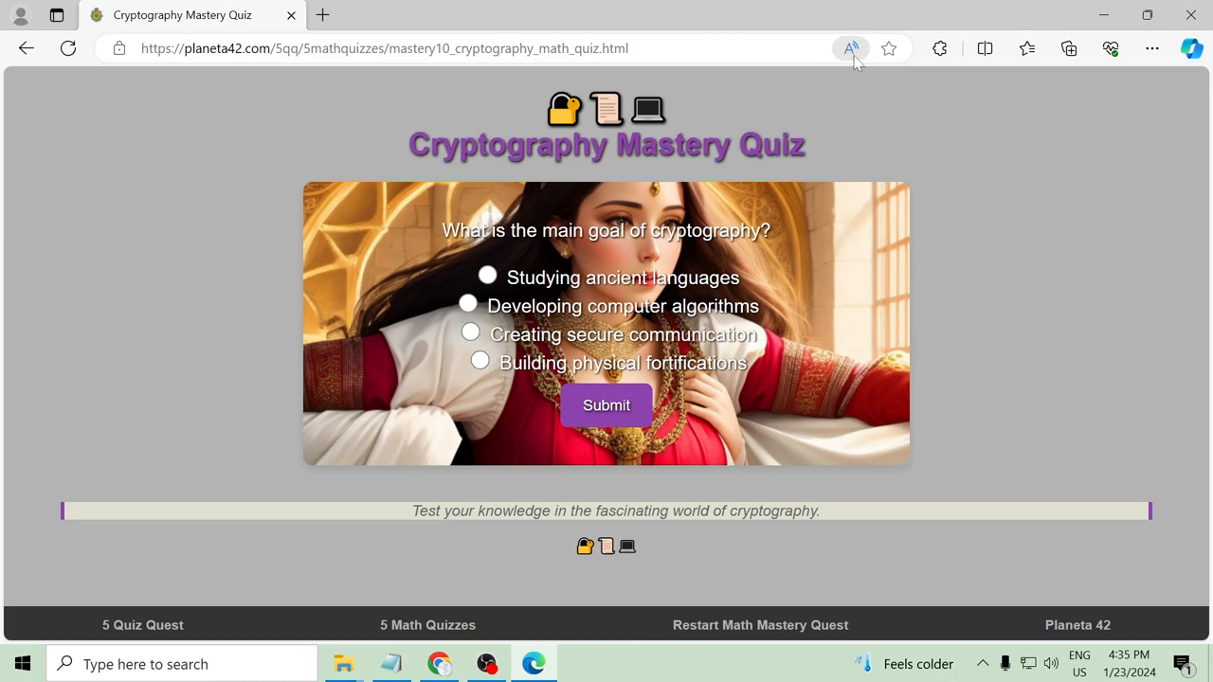
Answer the main goal of cryptography as 'Creating secure communication' after hearing it read aloud
left_click(850, 49)
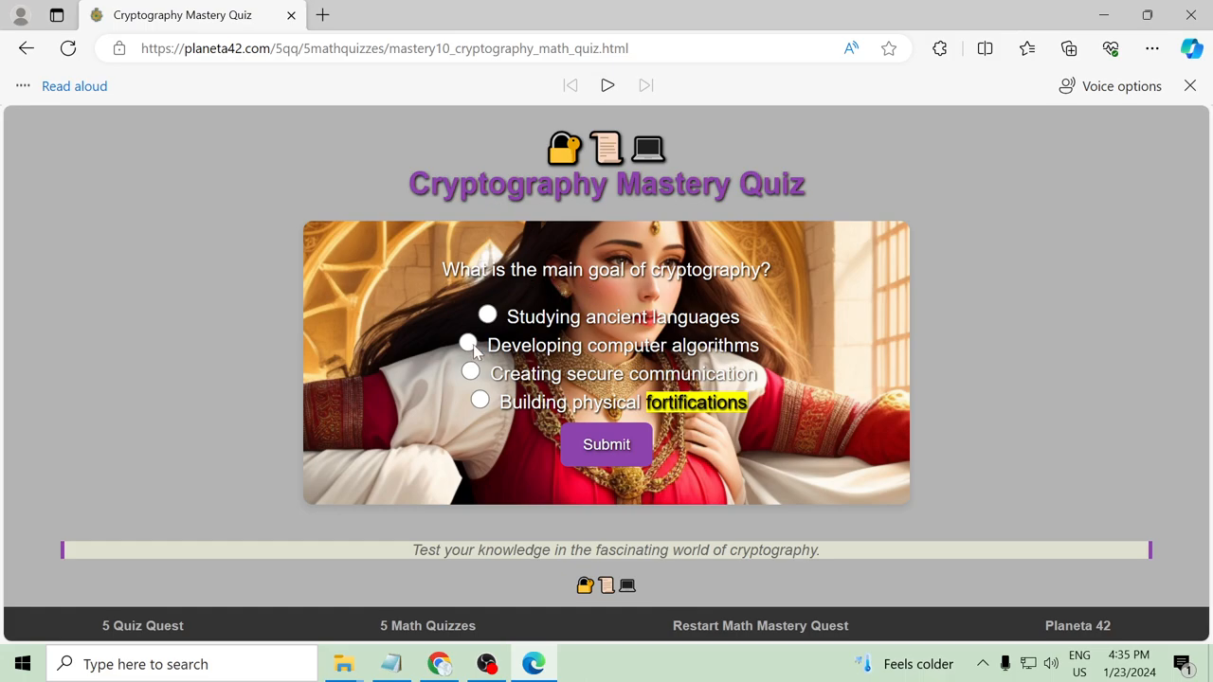
left_click(470, 373)
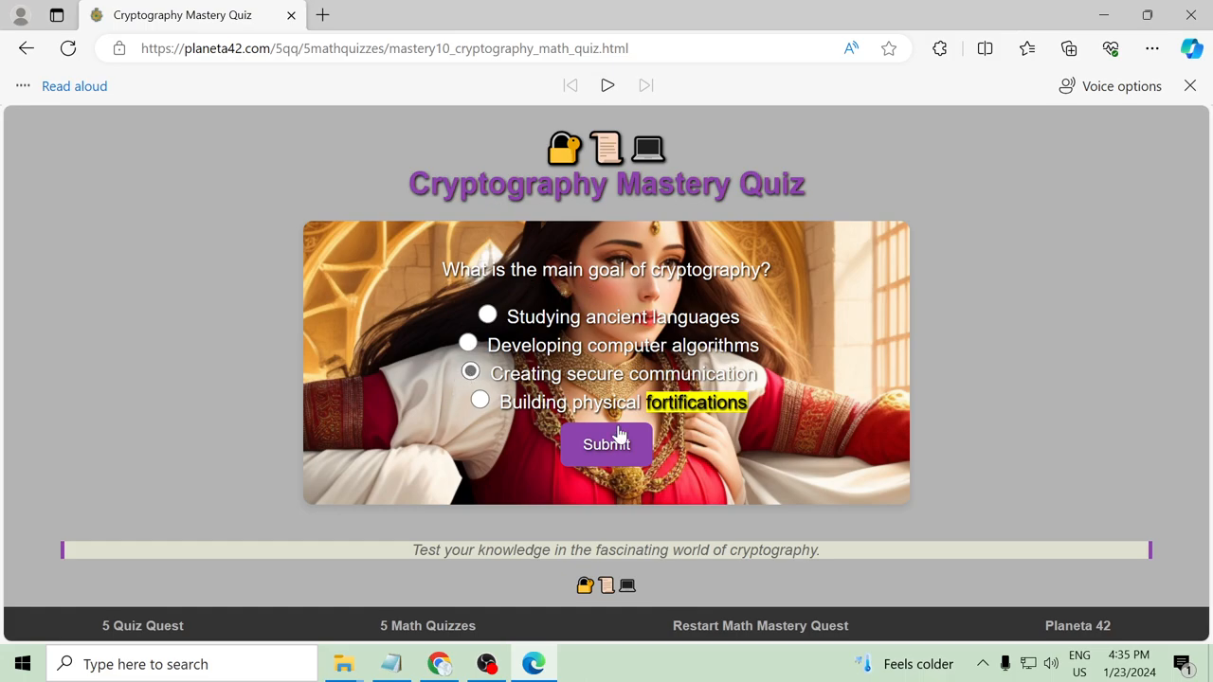
left_click(606, 443)
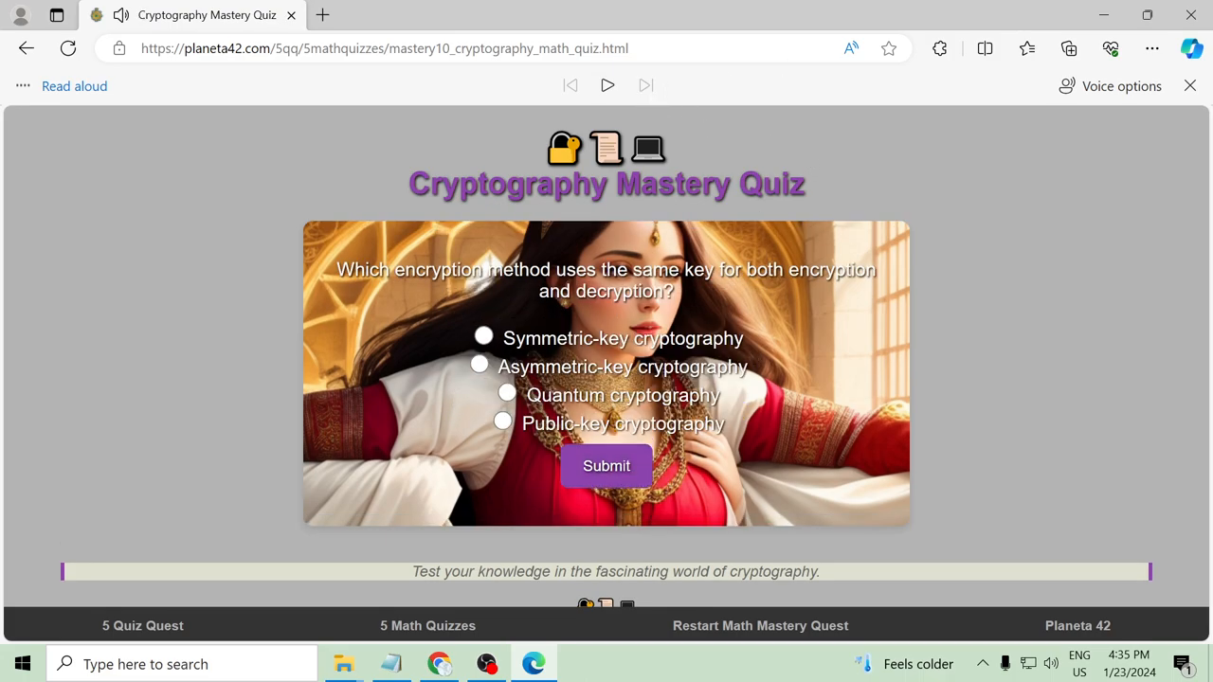
Listen through the same-key encryption options and answer 'Symmetric-key cryptography'
left_click(1190, 85)
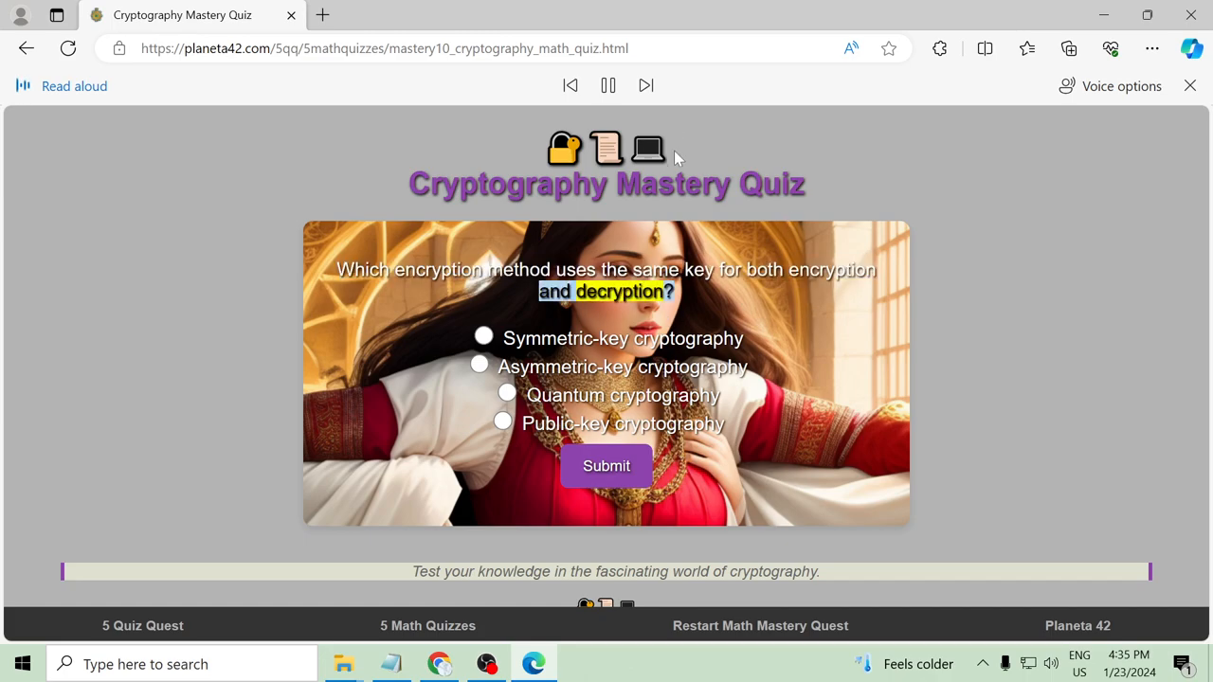
left_click(644, 85)
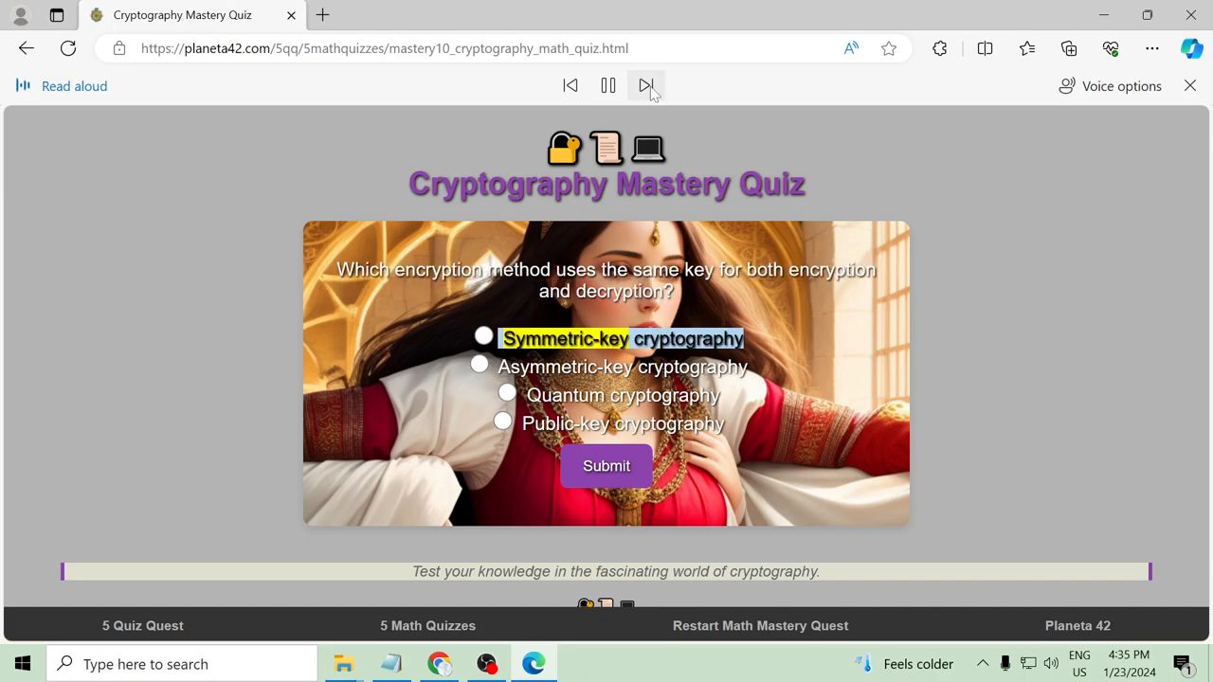
left_click(645, 86)
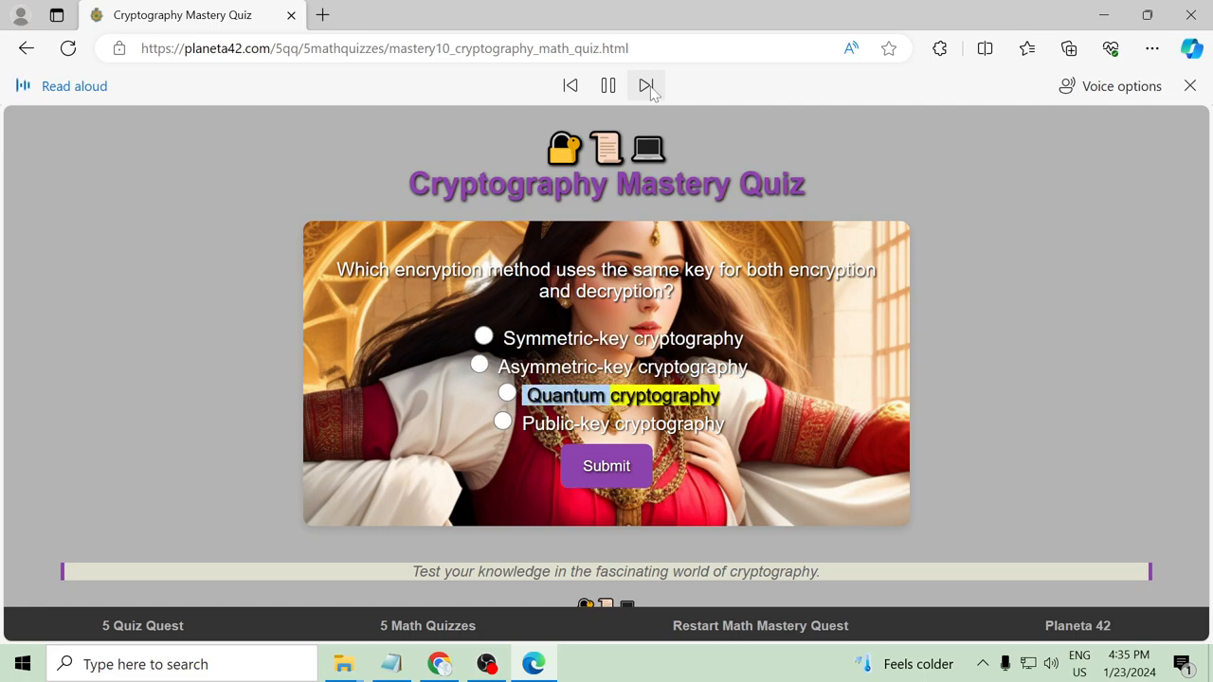
left_click(607, 85)
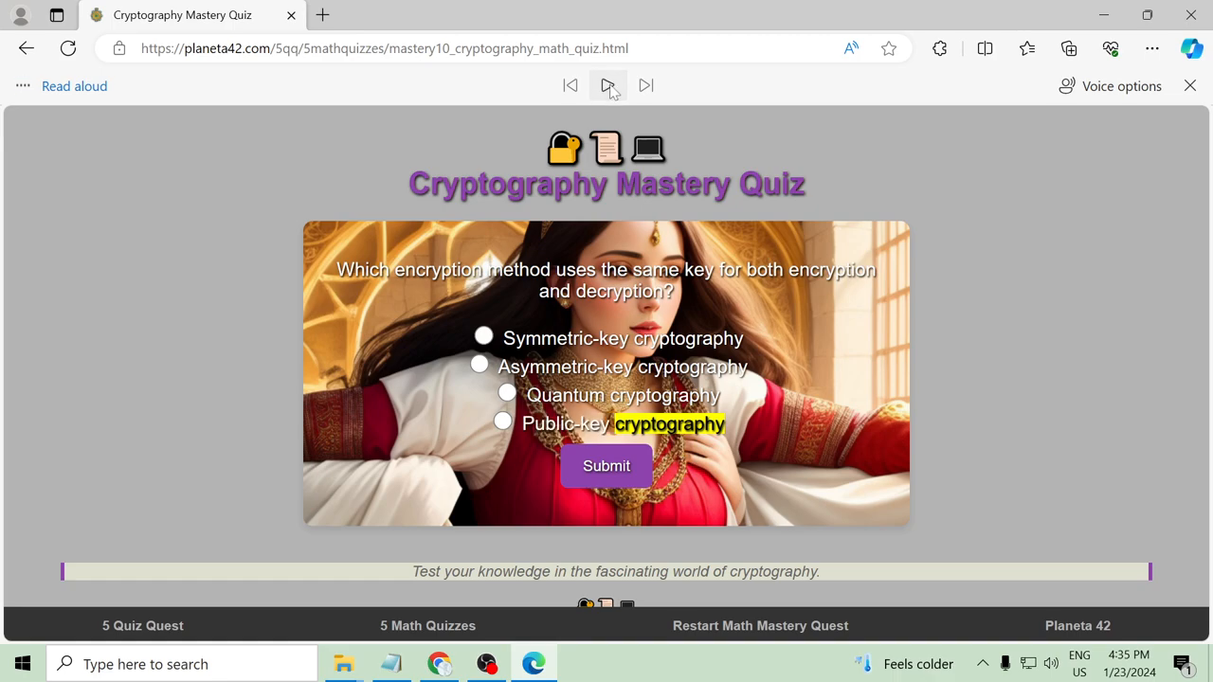
left_click(1191, 85)
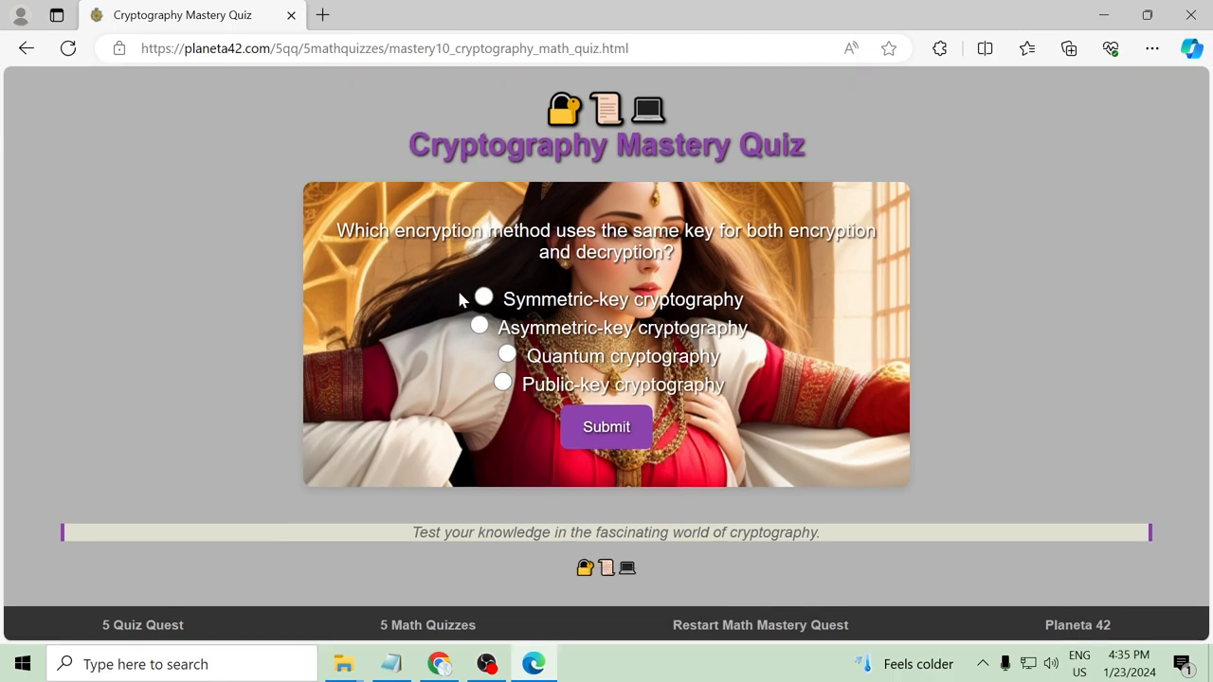
left_click(607, 426)
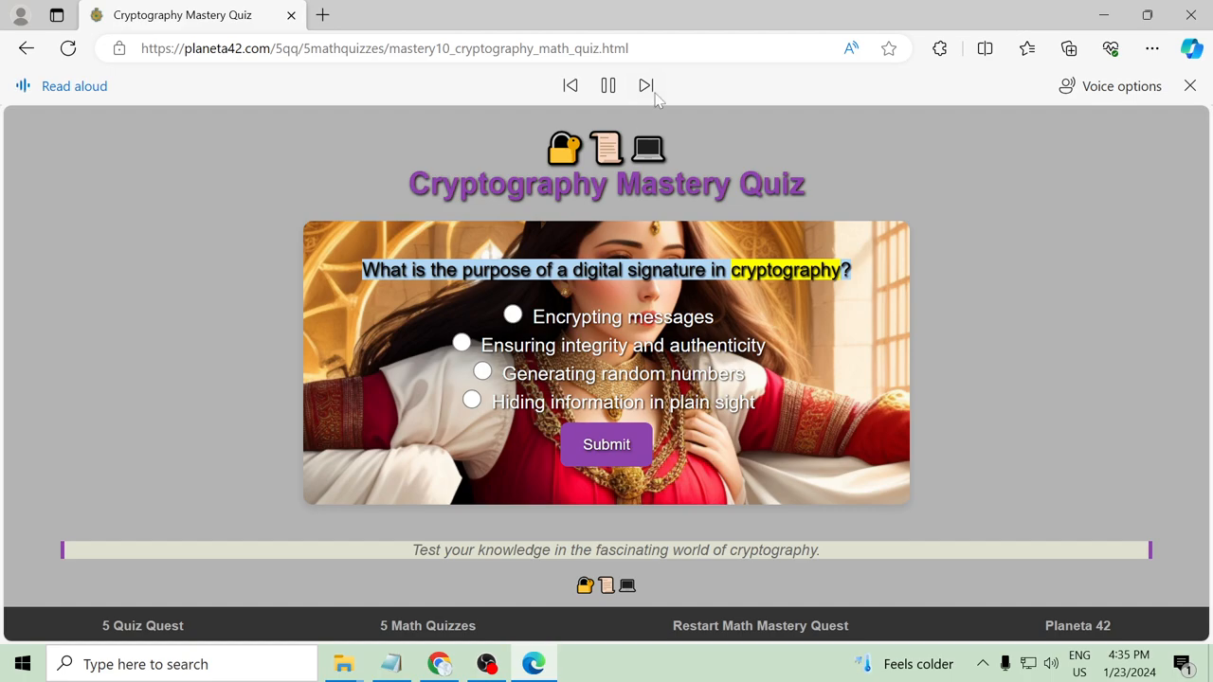
Answer the digital signature question with 'Ensuring integrity and authenticity' and hear the brute-force question
left_click(645, 86)
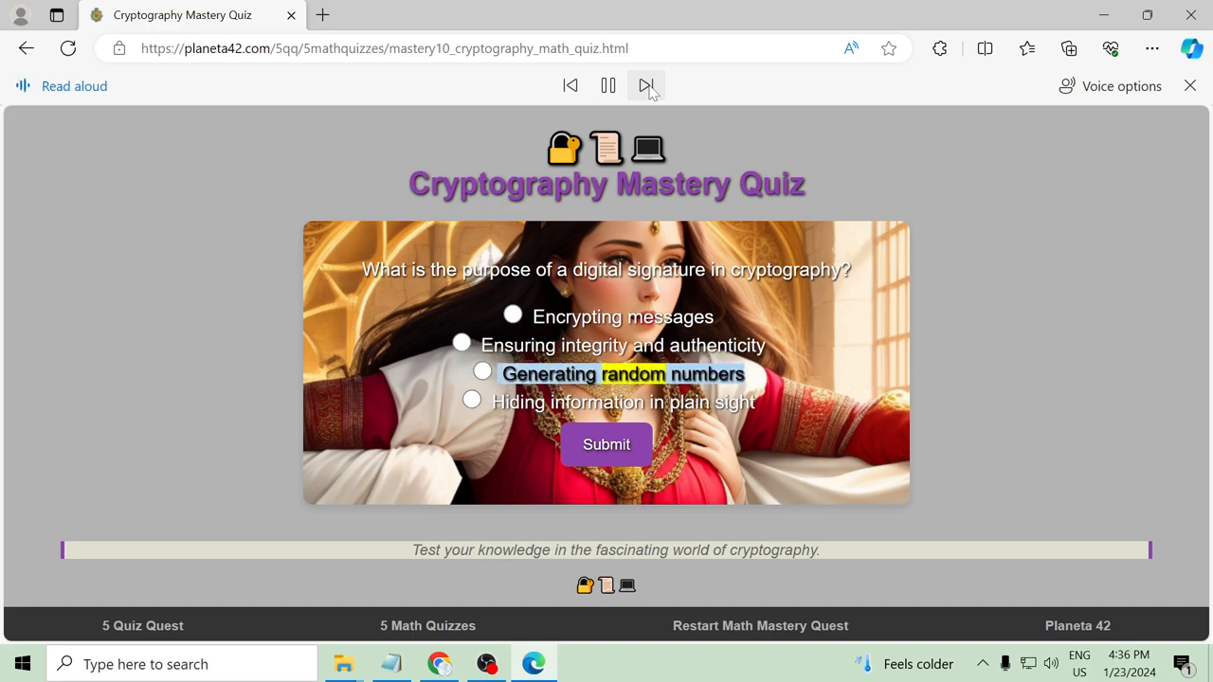
left_click(606, 86)
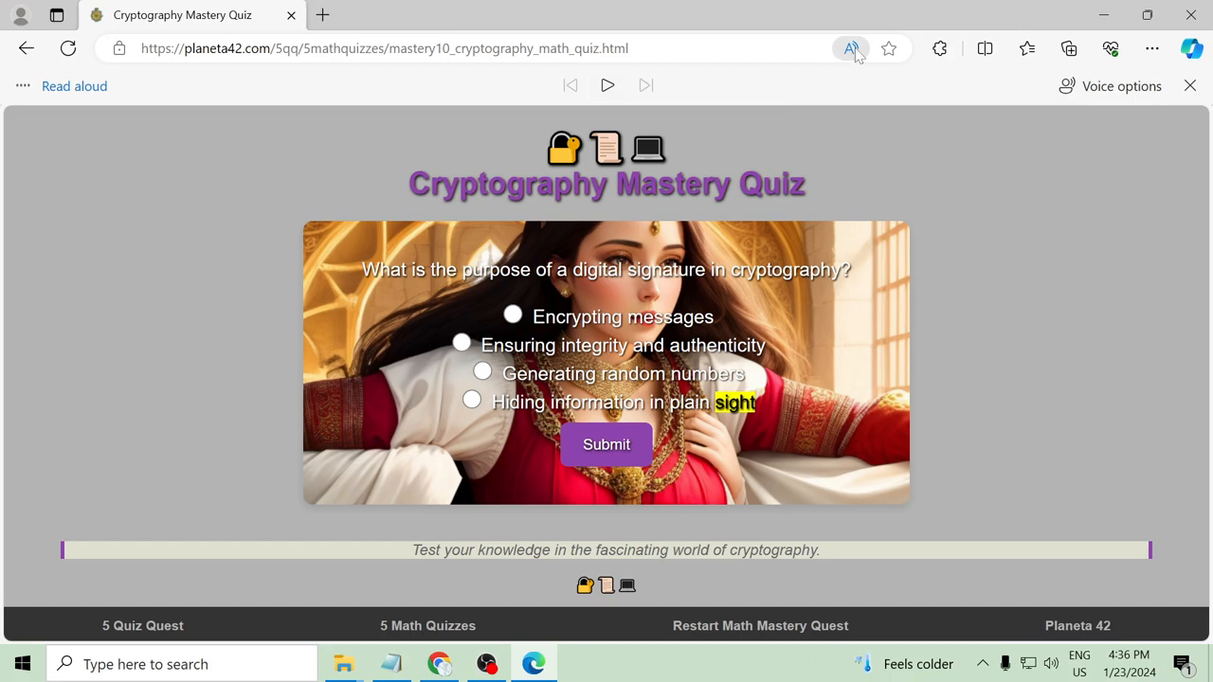
left_click(1190, 85)
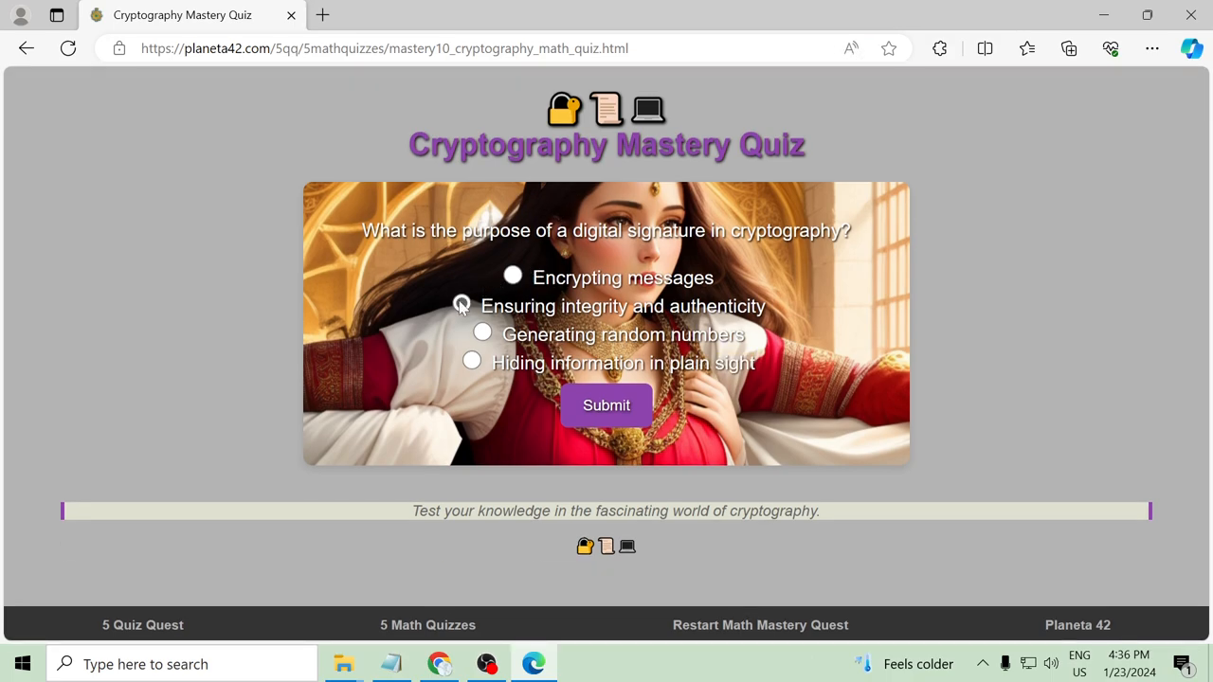
left_click(463, 304)
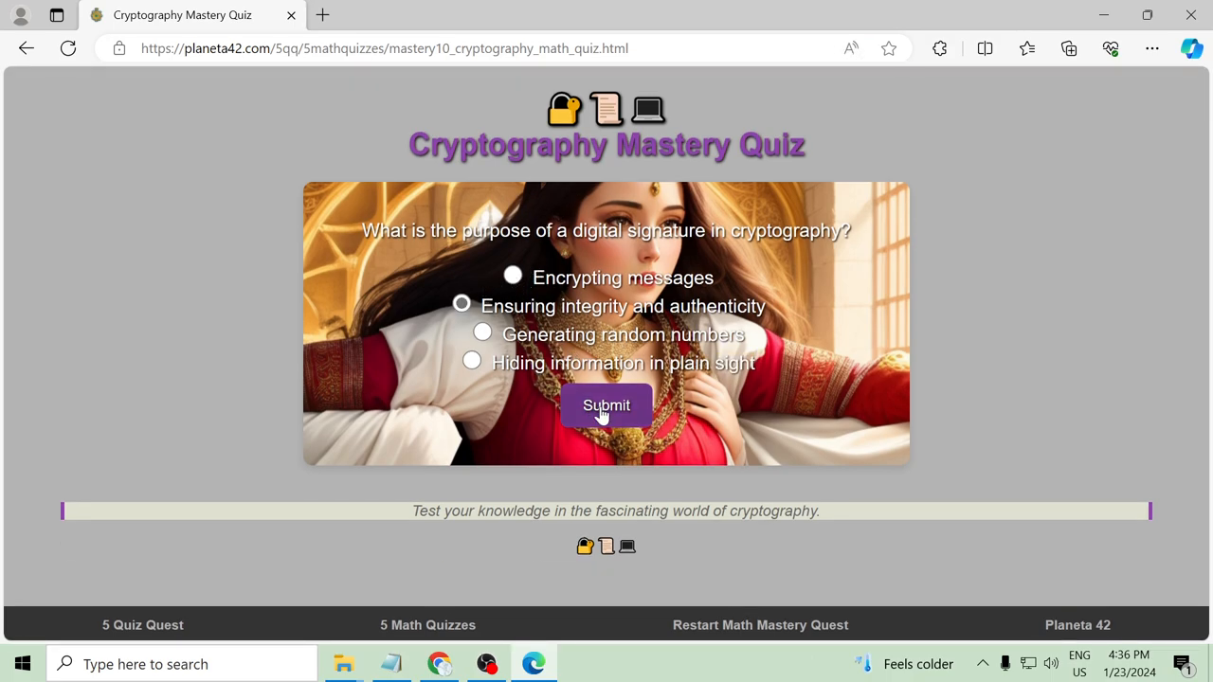
left_click(606, 406)
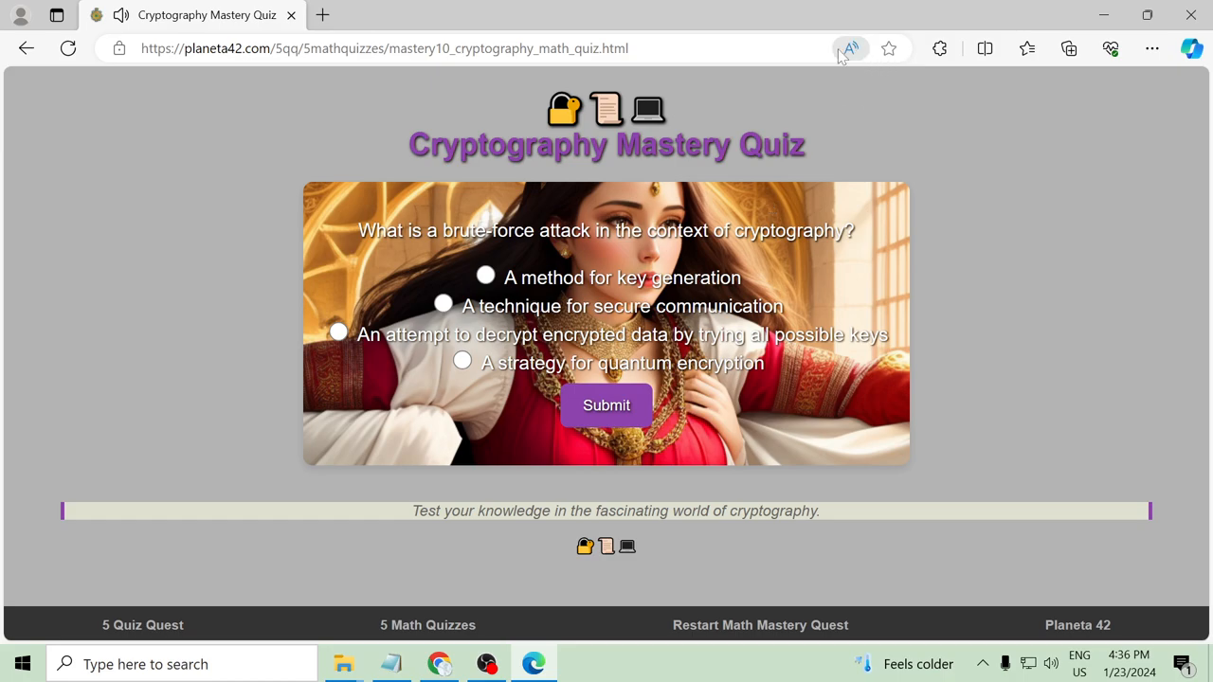
left_click(850, 49)
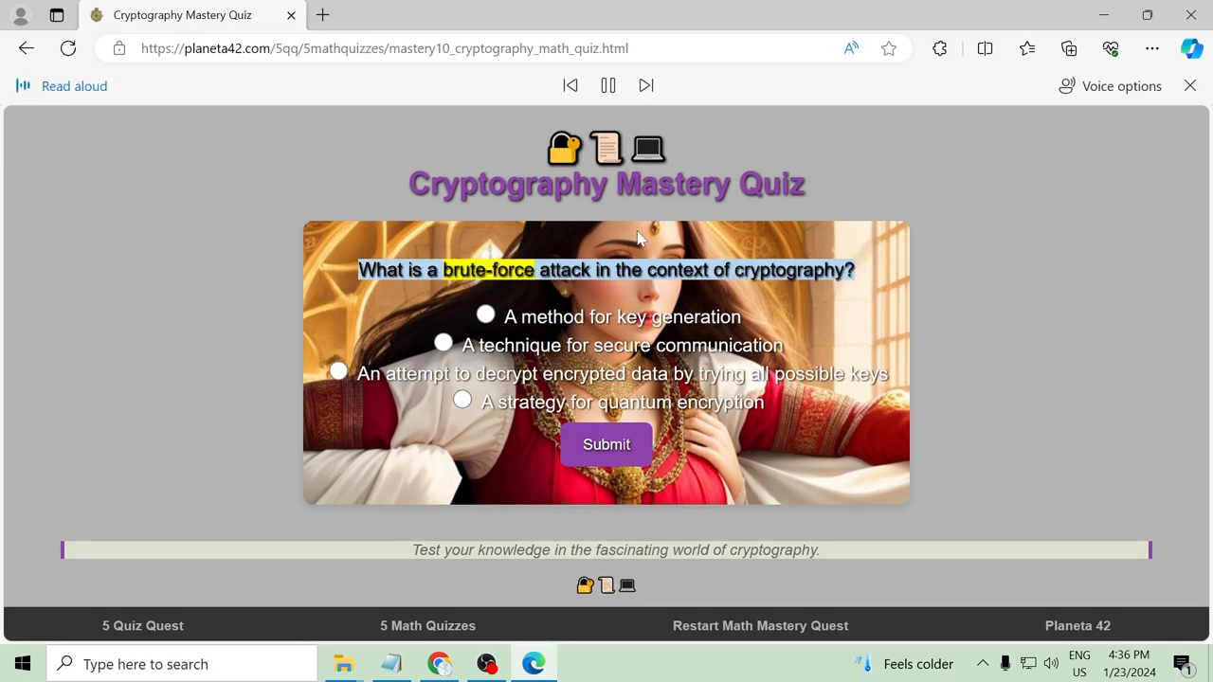